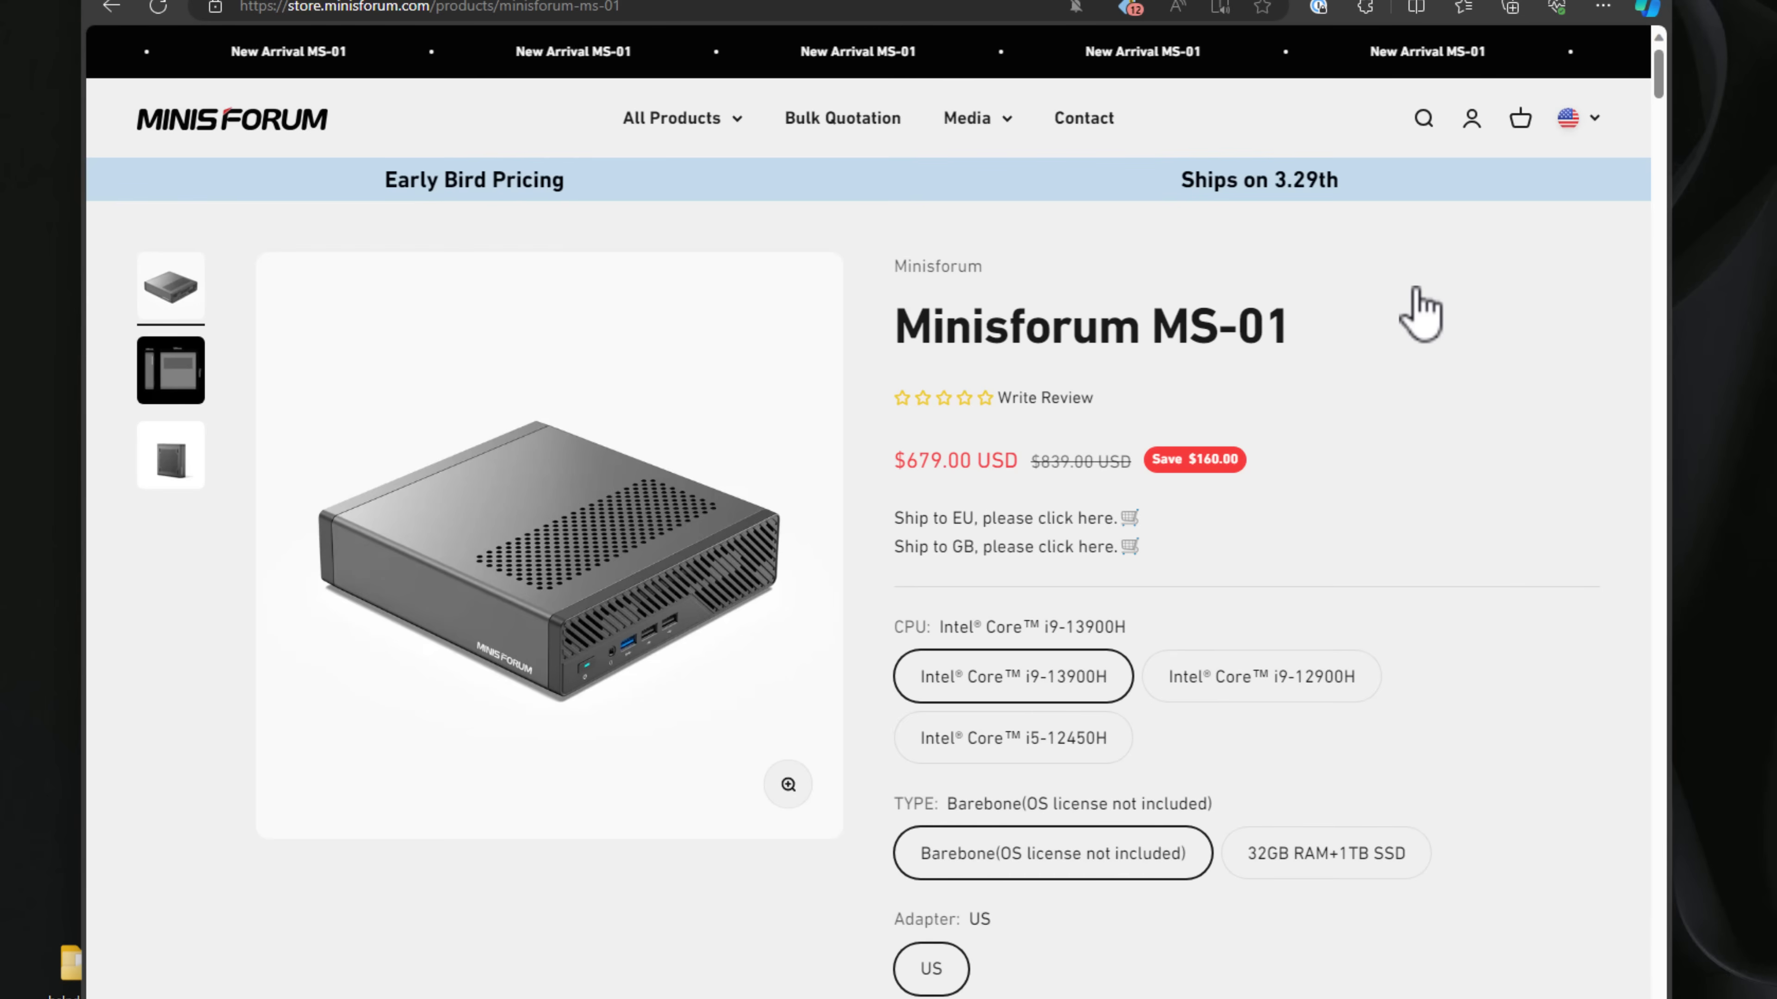
# Scroll through the Secure Boot settings, leave Secure Boot Enabled, and return to the Security page.
pyautogui.scroll(-3)
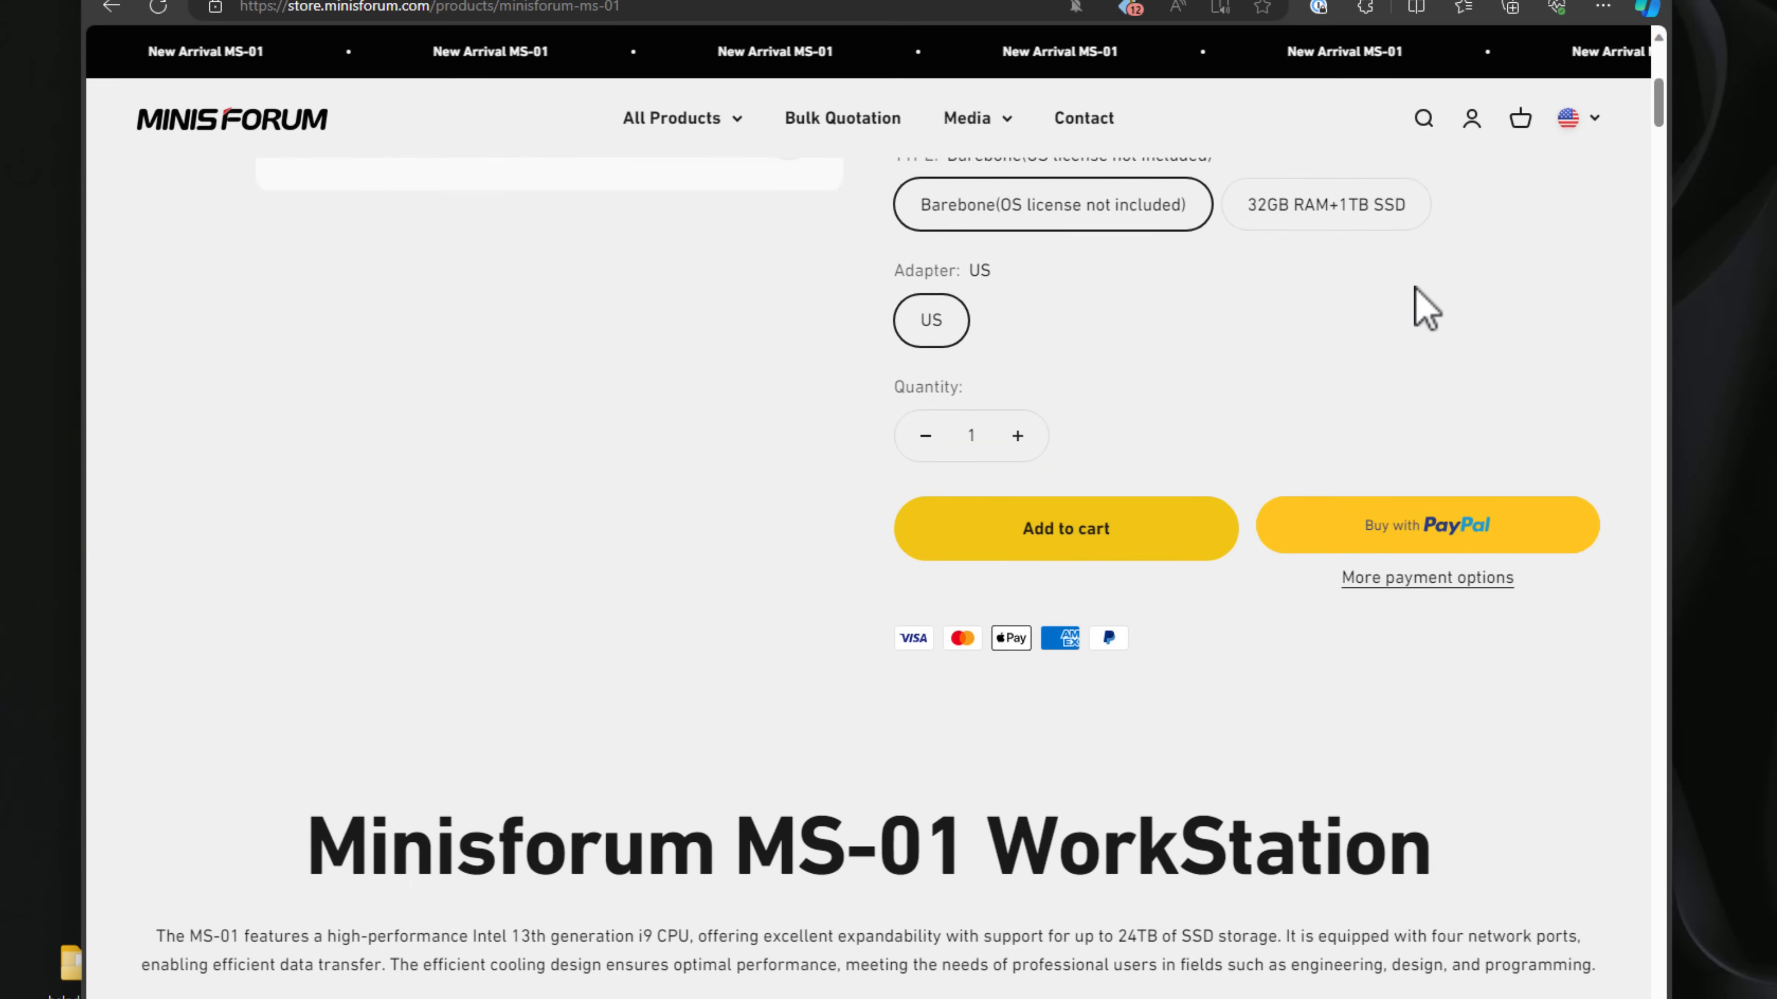
pyautogui.scroll(-3)
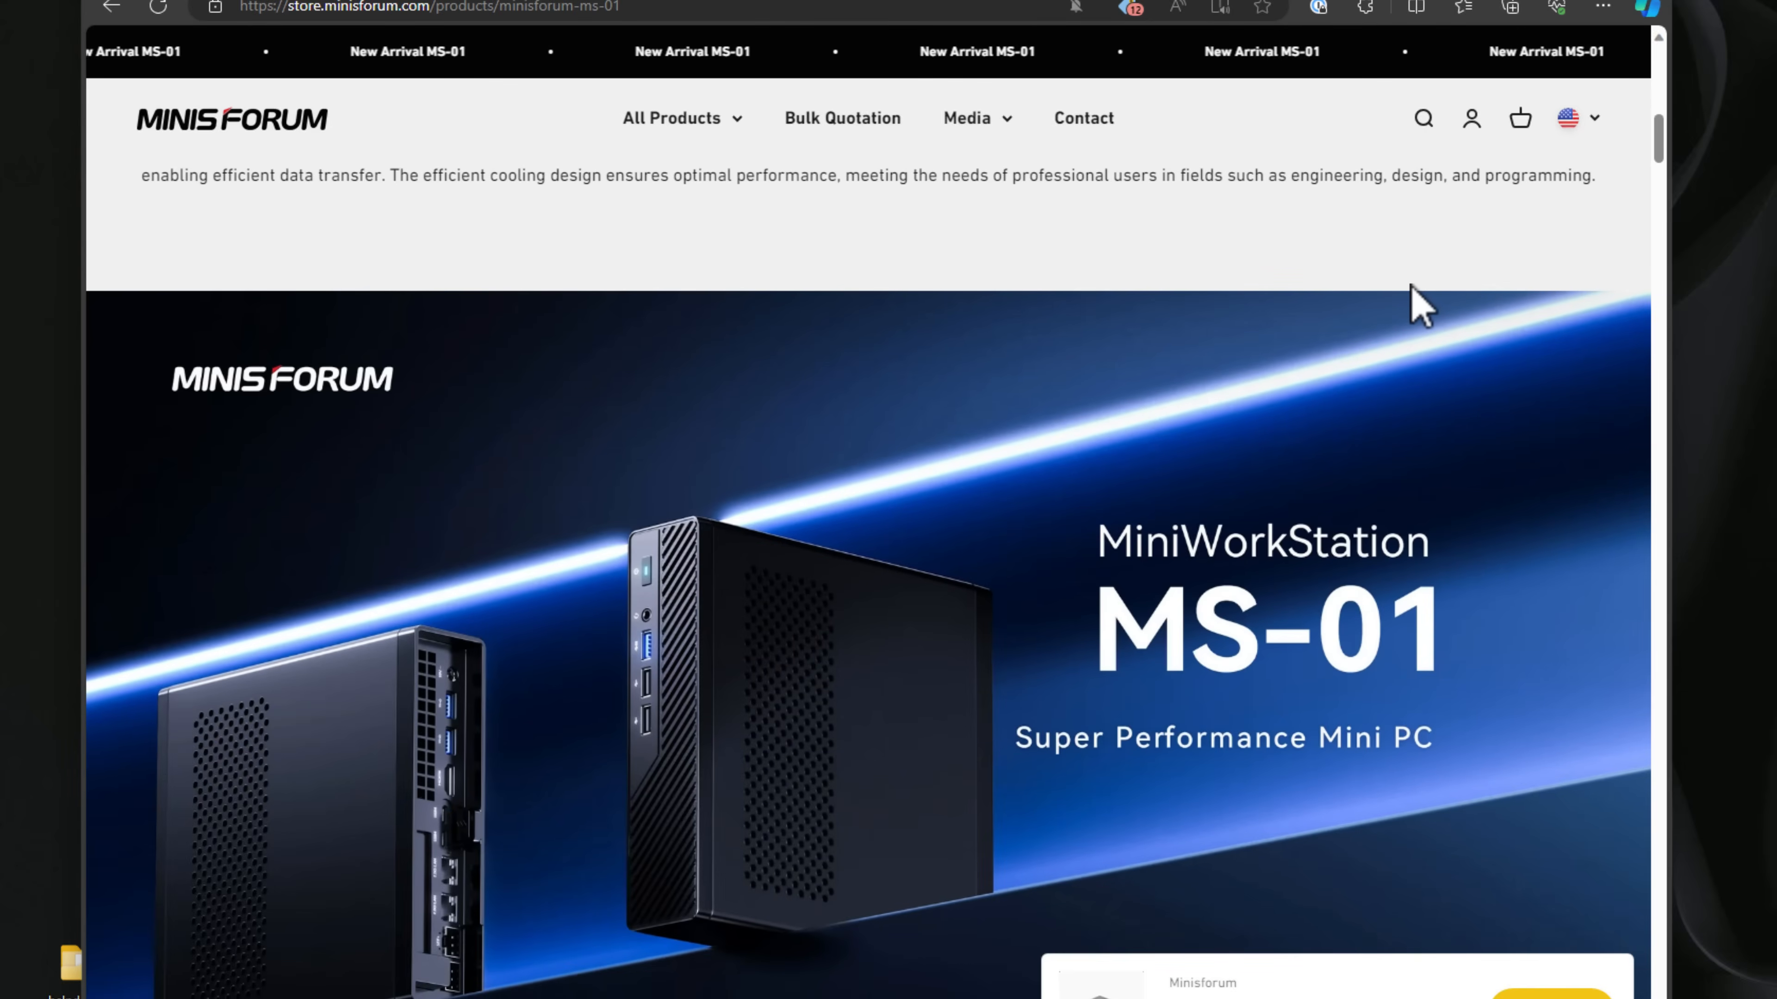
pyautogui.scroll(-3)
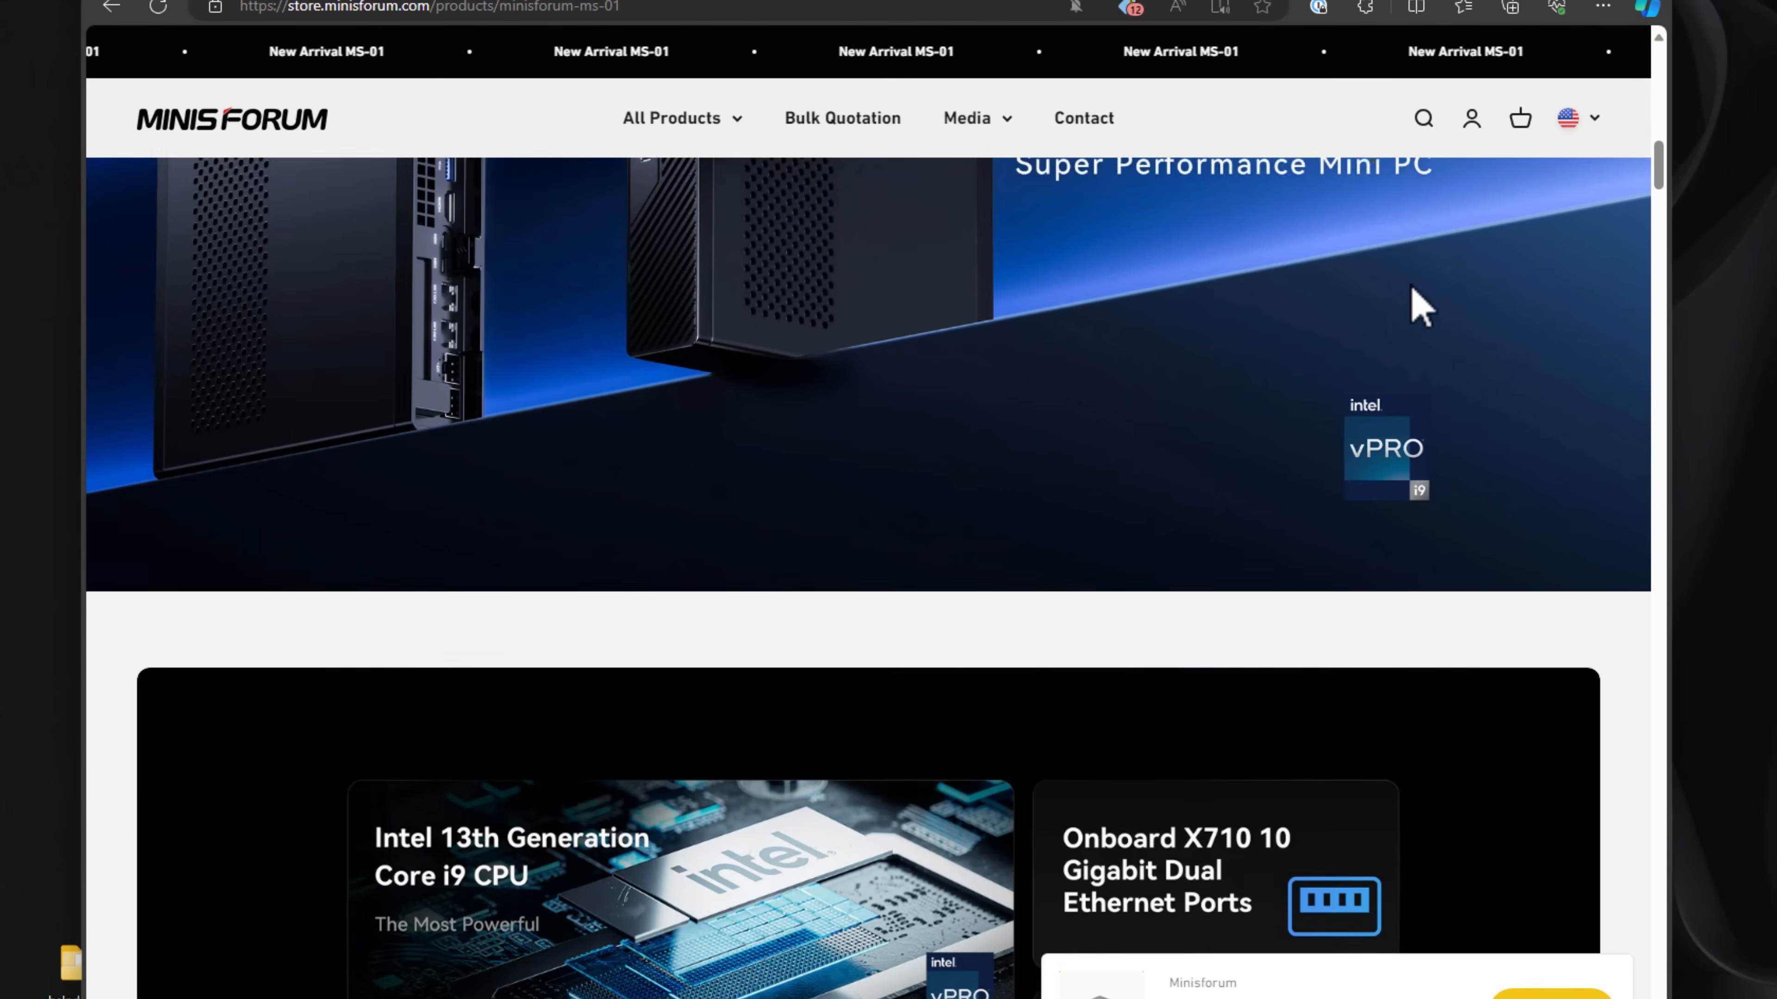
pyautogui.scroll(-3)
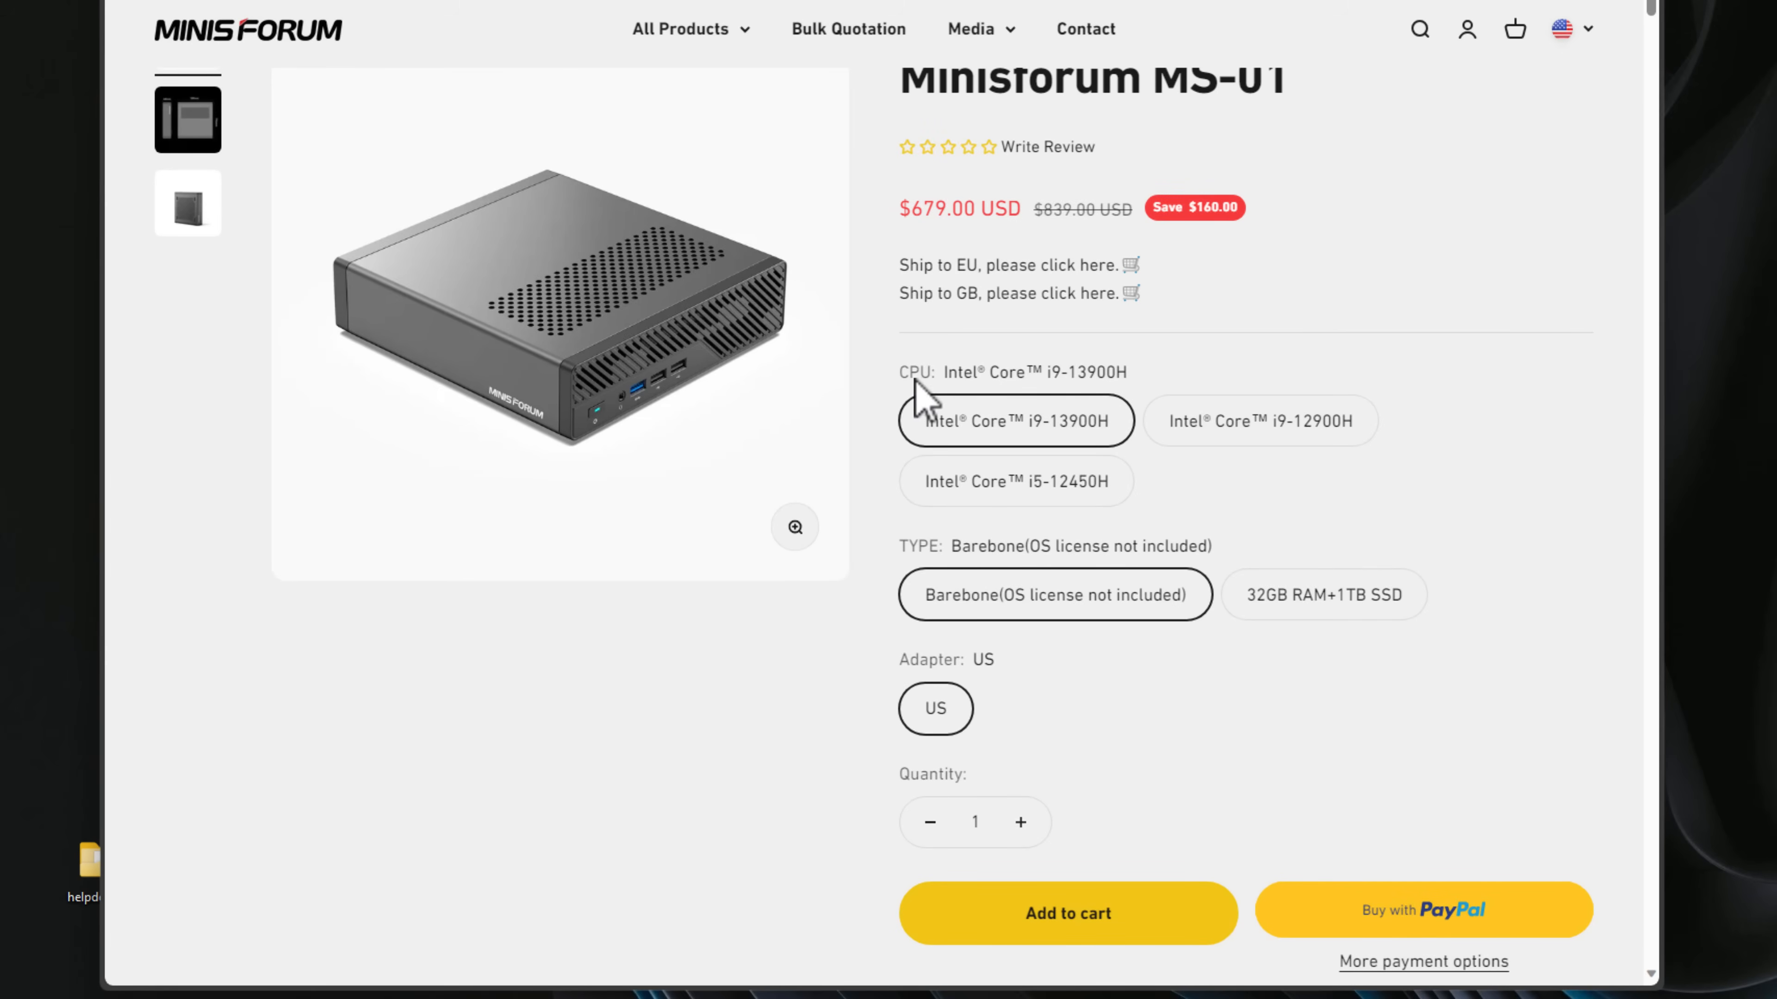
pyautogui.moveTo(963, 377)
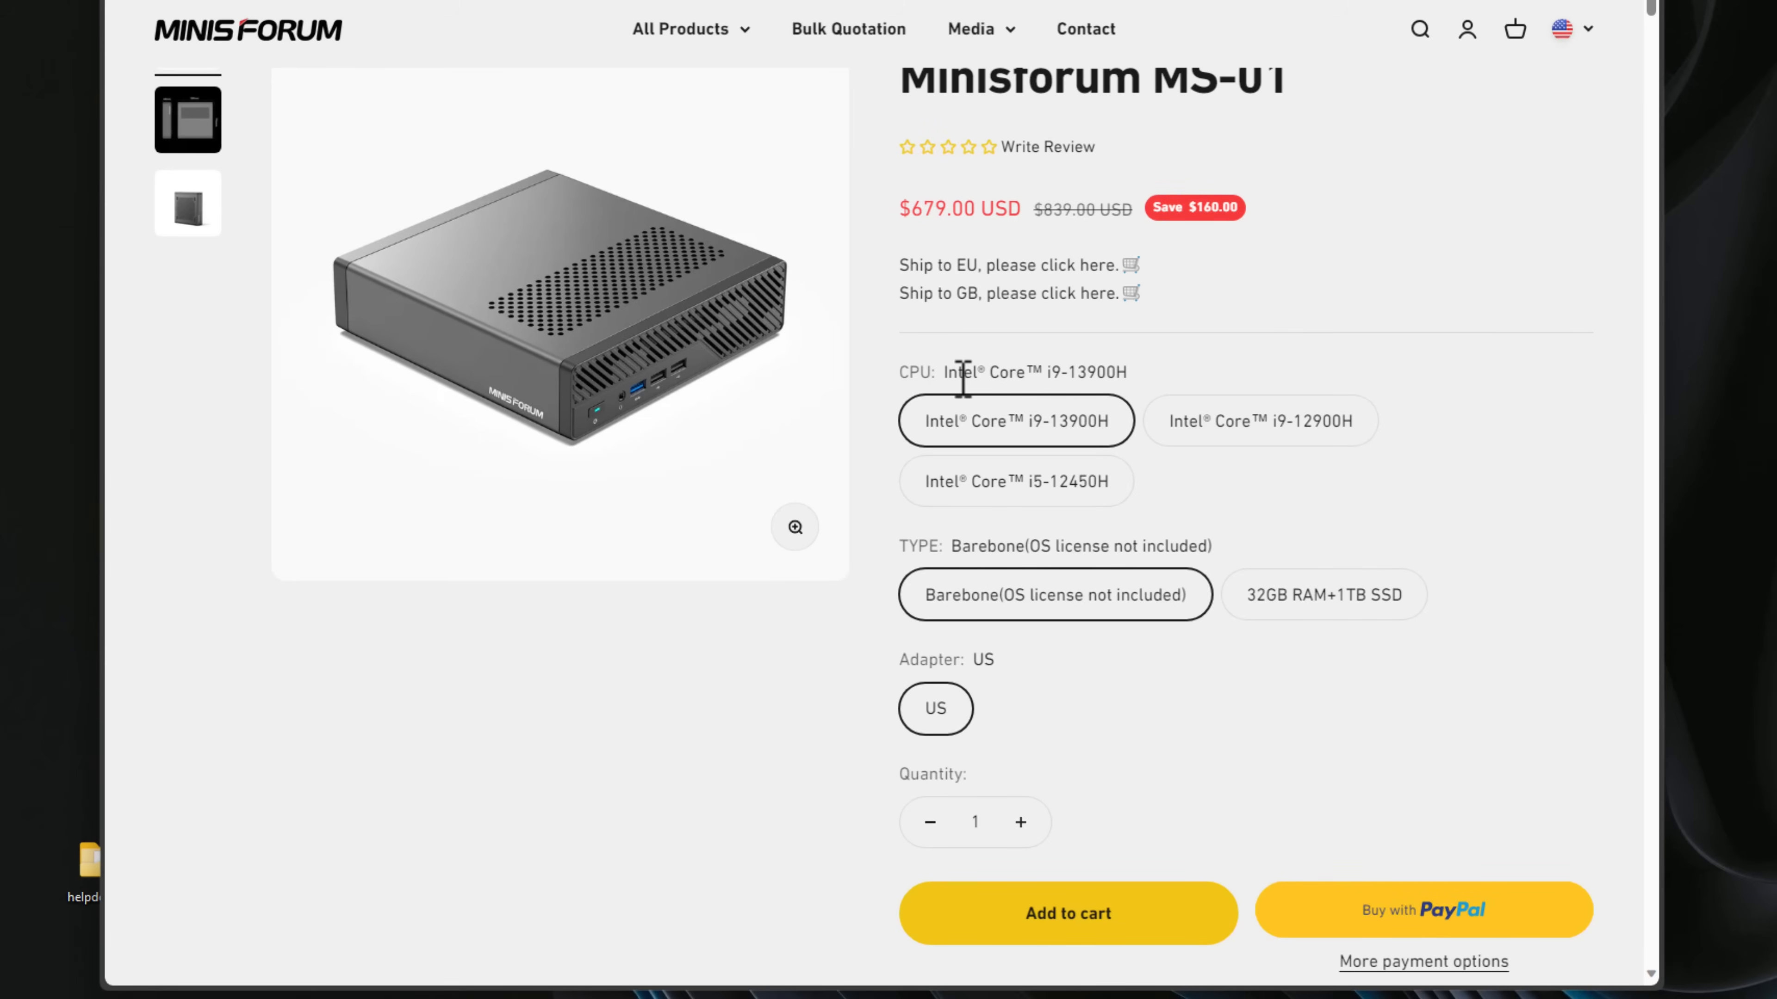
pyautogui.moveTo(1125, 377)
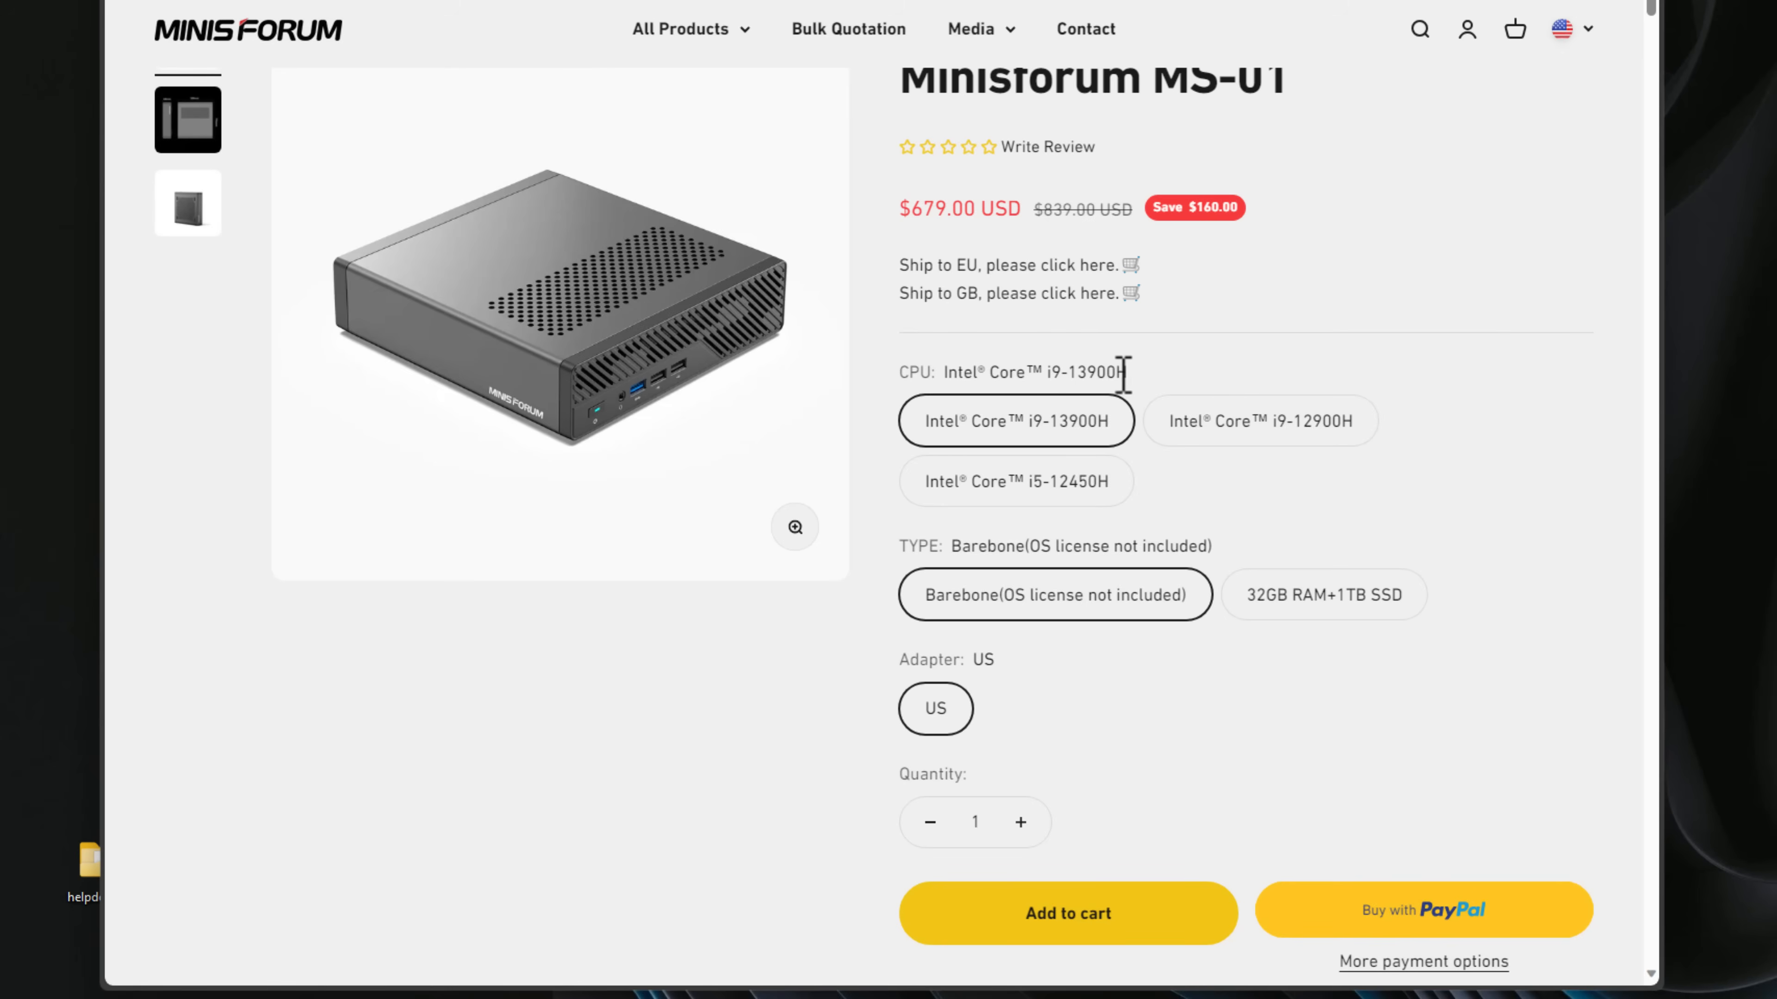
pyautogui.moveTo(1218, 459)
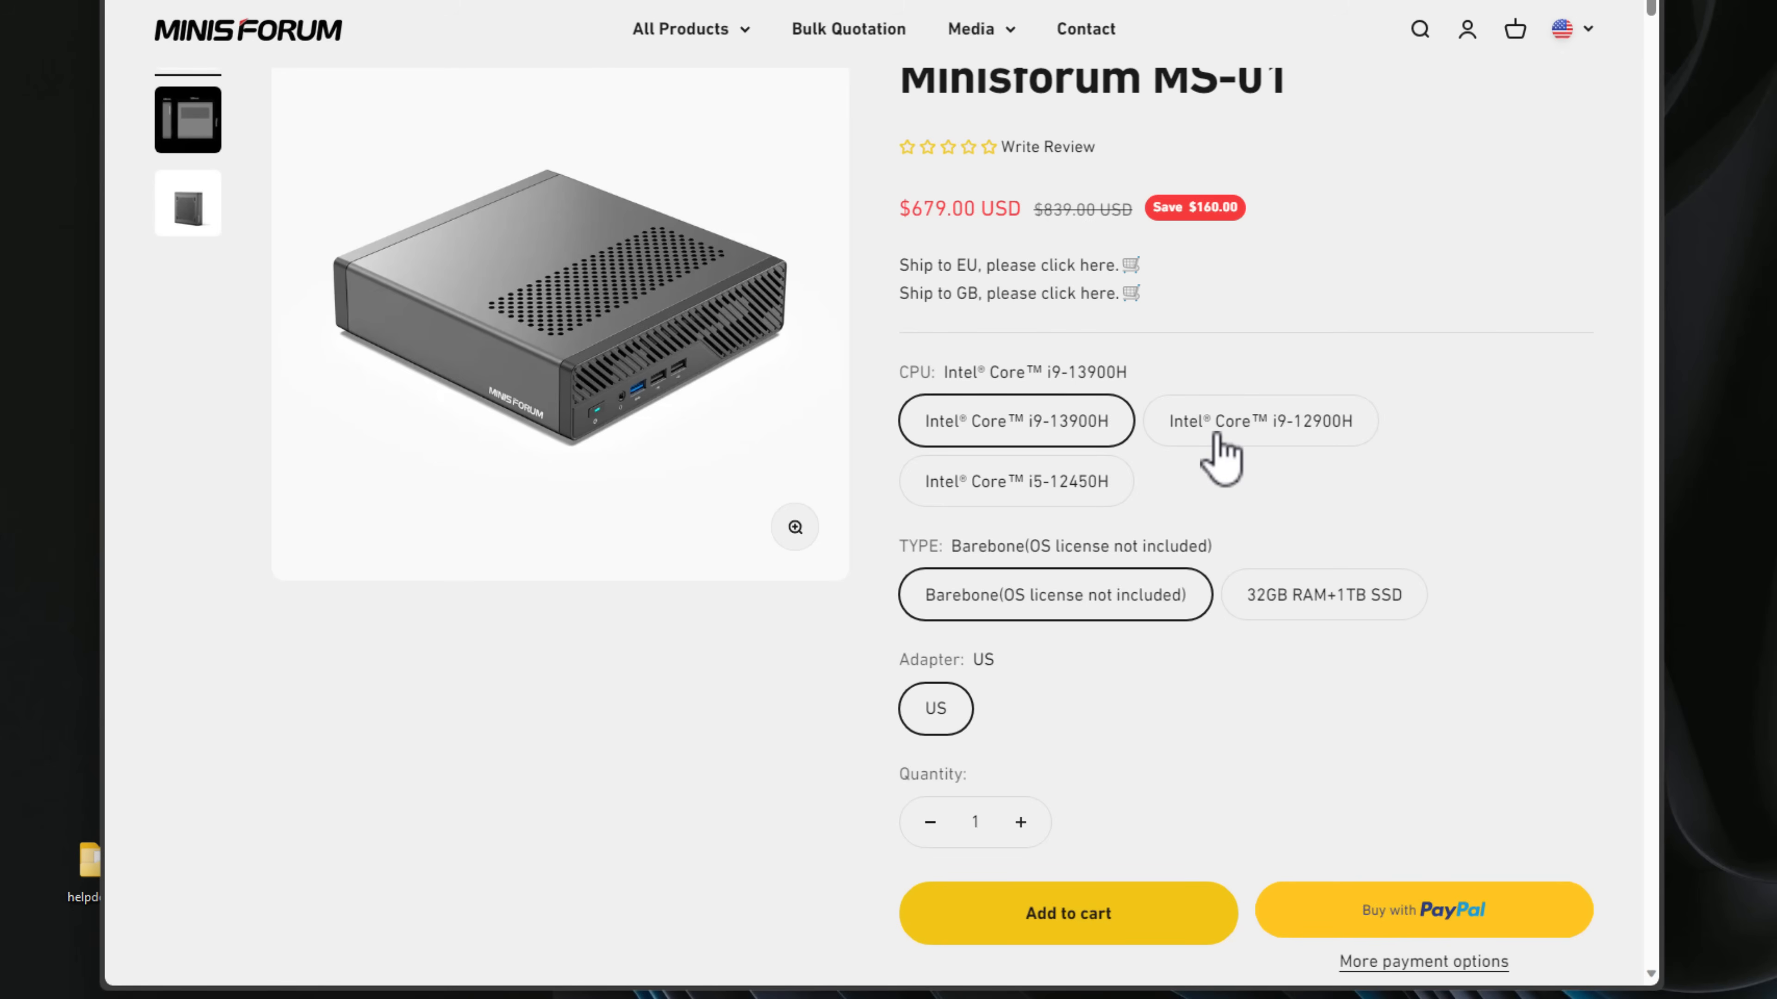
pyautogui.moveTo(1337, 459)
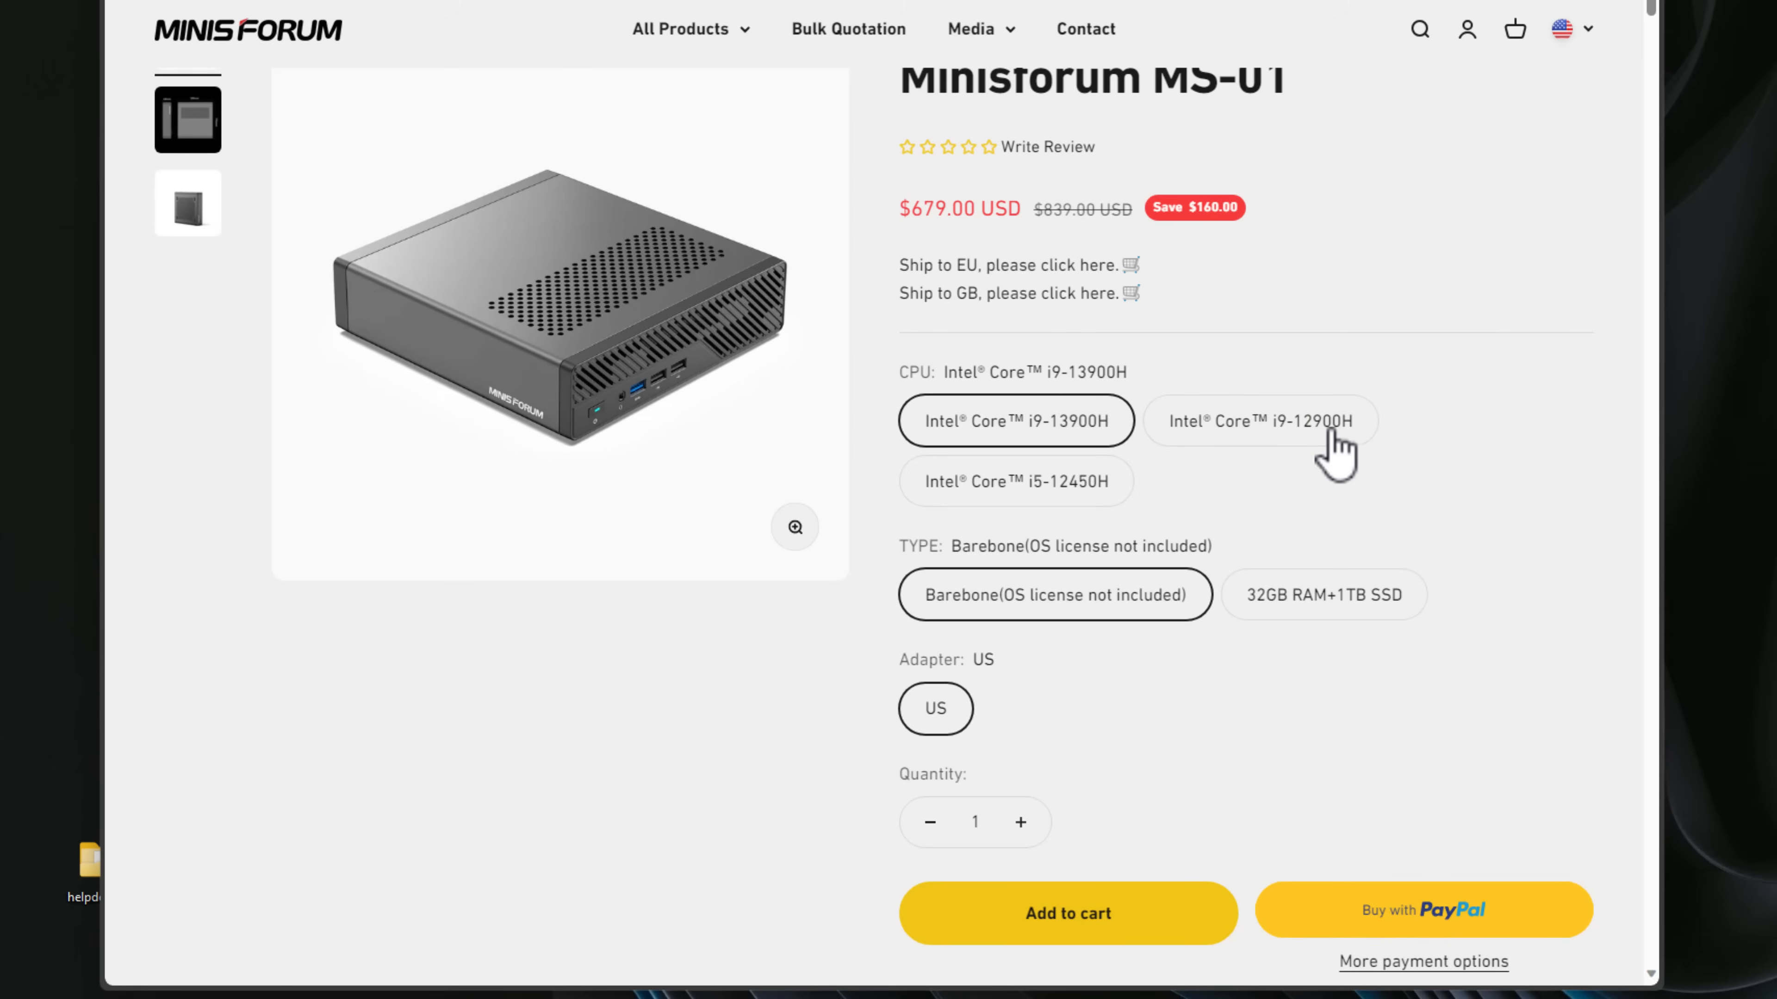
pyautogui.moveTo(1059, 514)
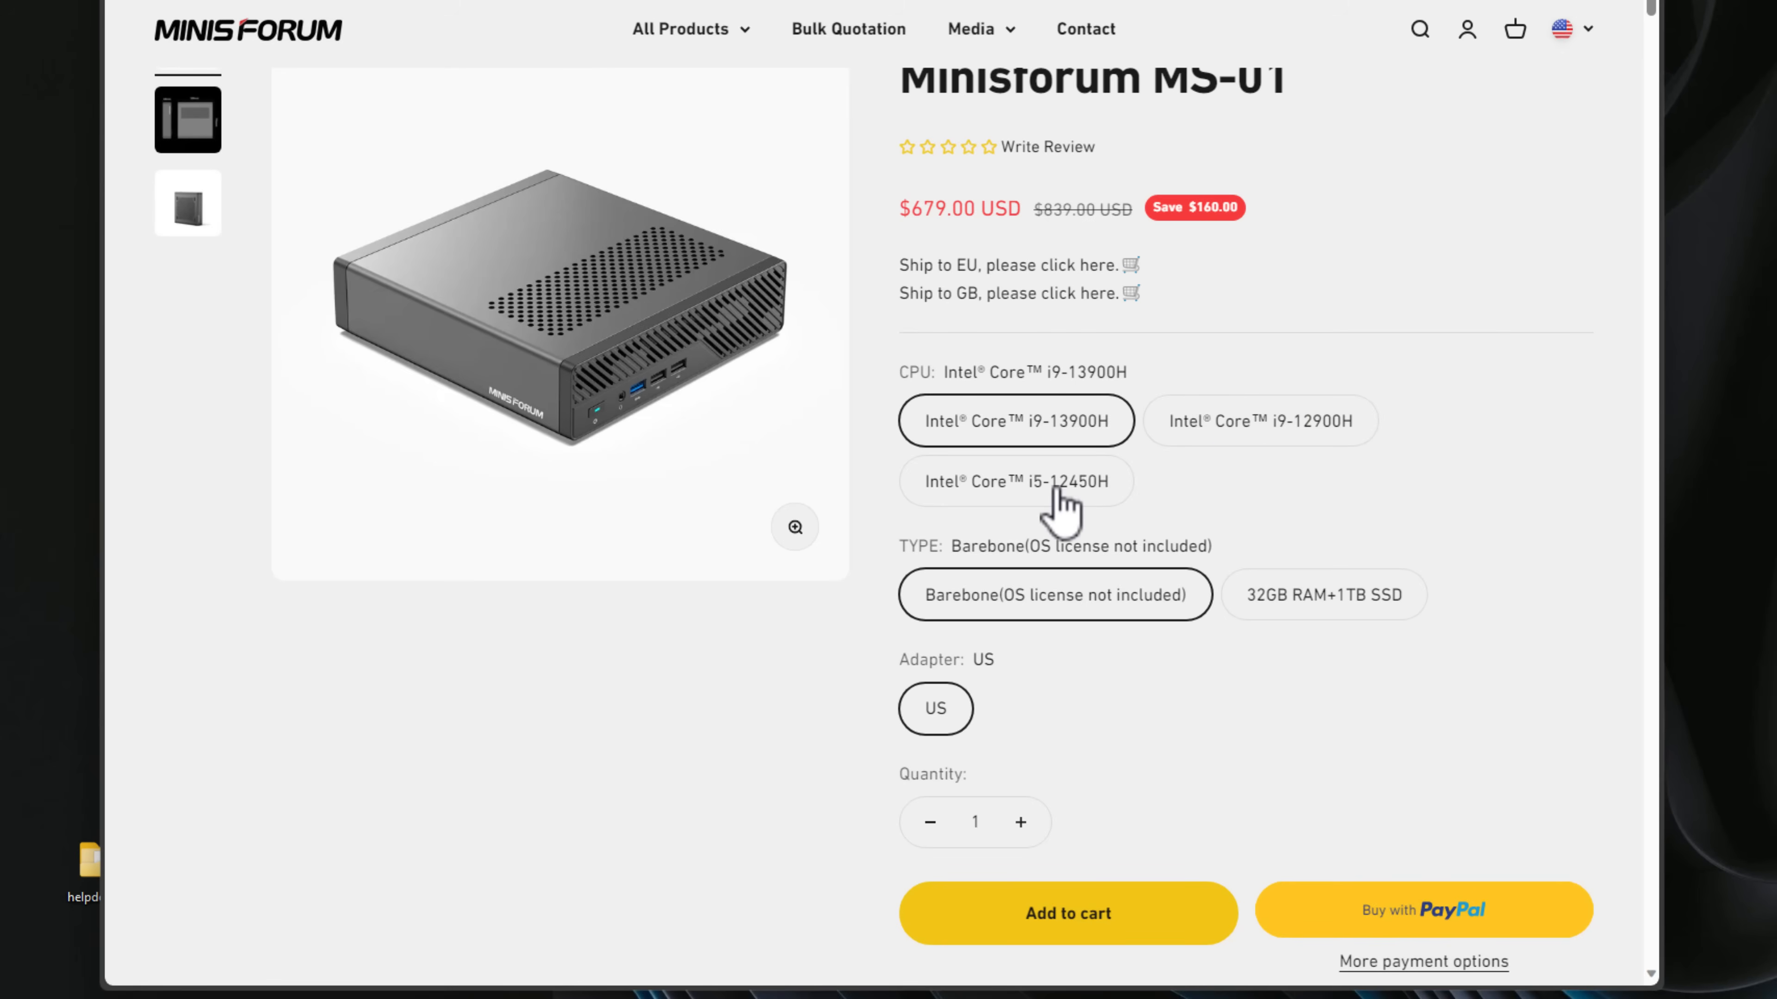
pyautogui.moveTo(1031, 515)
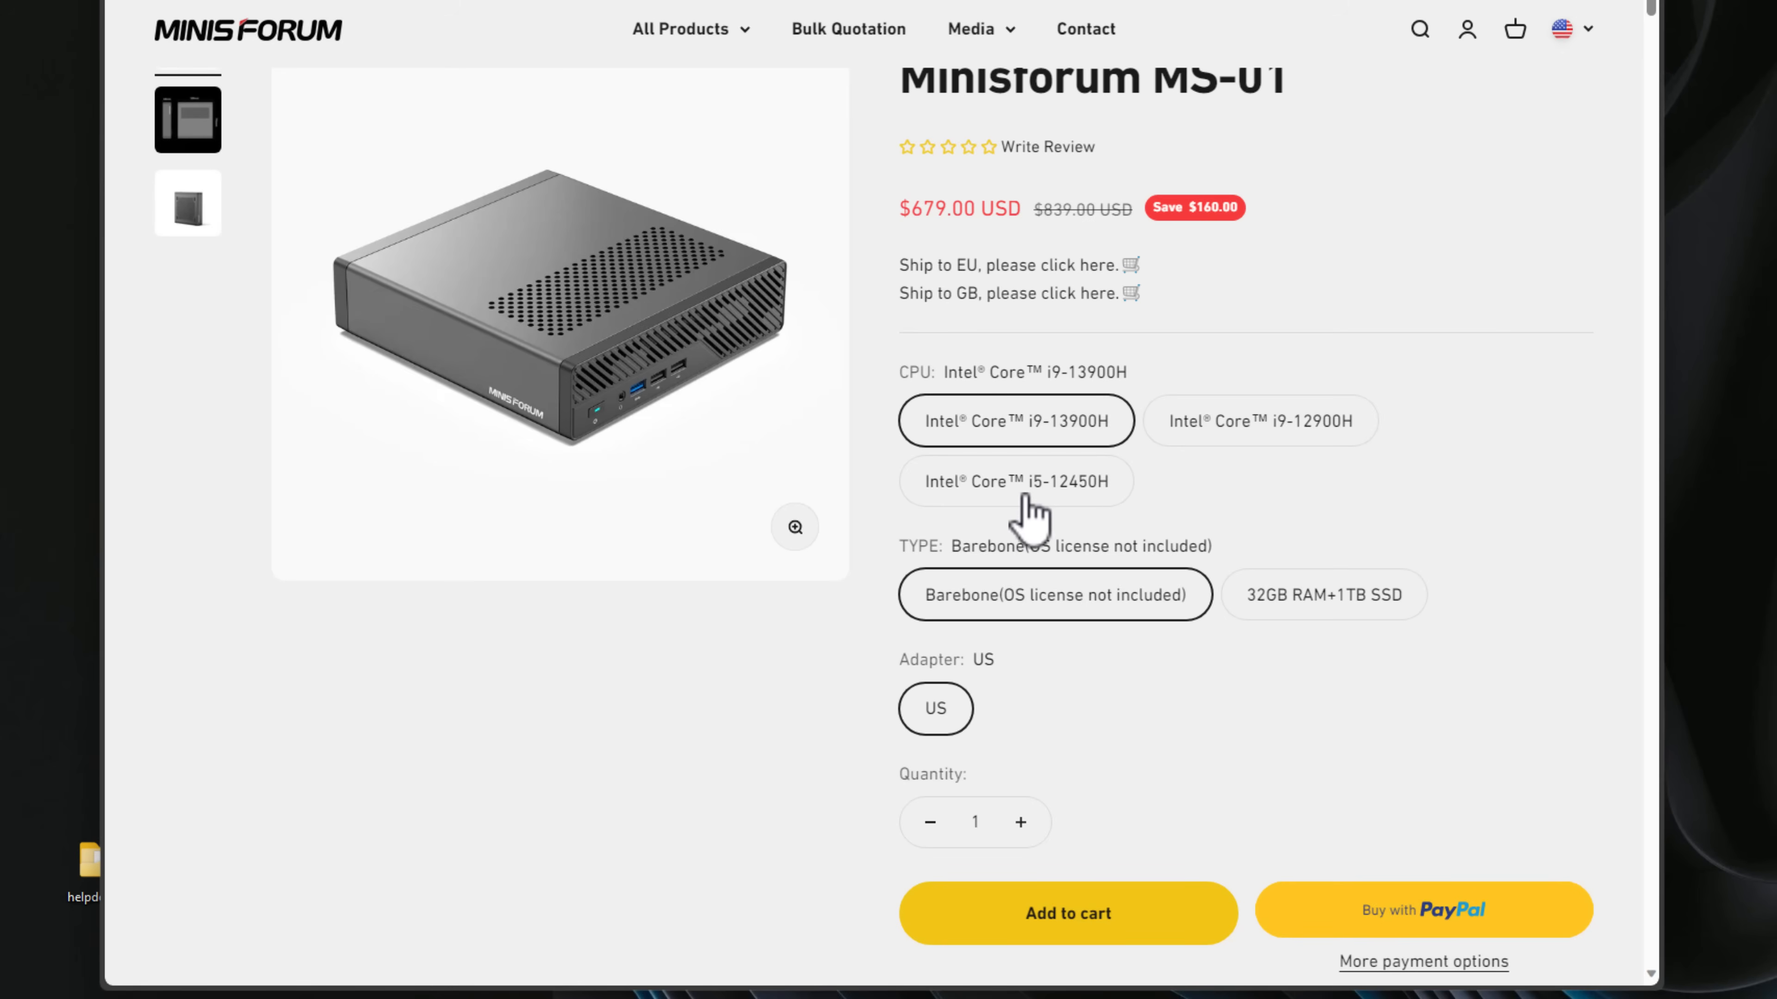
pyautogui.moveTo(1076, 505)
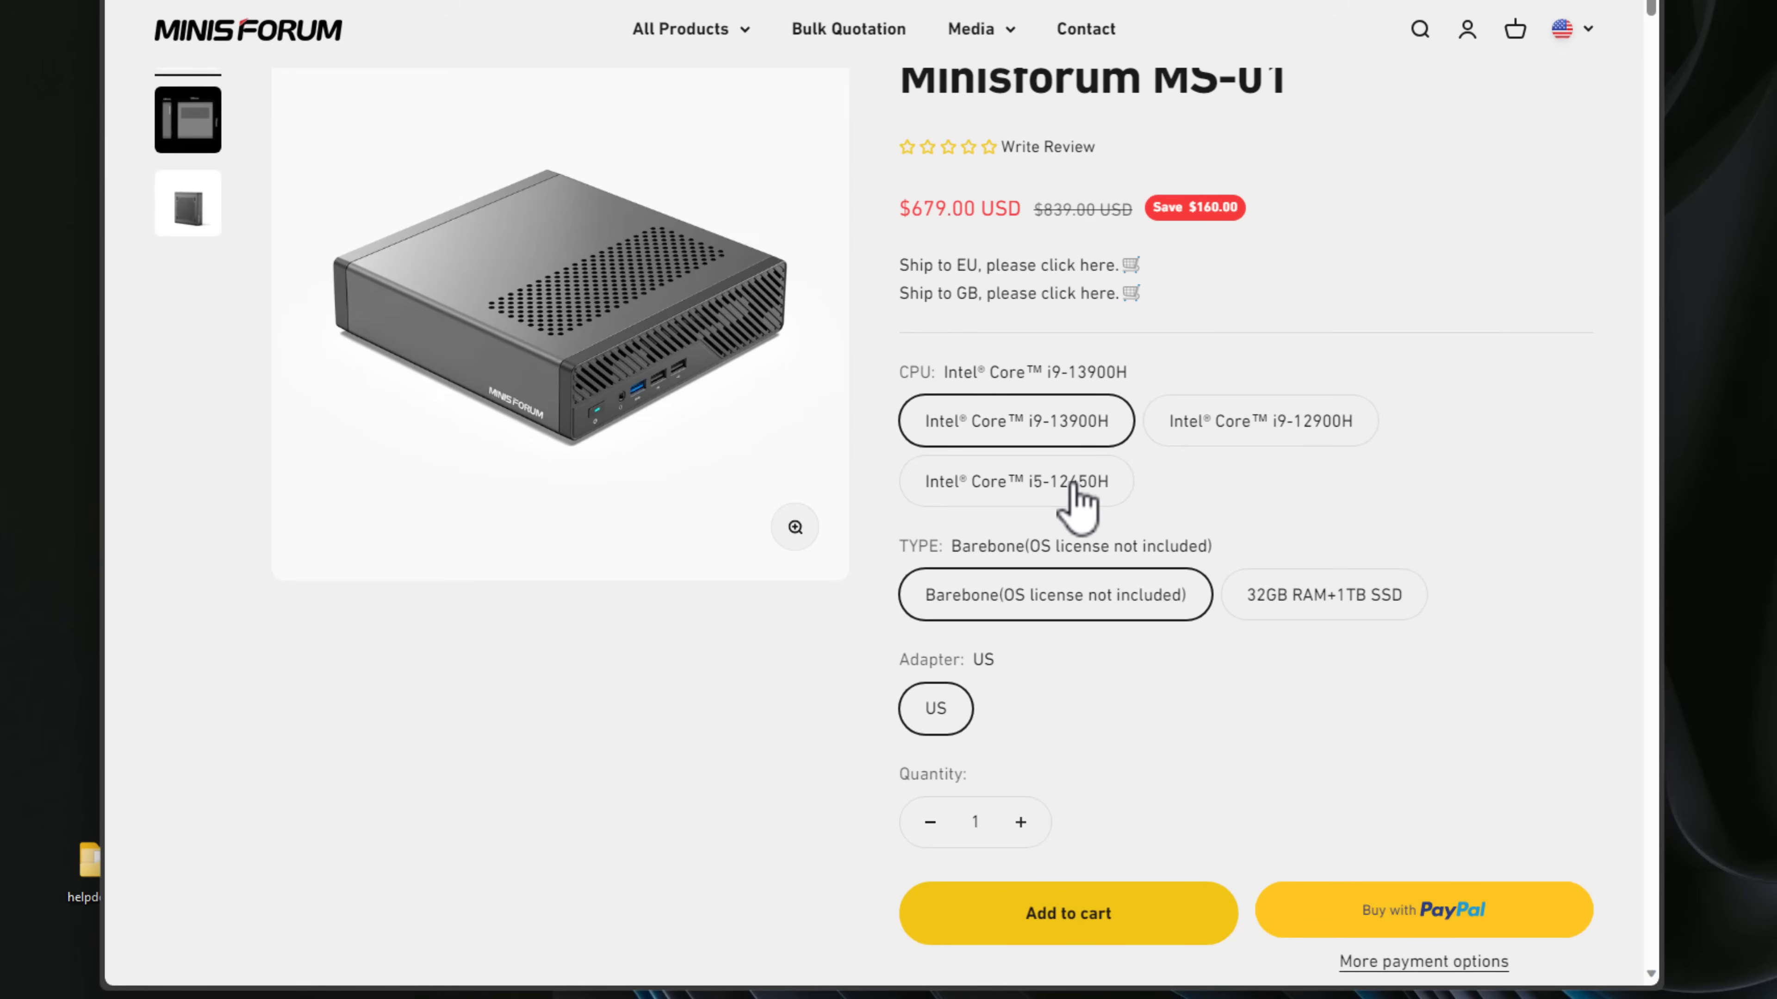
pyautogui.scroll(-3)
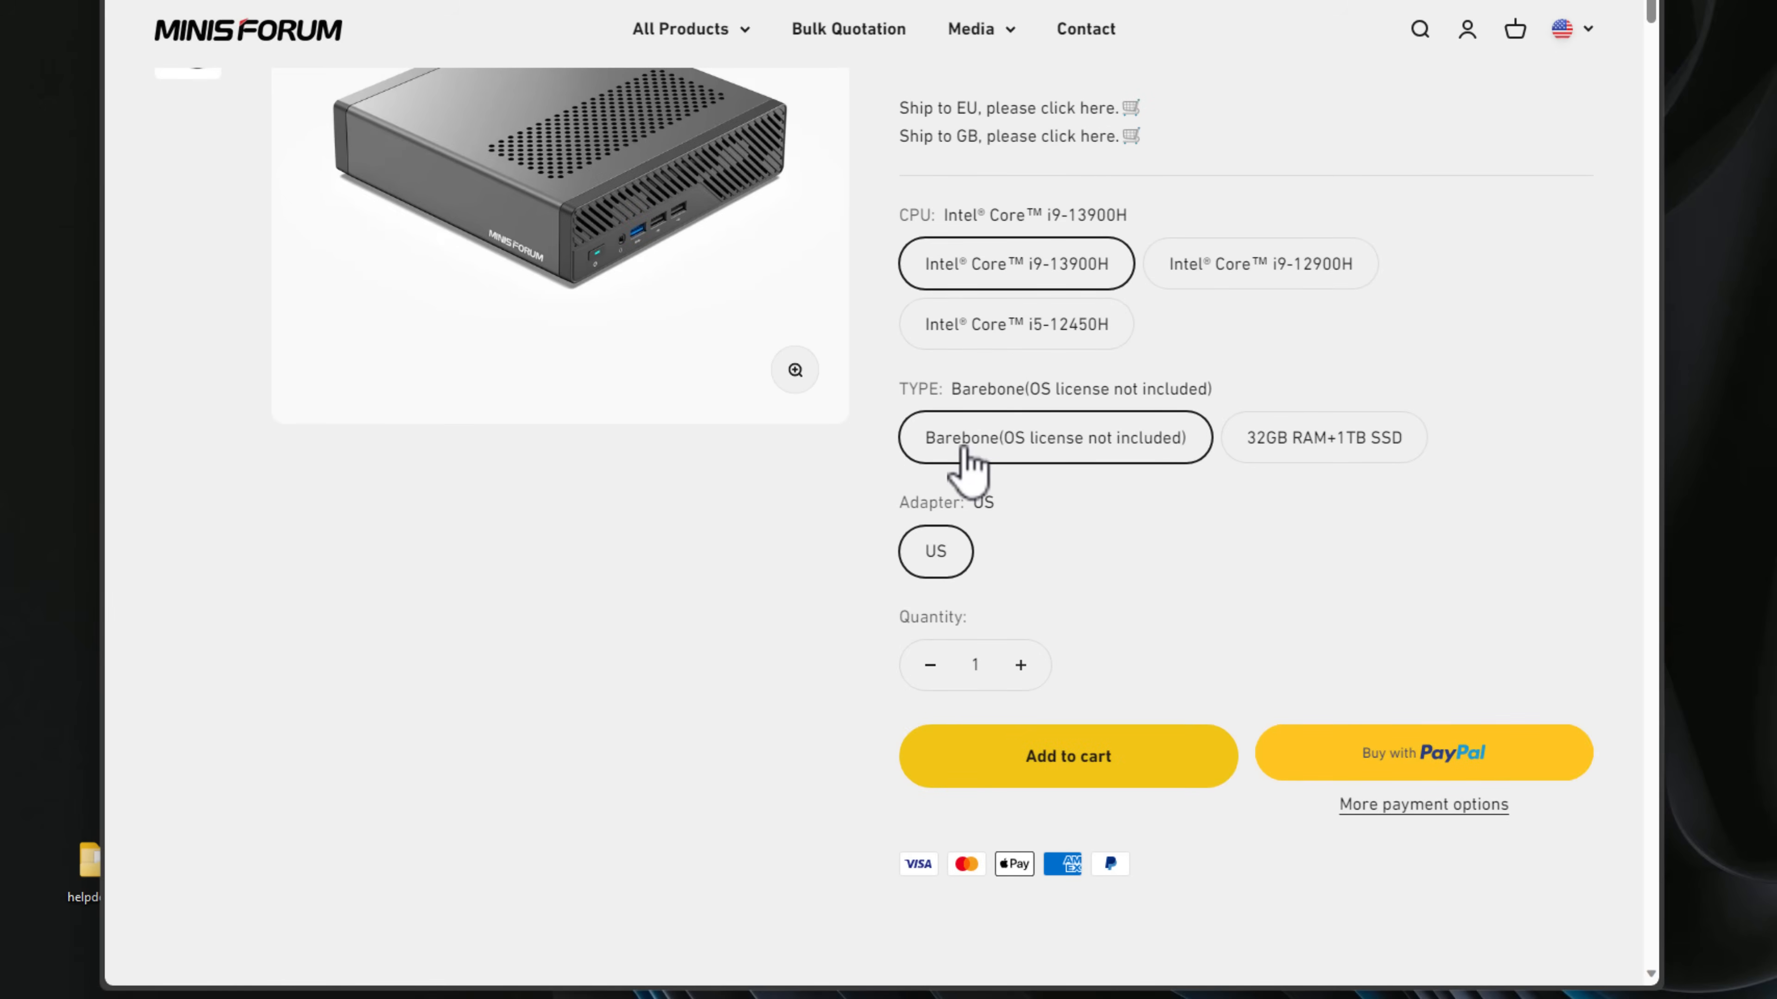
pyautogui.moveTo(1197, 463)
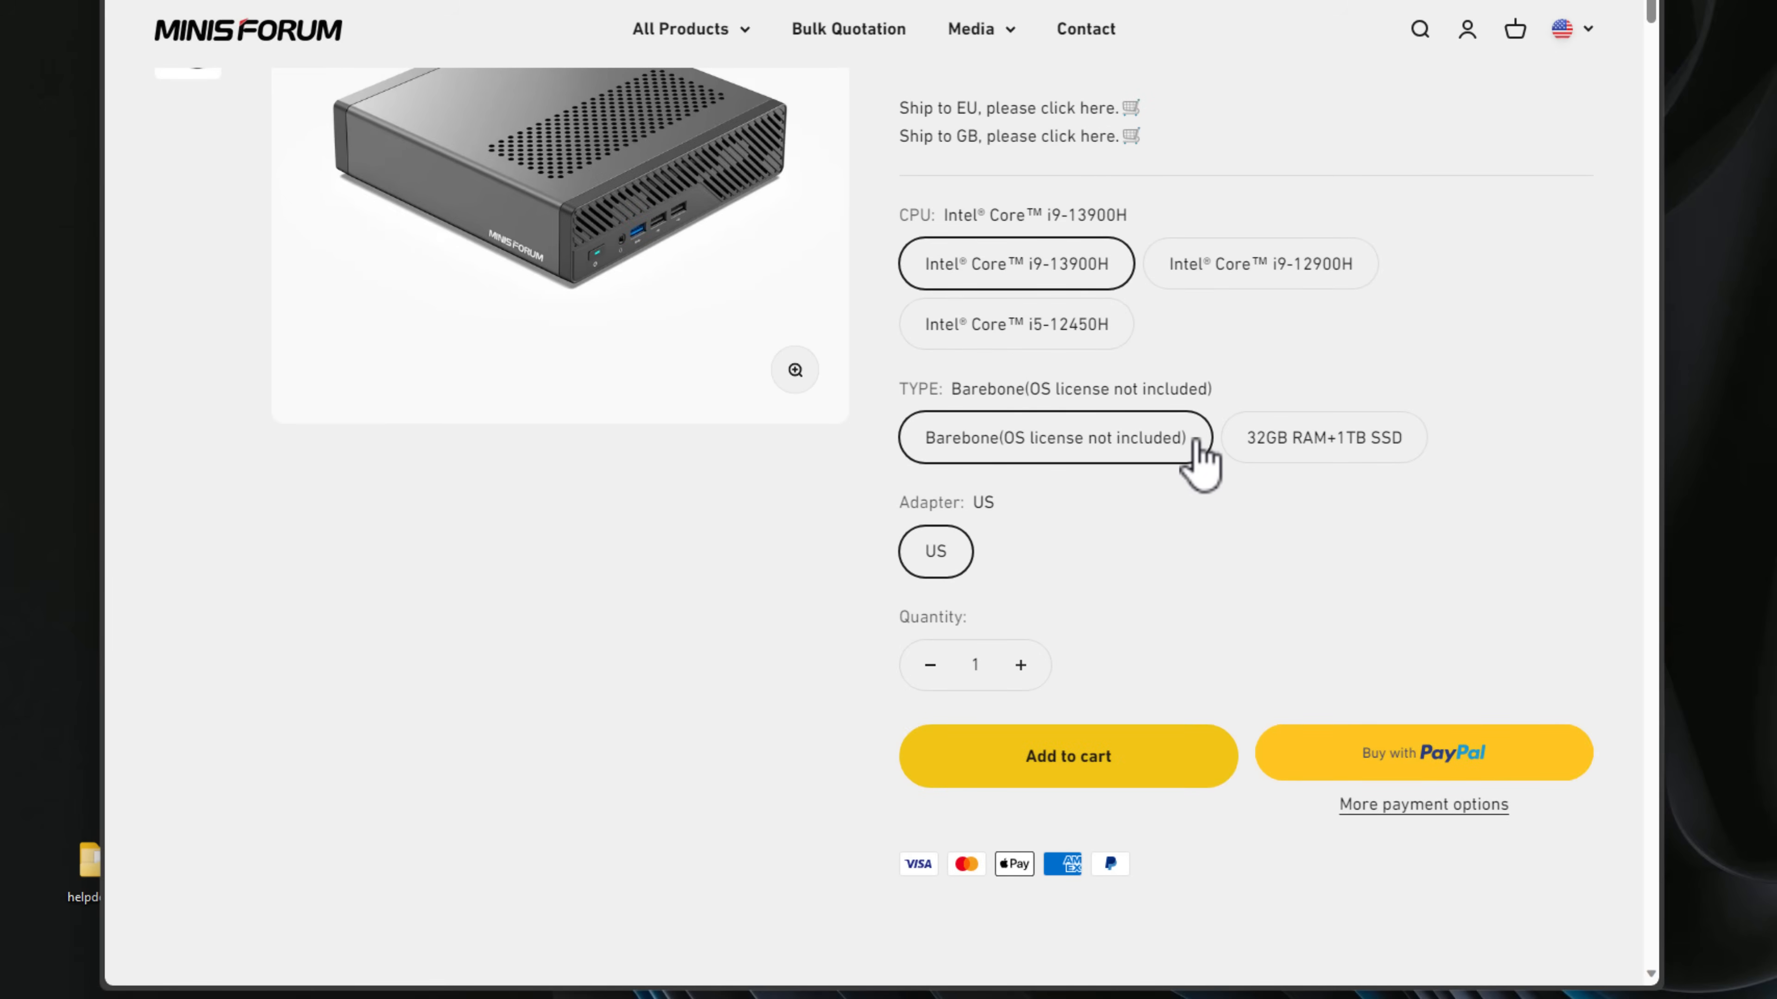
pyautogui.scroll(-3)
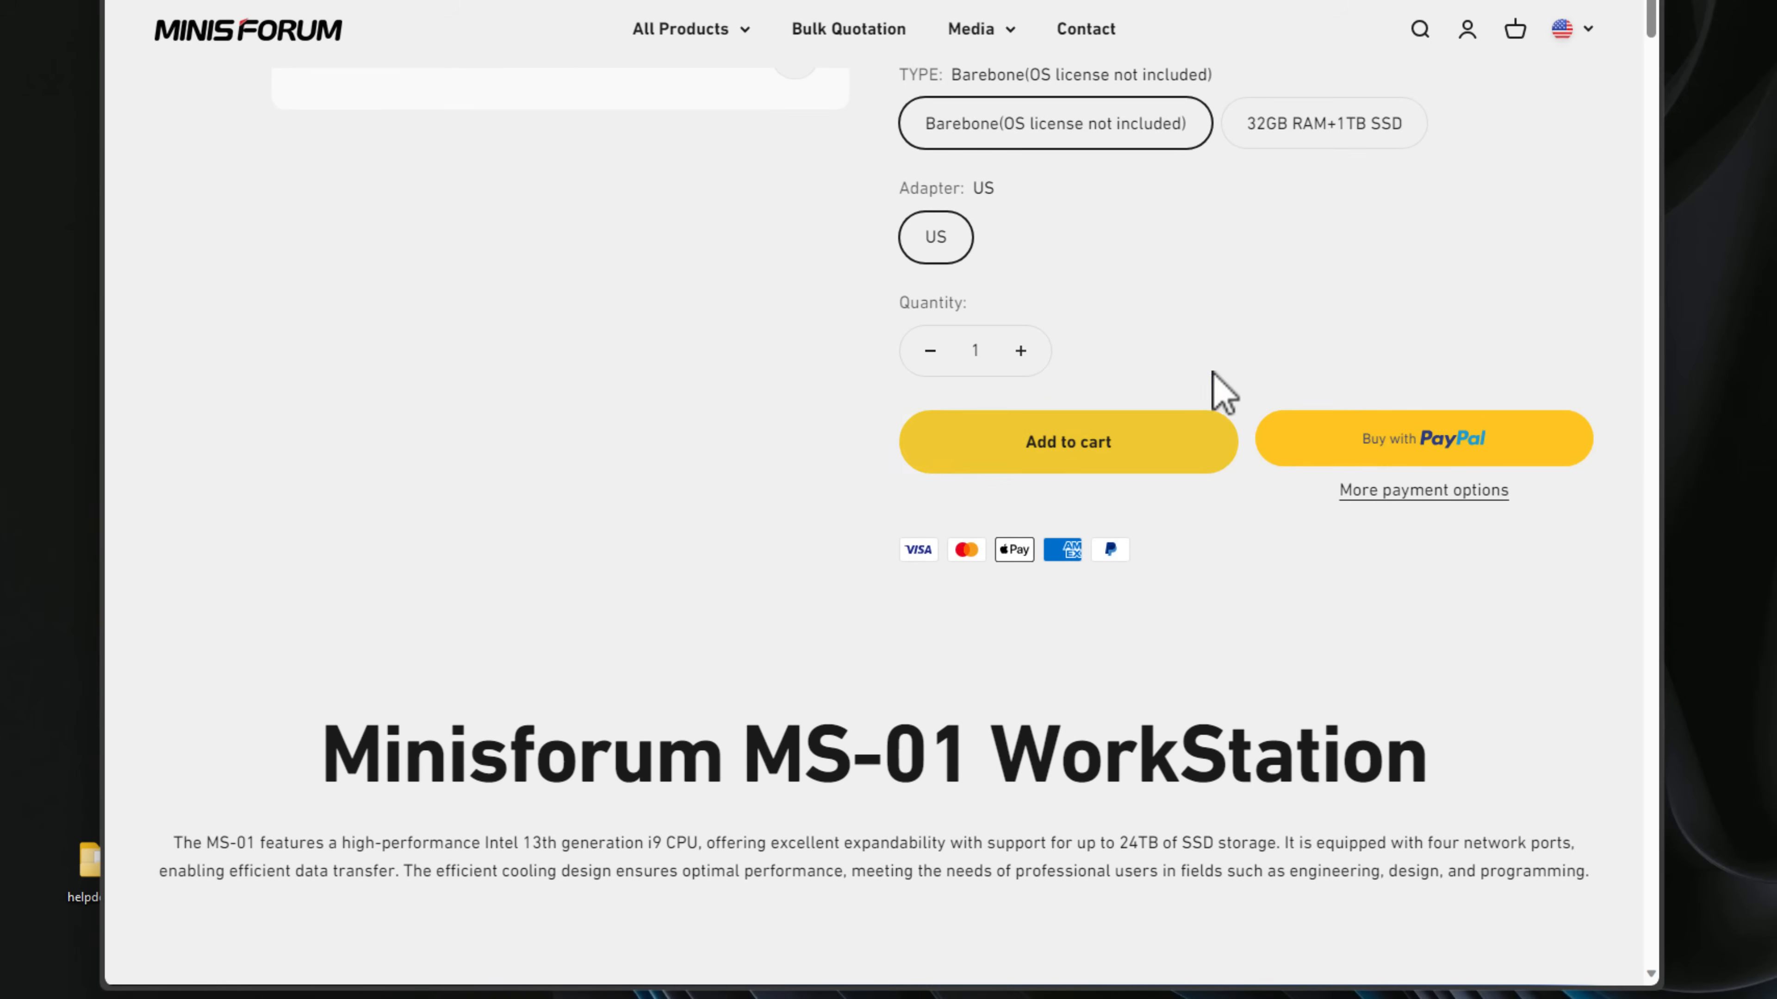
pyautogui.moveTo(1271, 165)
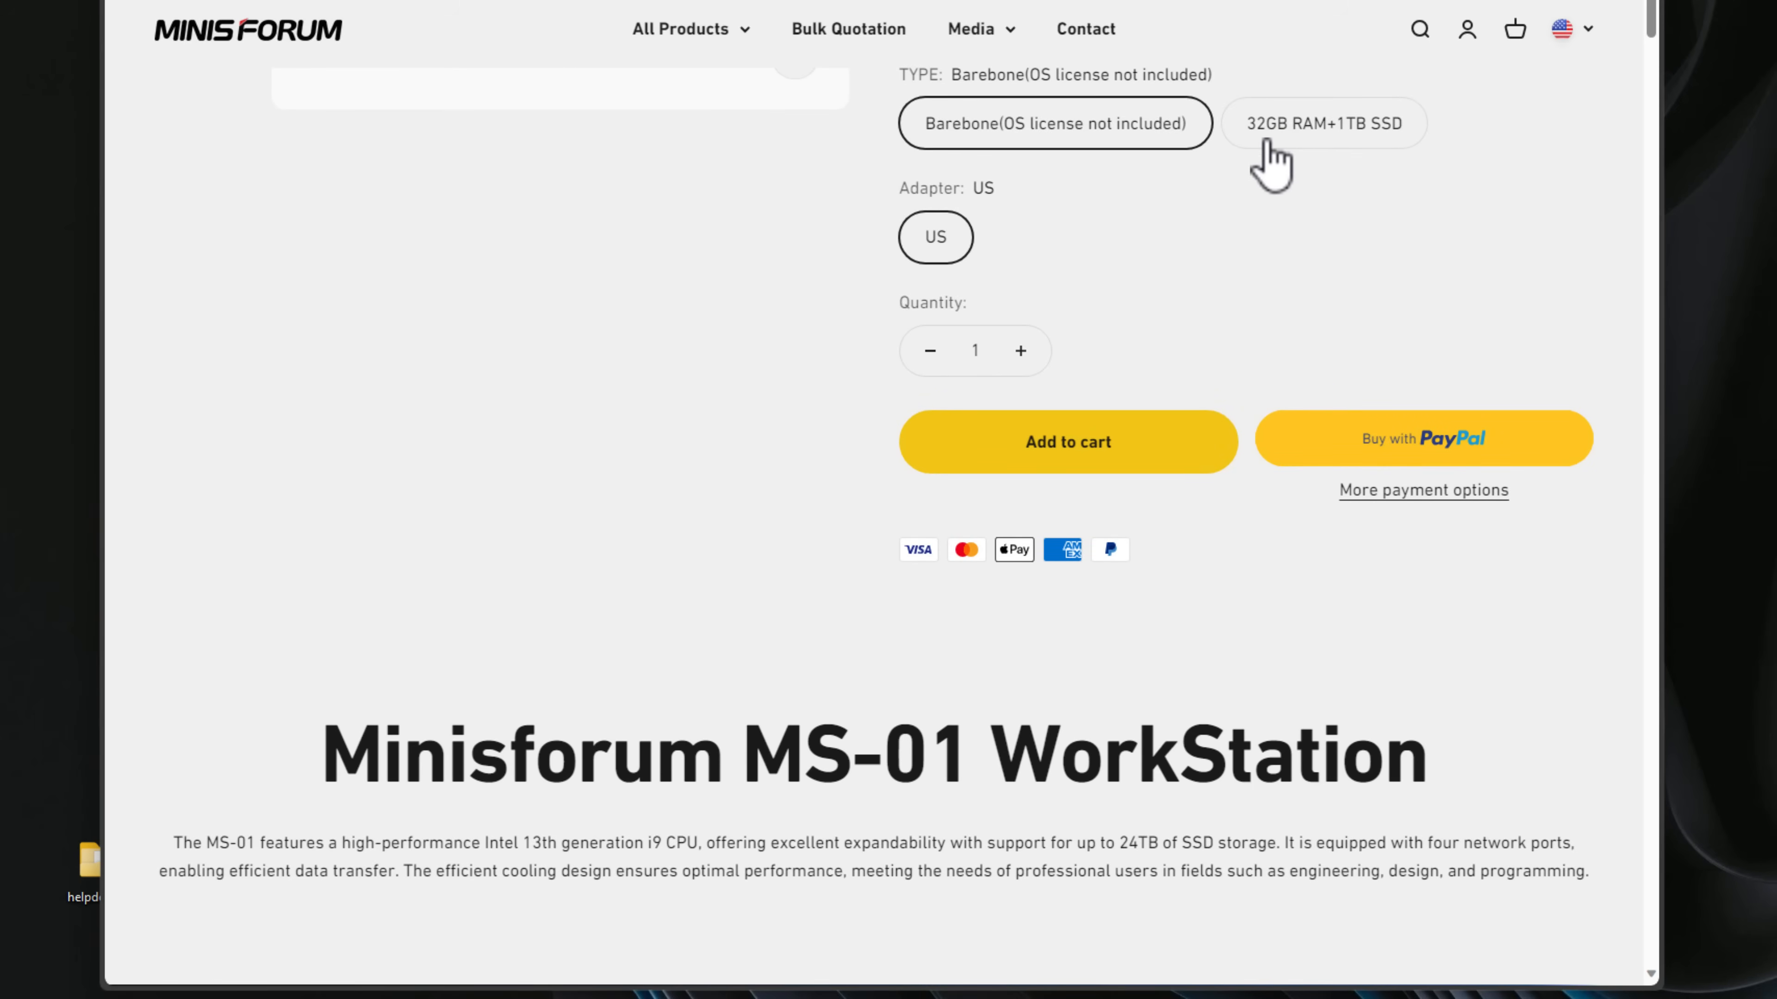
pyautogui.moveTo(1230, 272)
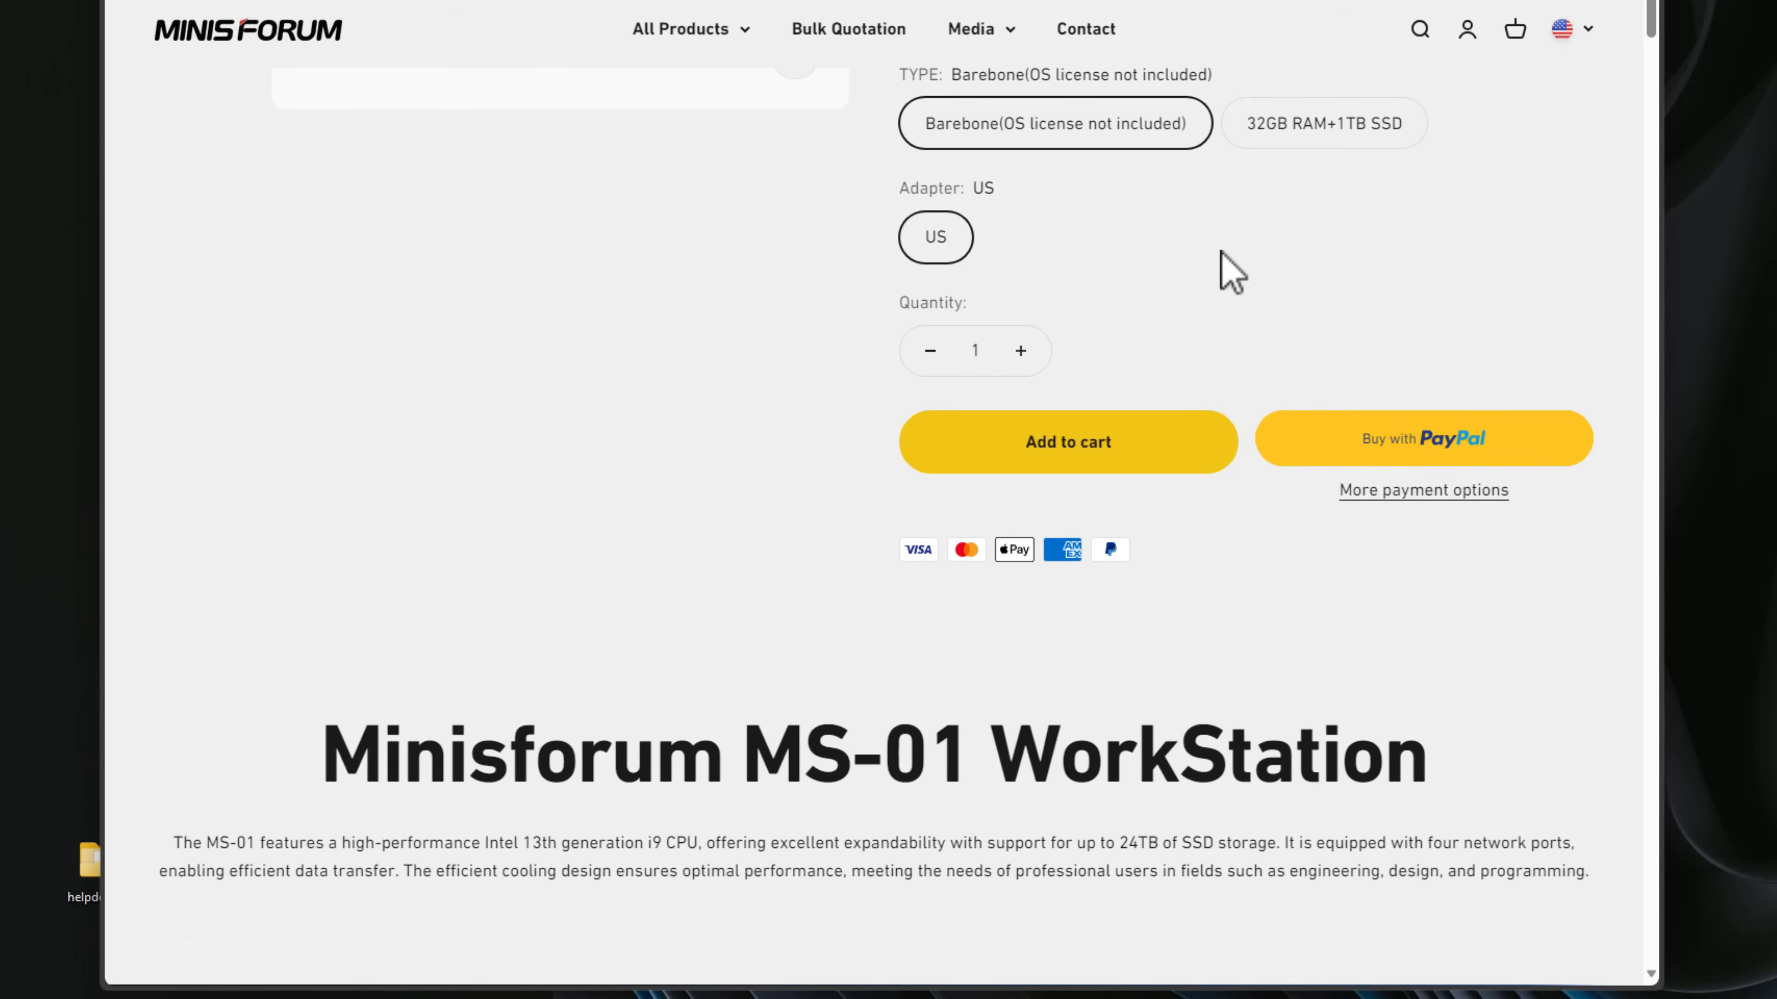
pyautogui.scroll(-3)
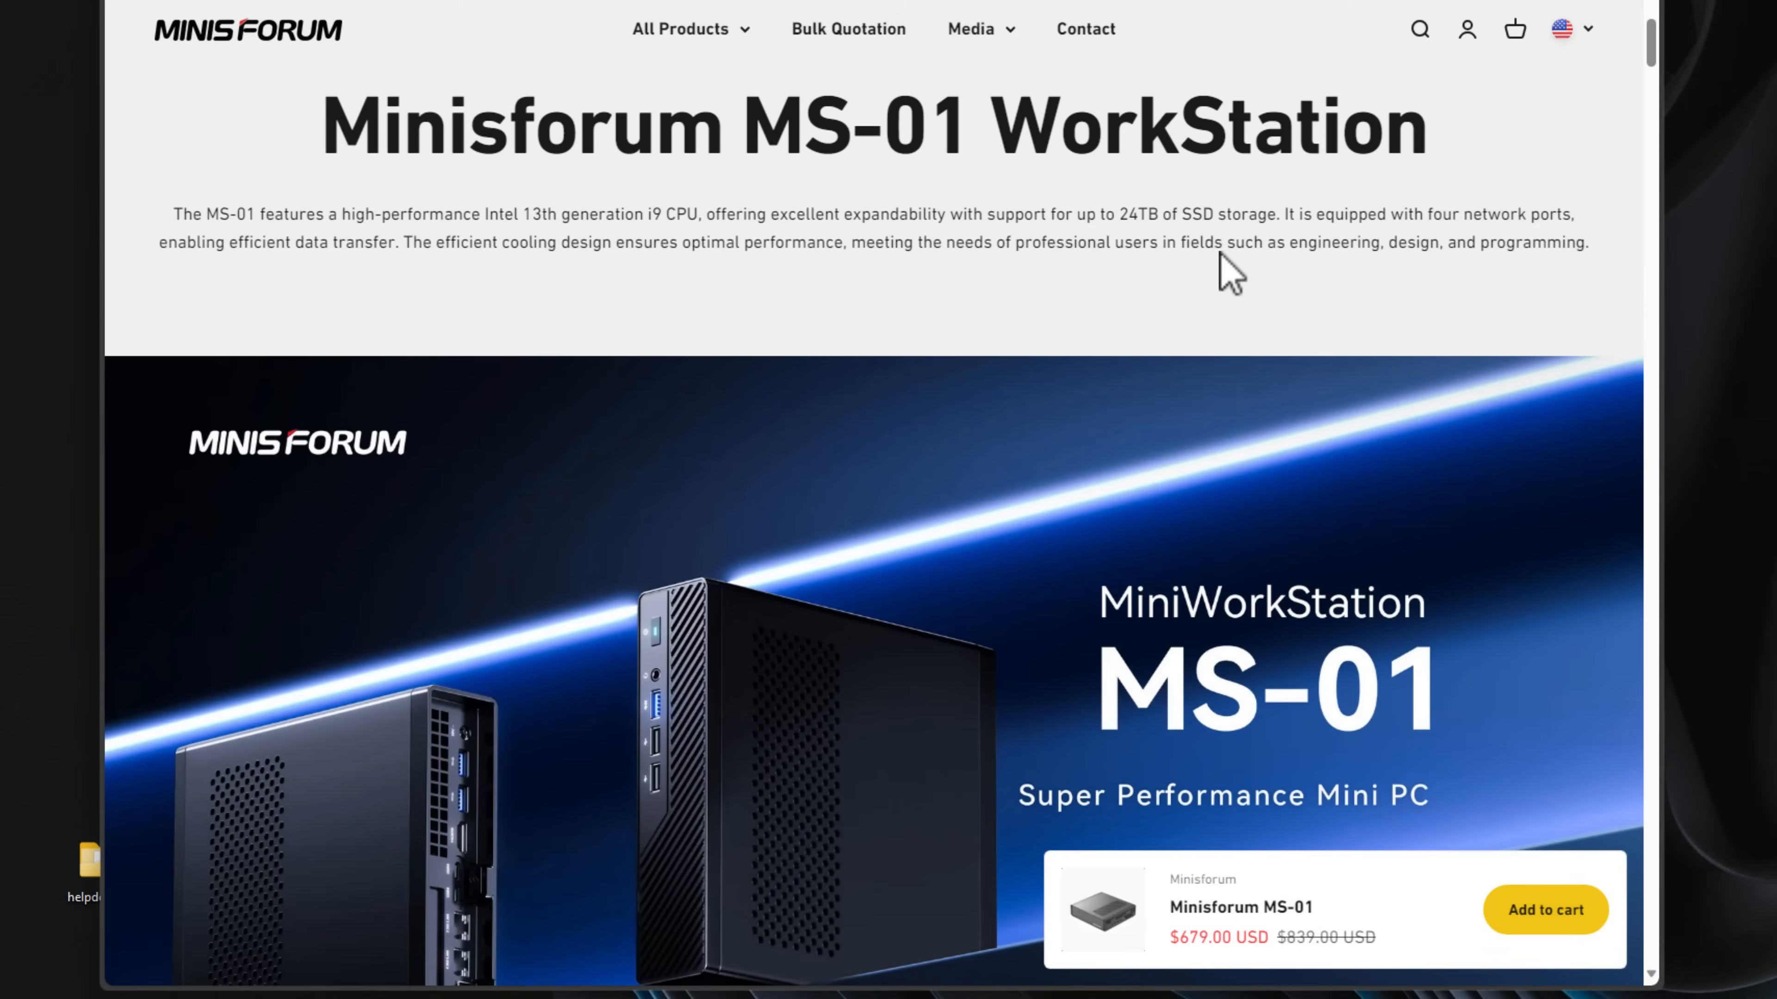
pyautogui.scroll(-3)
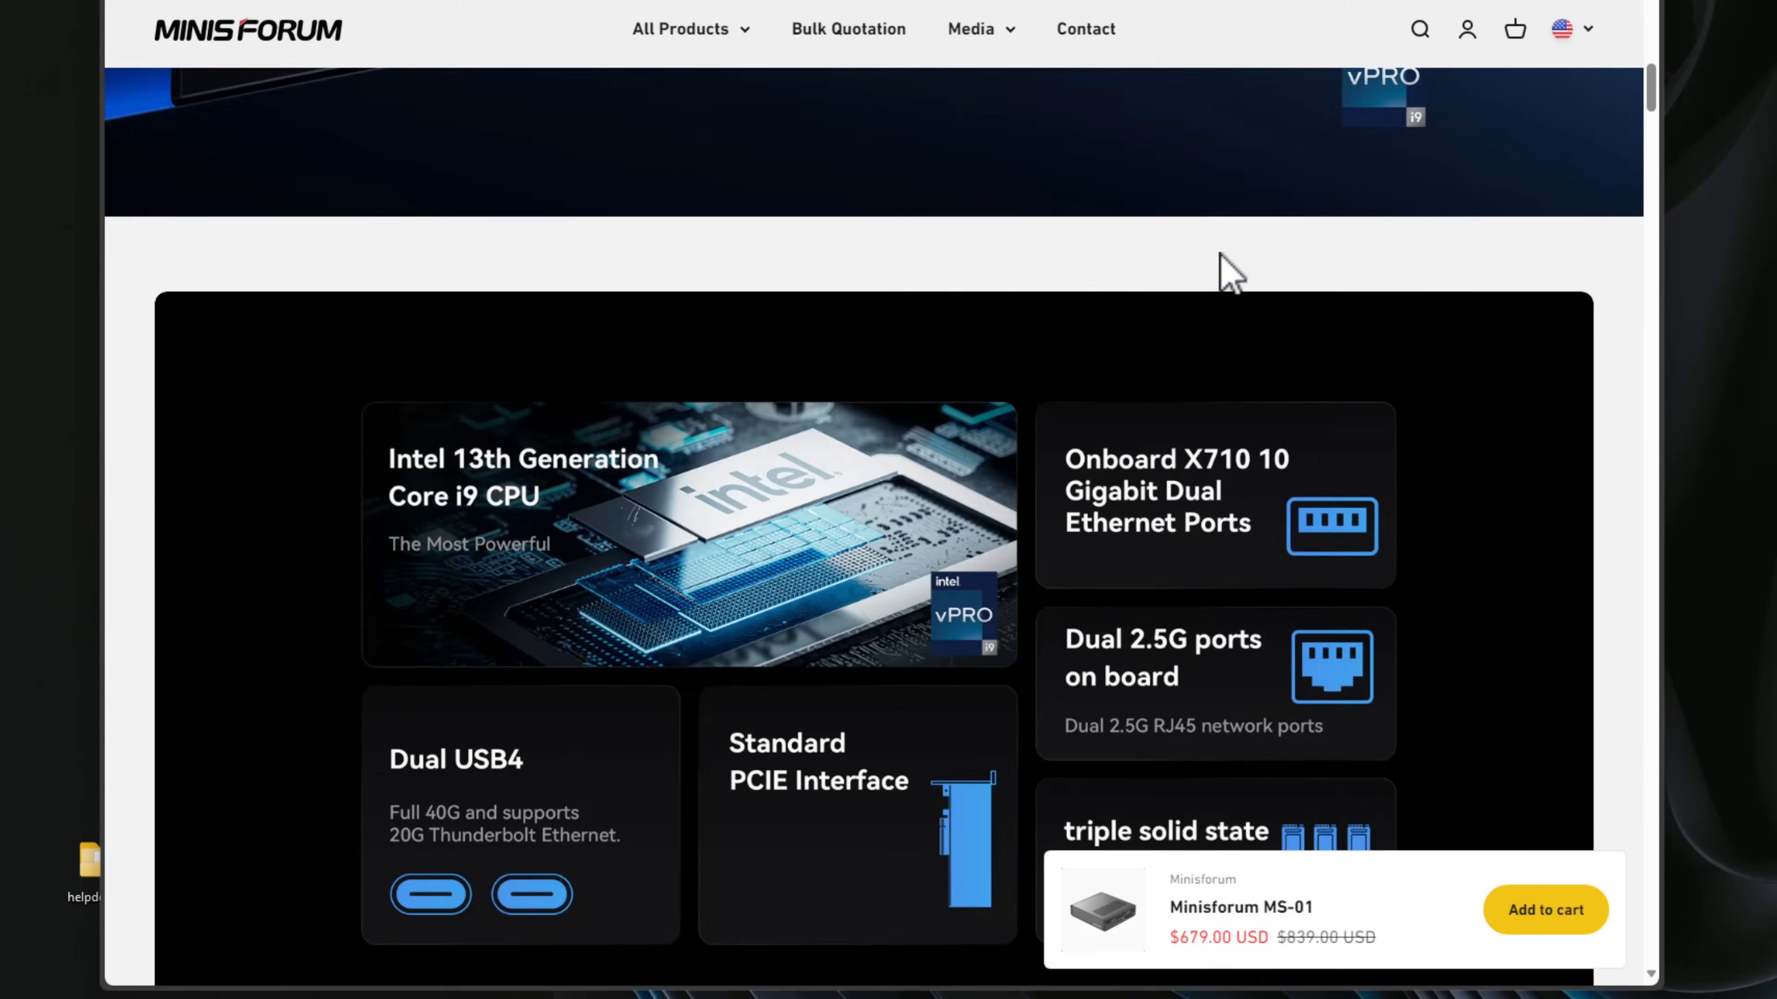
pyautogui.scroll(-3)
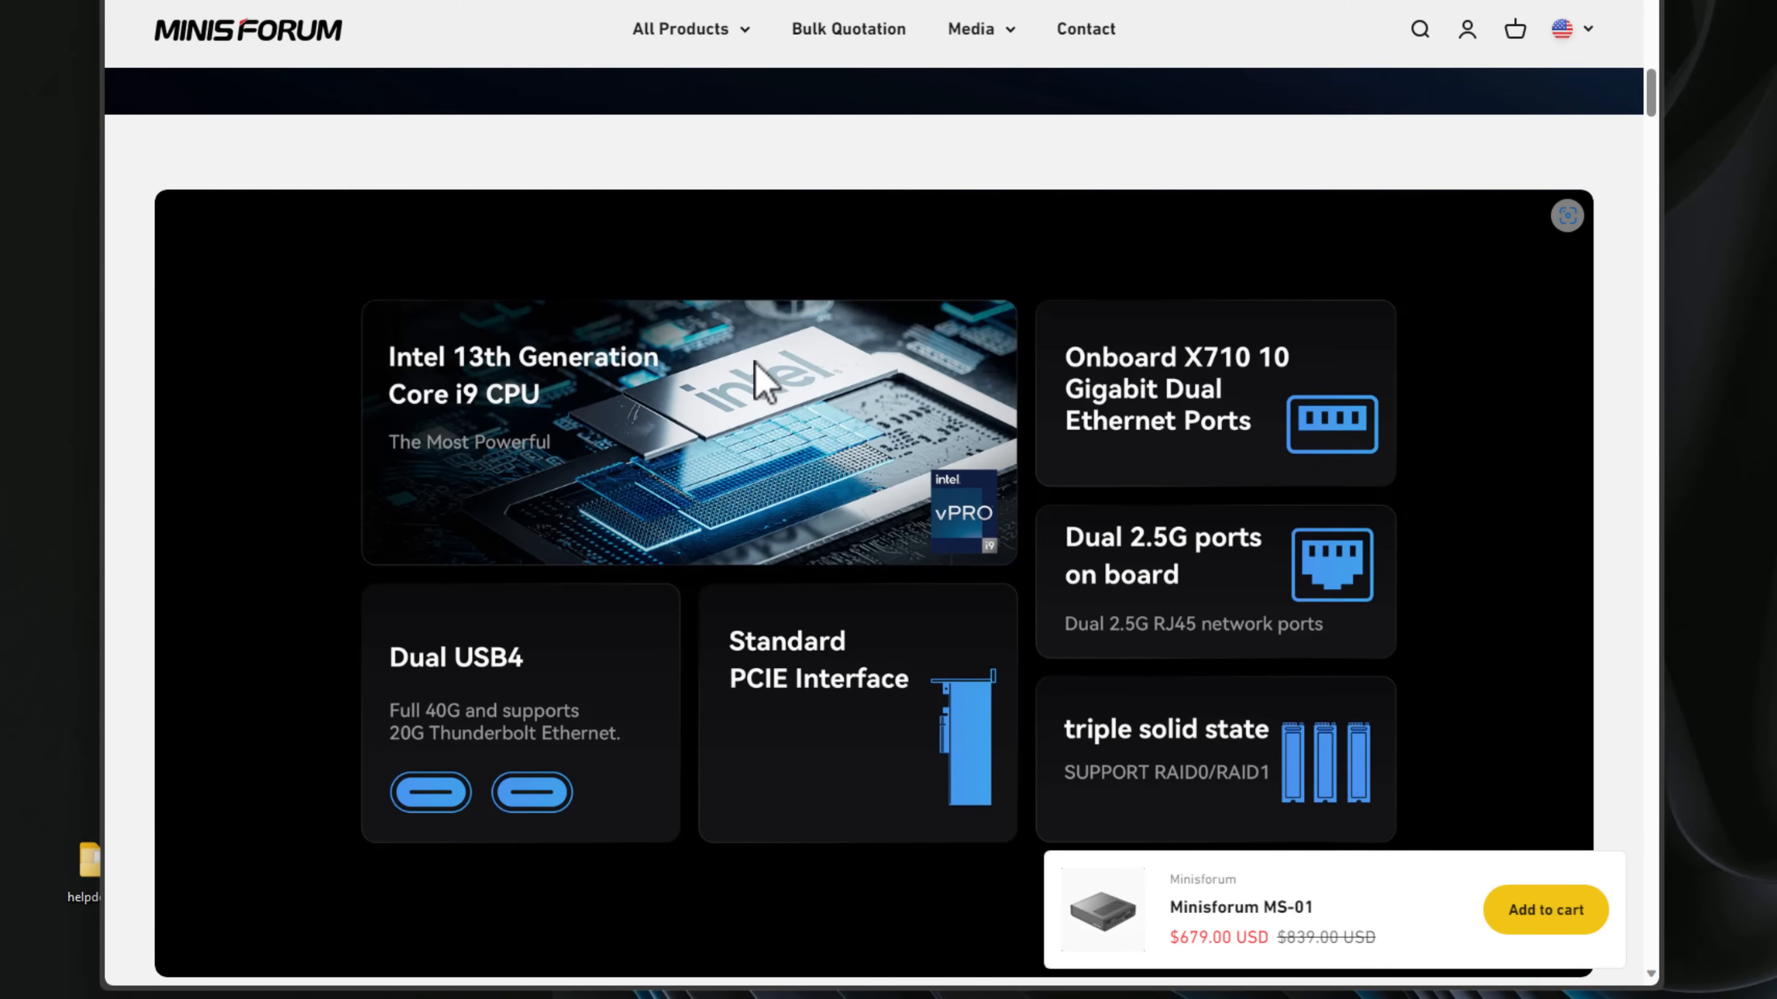
pyautogui.moveTo(617, 391)
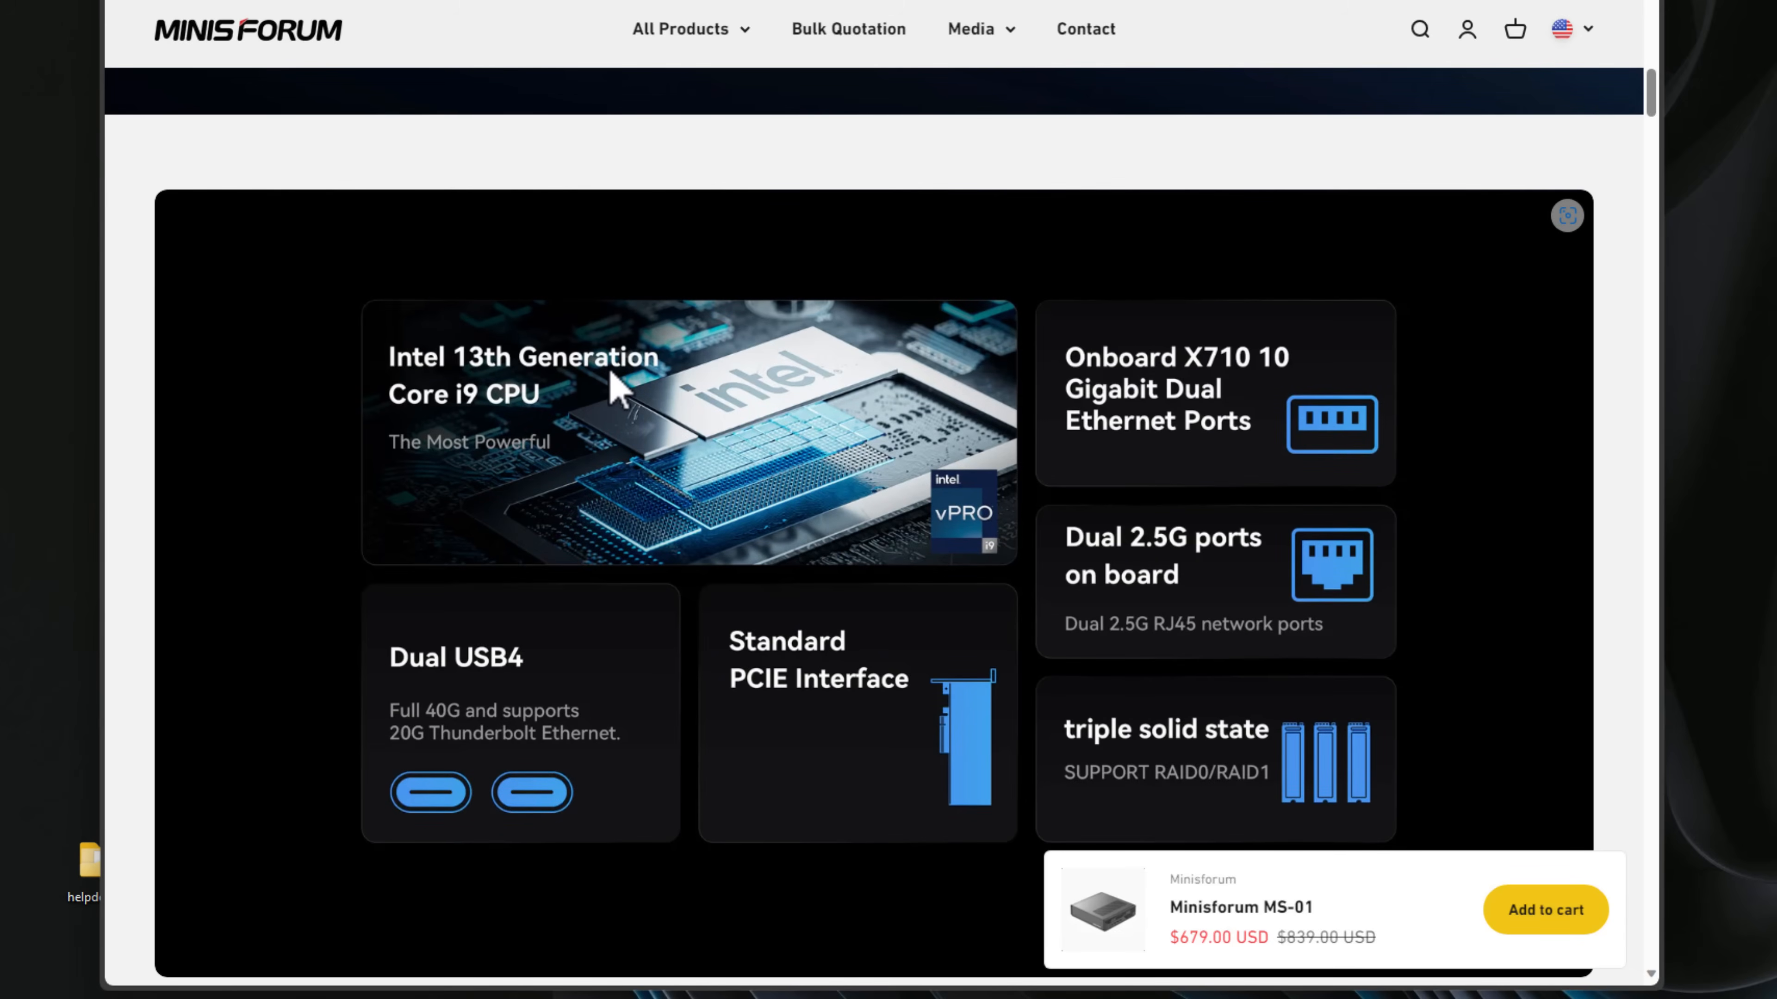
pyautogui.moveTo(927, 422)
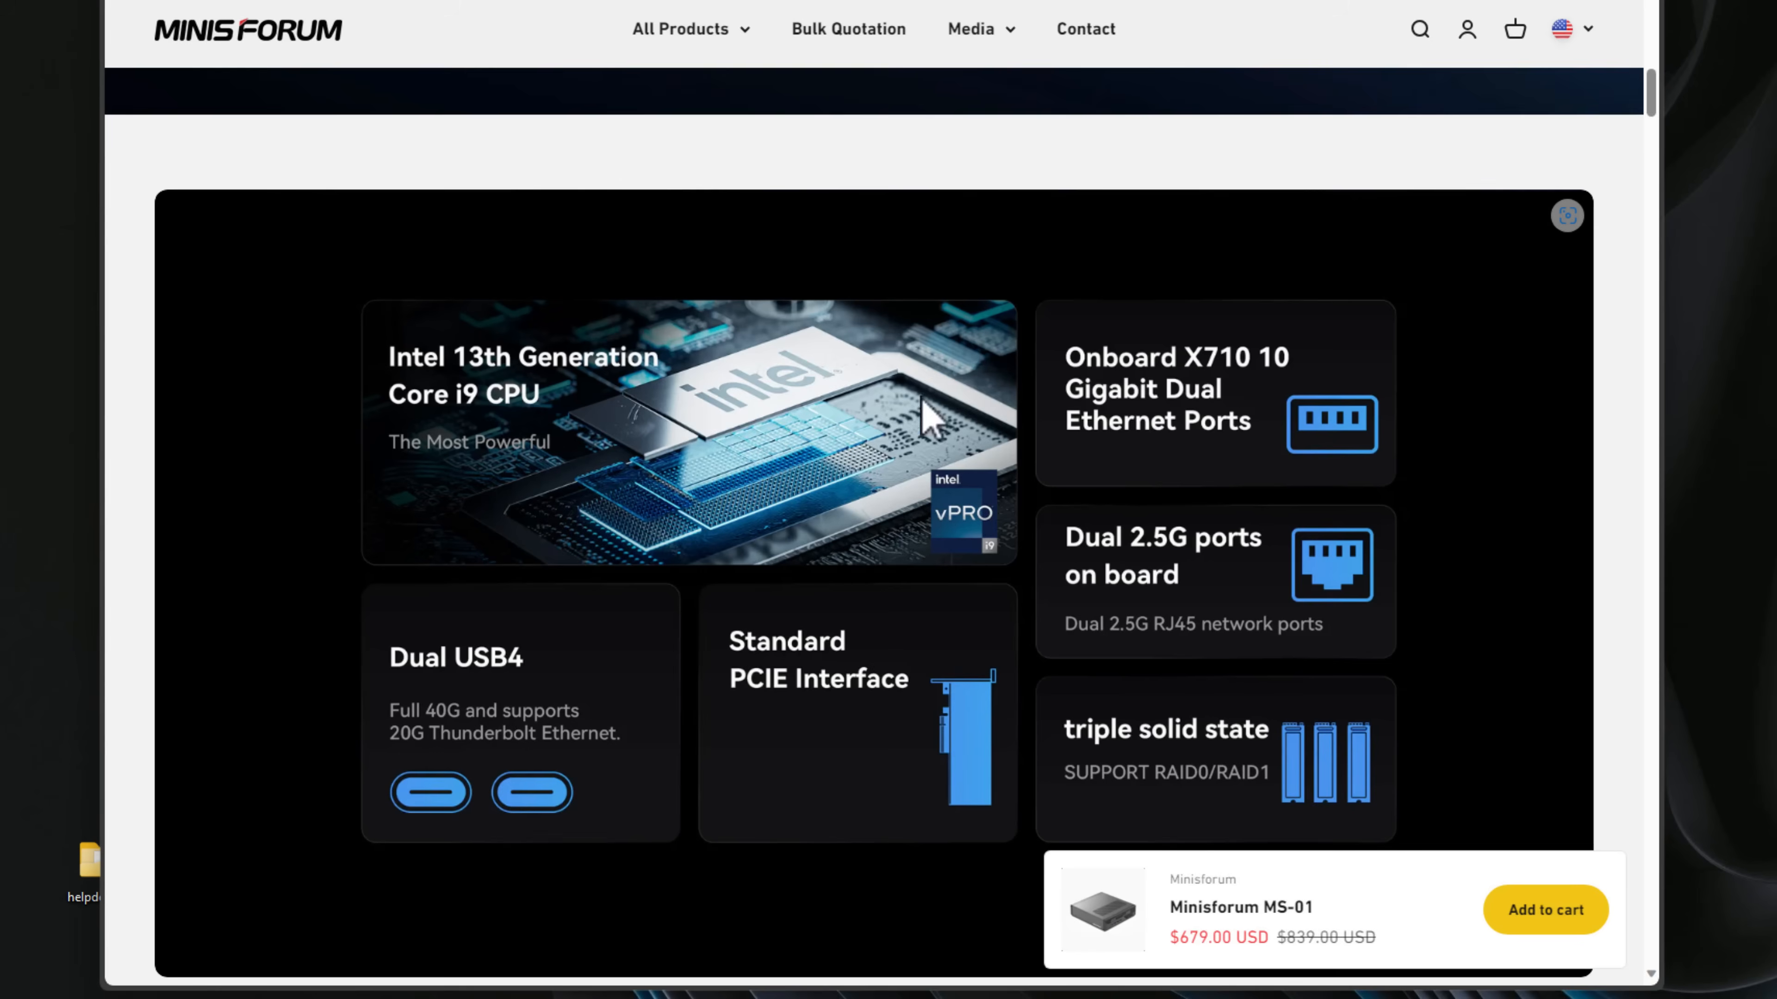
pyautogui.moveTo(1178, 389)
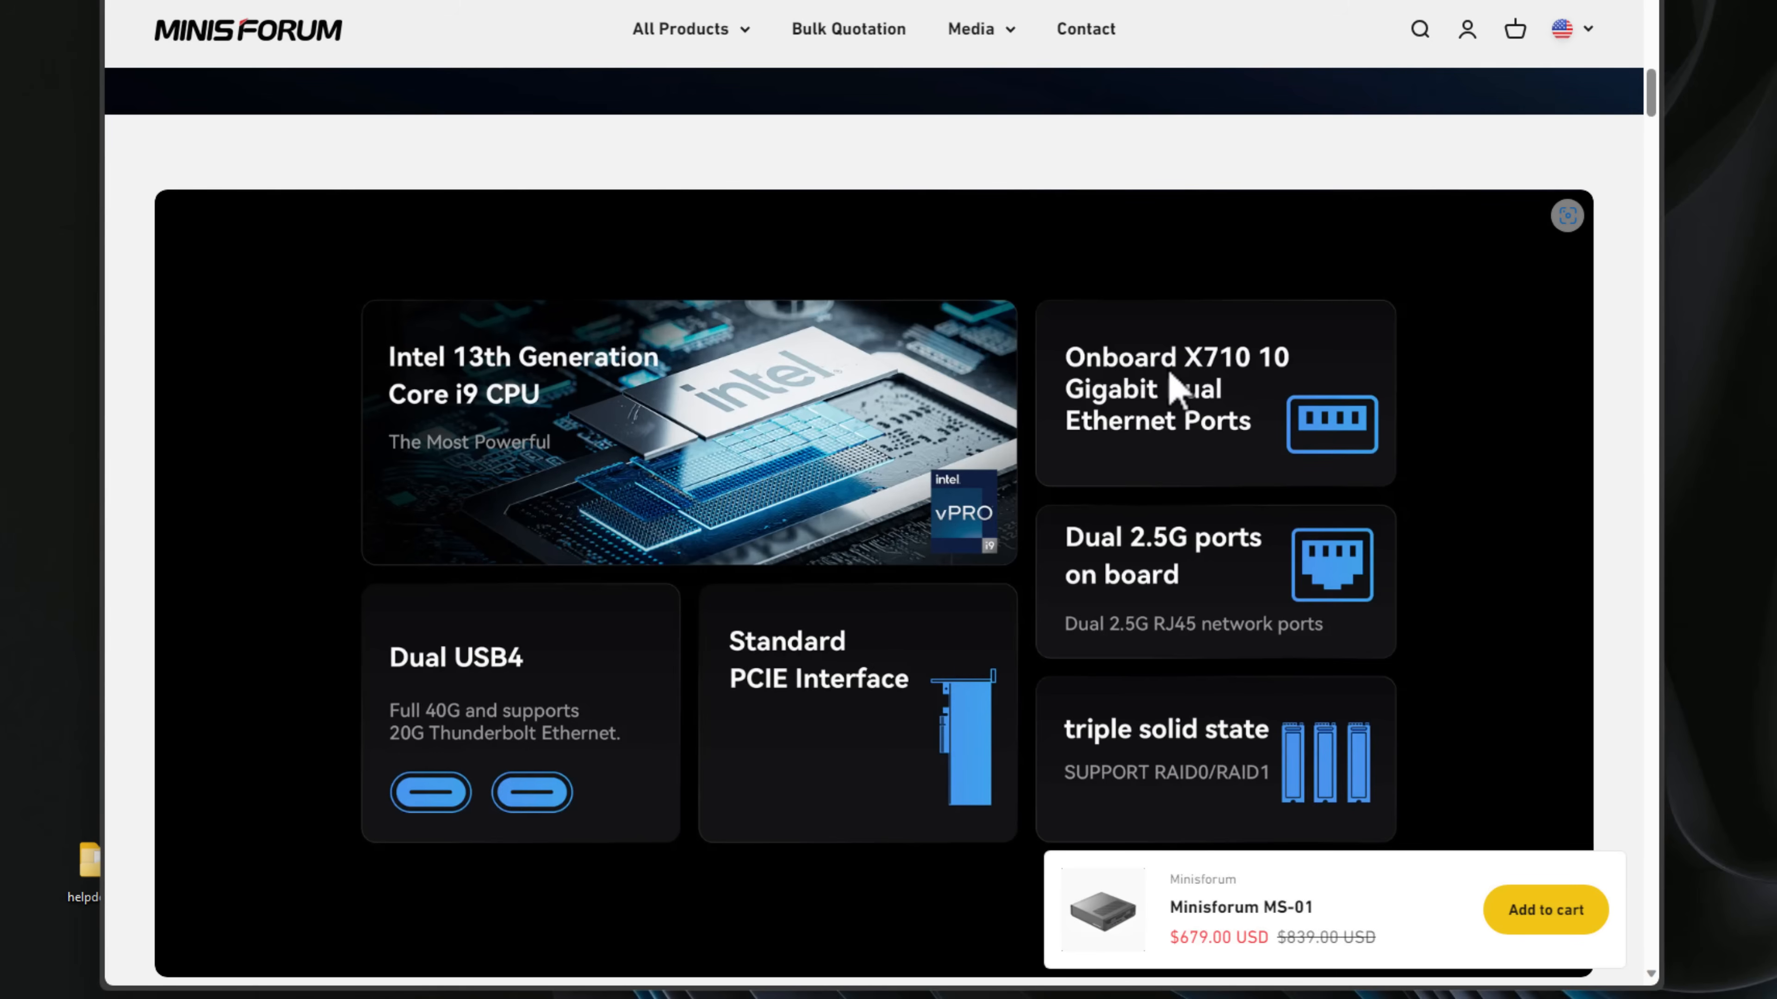
pyautogui.moveTo(1168, 383)
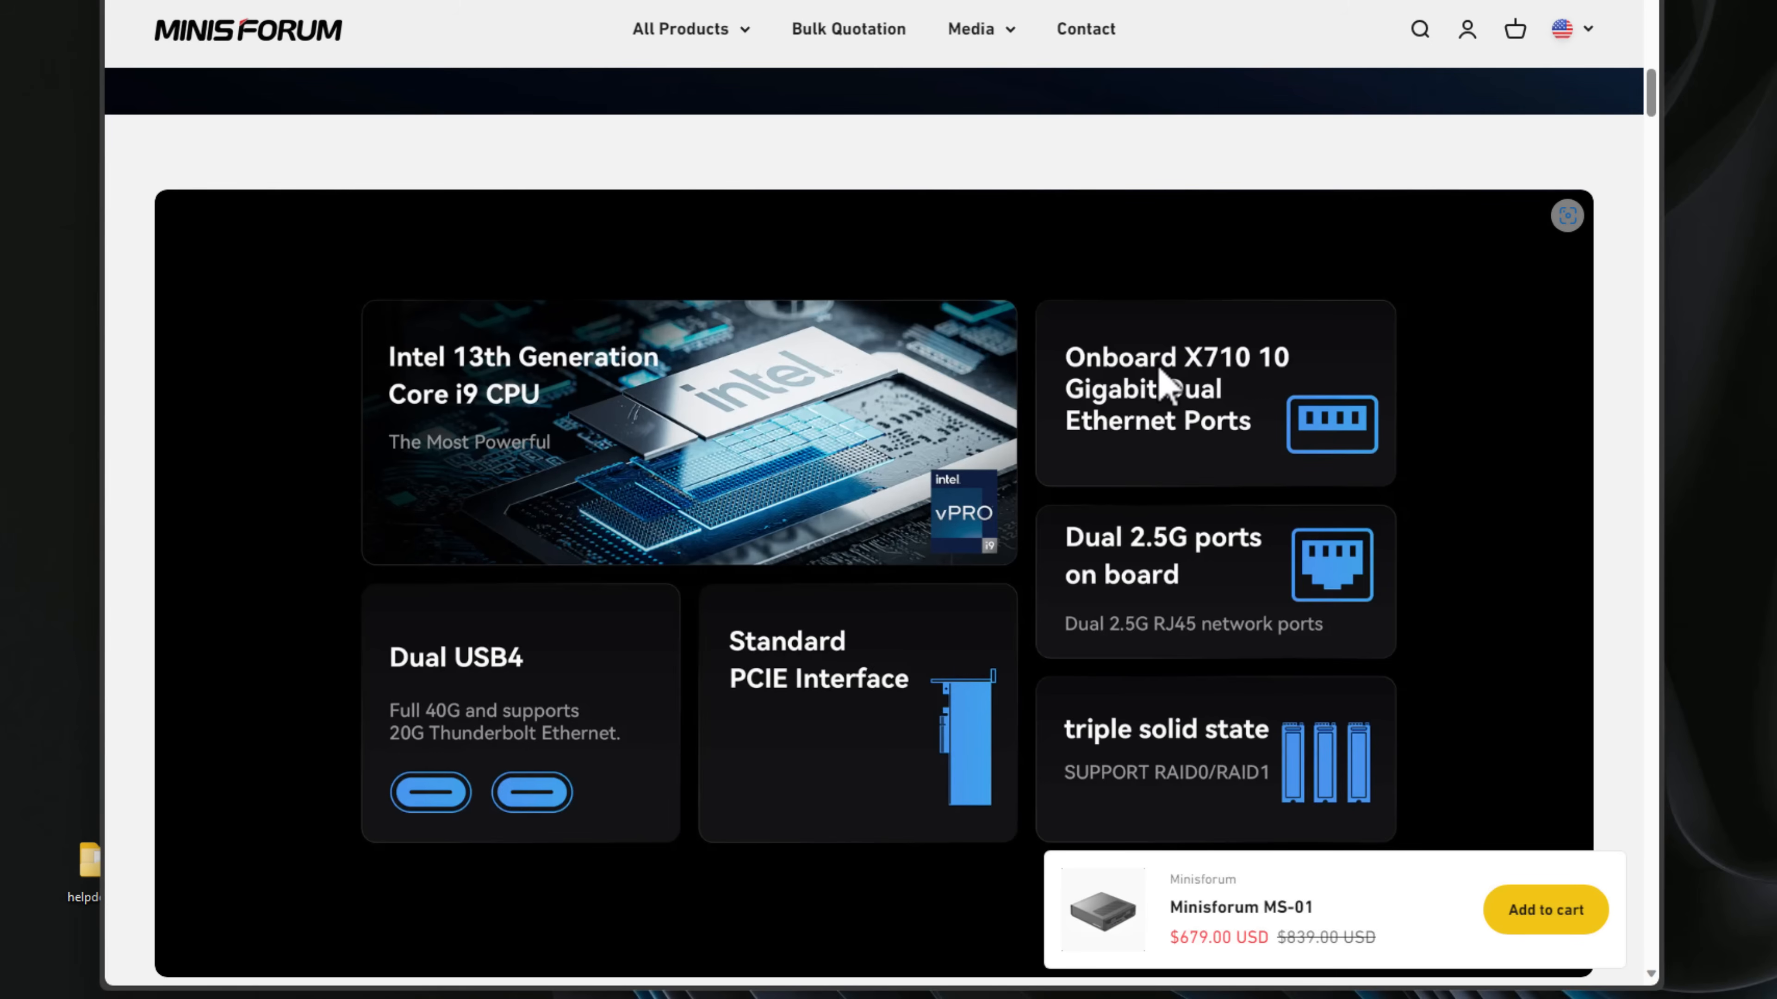
pyautogui.moveTo(1199, 471)
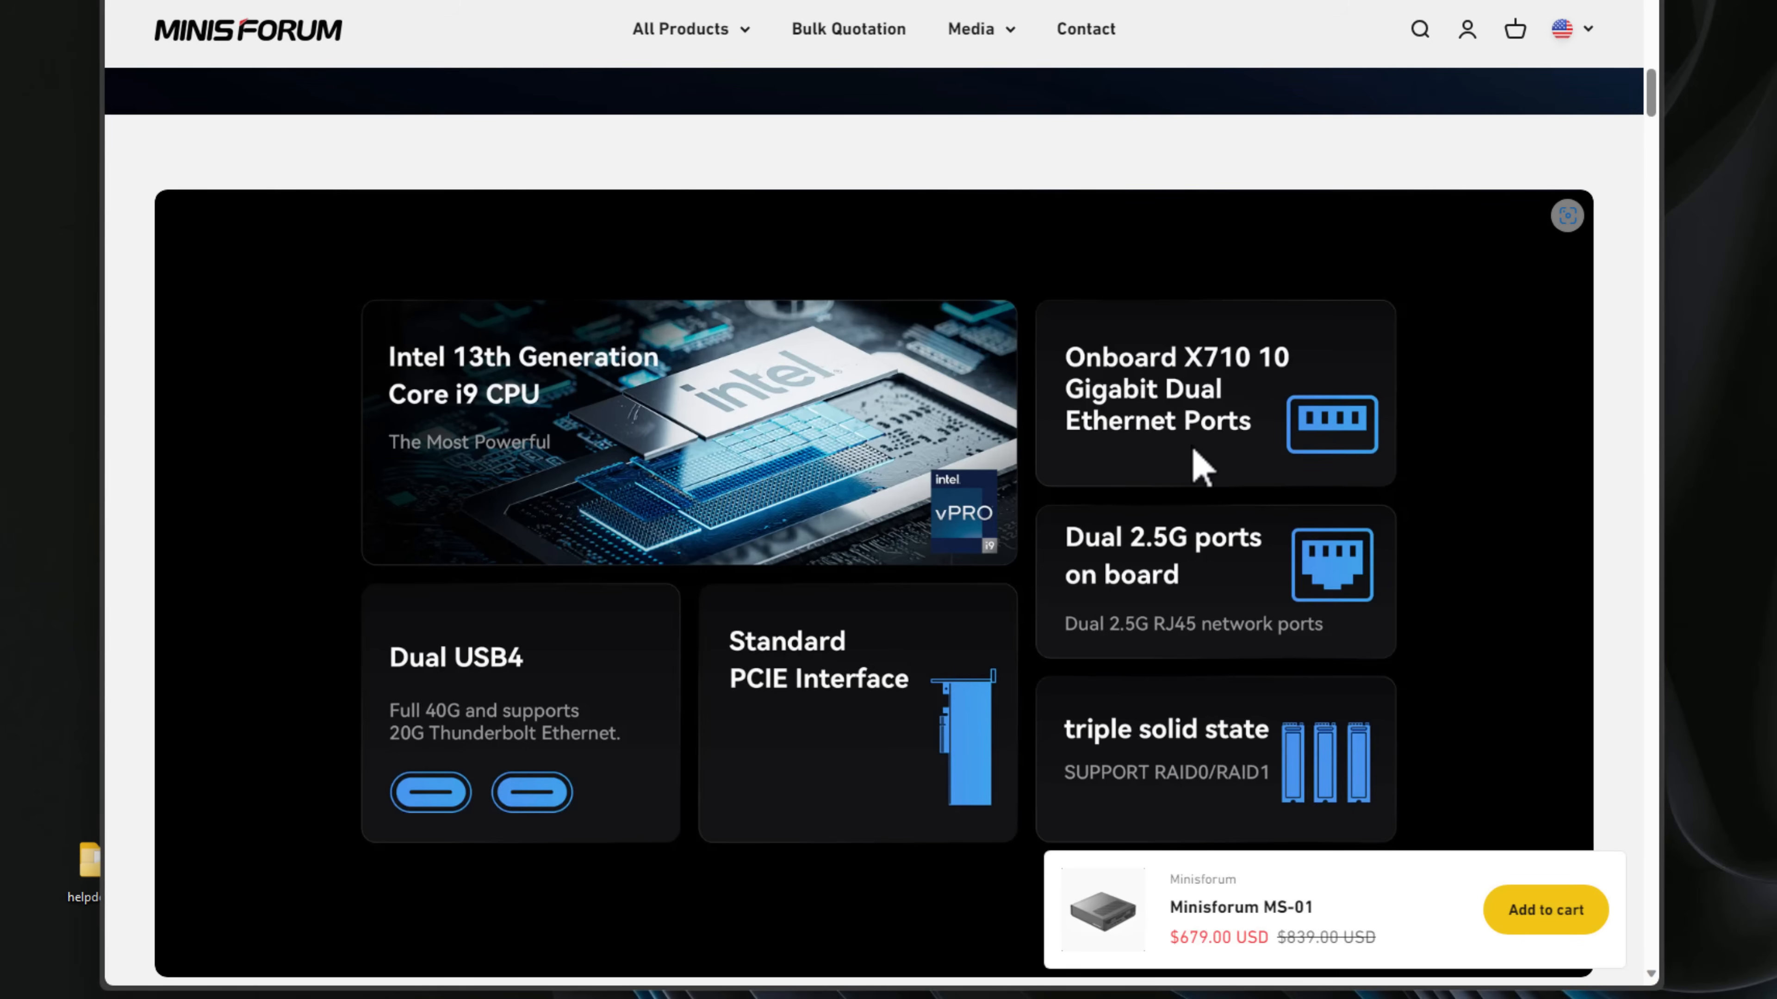
pyautogui.scroll(-3)
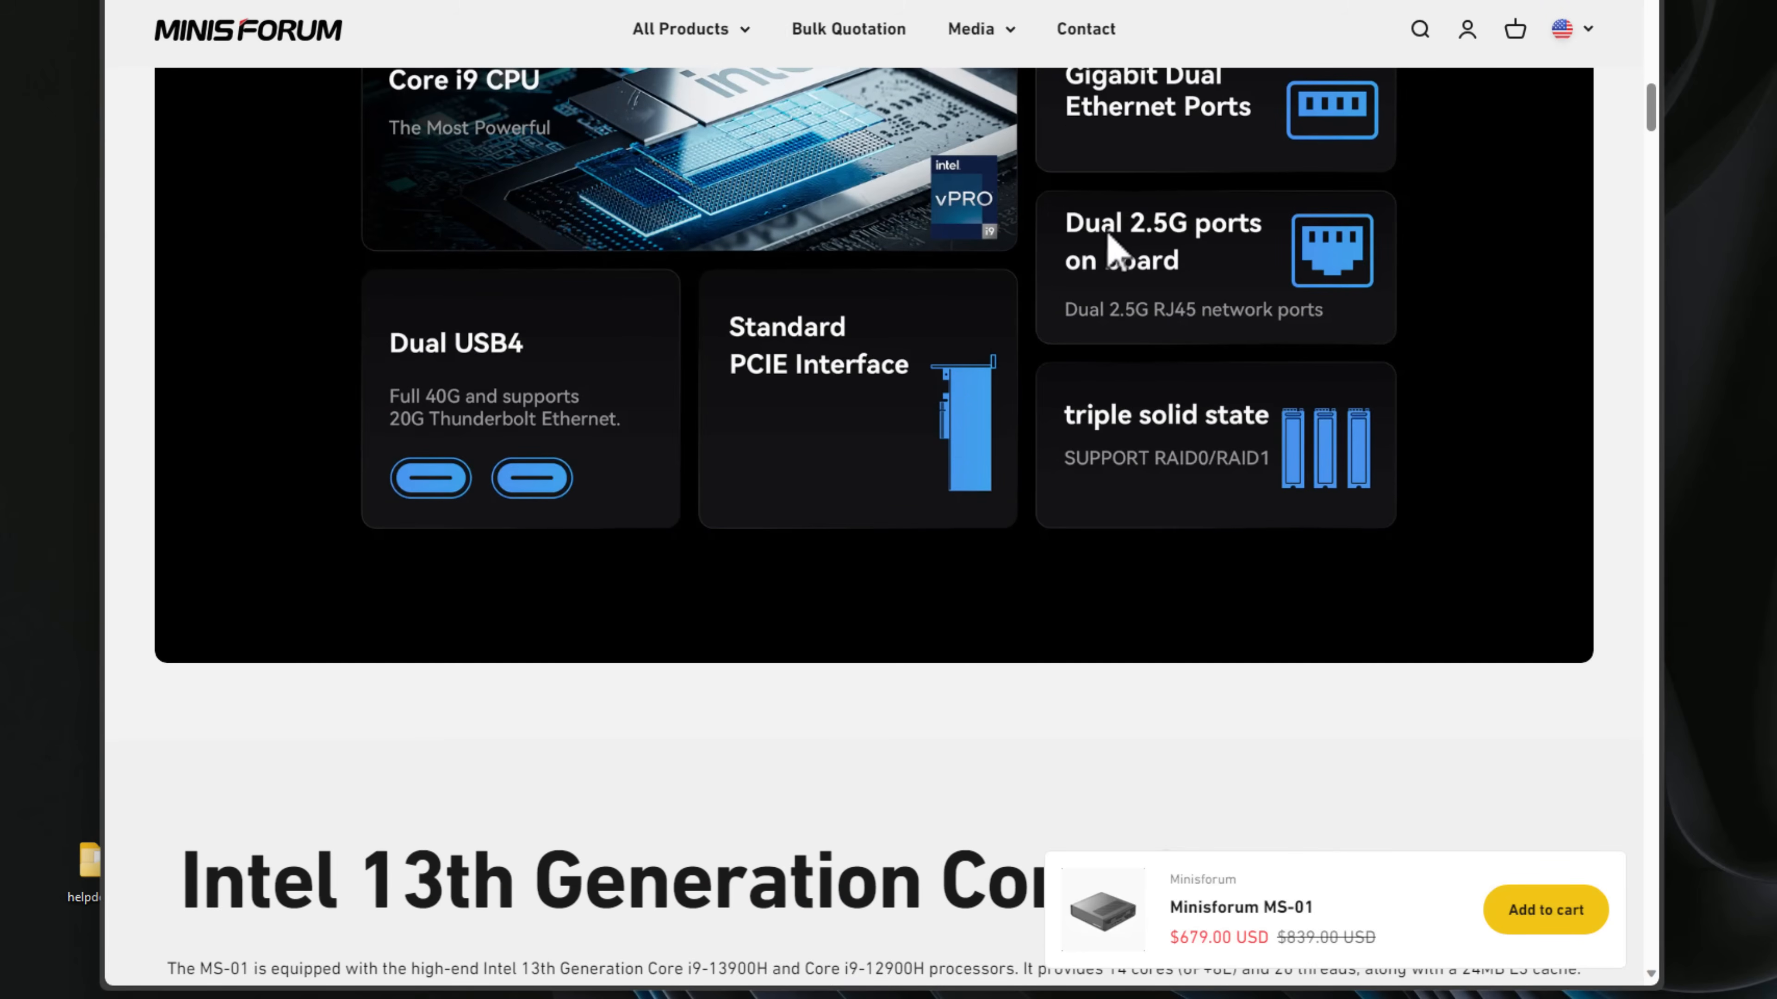
pyautogui.moveTo(1154, 269)
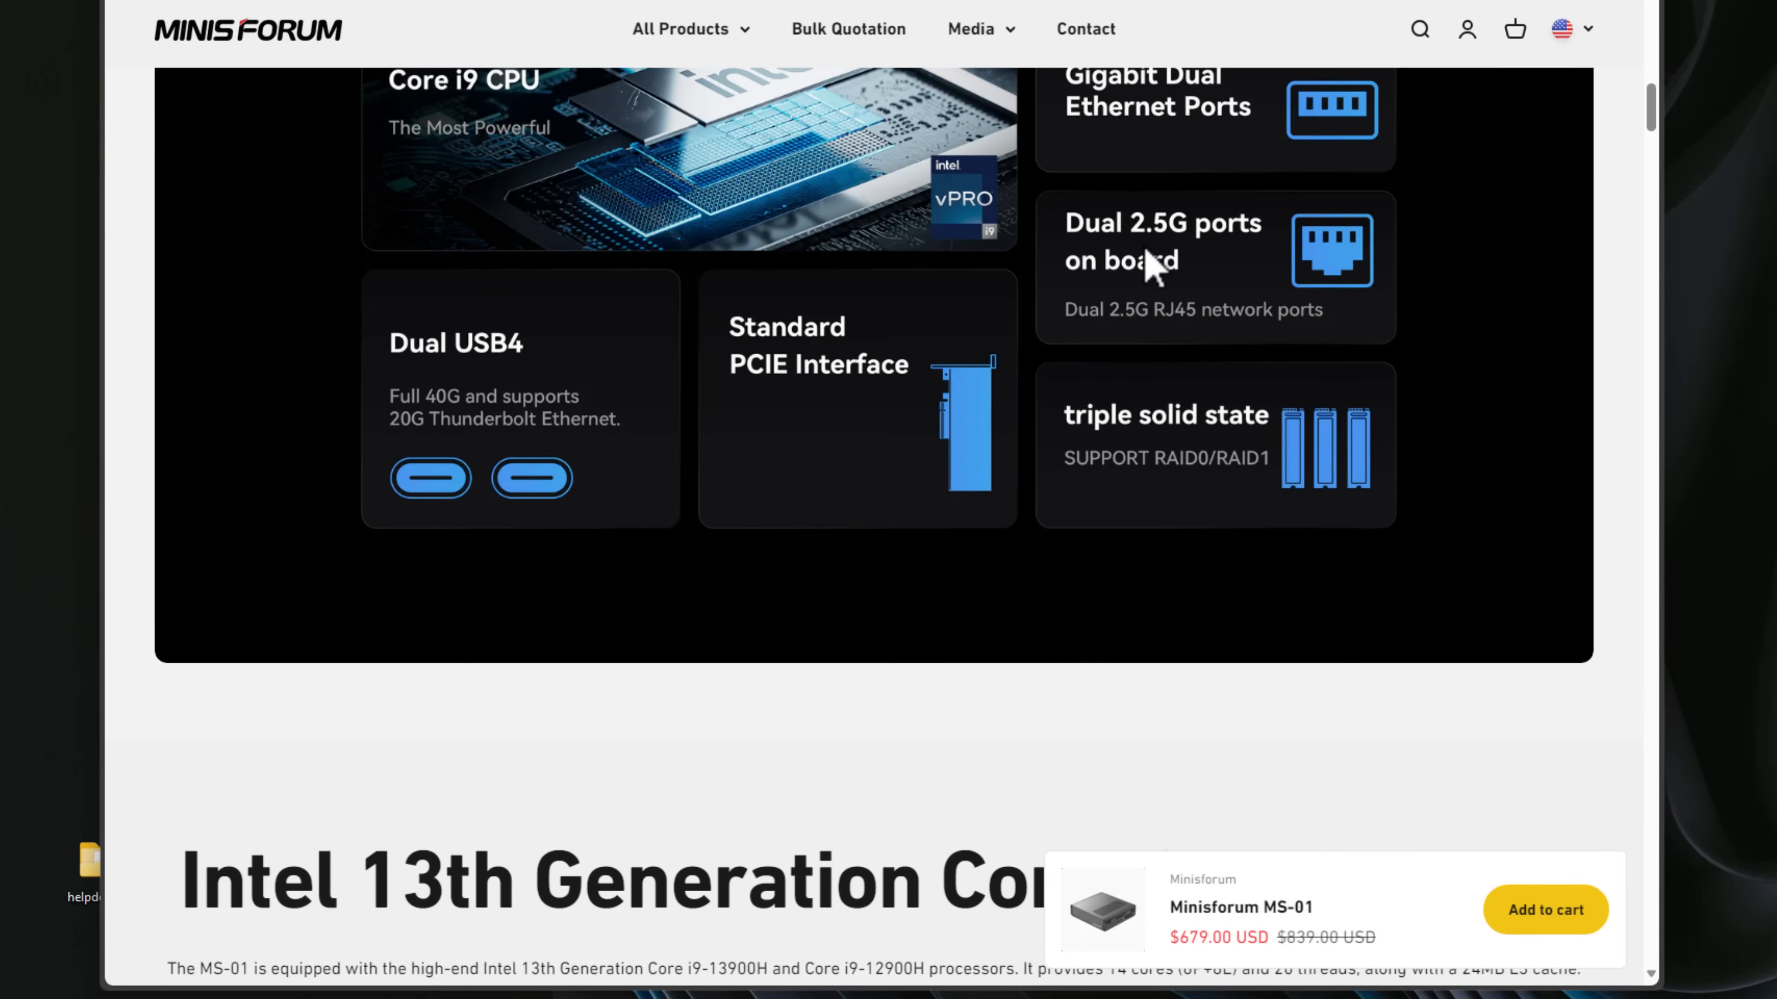
pyautogui.moveTo(1157, 434)
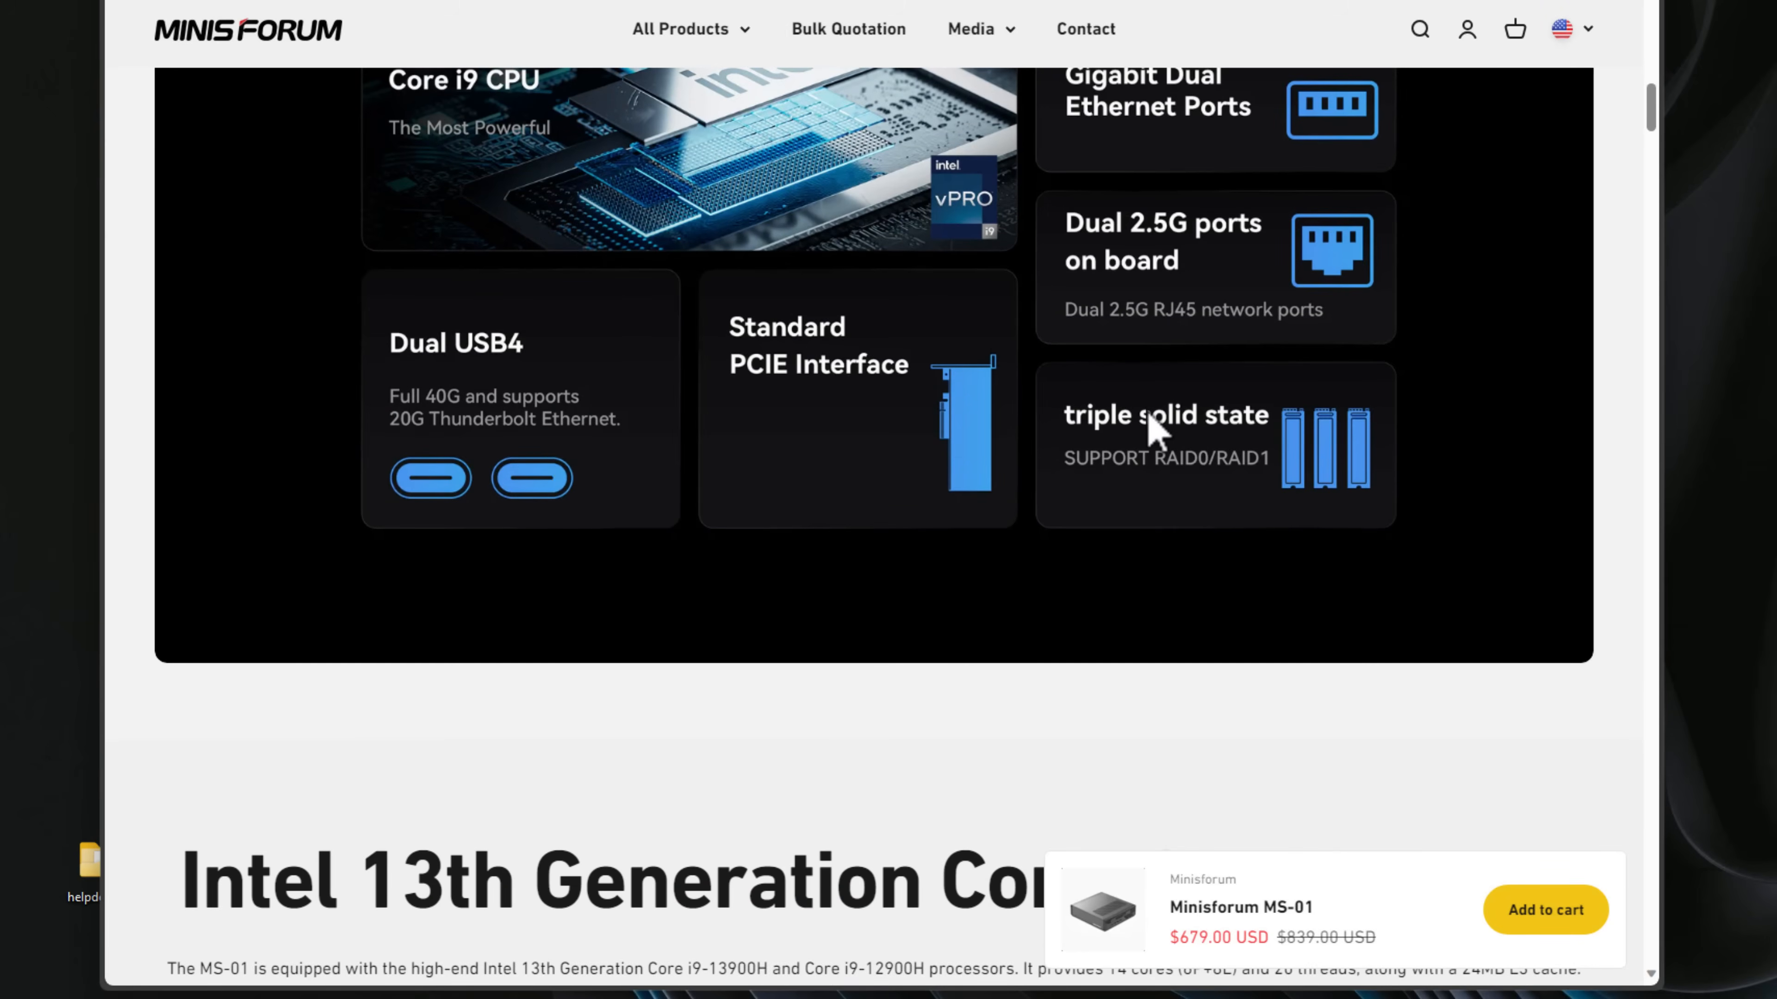
pyautogui.moveTo(761, 377)
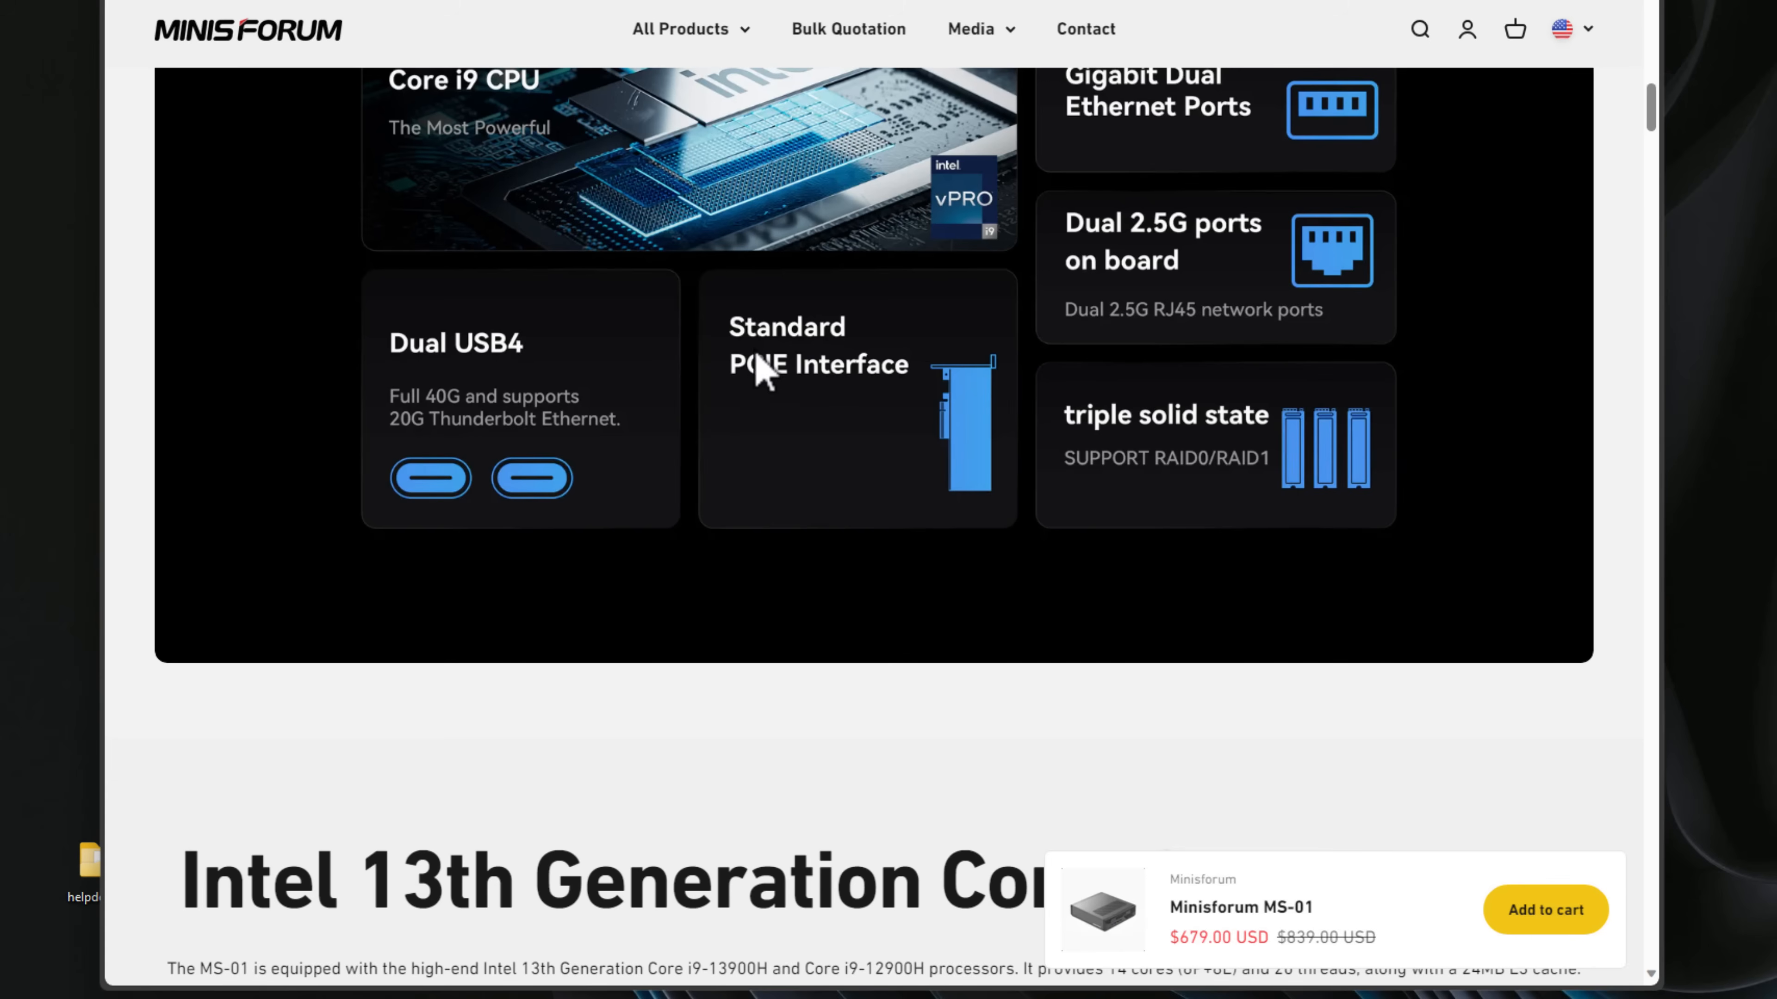
pyautogui.moveTo(844, 459)
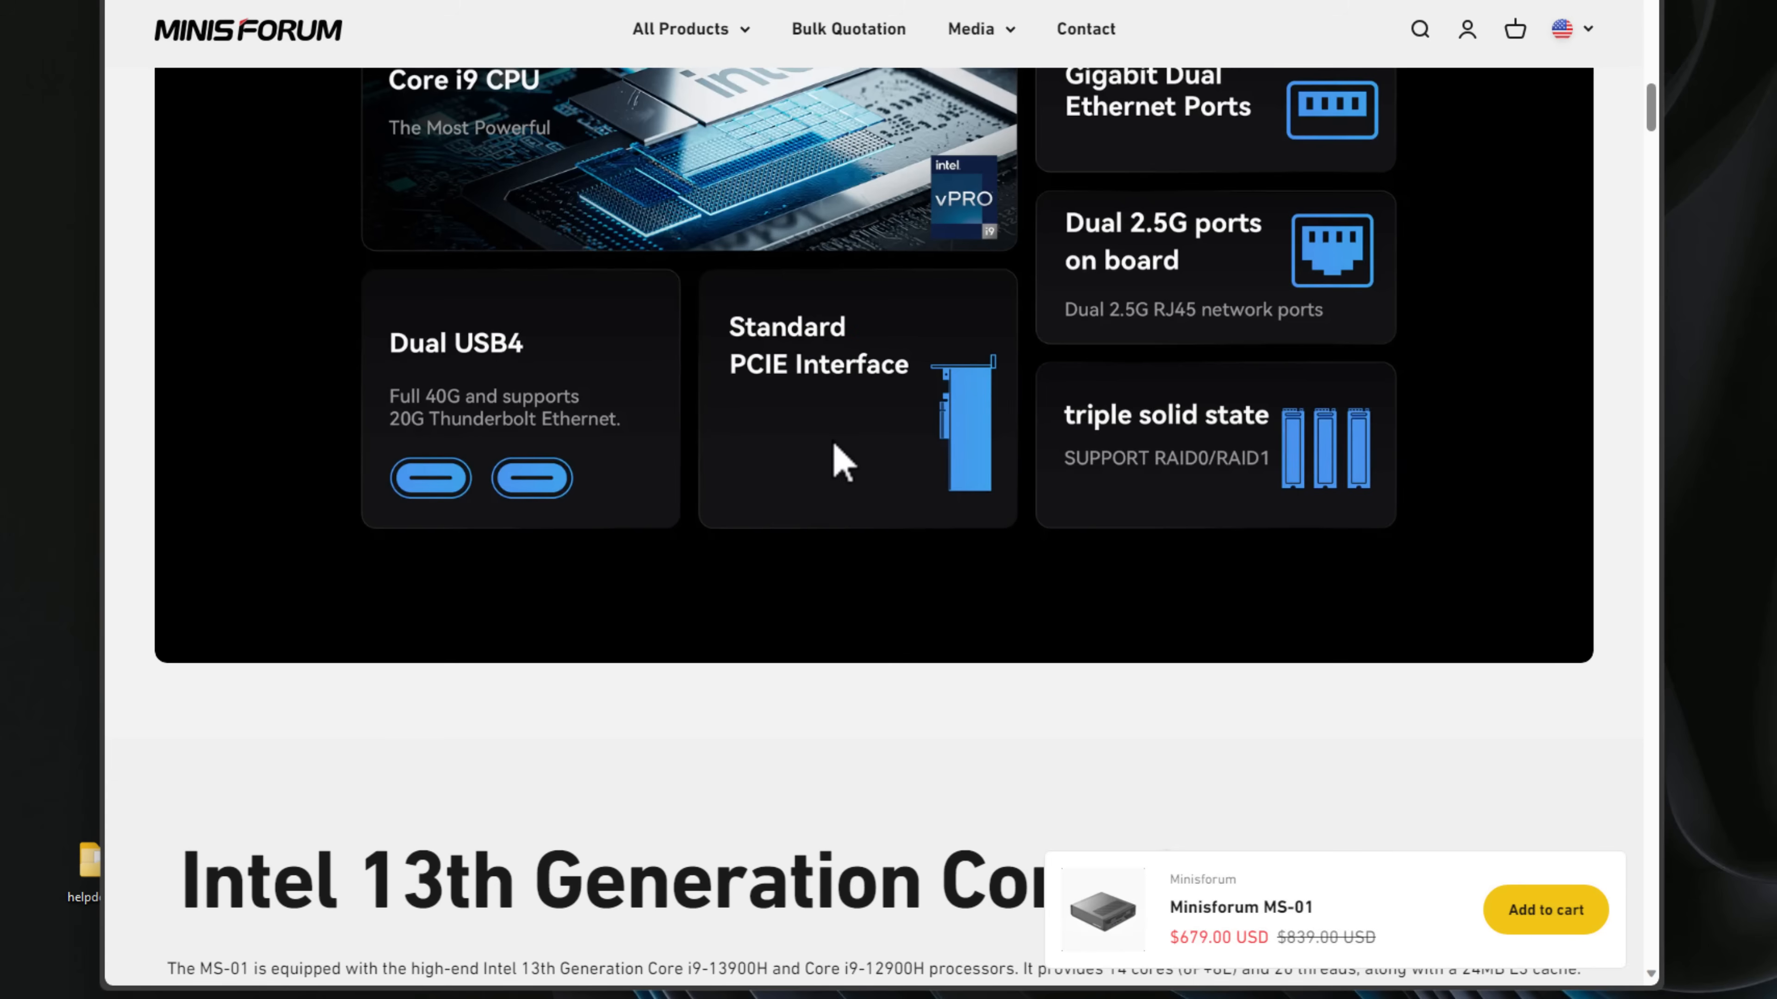
pyautogui.moveTo(831, 444)
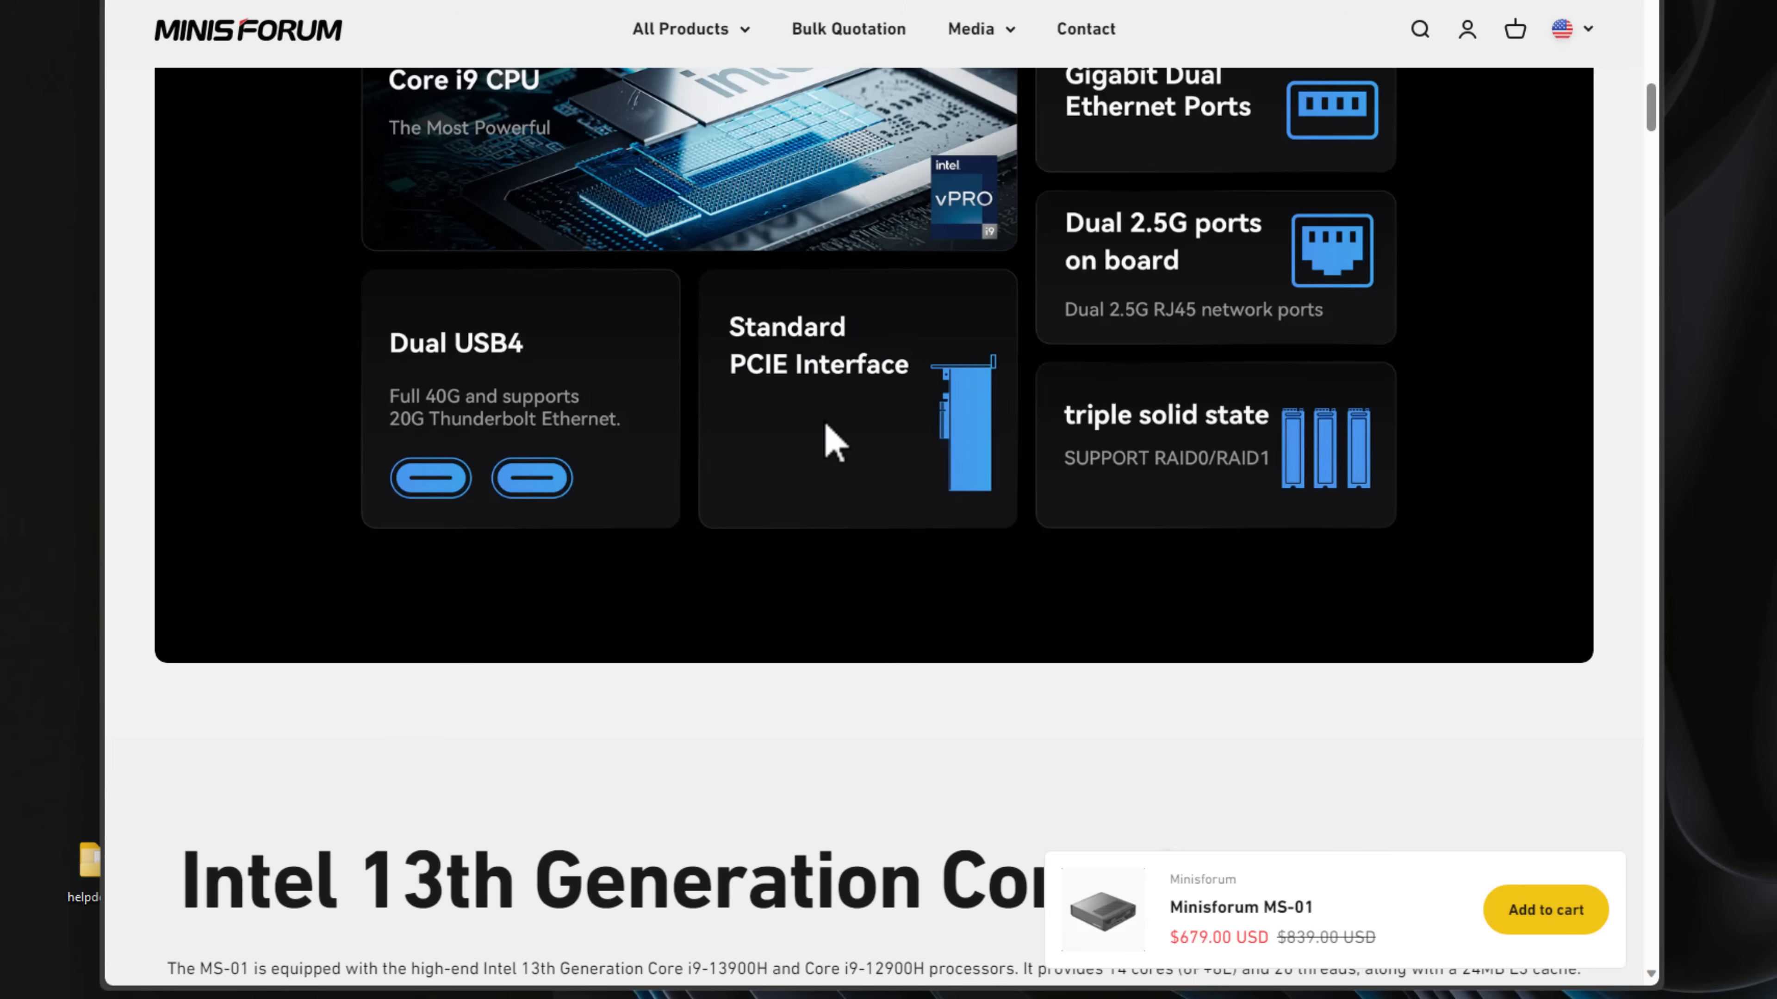
pyautogui.moveTo(399, 364)
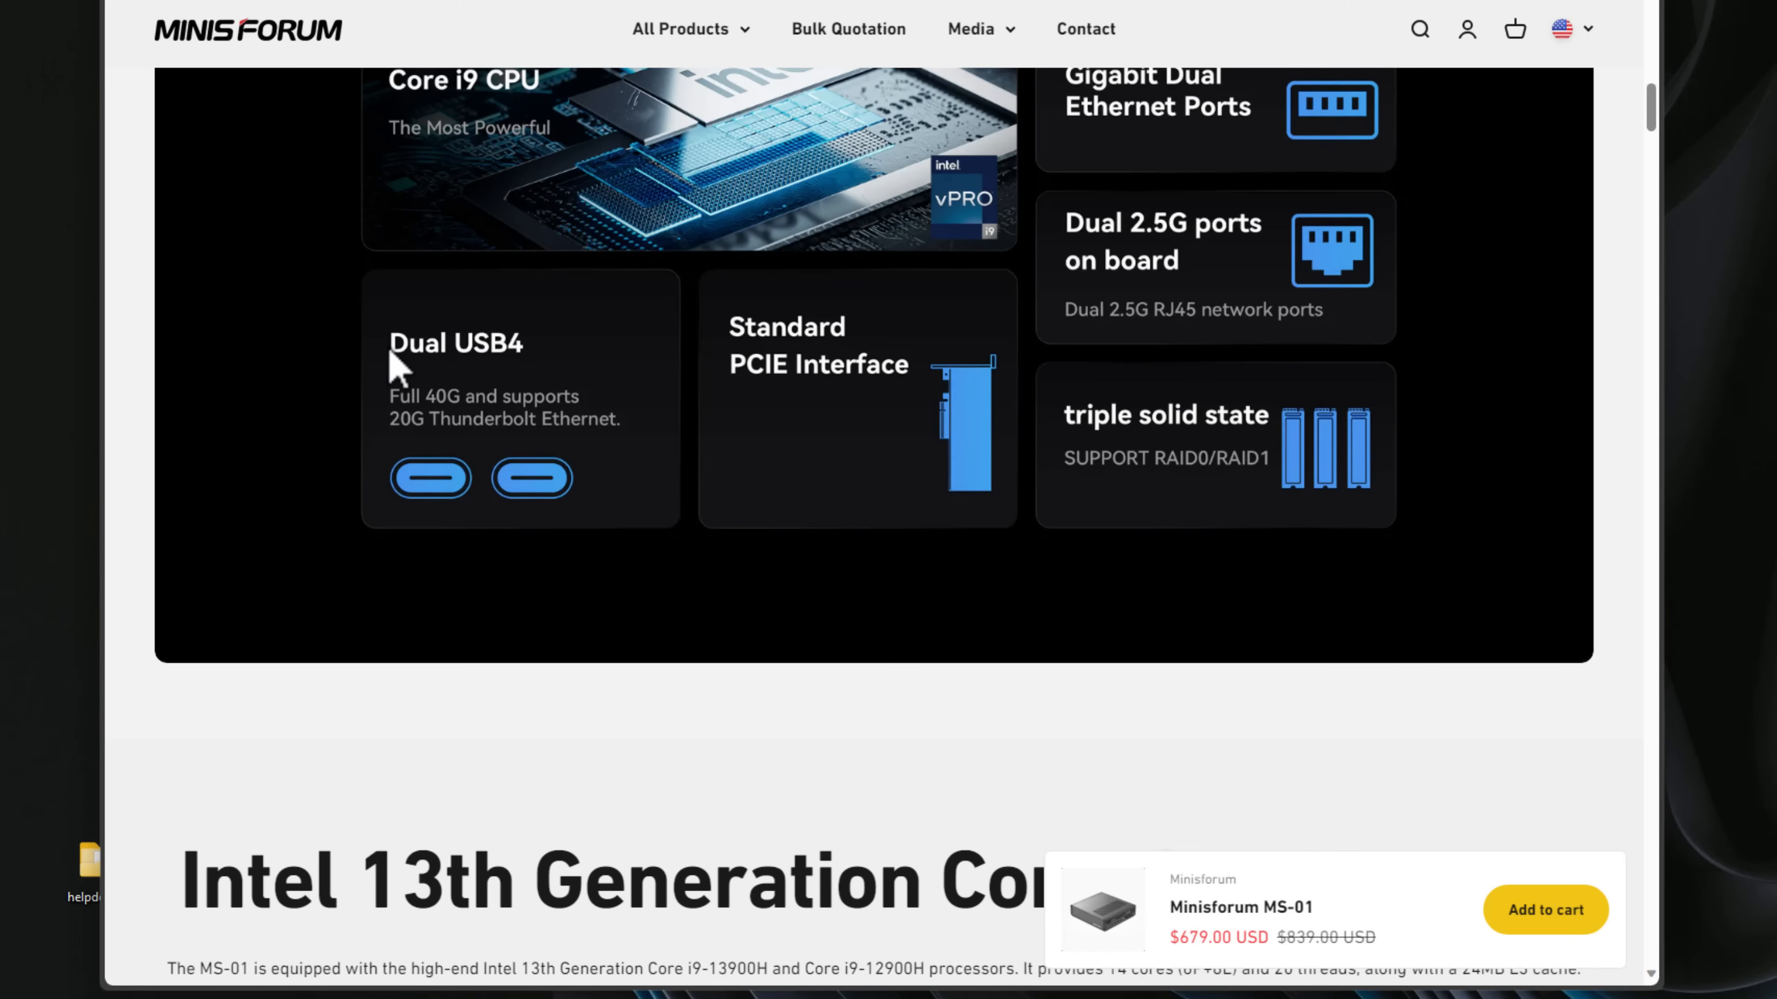
pyautogui.moveTo(441, 423)
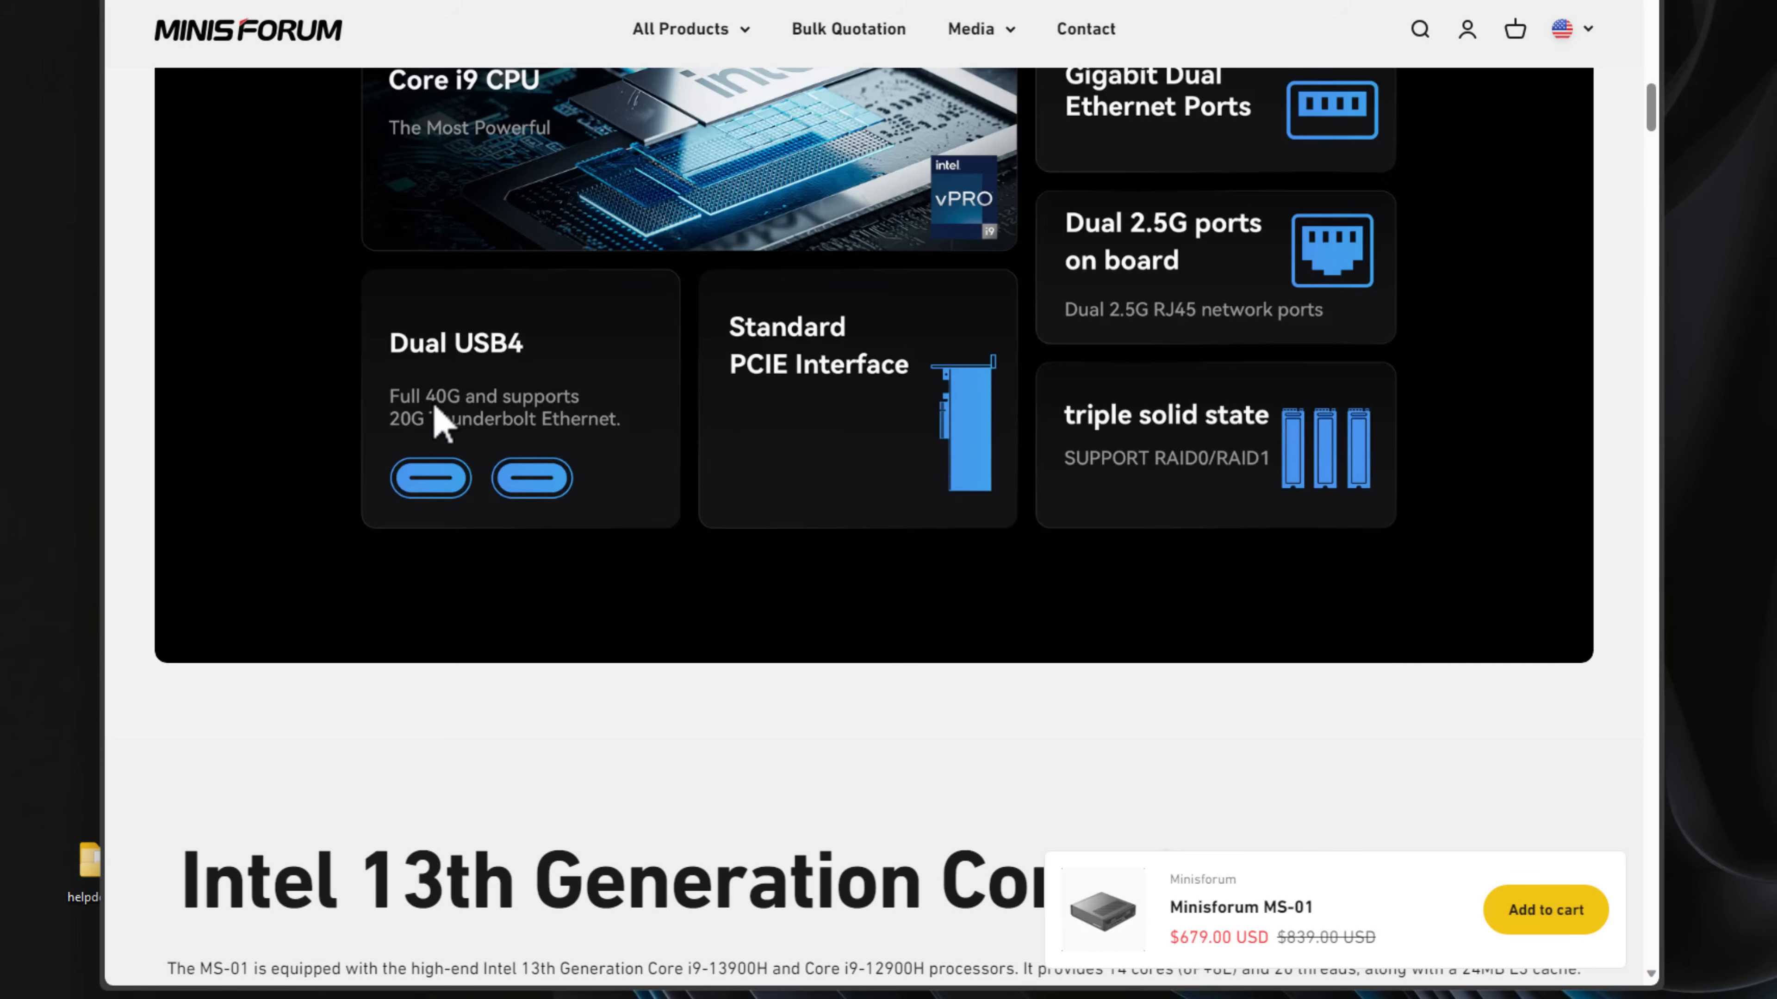
pyautogui.moveTo(440, 454)
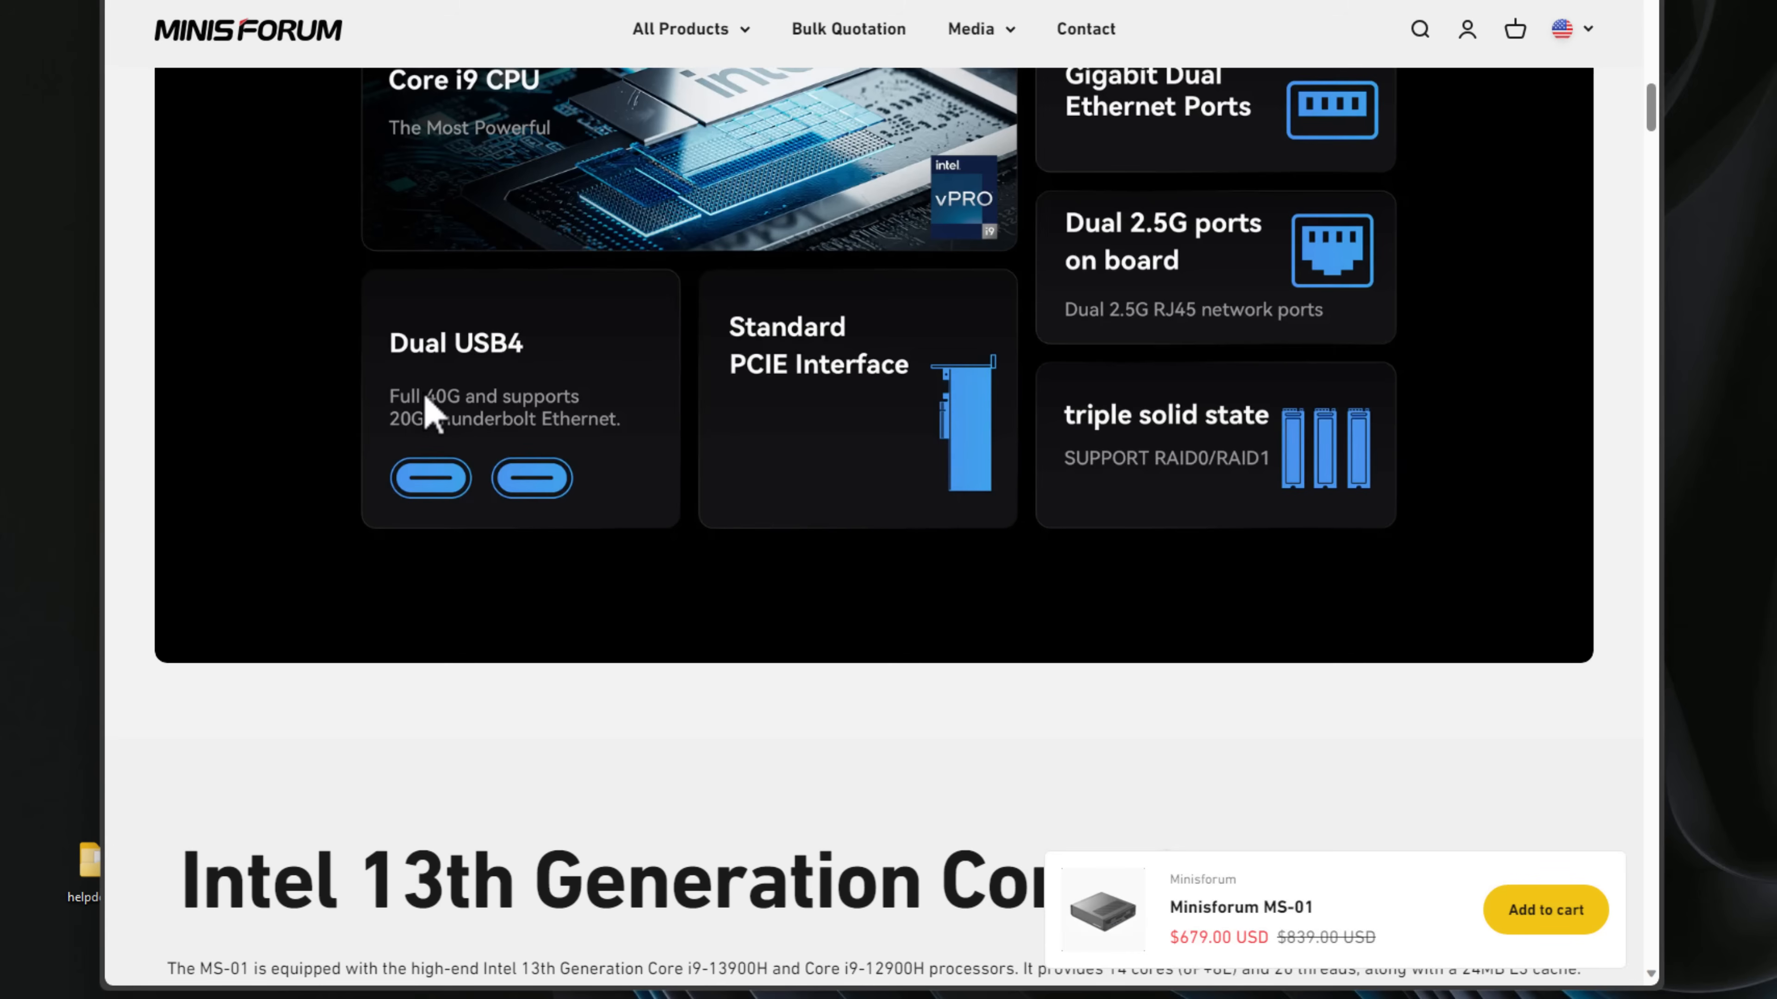
pyautogui.moveTo(912, 380)
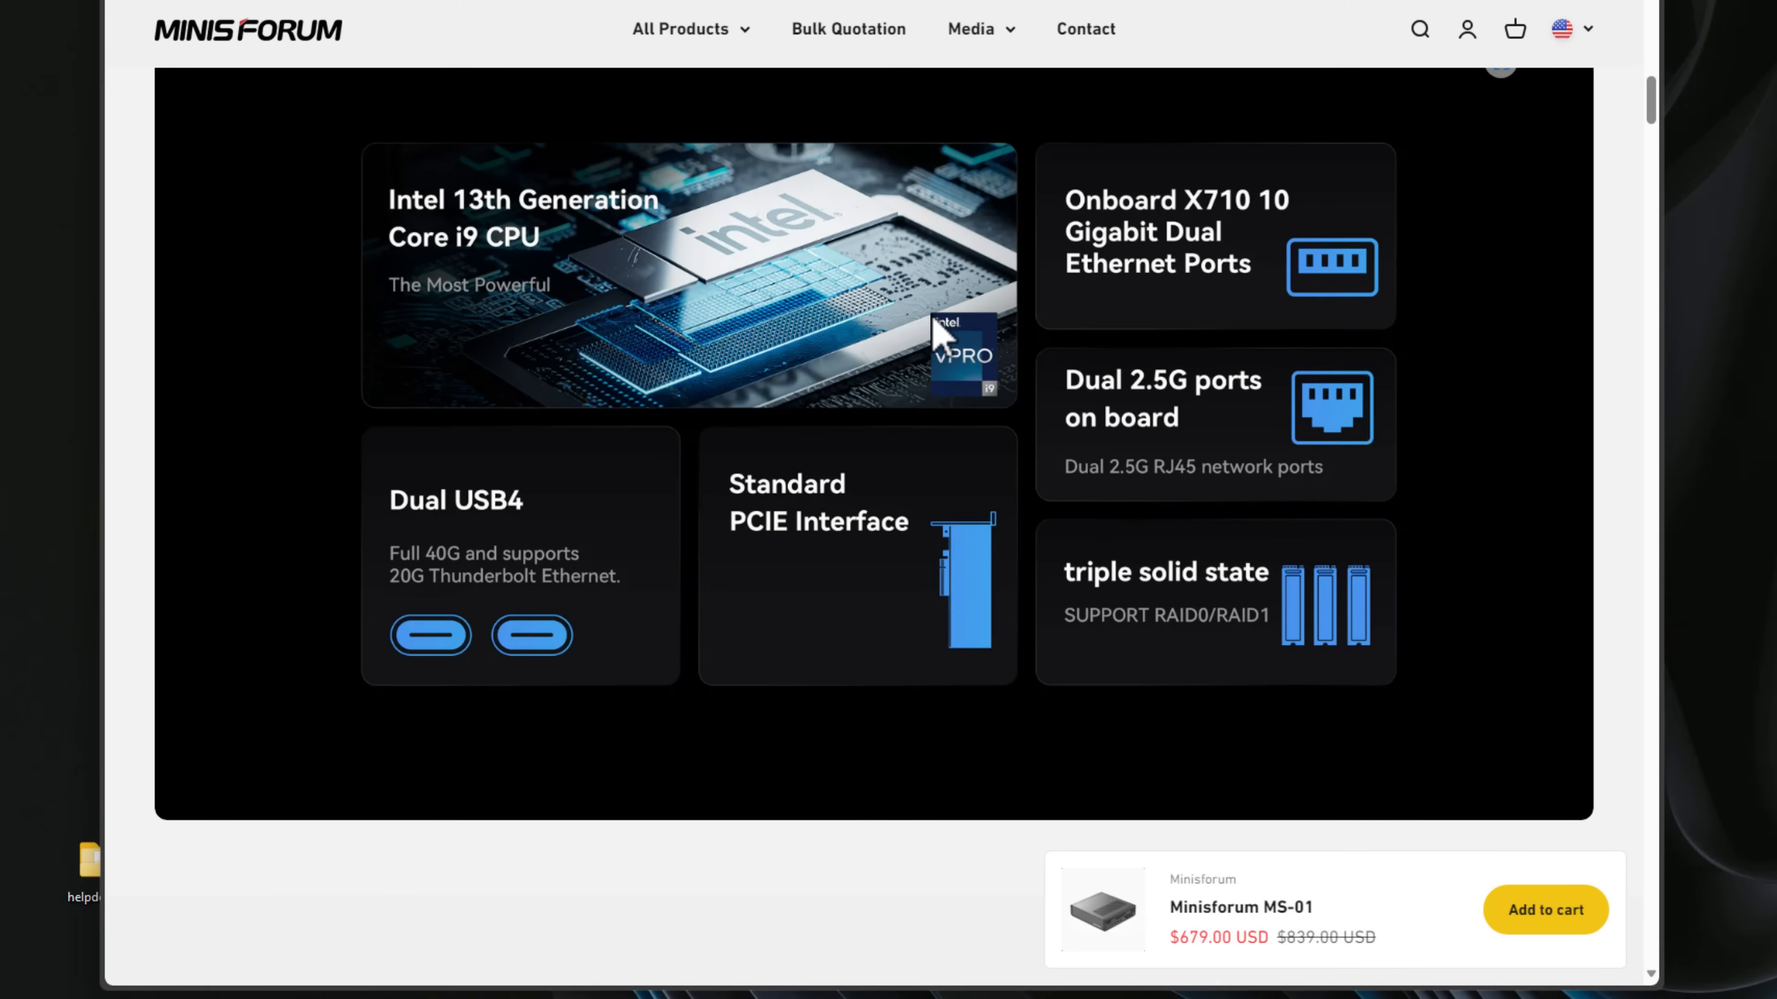
pyautogui.moveTo(923, 388)
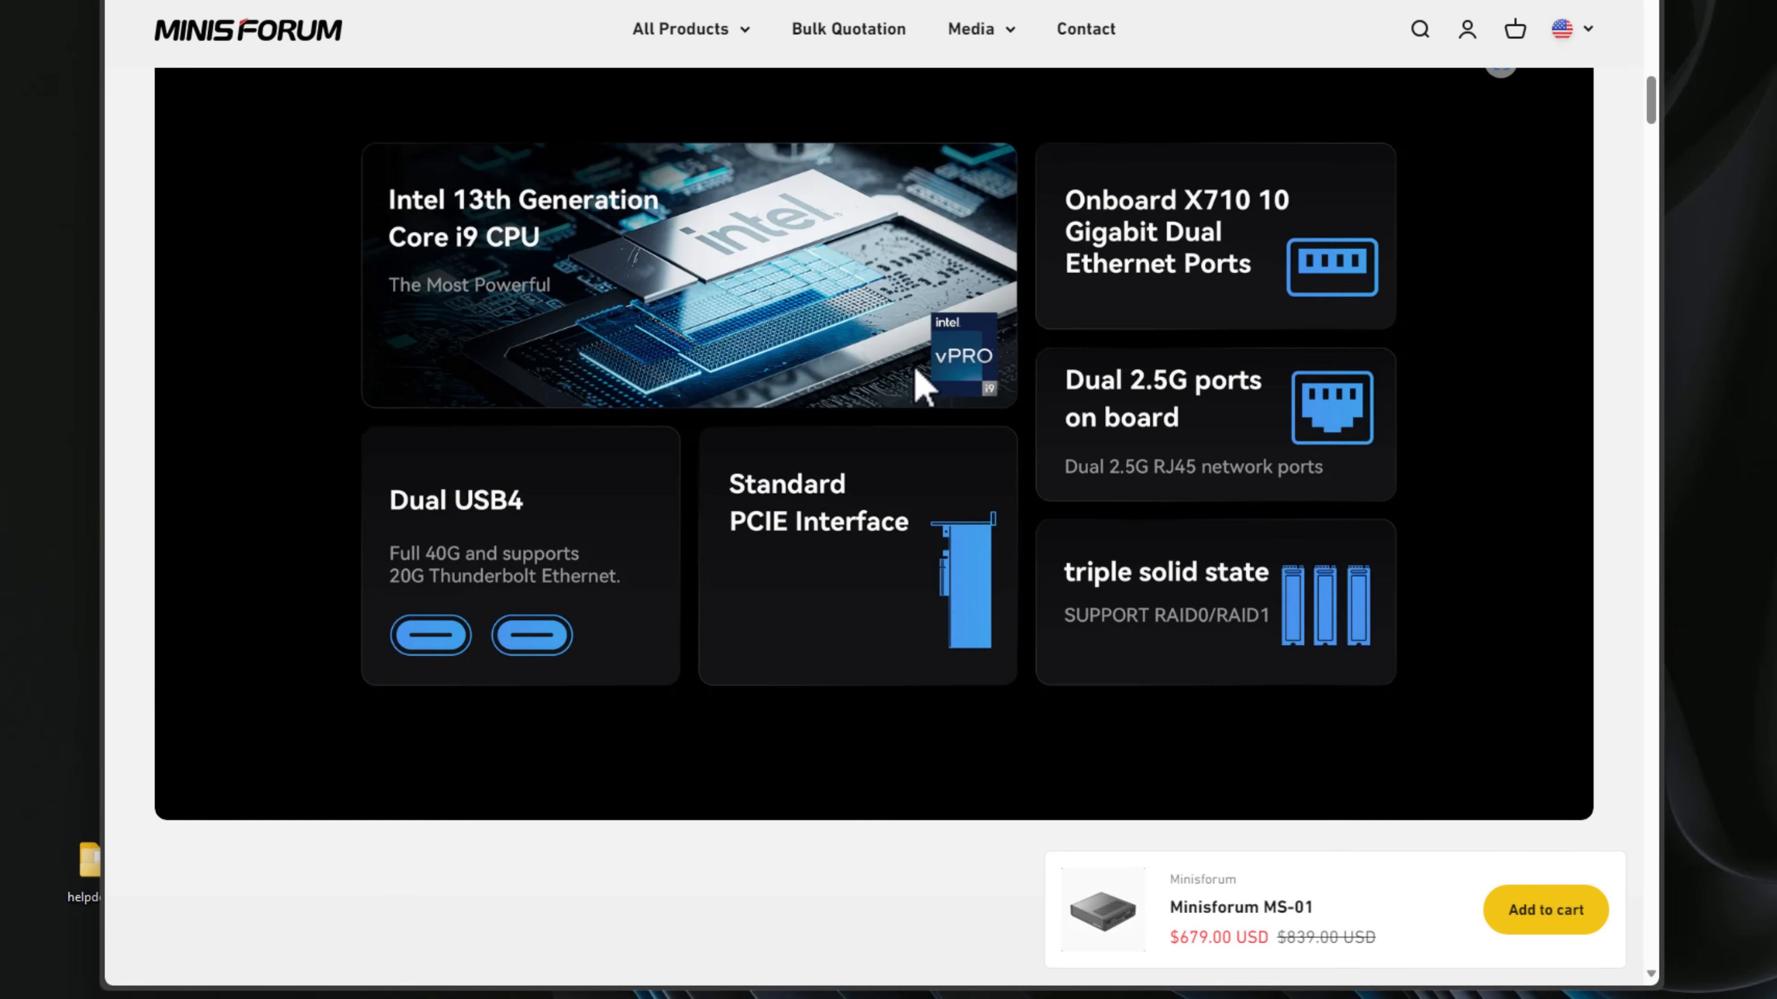
pyautogui.moveTo(900, 399)
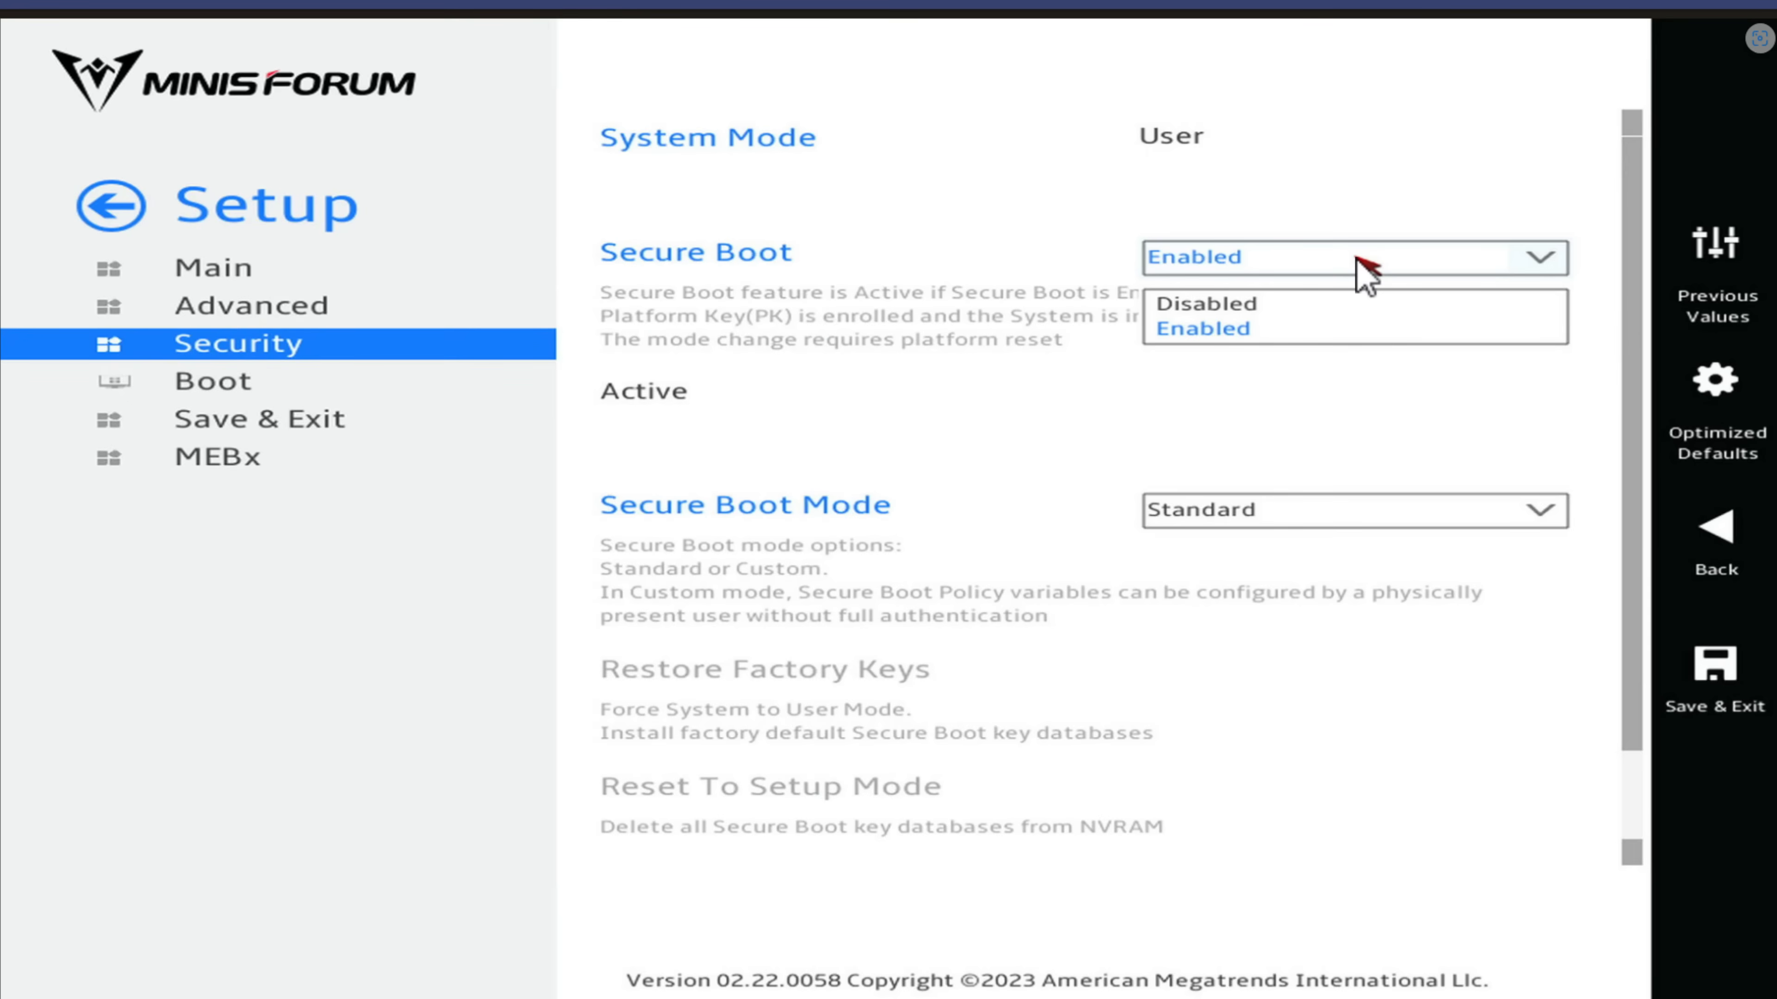
pyautogui.moveTo(1302, 314)
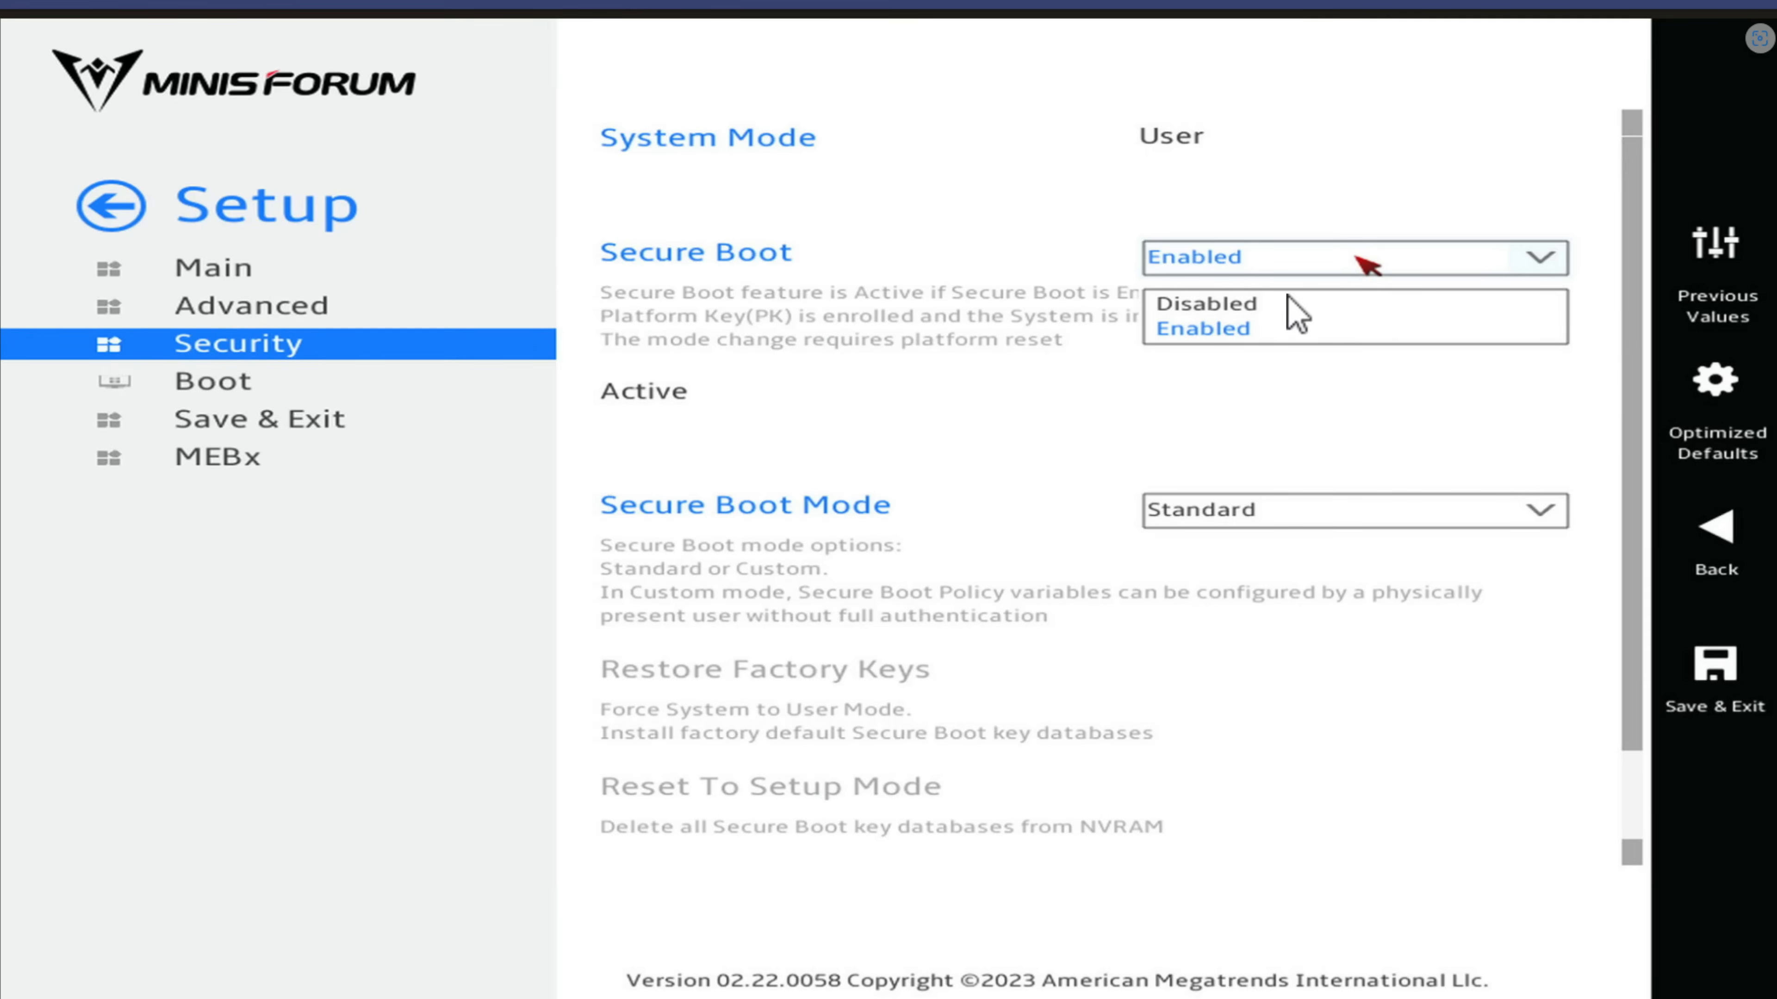
pyautogui.moveTo(1070, 297)
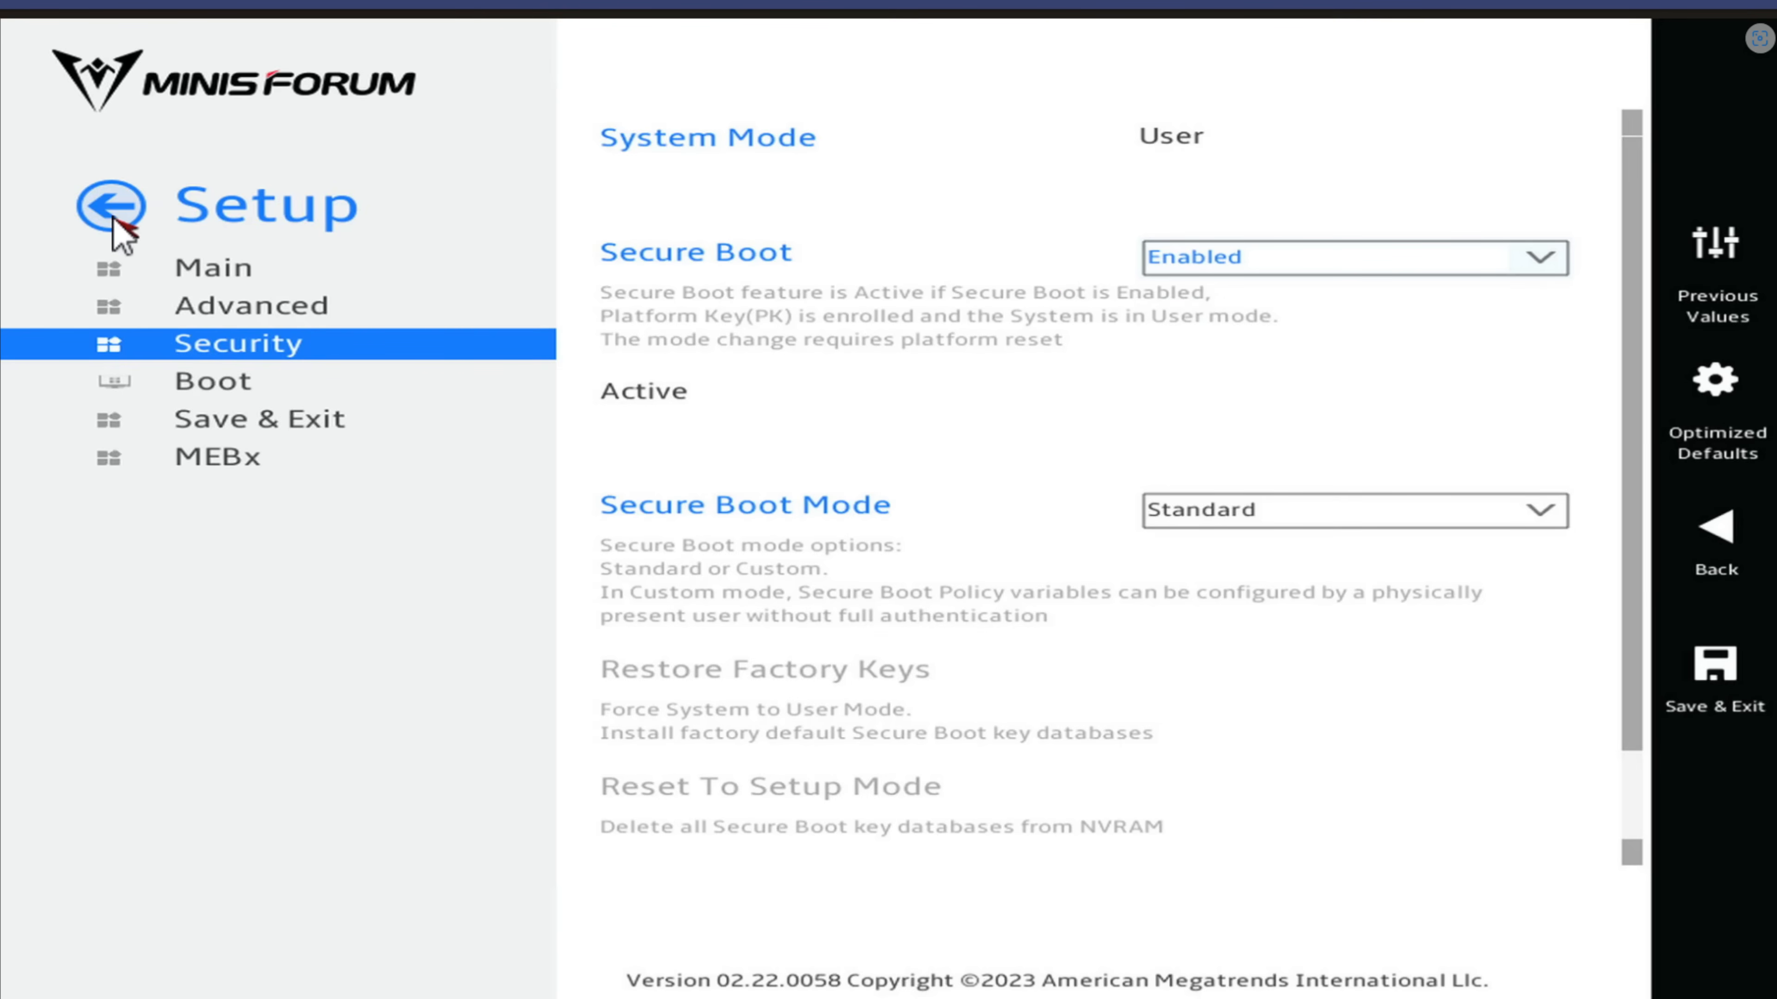
pyautogui.click(111, 206)
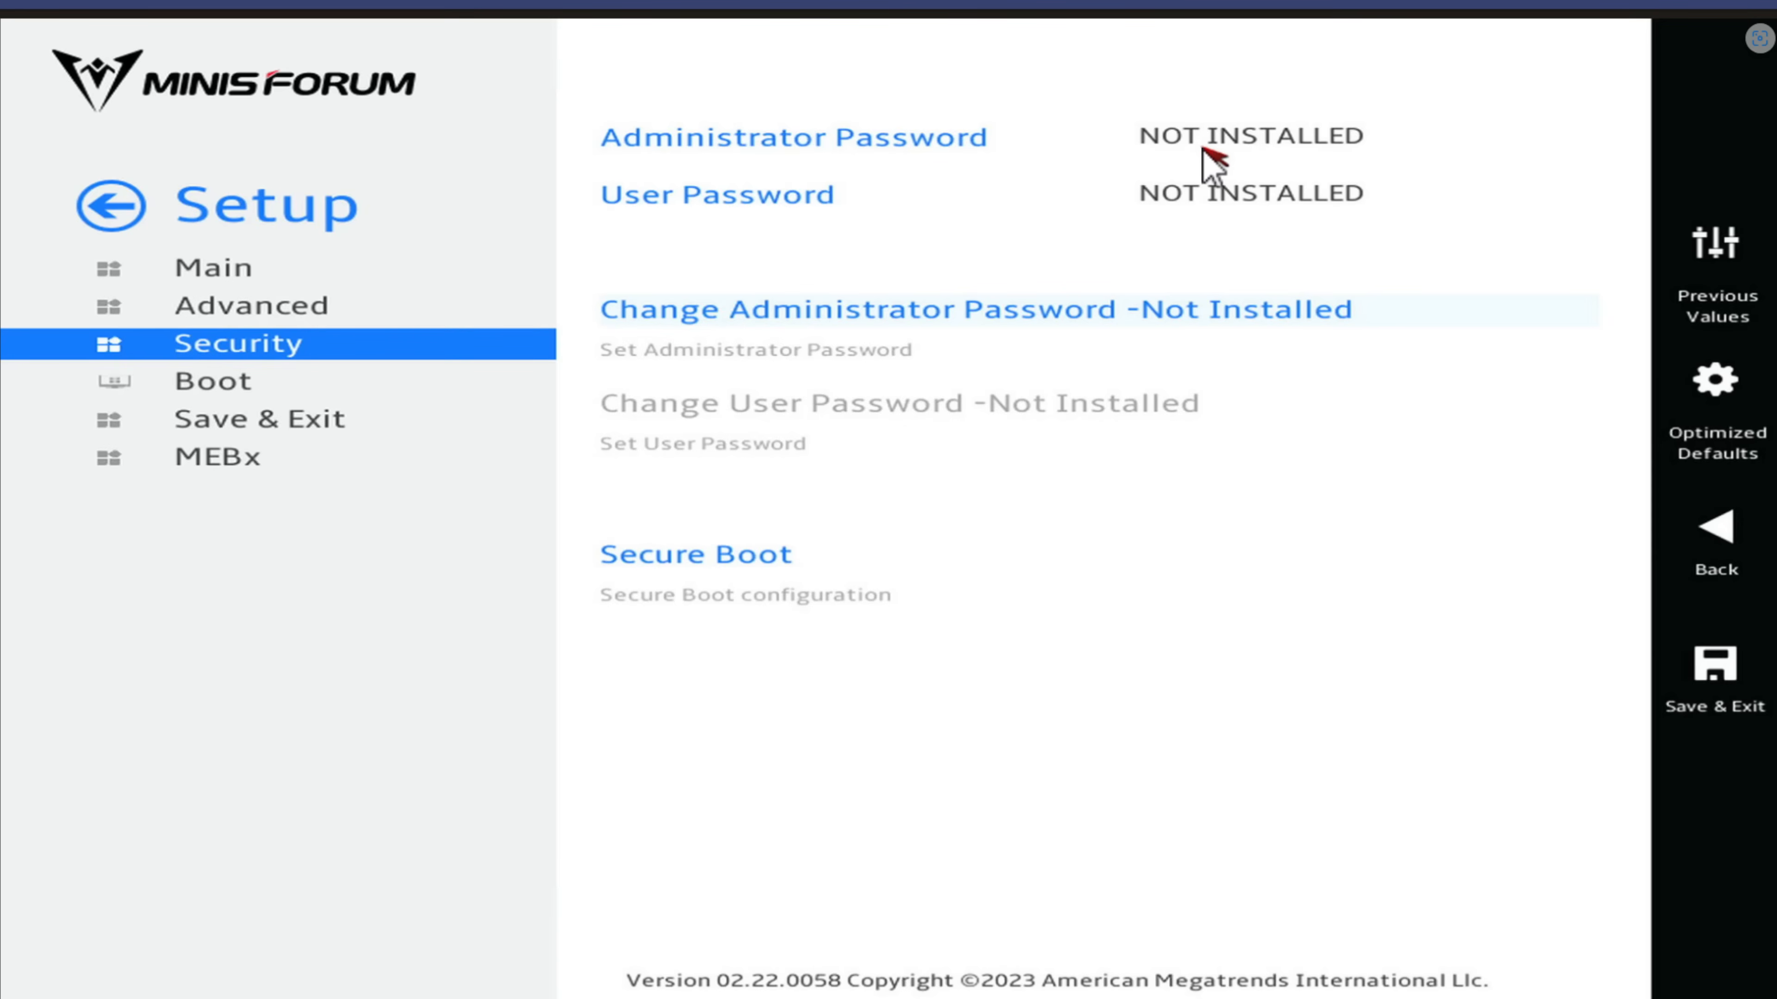
pyautogui.moveTo(1020, 167)
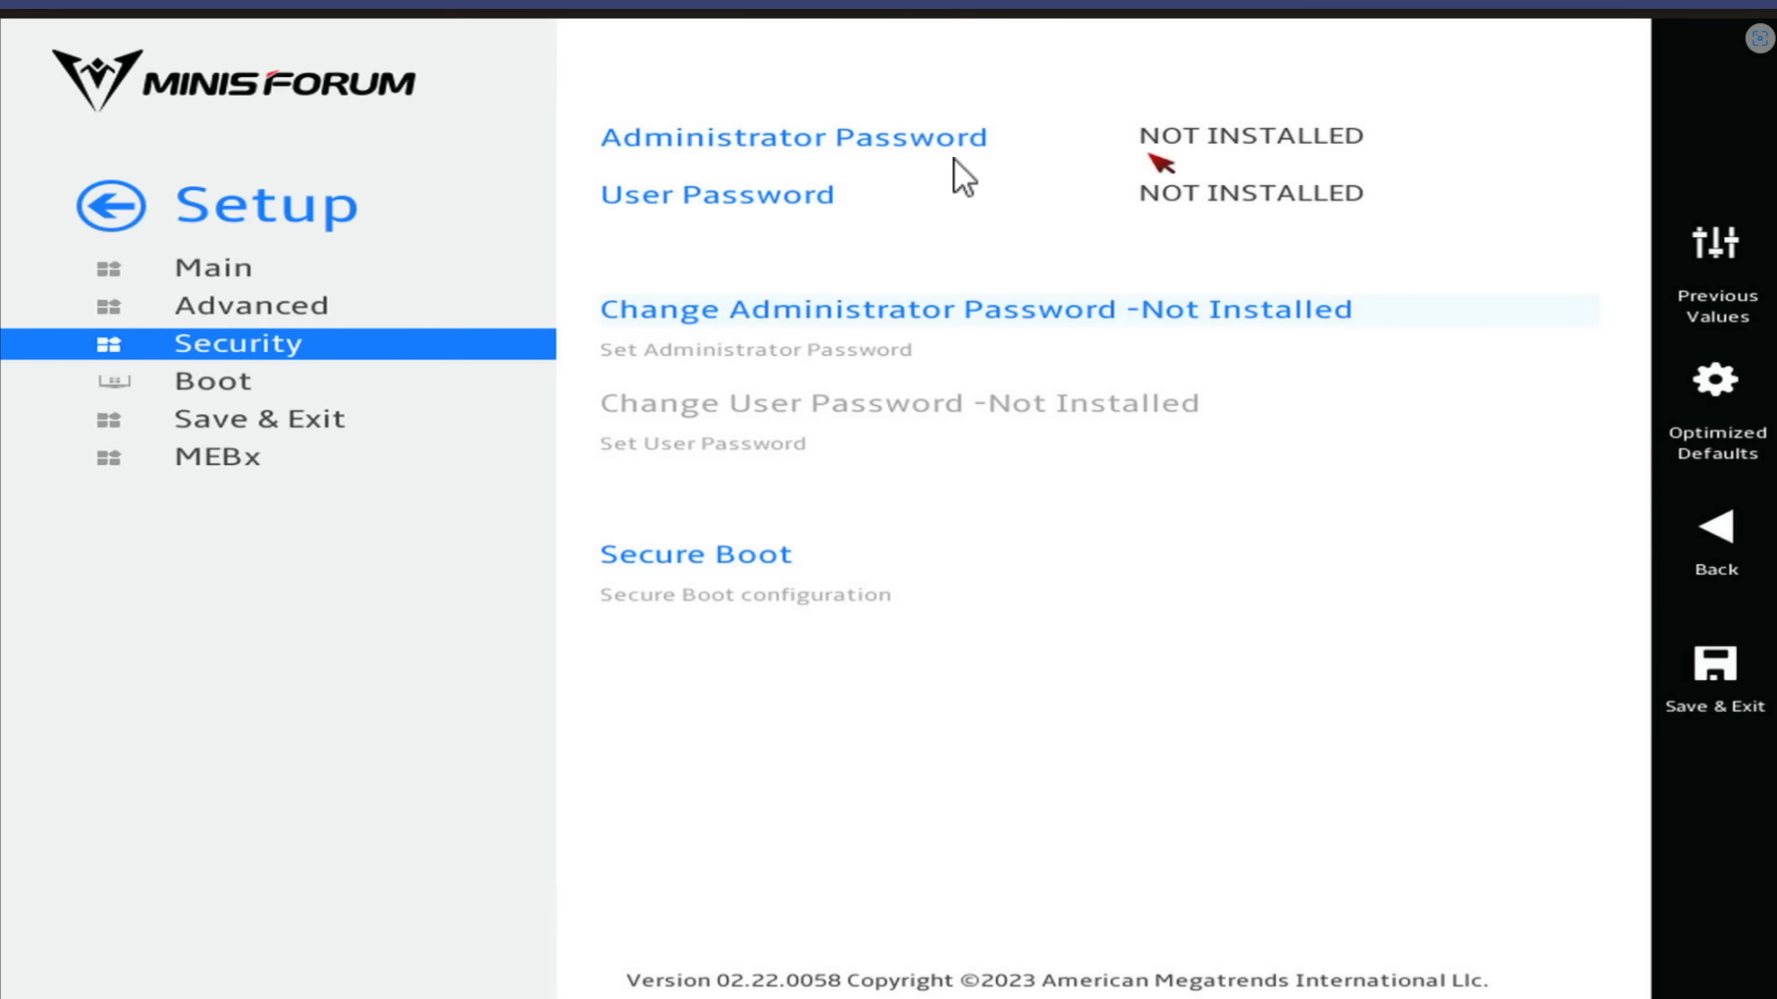
pyautogui.moveTo(1250, 213)
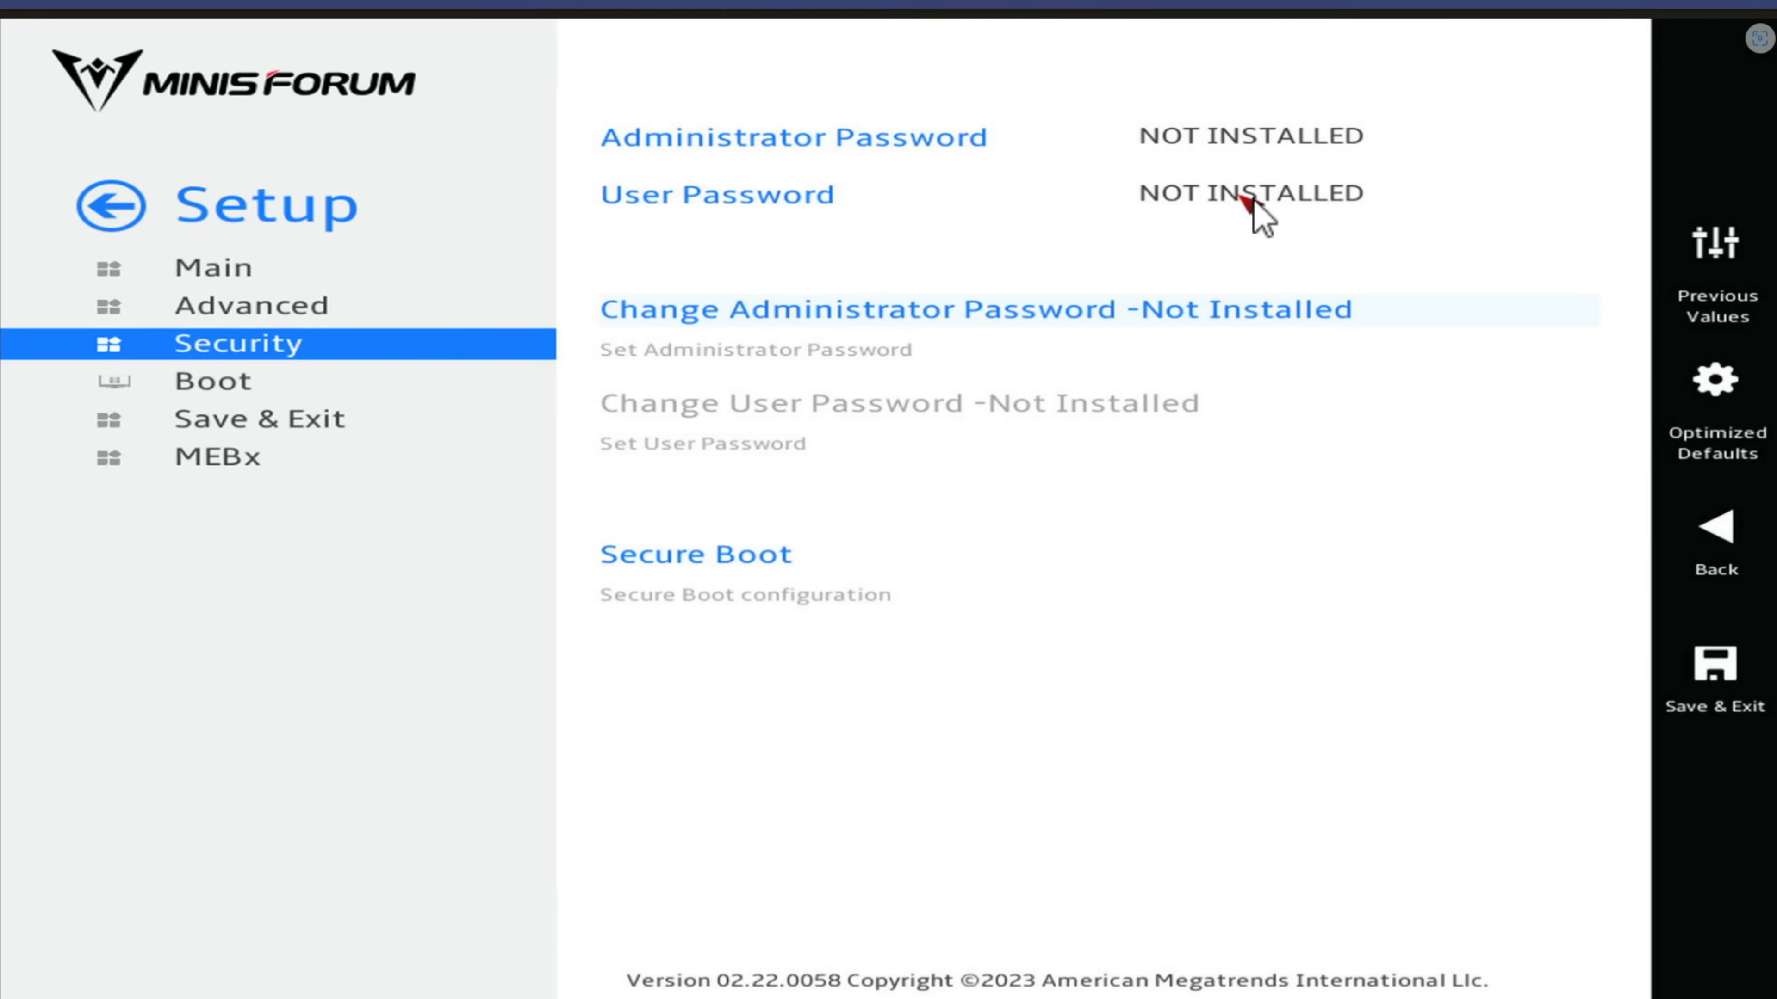
pyautogui.moveTo(1252, 216)
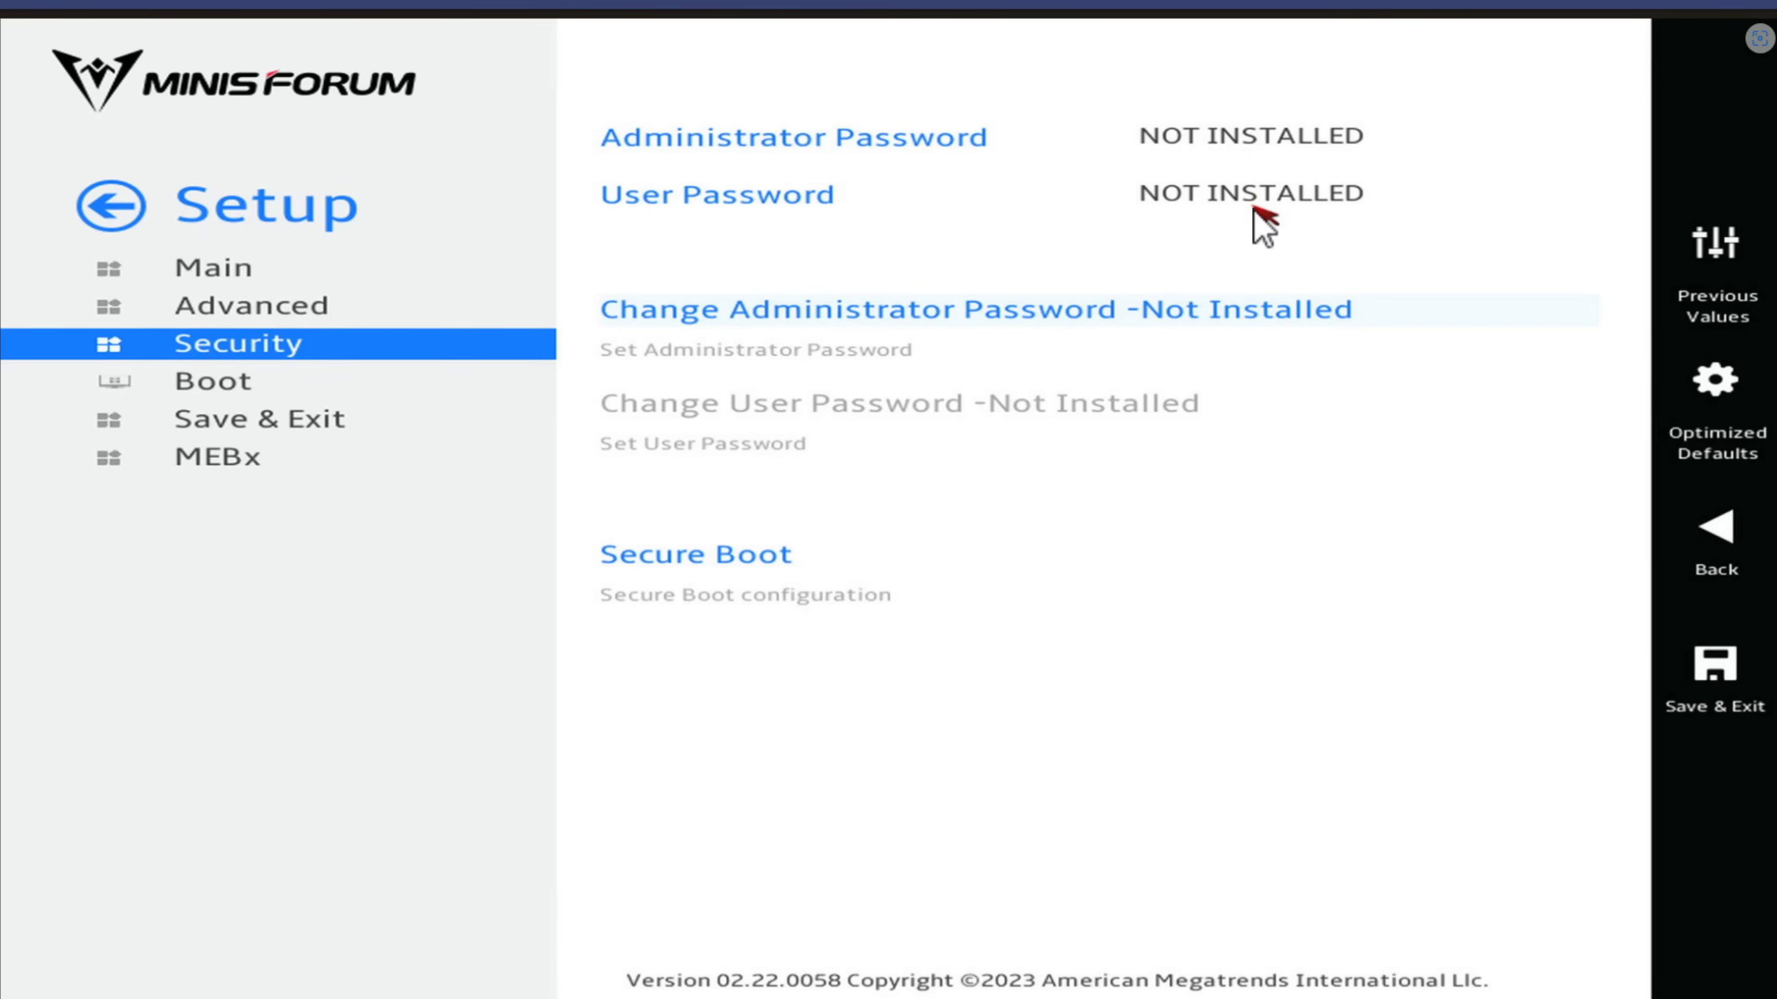
pyautogui.moveTo(695, 576)
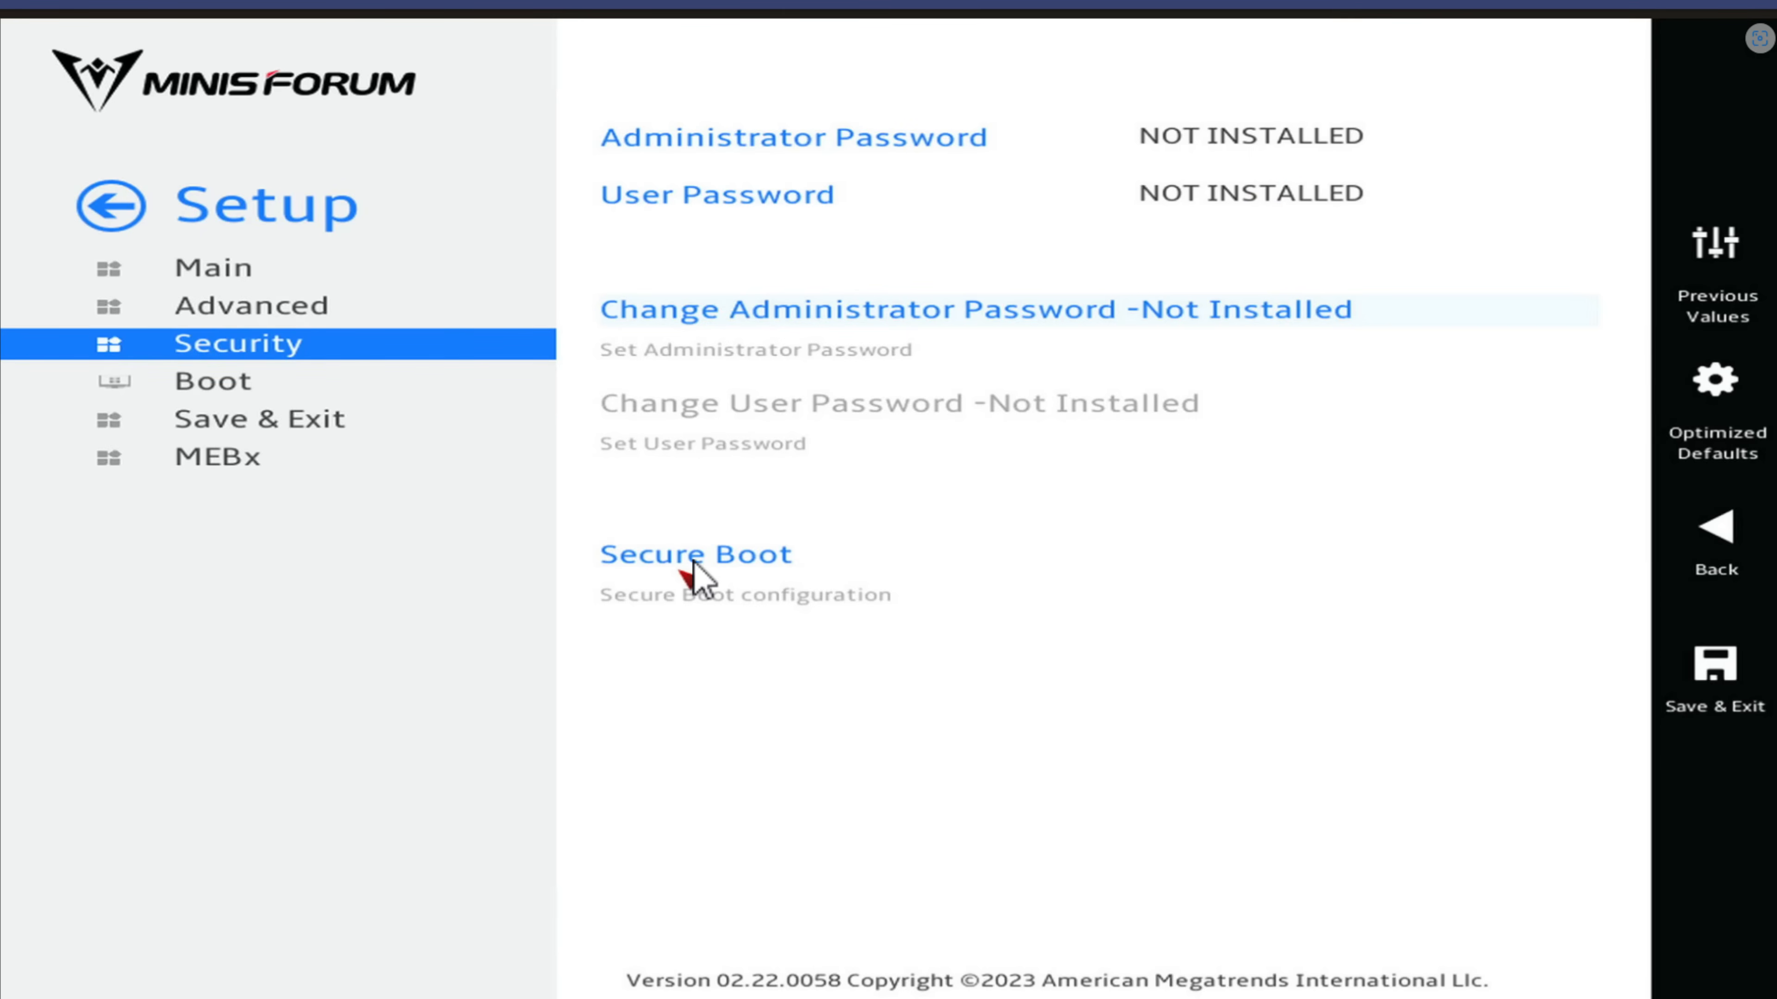
pyautogui.moveTo(232, 323)
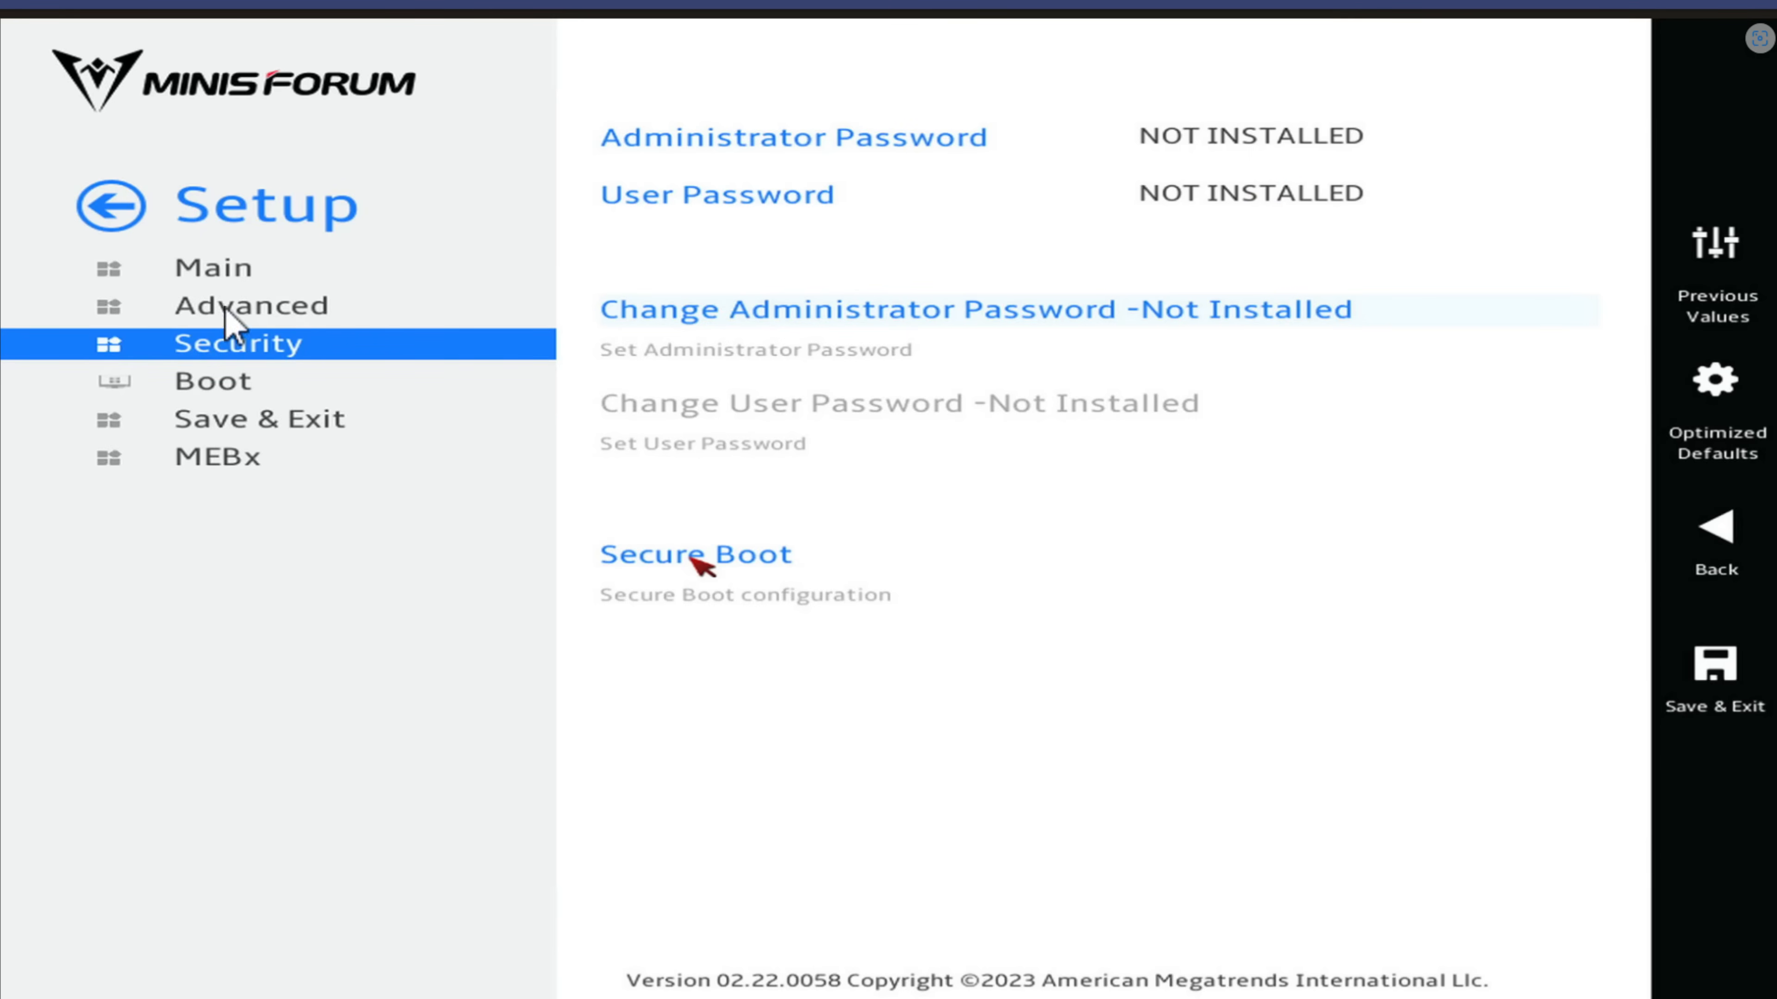
# Show the Advanced CPU settings and the Active Efficient-cores choices (All, 7–0).
pyautogui.click(252, 304)
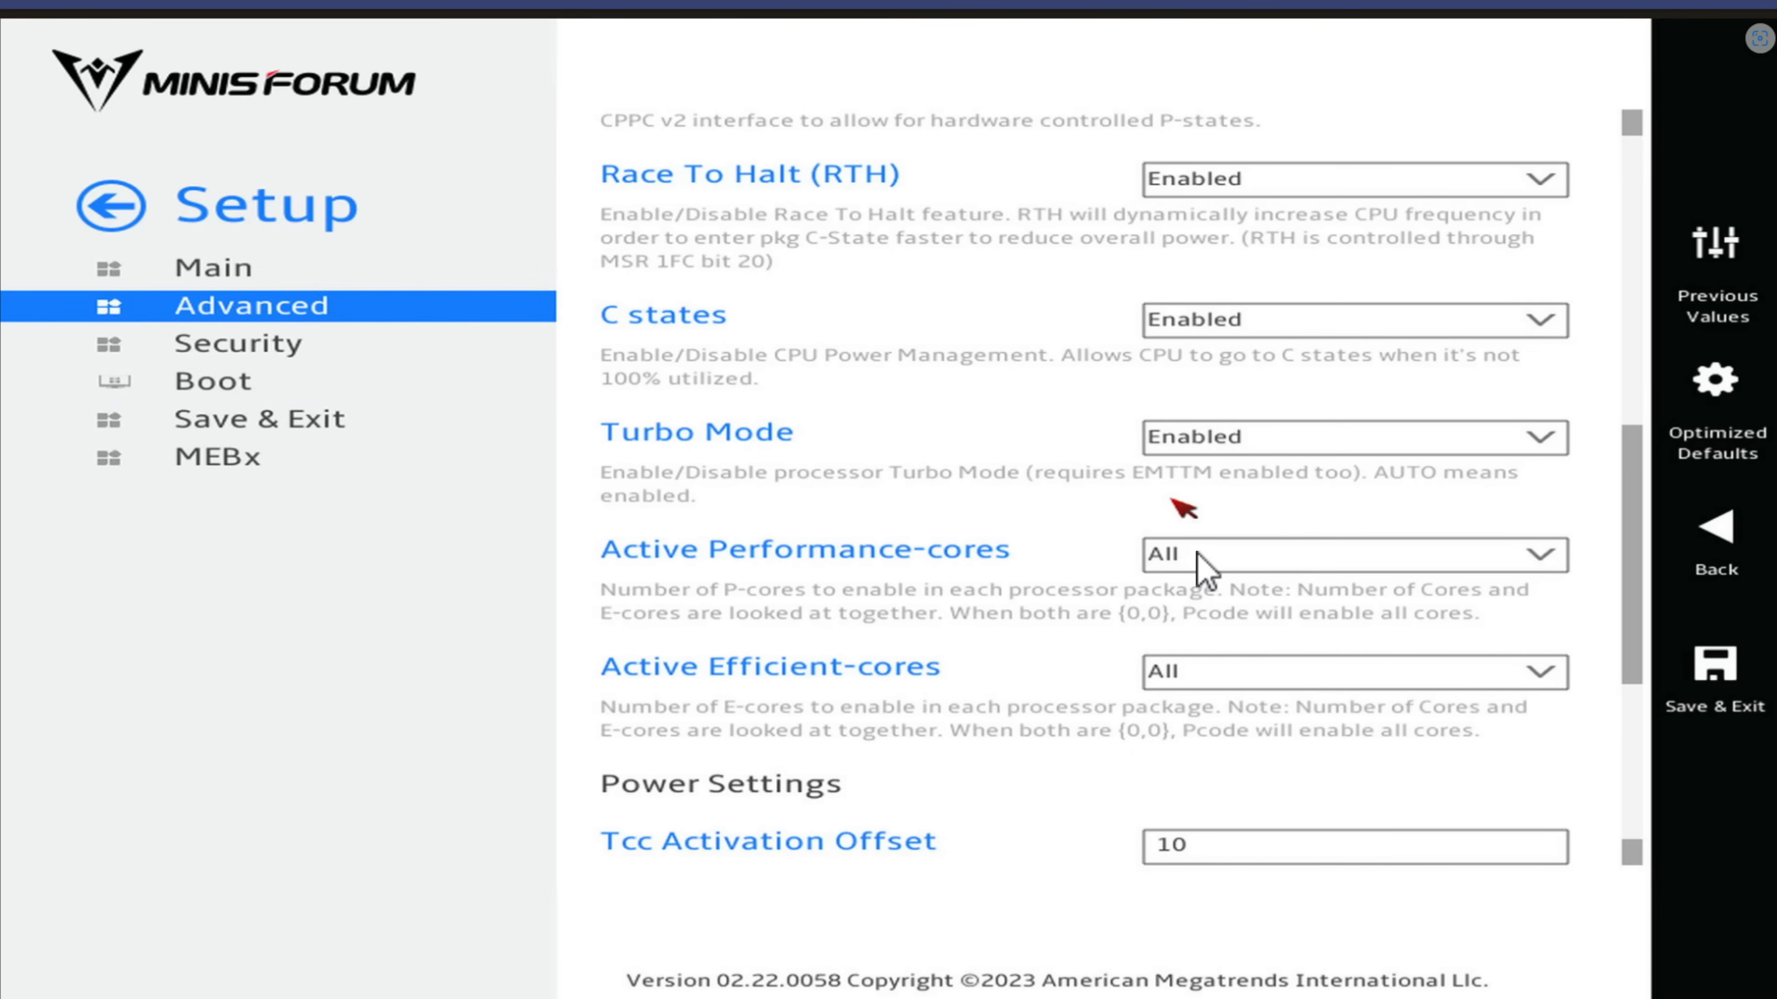
pyautogui.moveTo(1196, 606)
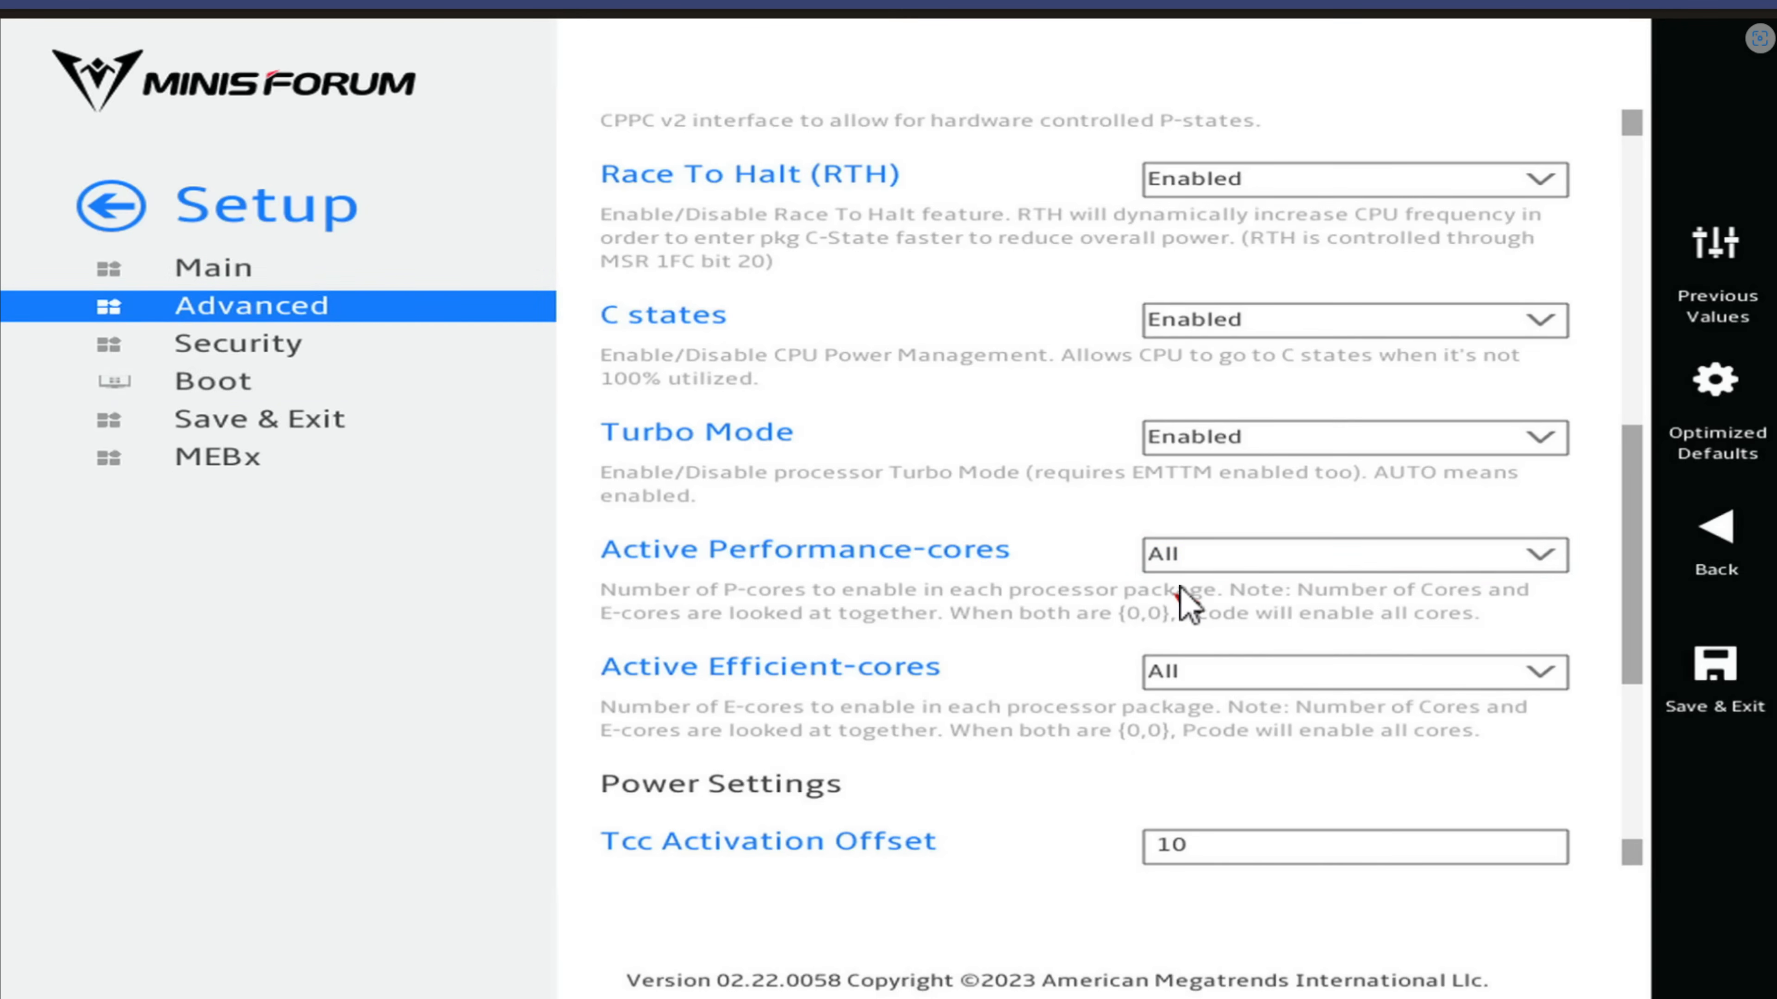
pyautogui.moveTo(712, 570)
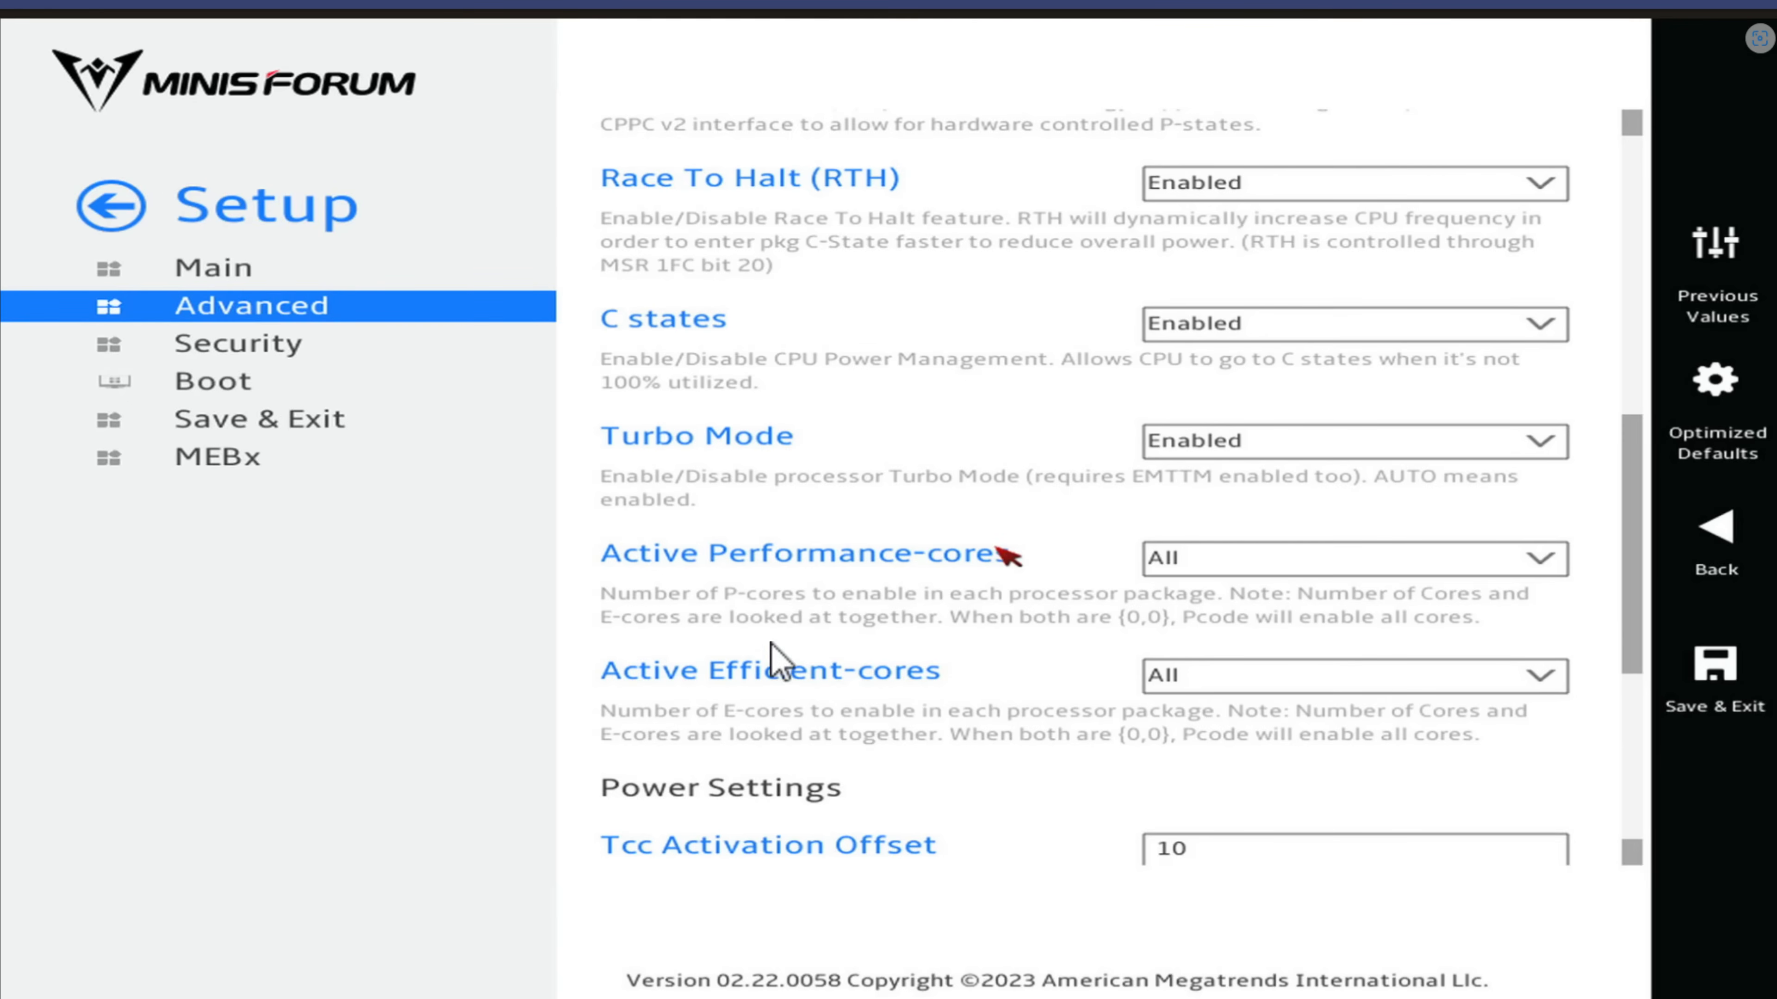
pyautogui.scroll(3)
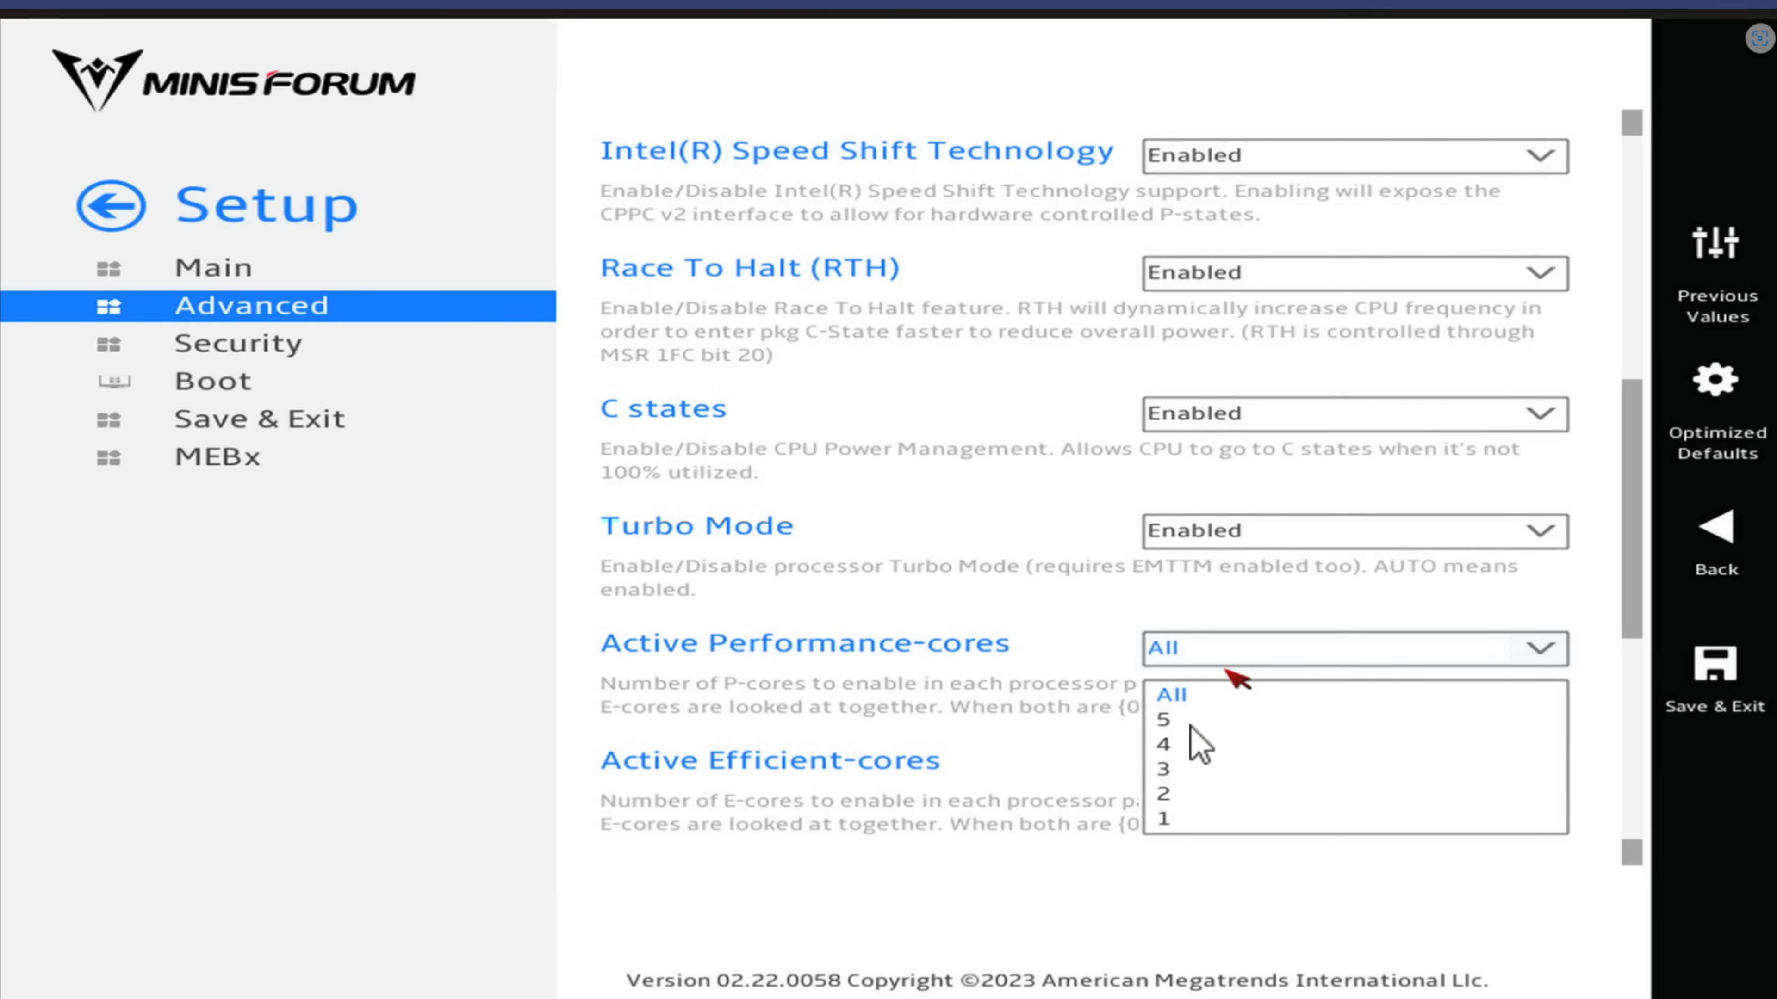
pyautogui.moveTo(1186, 716)
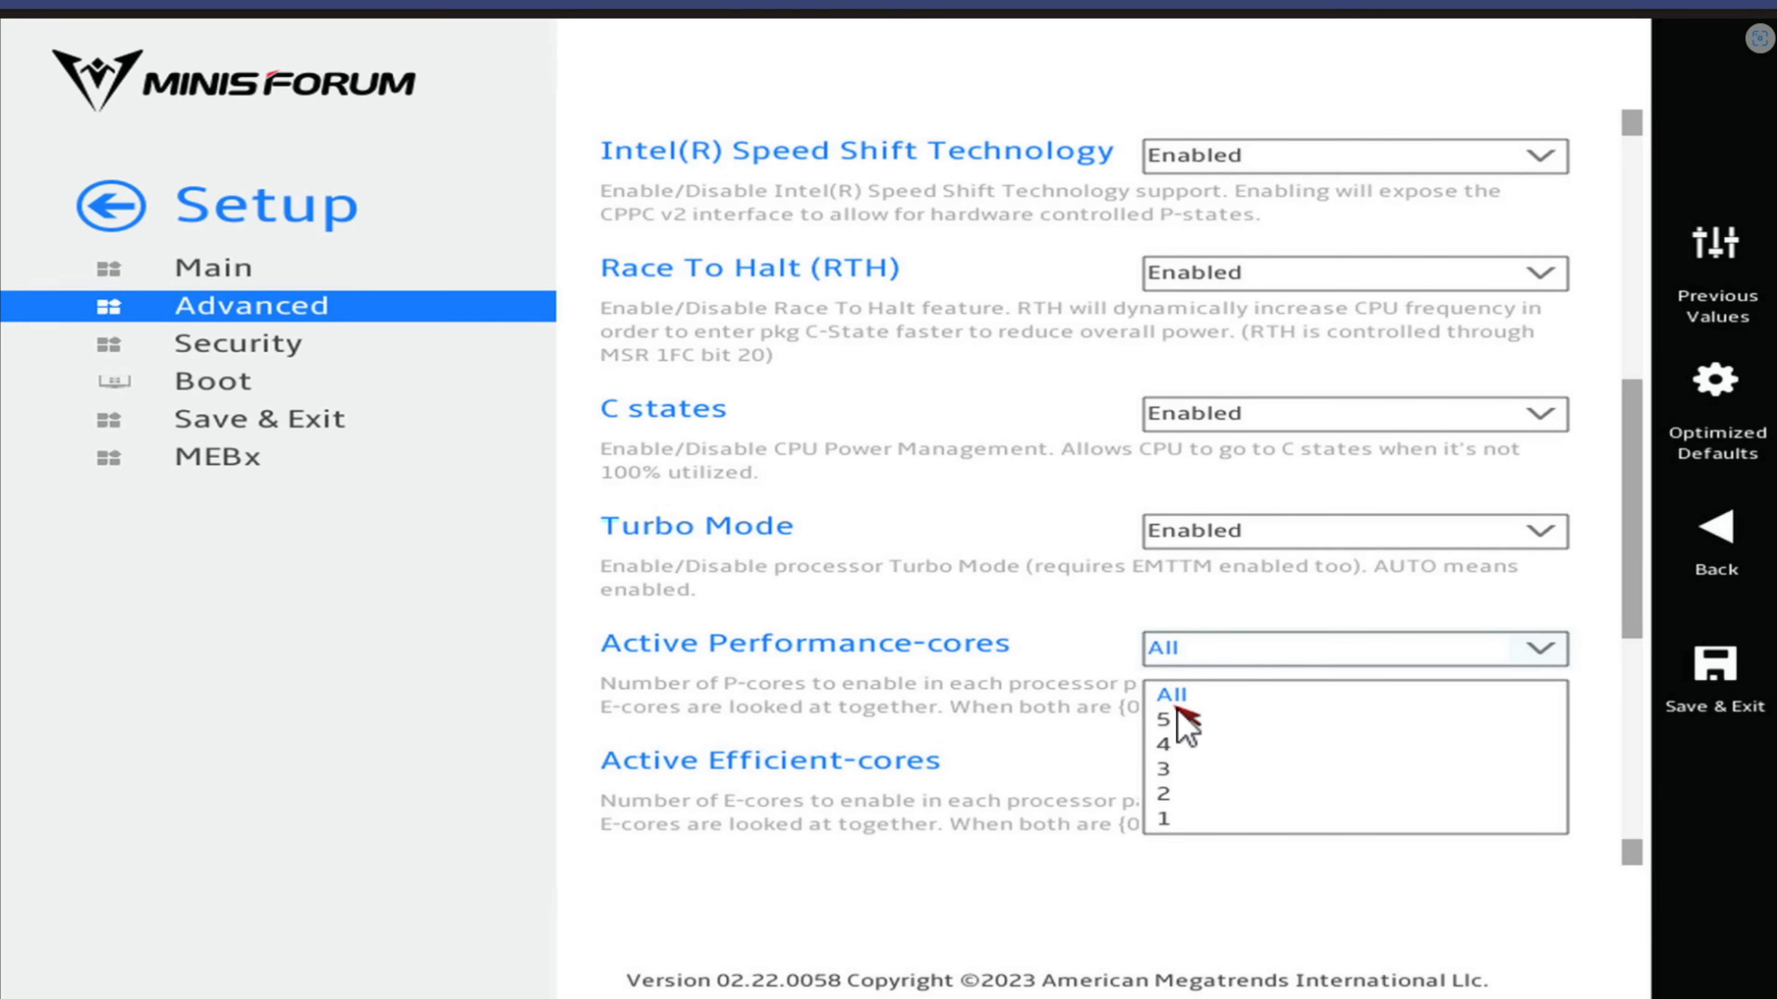
pyautogui.click(1175, 693)
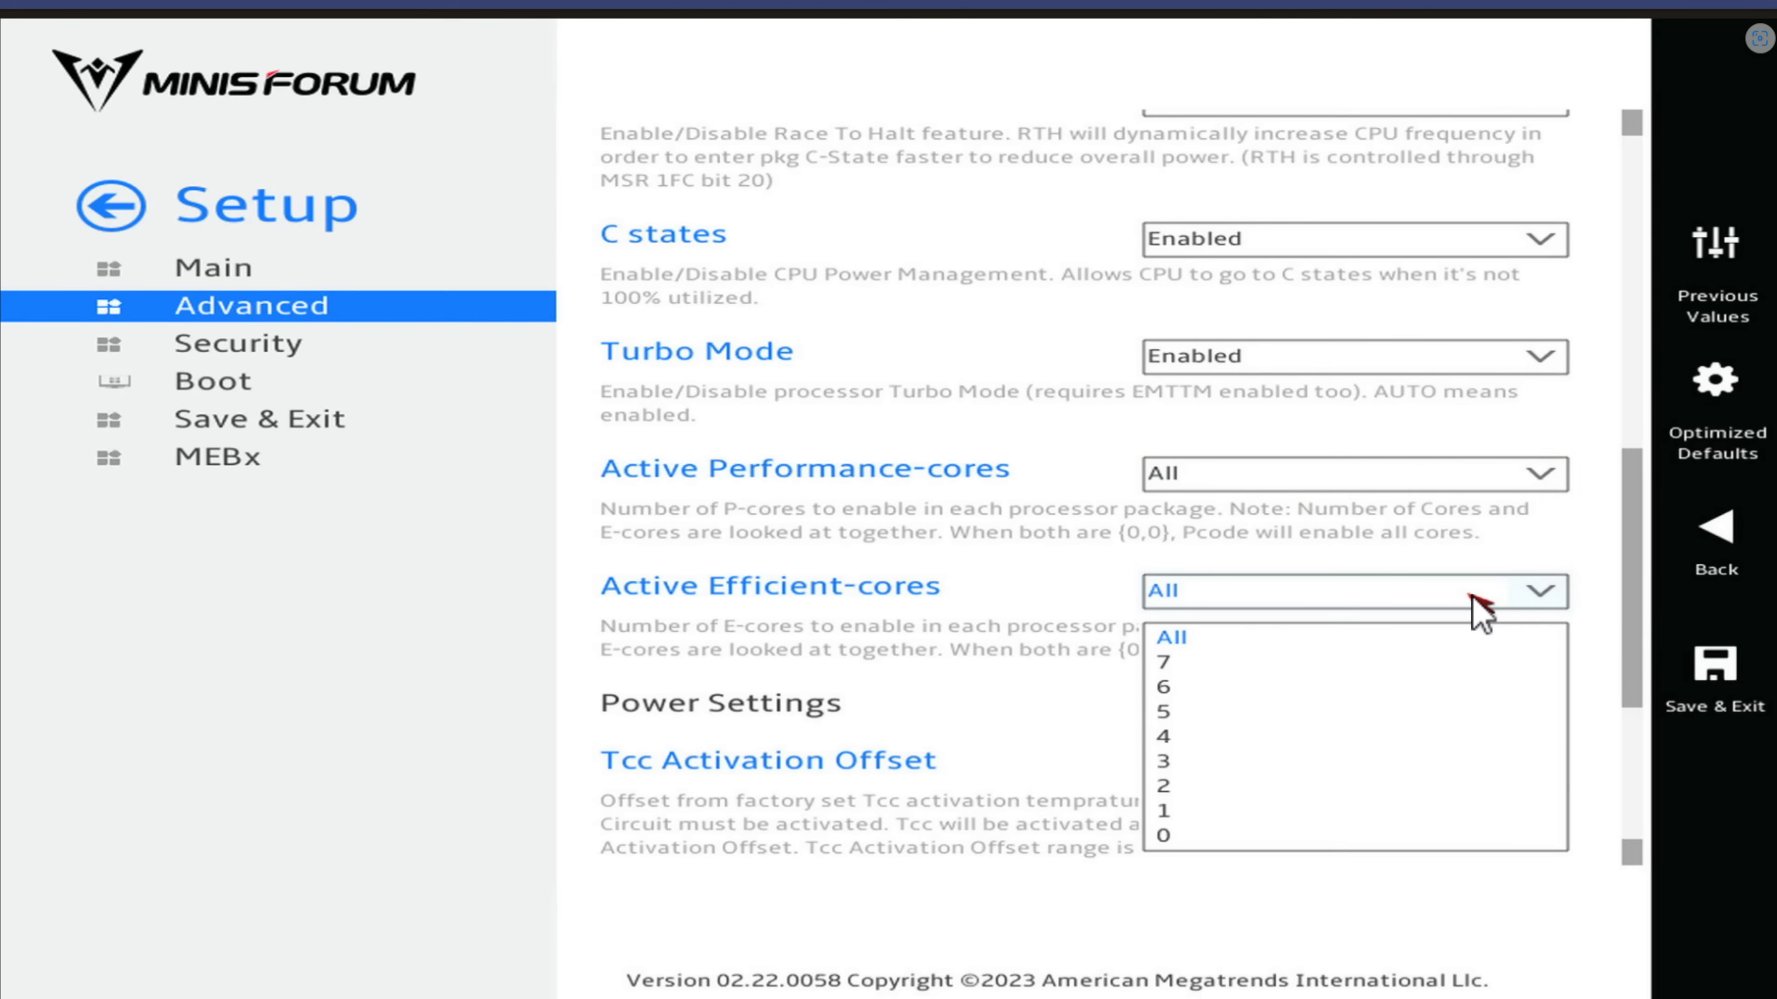
pyautogui.moveTo(1343, 657)
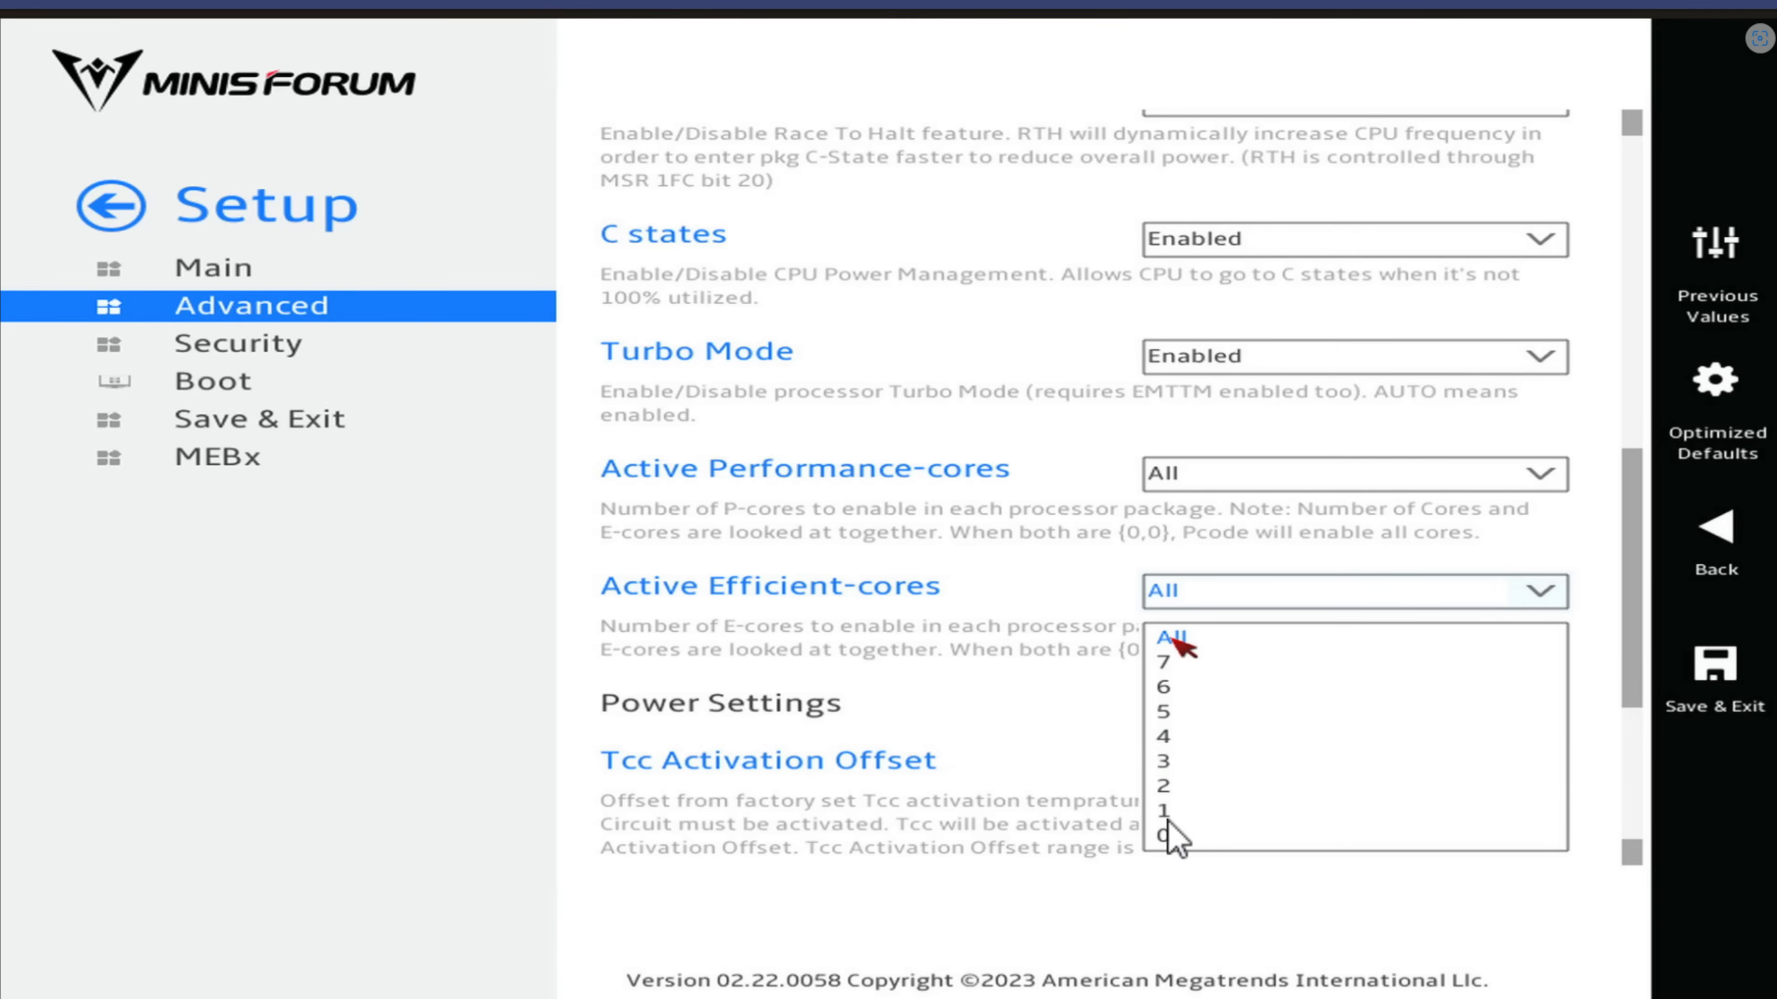
pyautogui.moveTo(1156, 822)
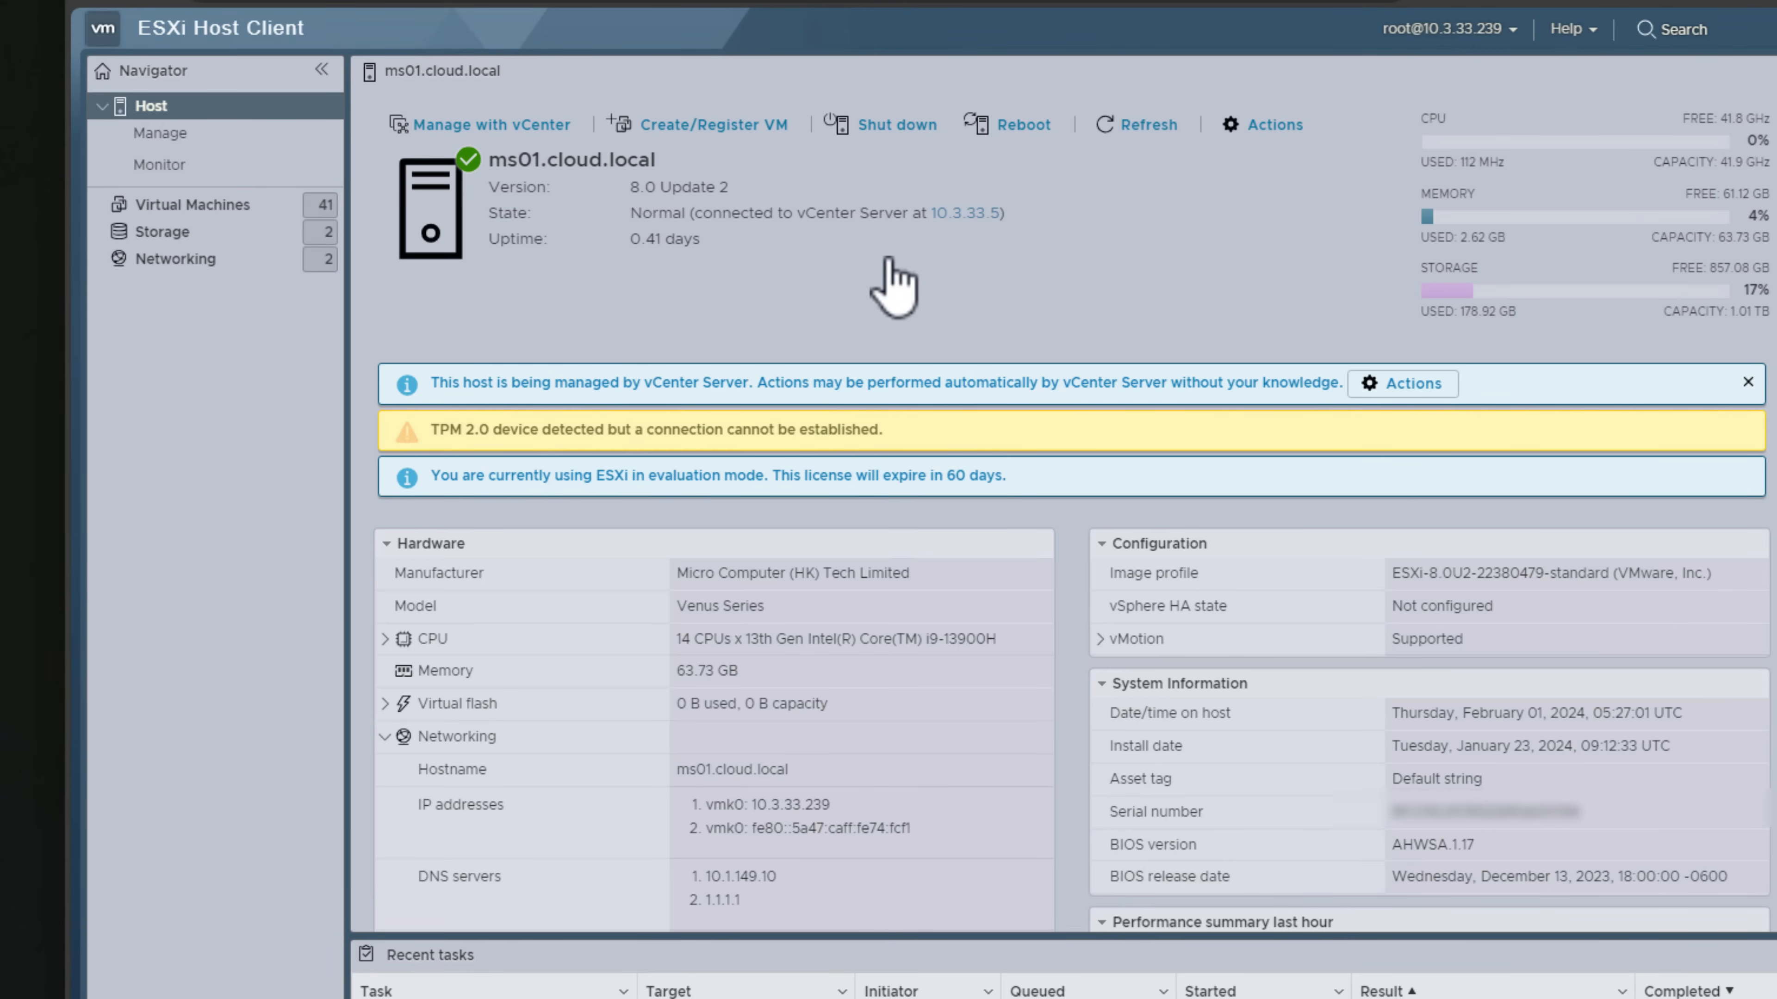
pyautogui.moveTo(569, 584)
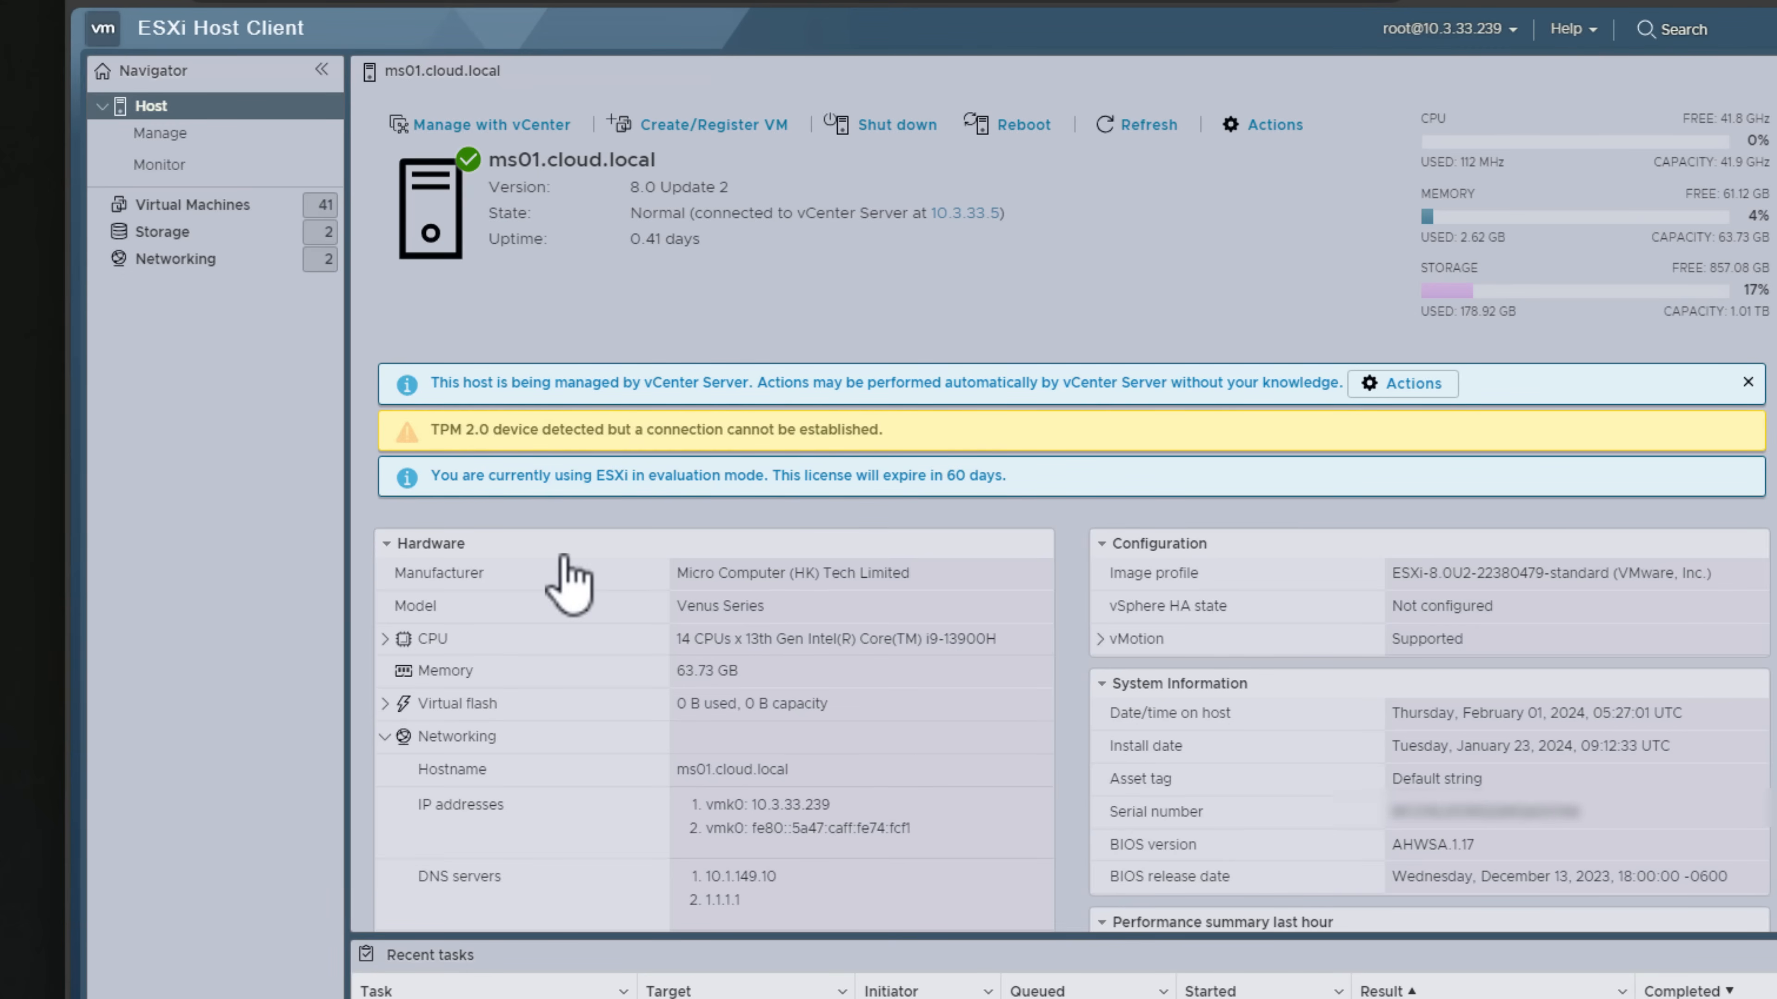
pyautogui.moveTo(551, 650)
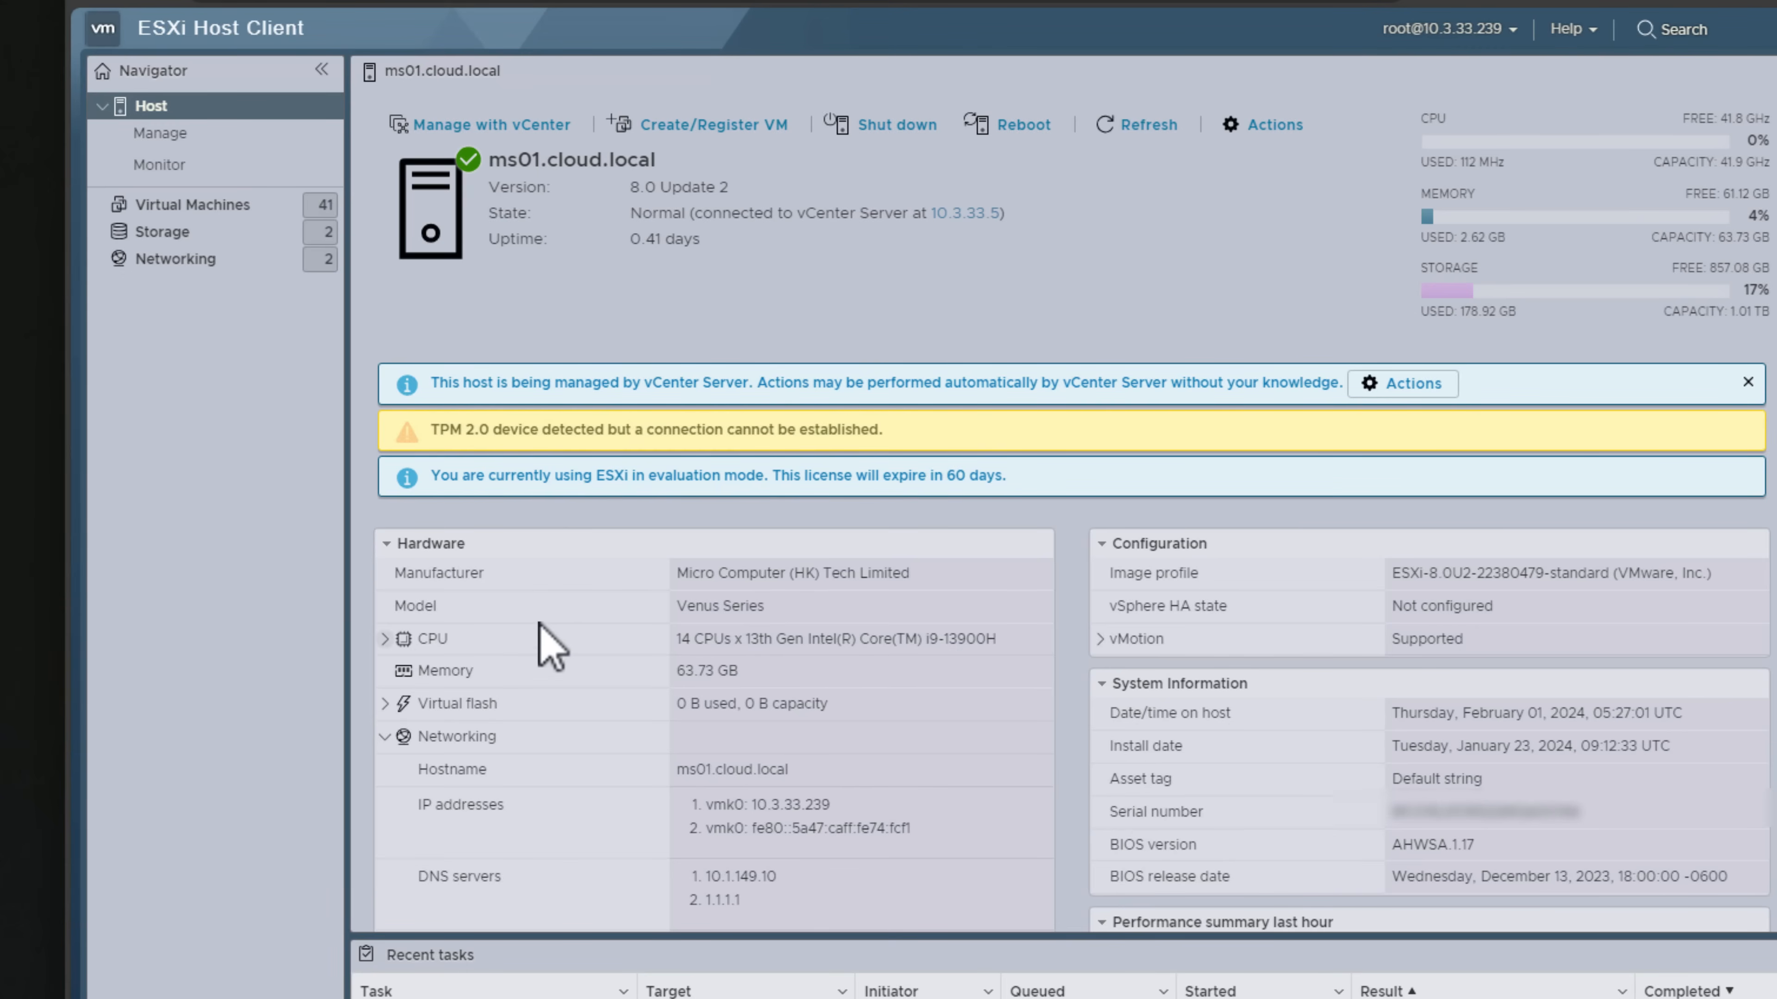
pyautogui.moveTo(578, 652)
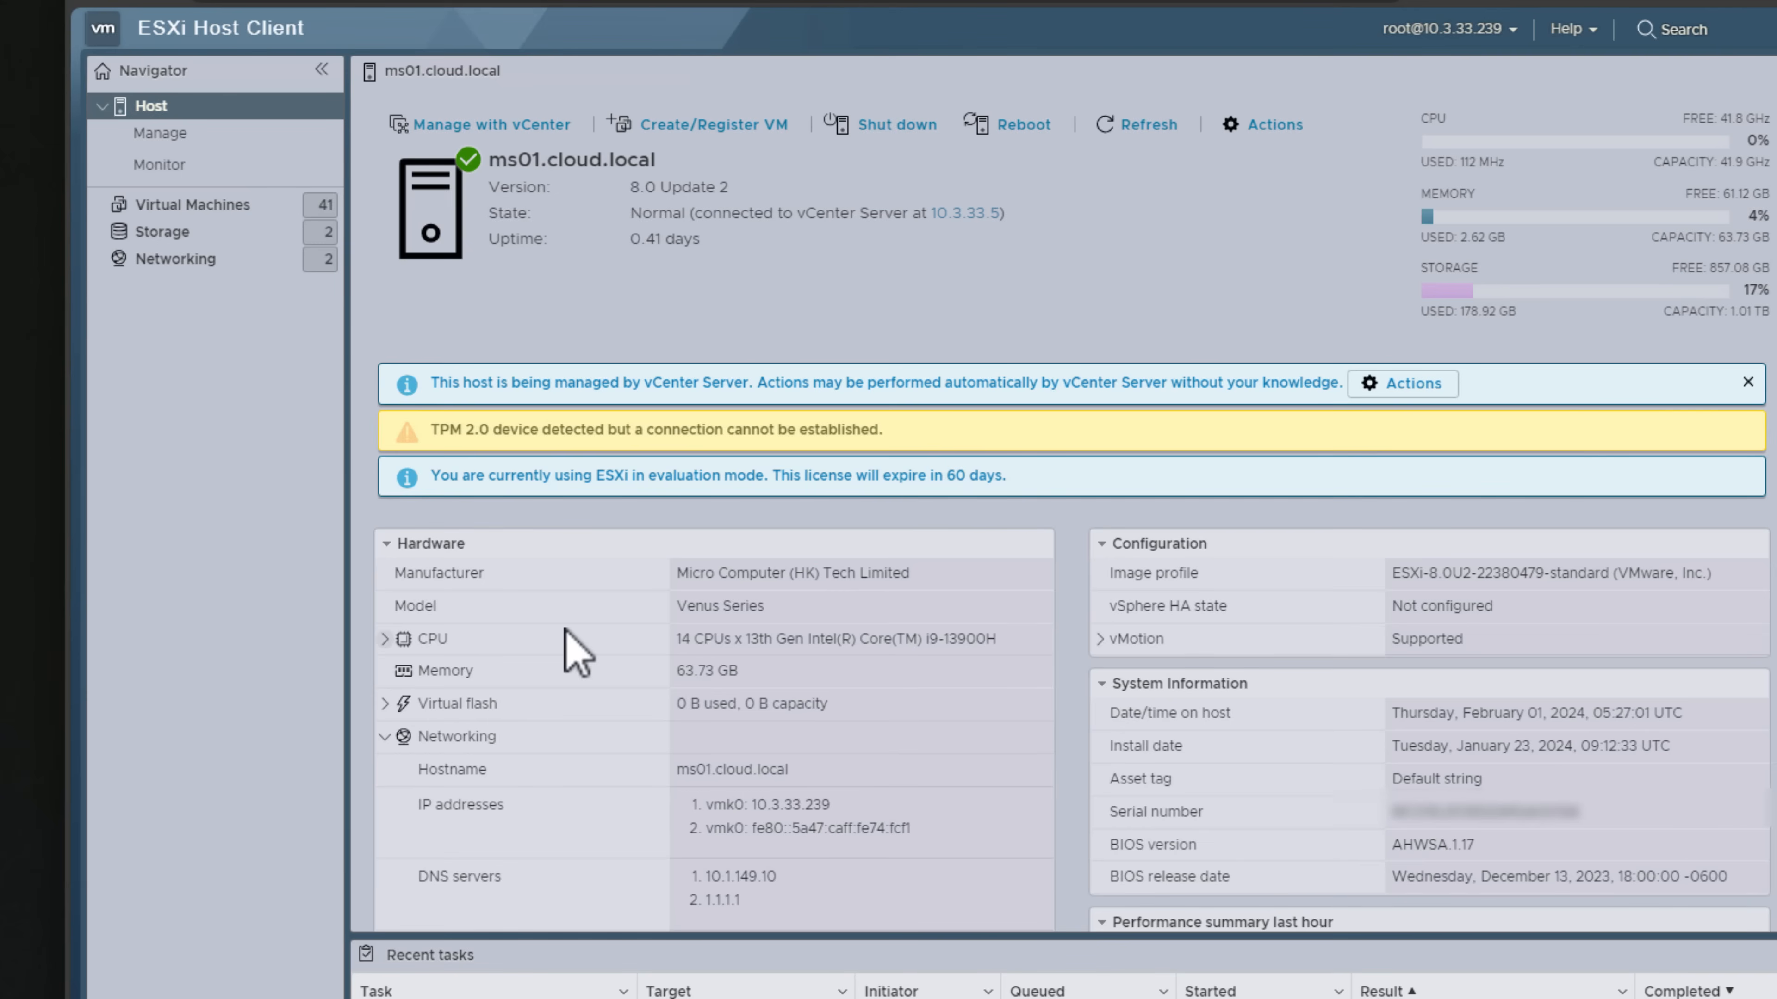
pyautogui.moveTo(545, 668)
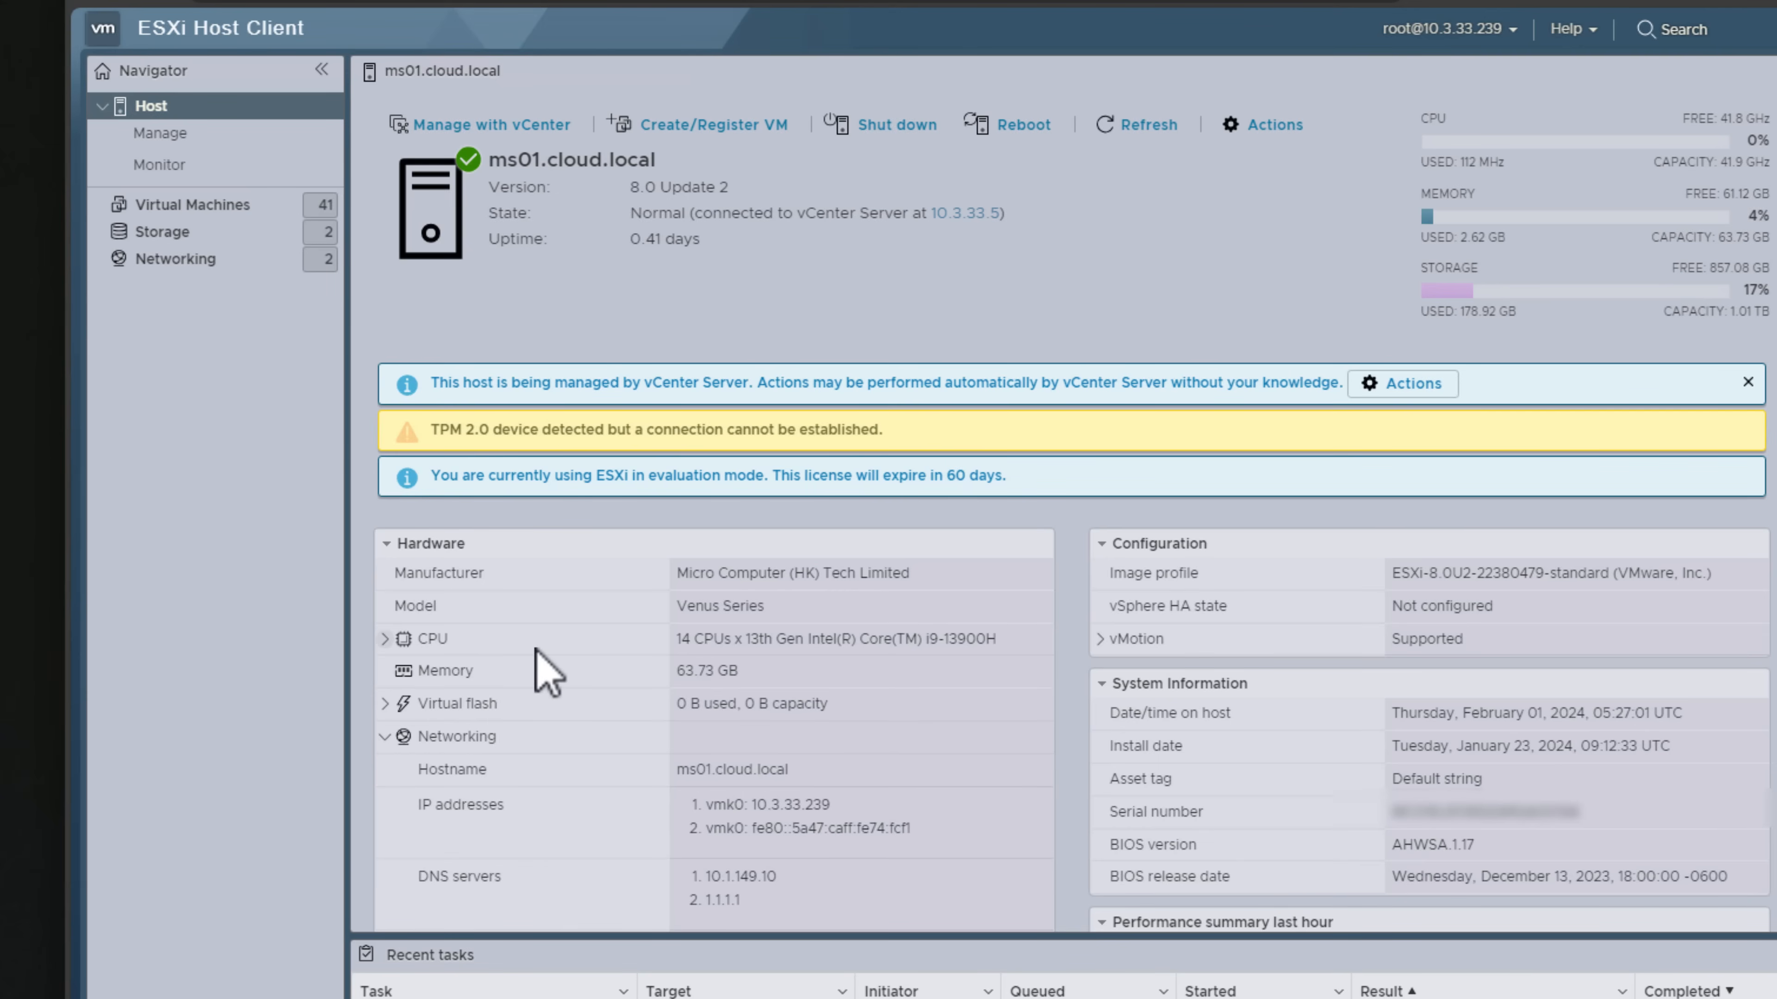
pyautogui.moveTo(496, 661)
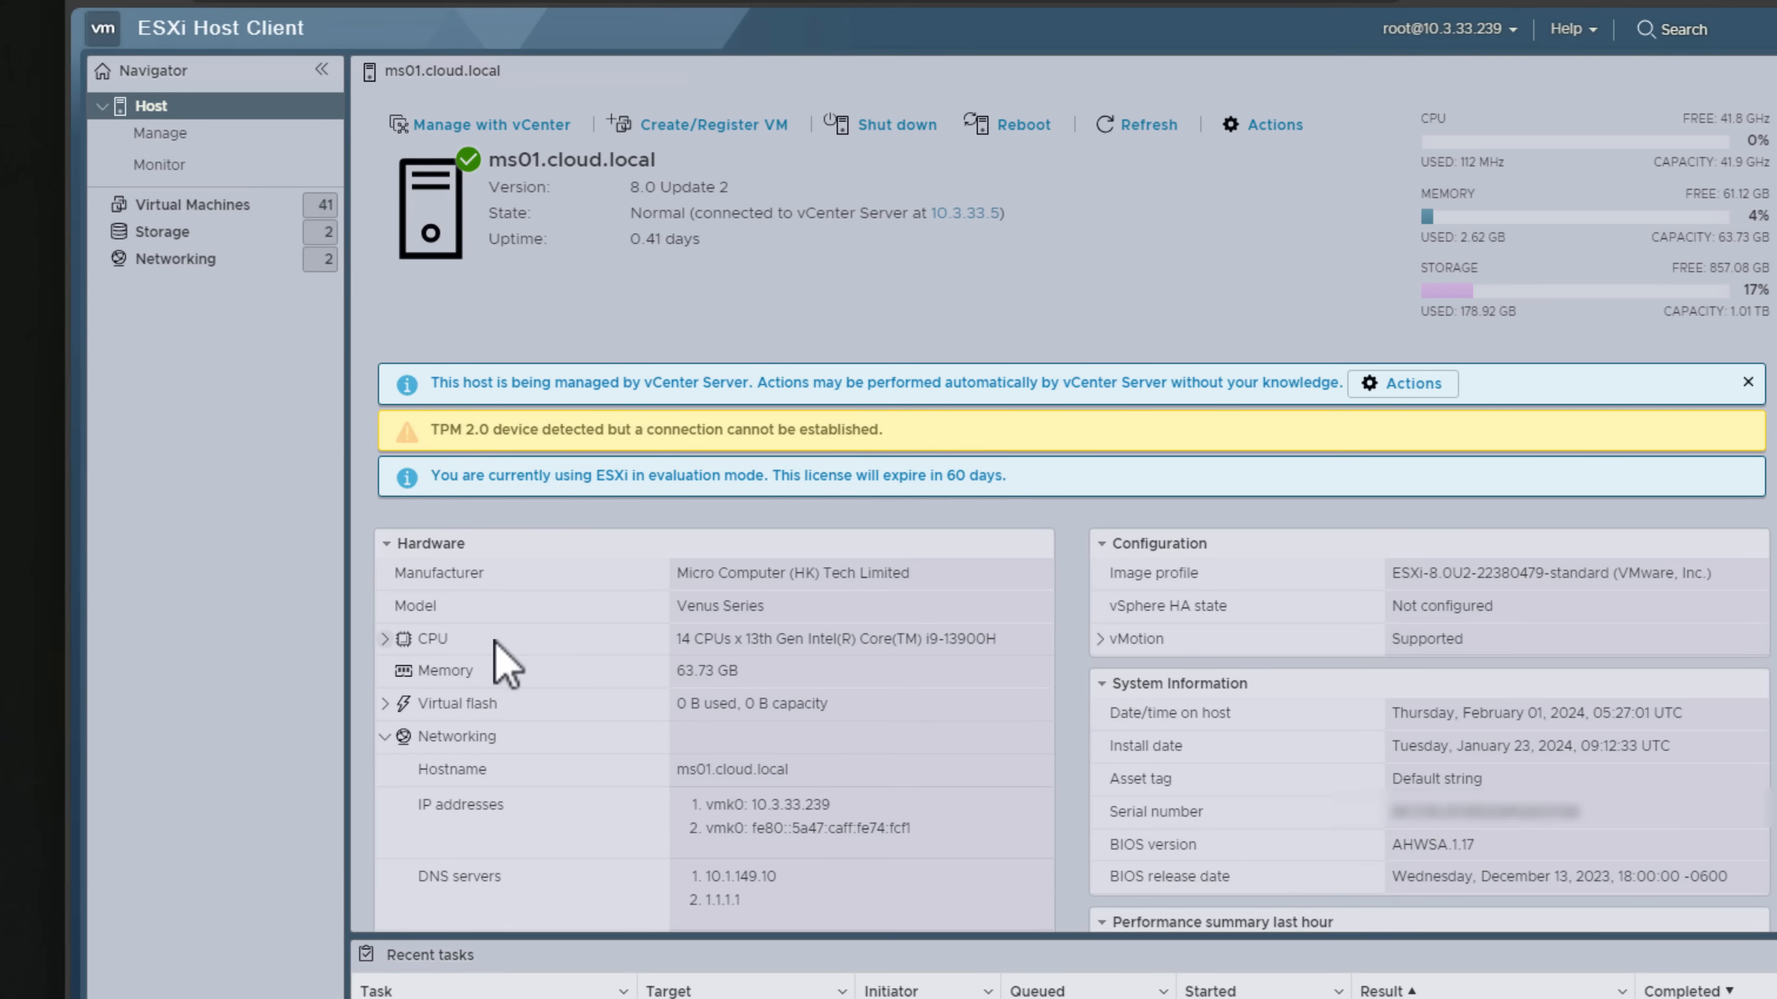
pyautogui.doubleClick(703, 639)
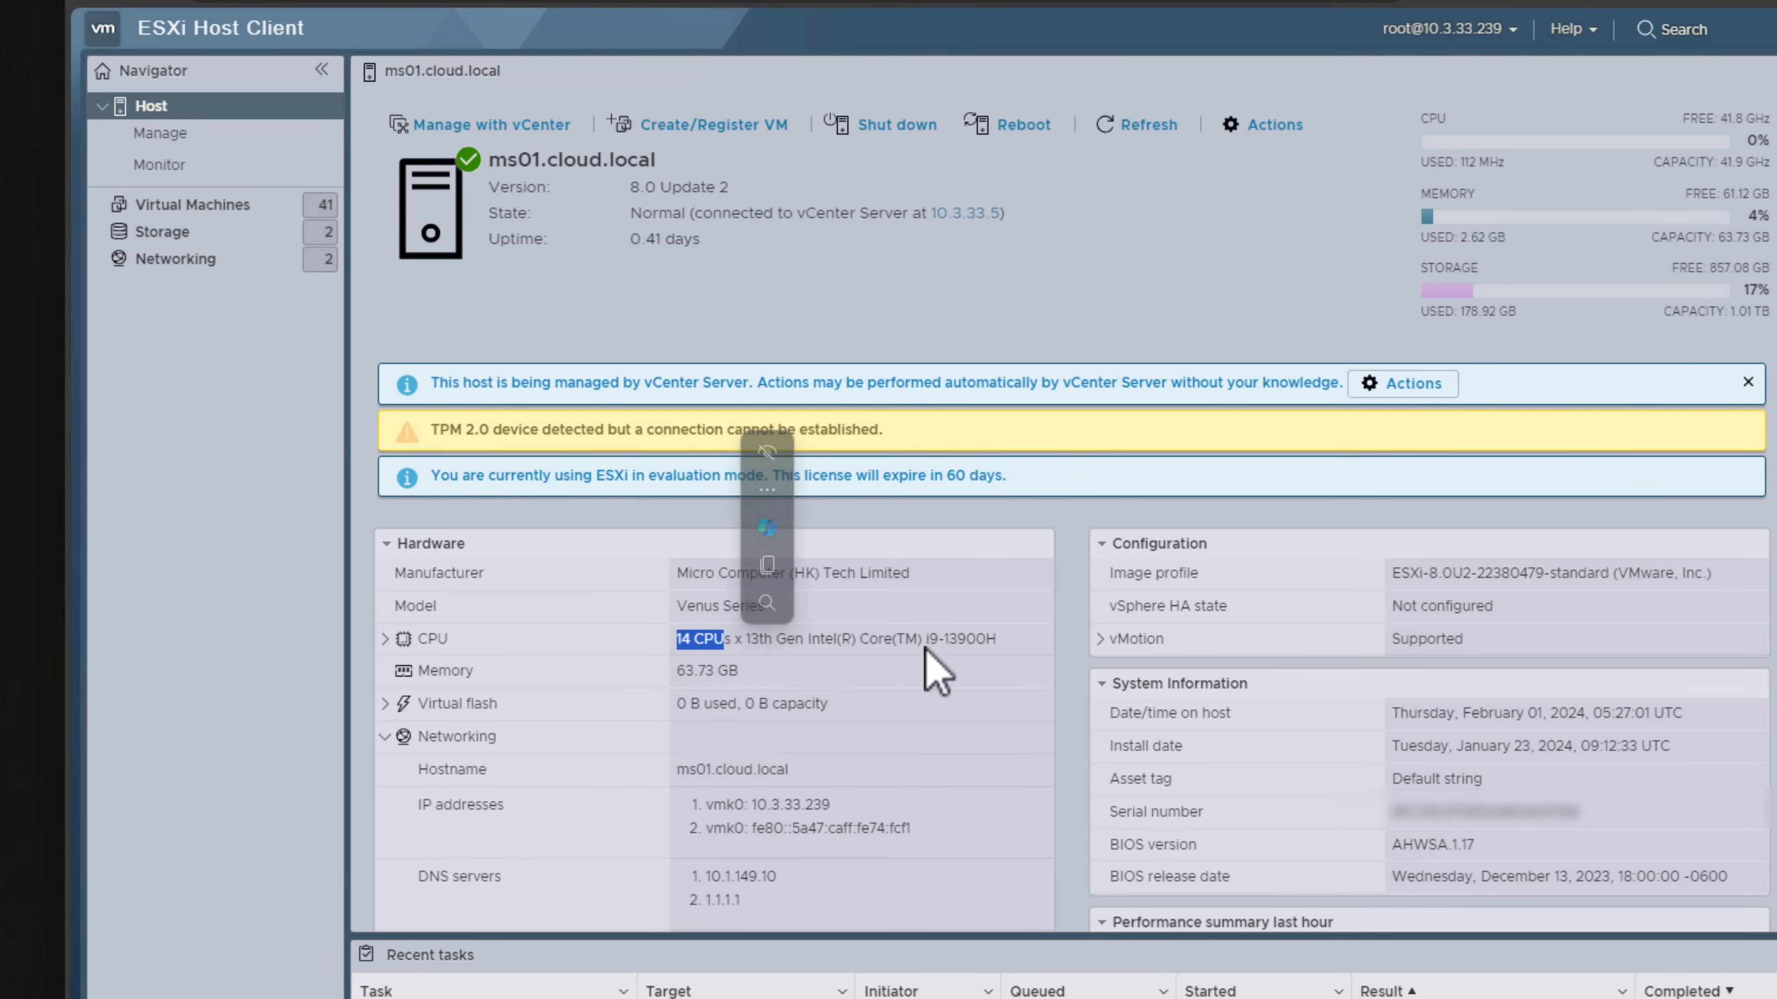
pyautogui.moveTo(782, 663)
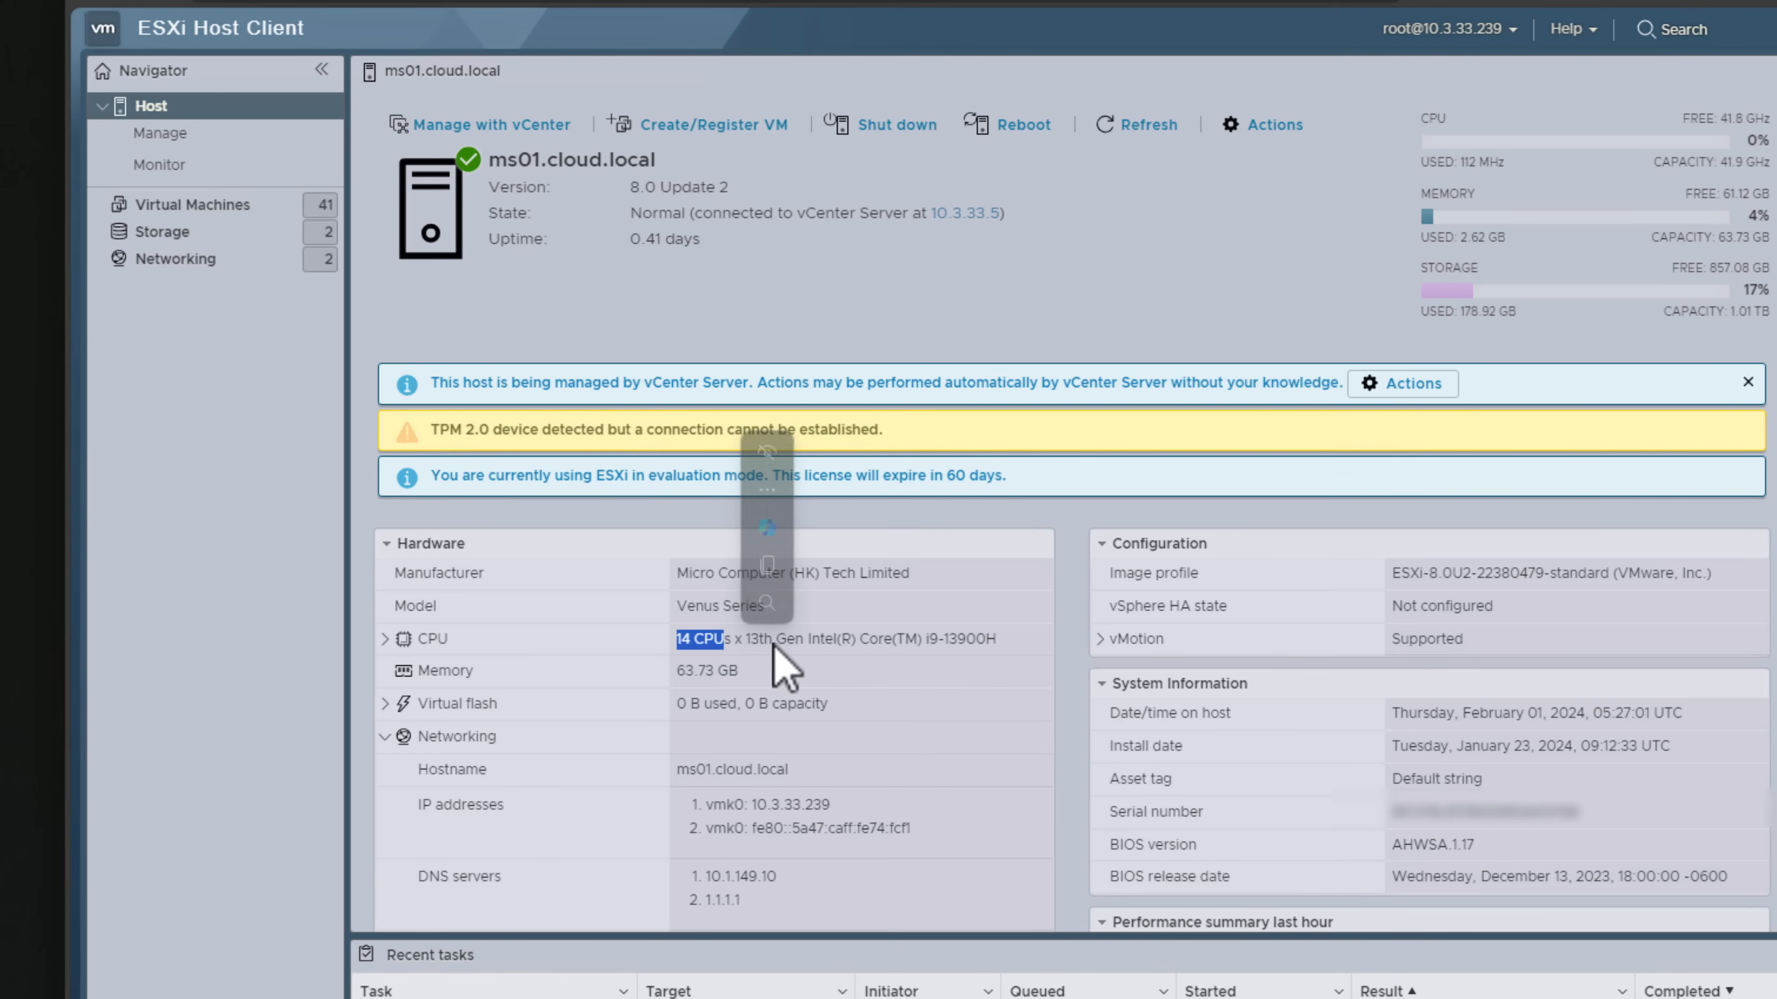
pyautogui.click(385, 637)
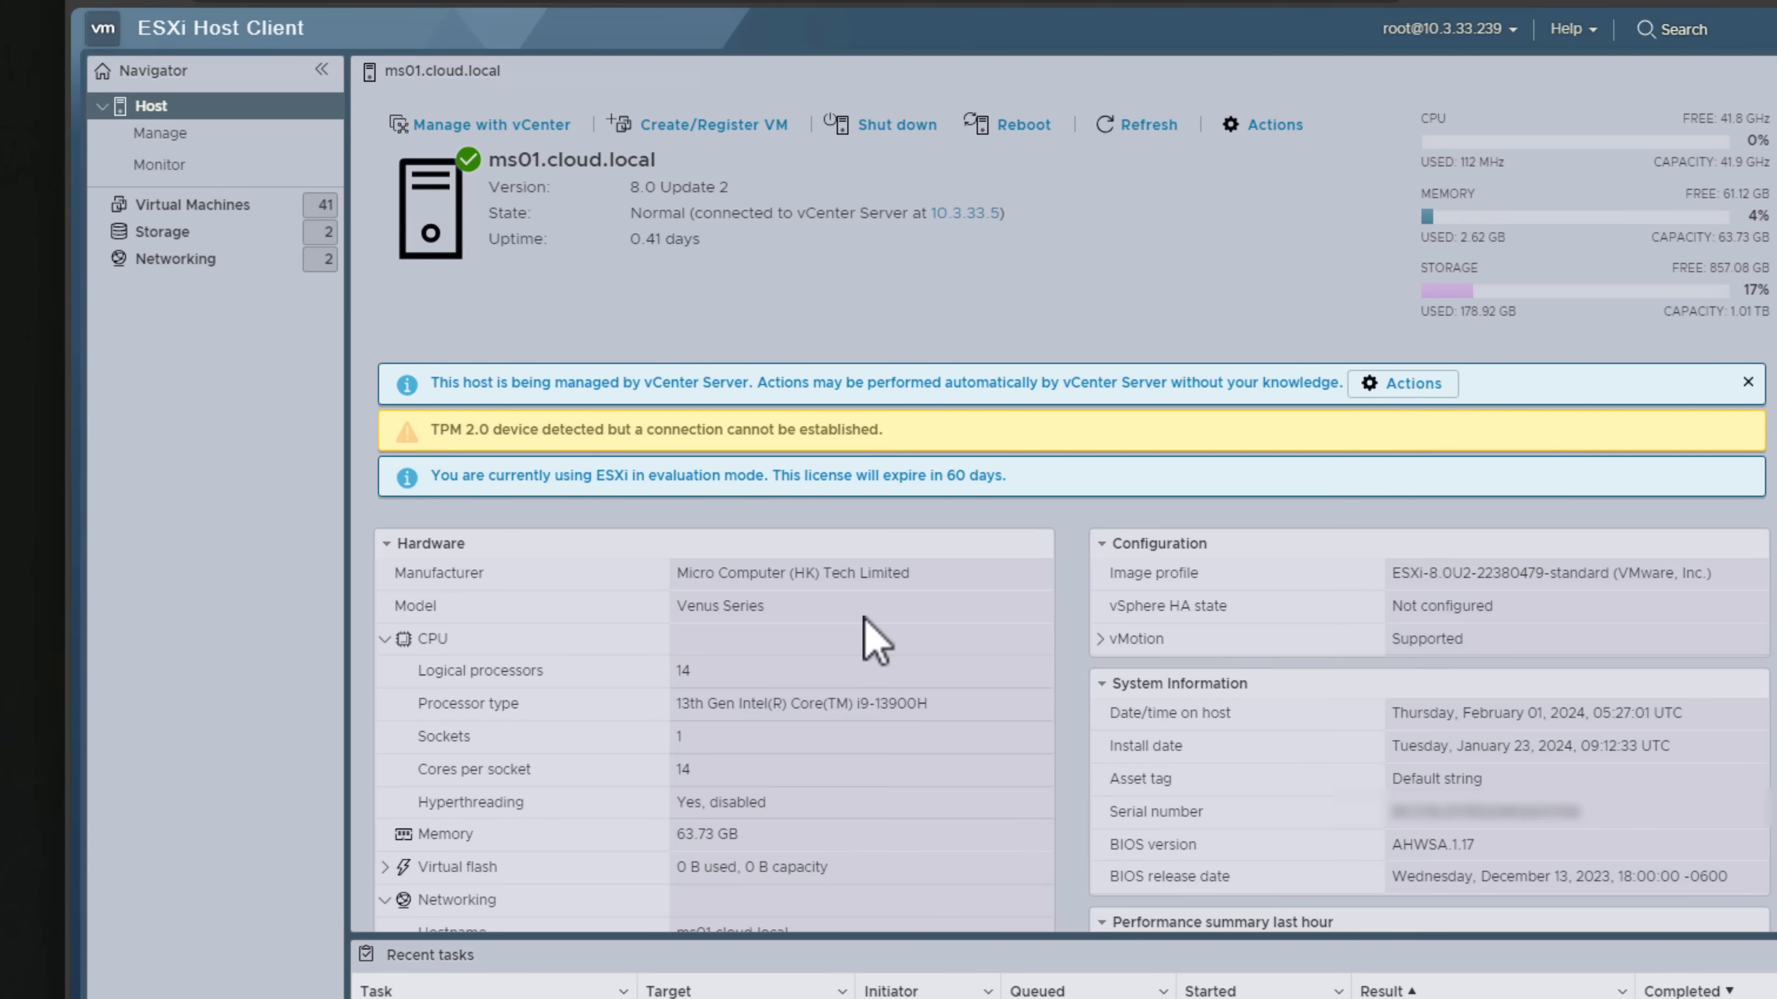
pyautogui.moveTo(422, 812)
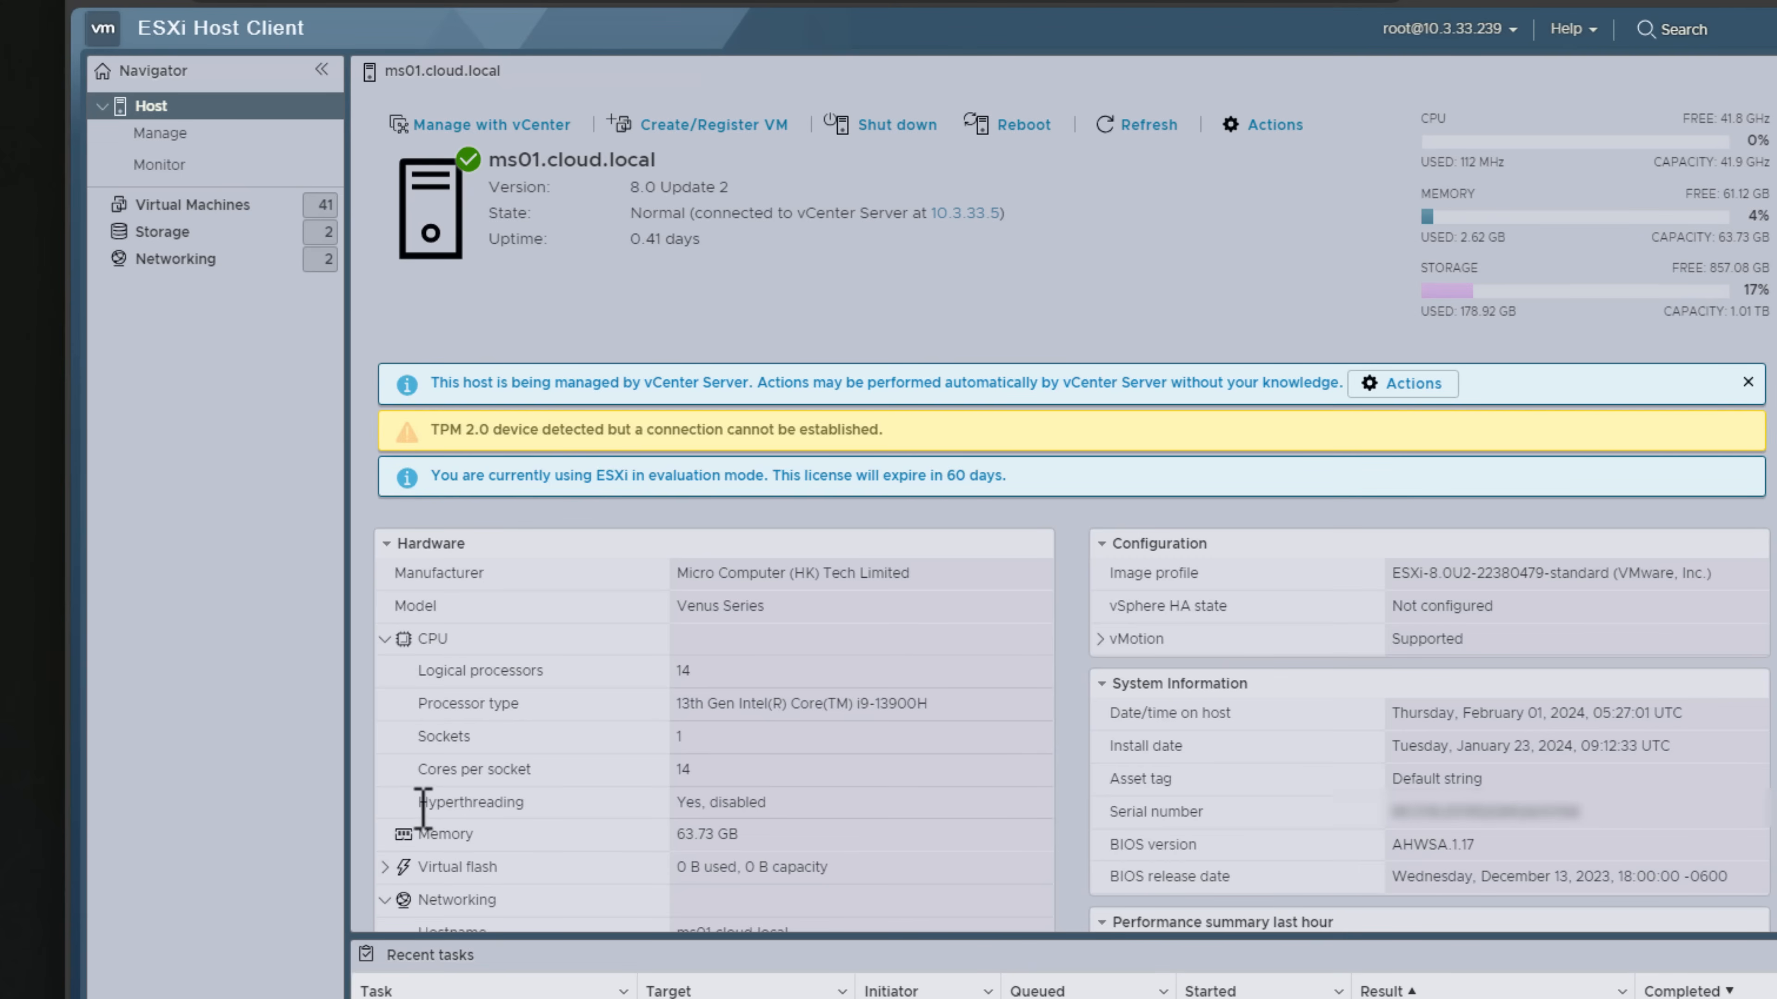
pyautogui.doubleClick(469, 802)
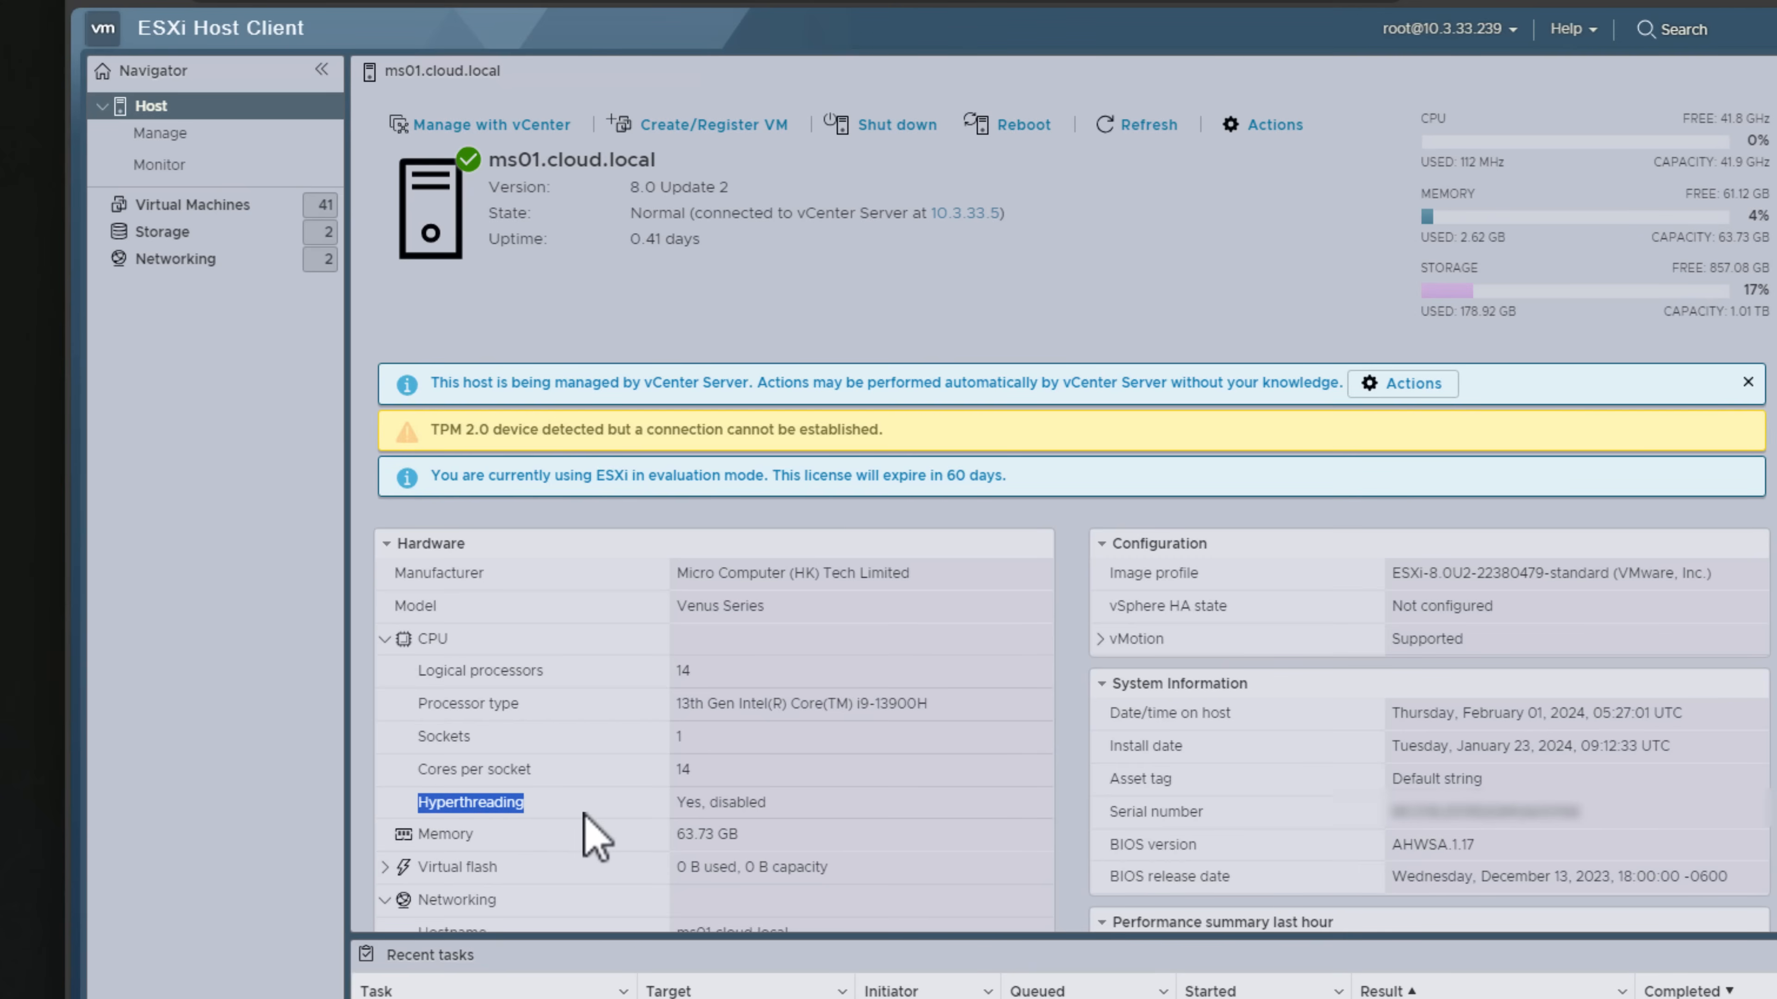
pyautogui.doubleClick(687, 802)
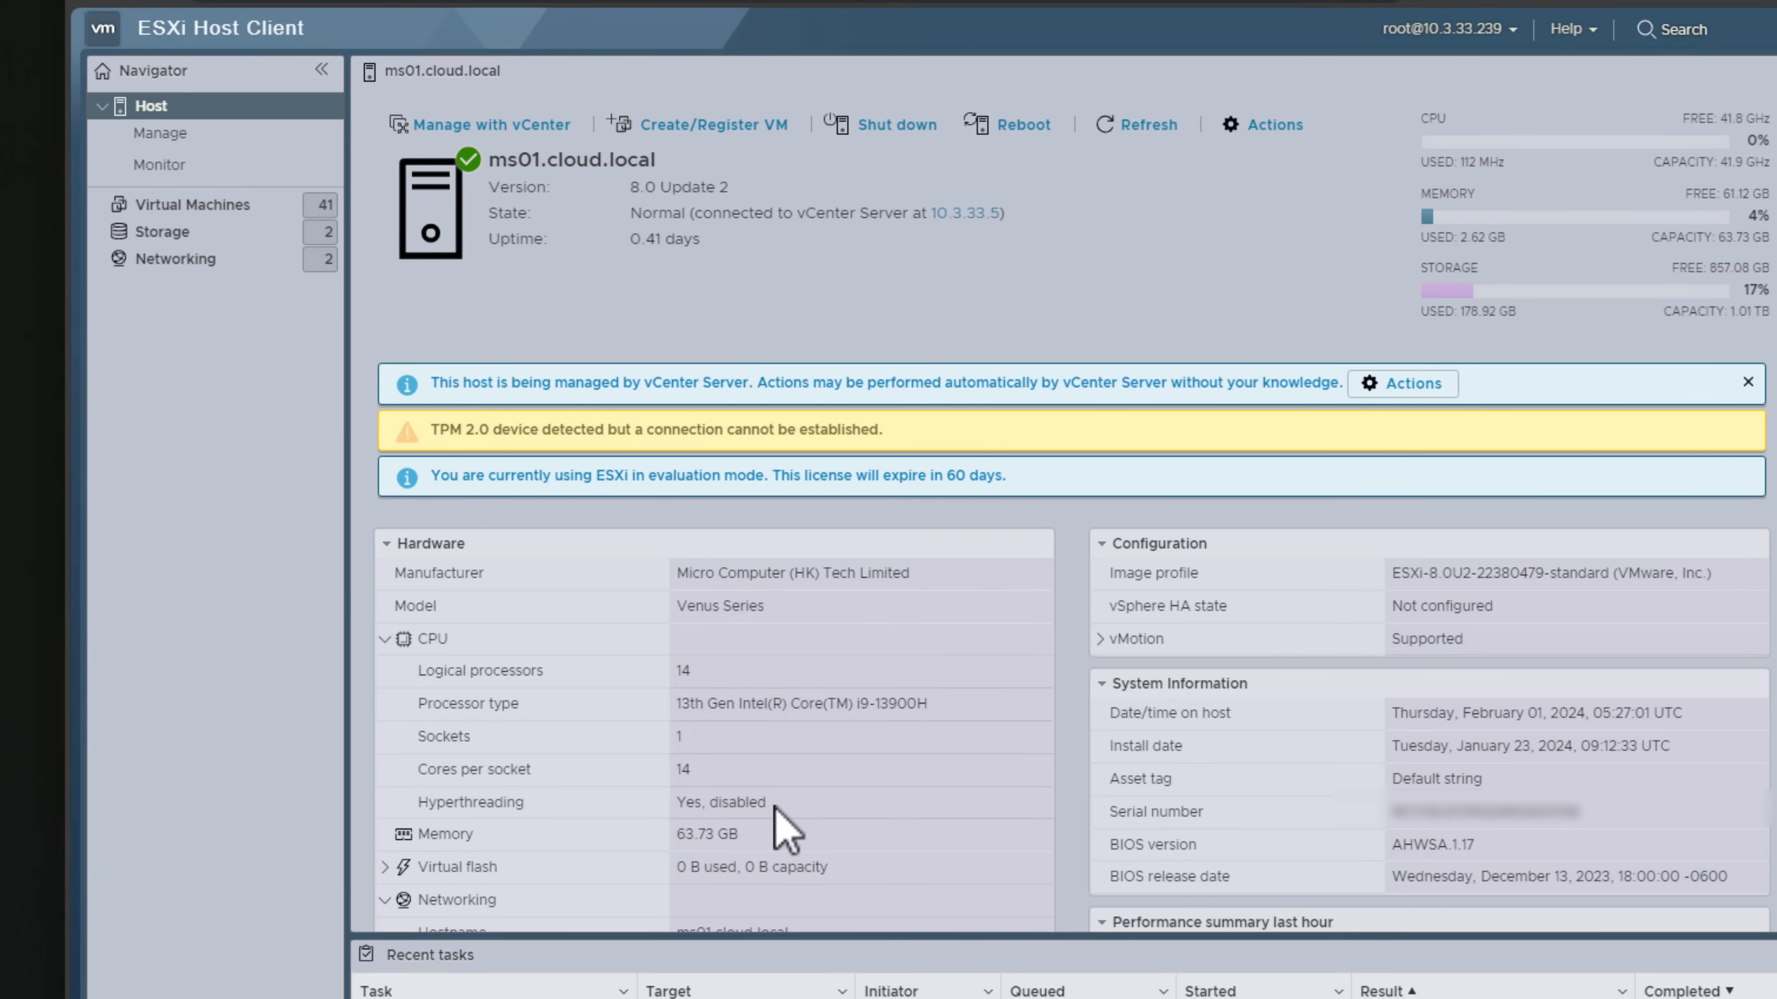
pyautogui.rightClick(738, 802)
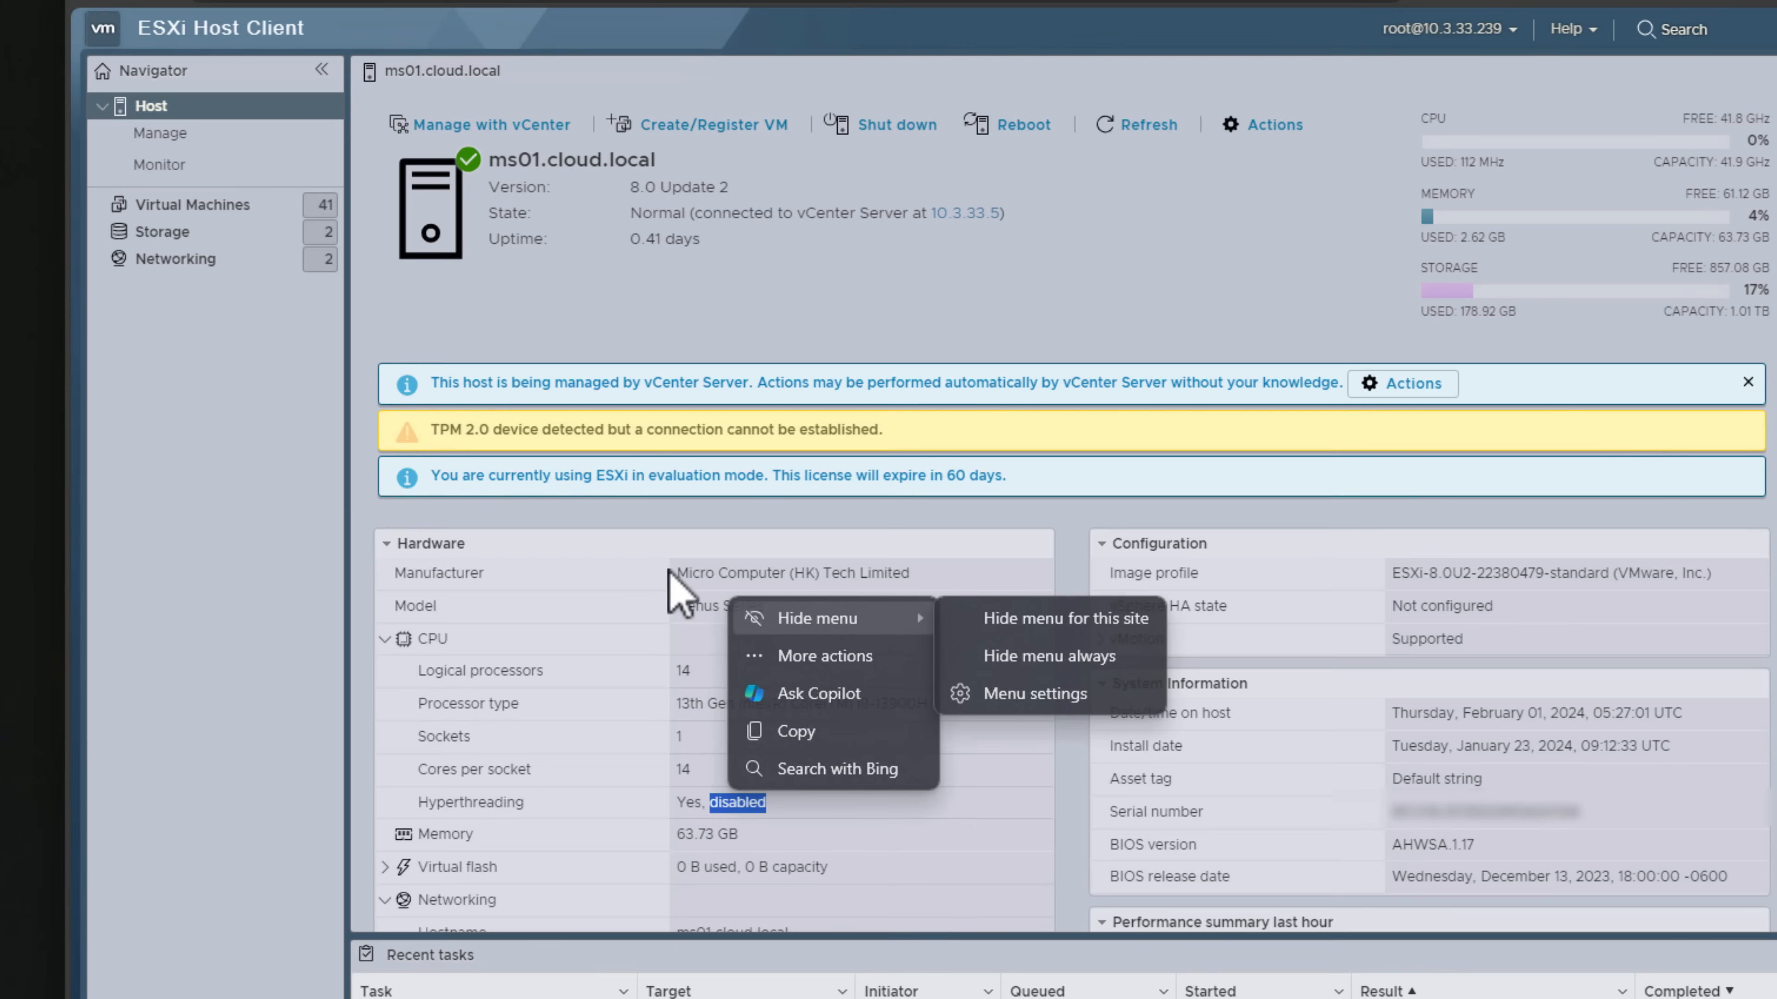
pyautogui.click(635, 590)
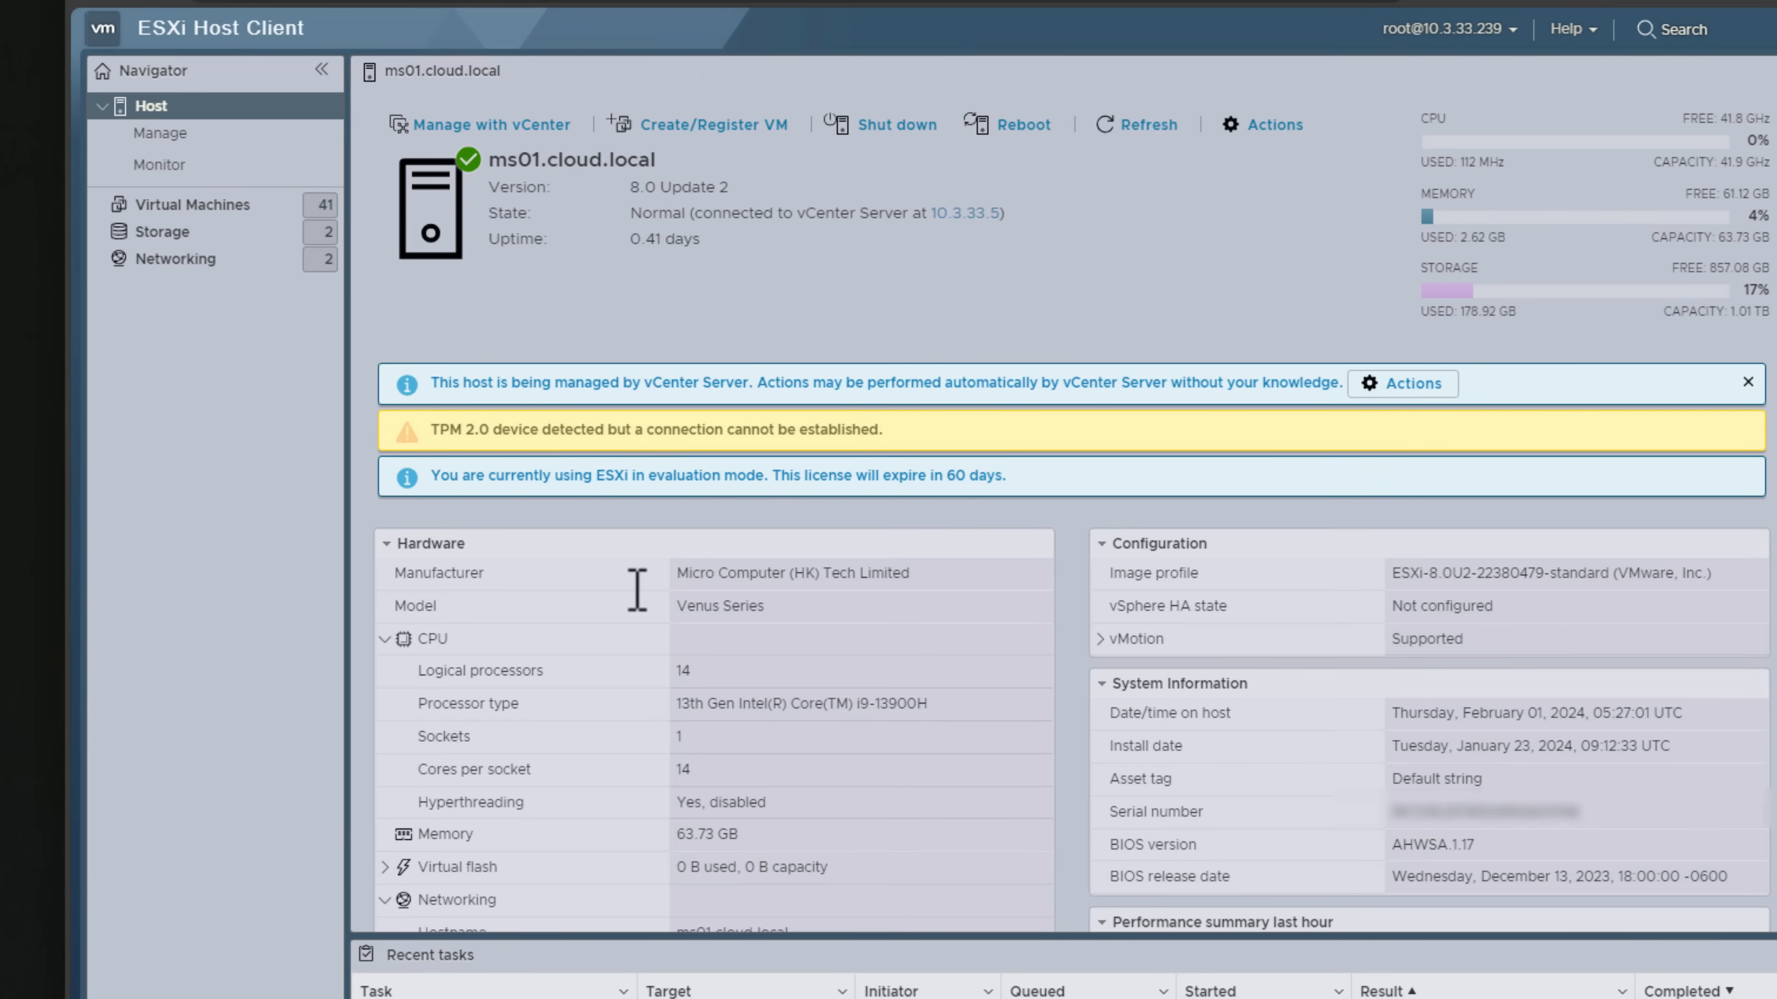
pyautogui.moveTo(1373, 233)
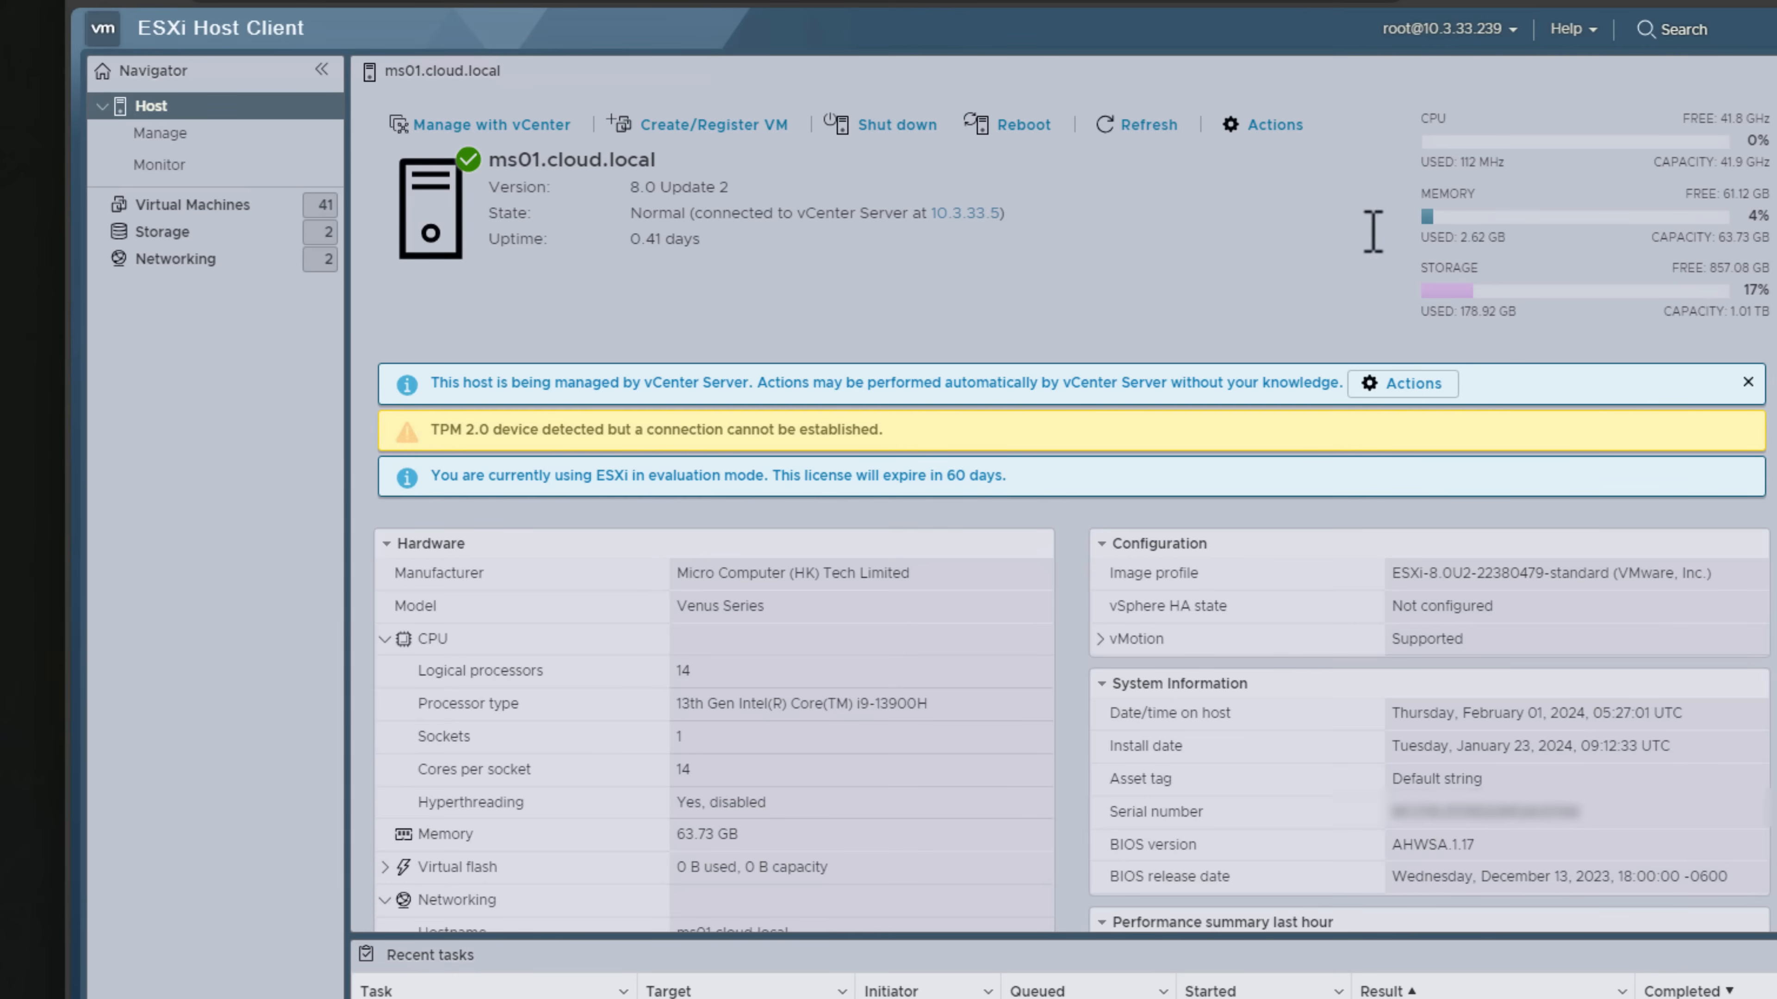
pyautogui.moveTo(1667, 138)
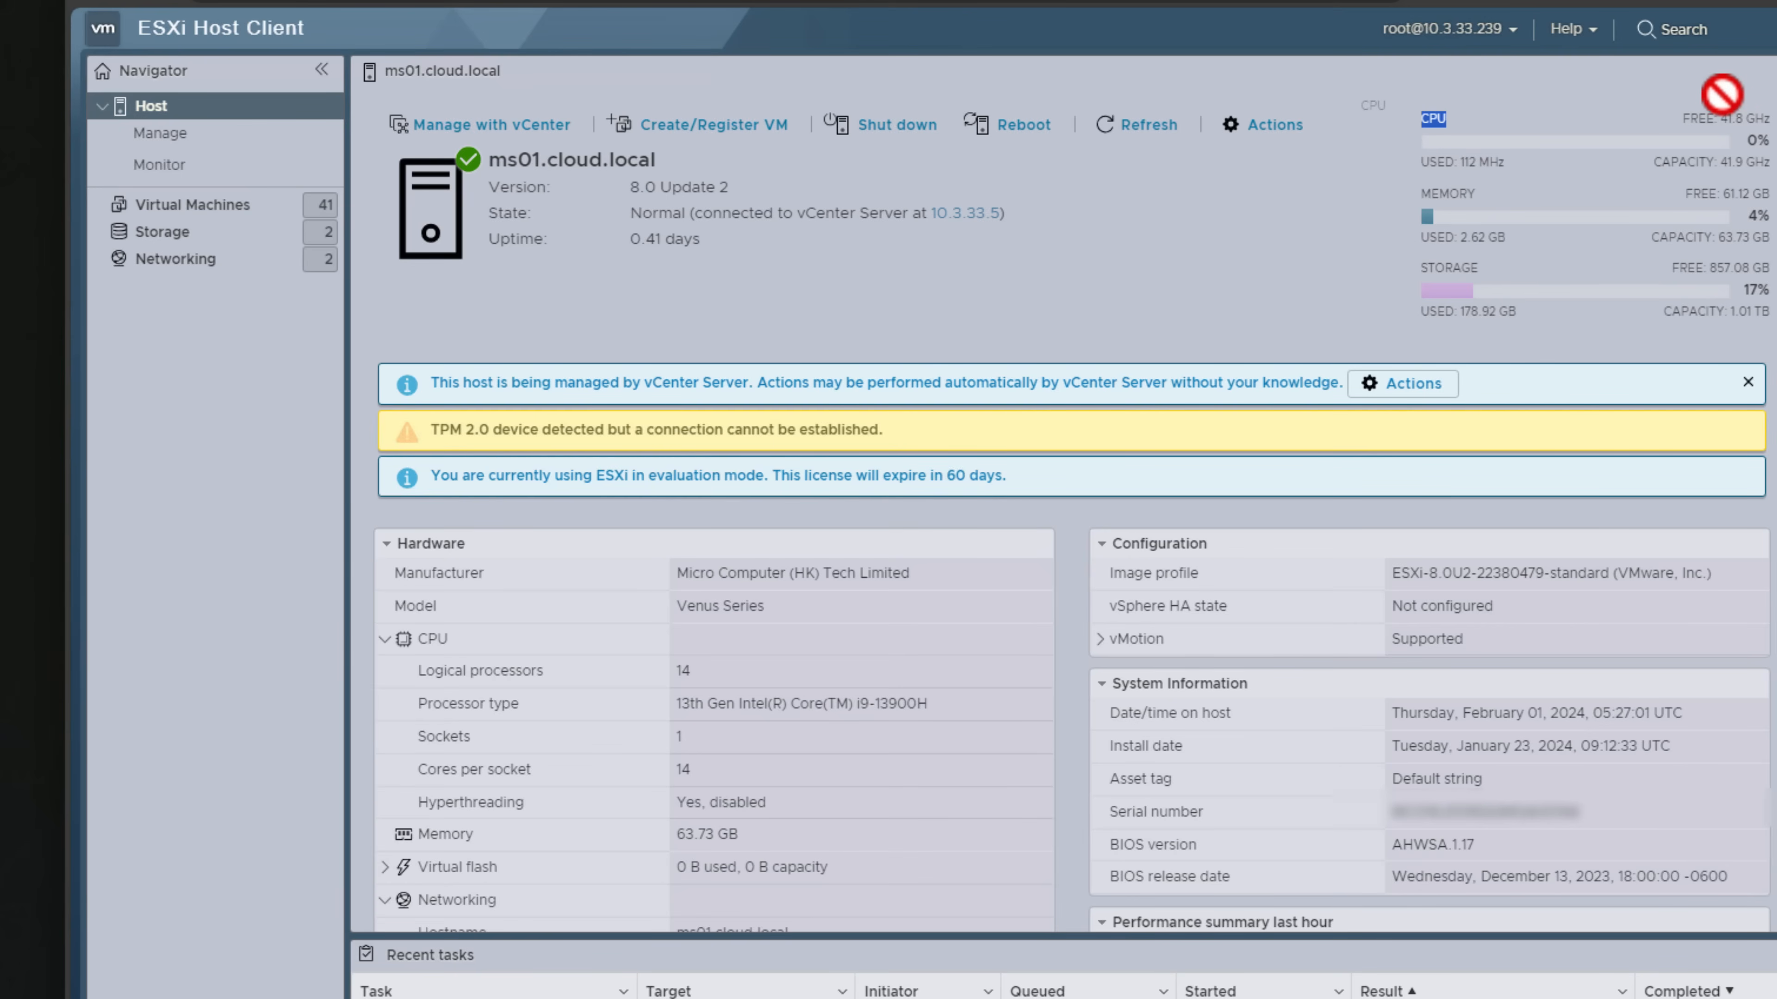
pyautogui.moveTo(1645, 70)
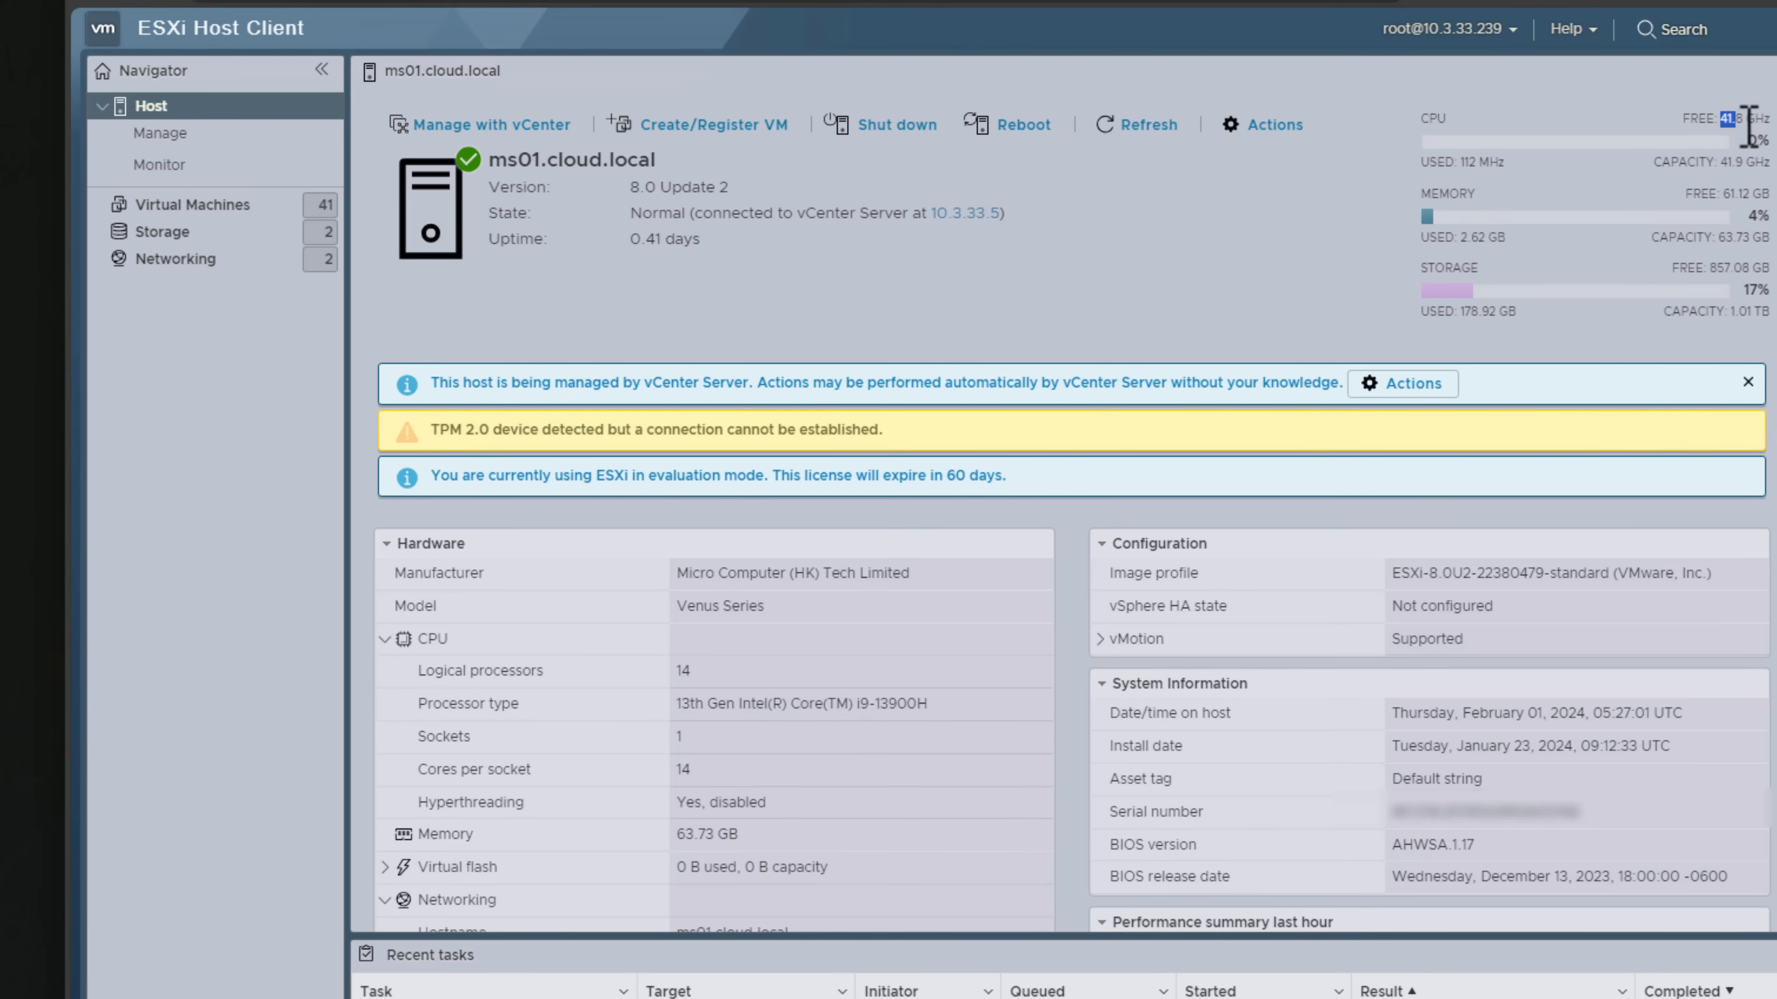
pyautogui.moveTo(1665, 153)
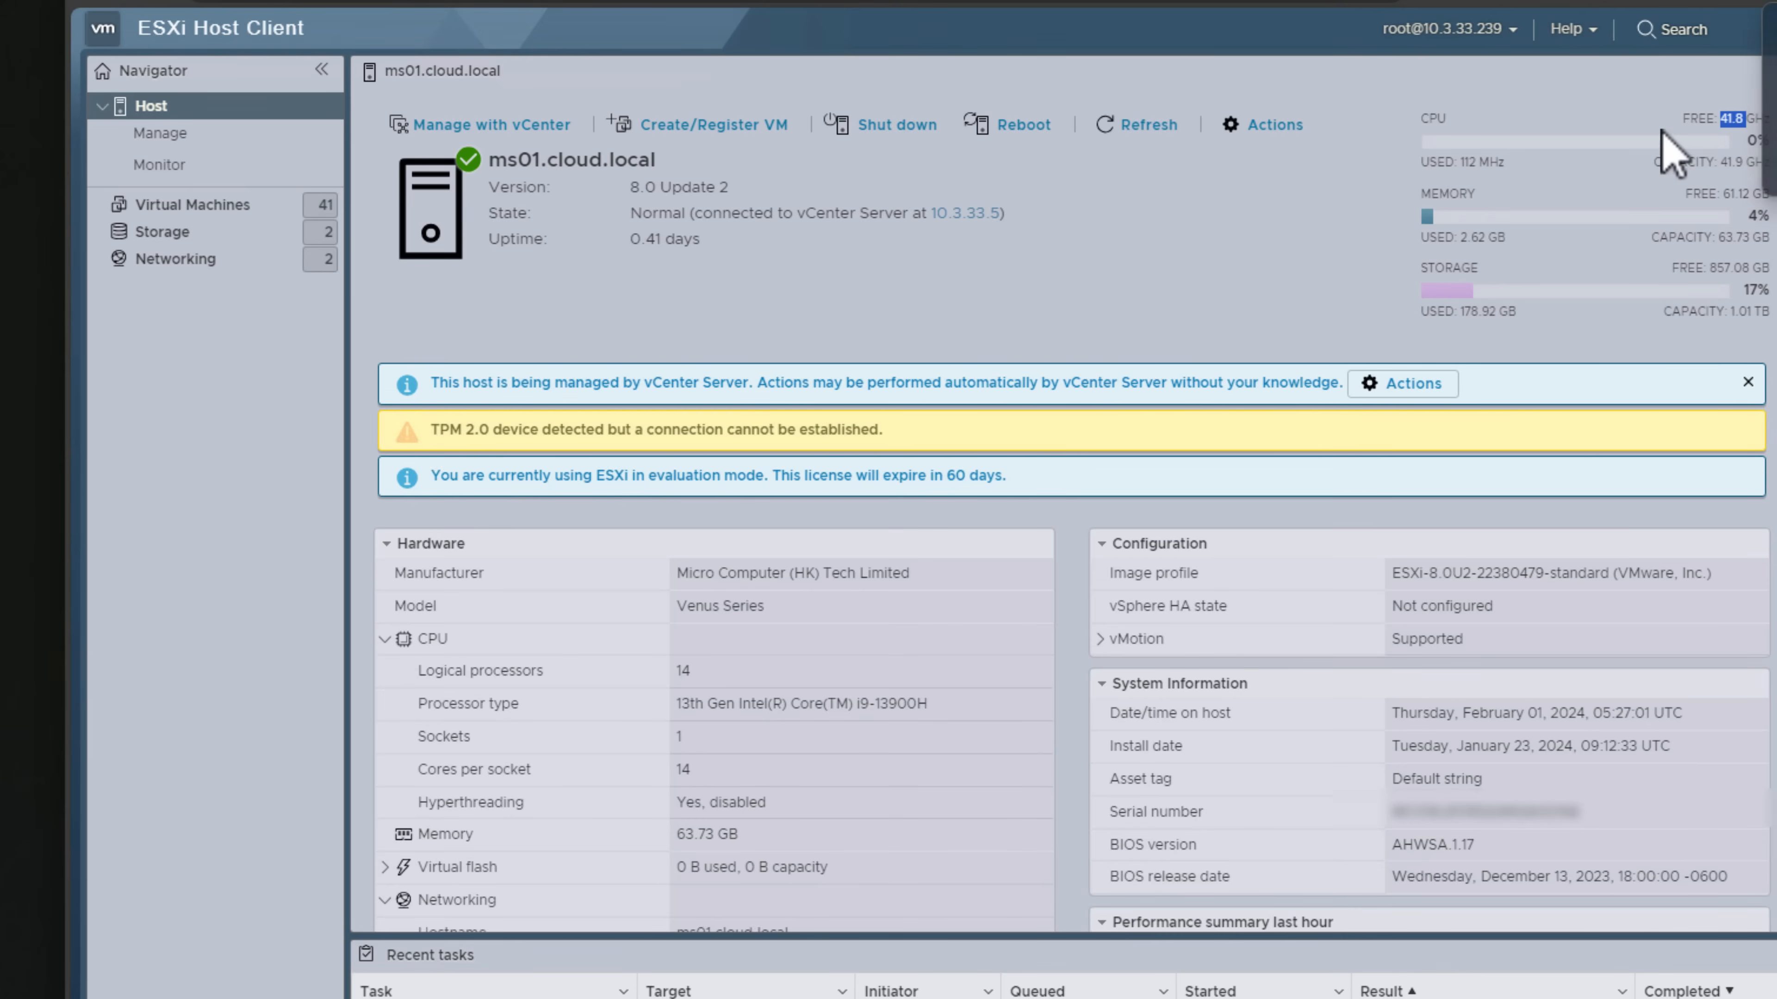
pyautogui.moveTo(1343, 181)
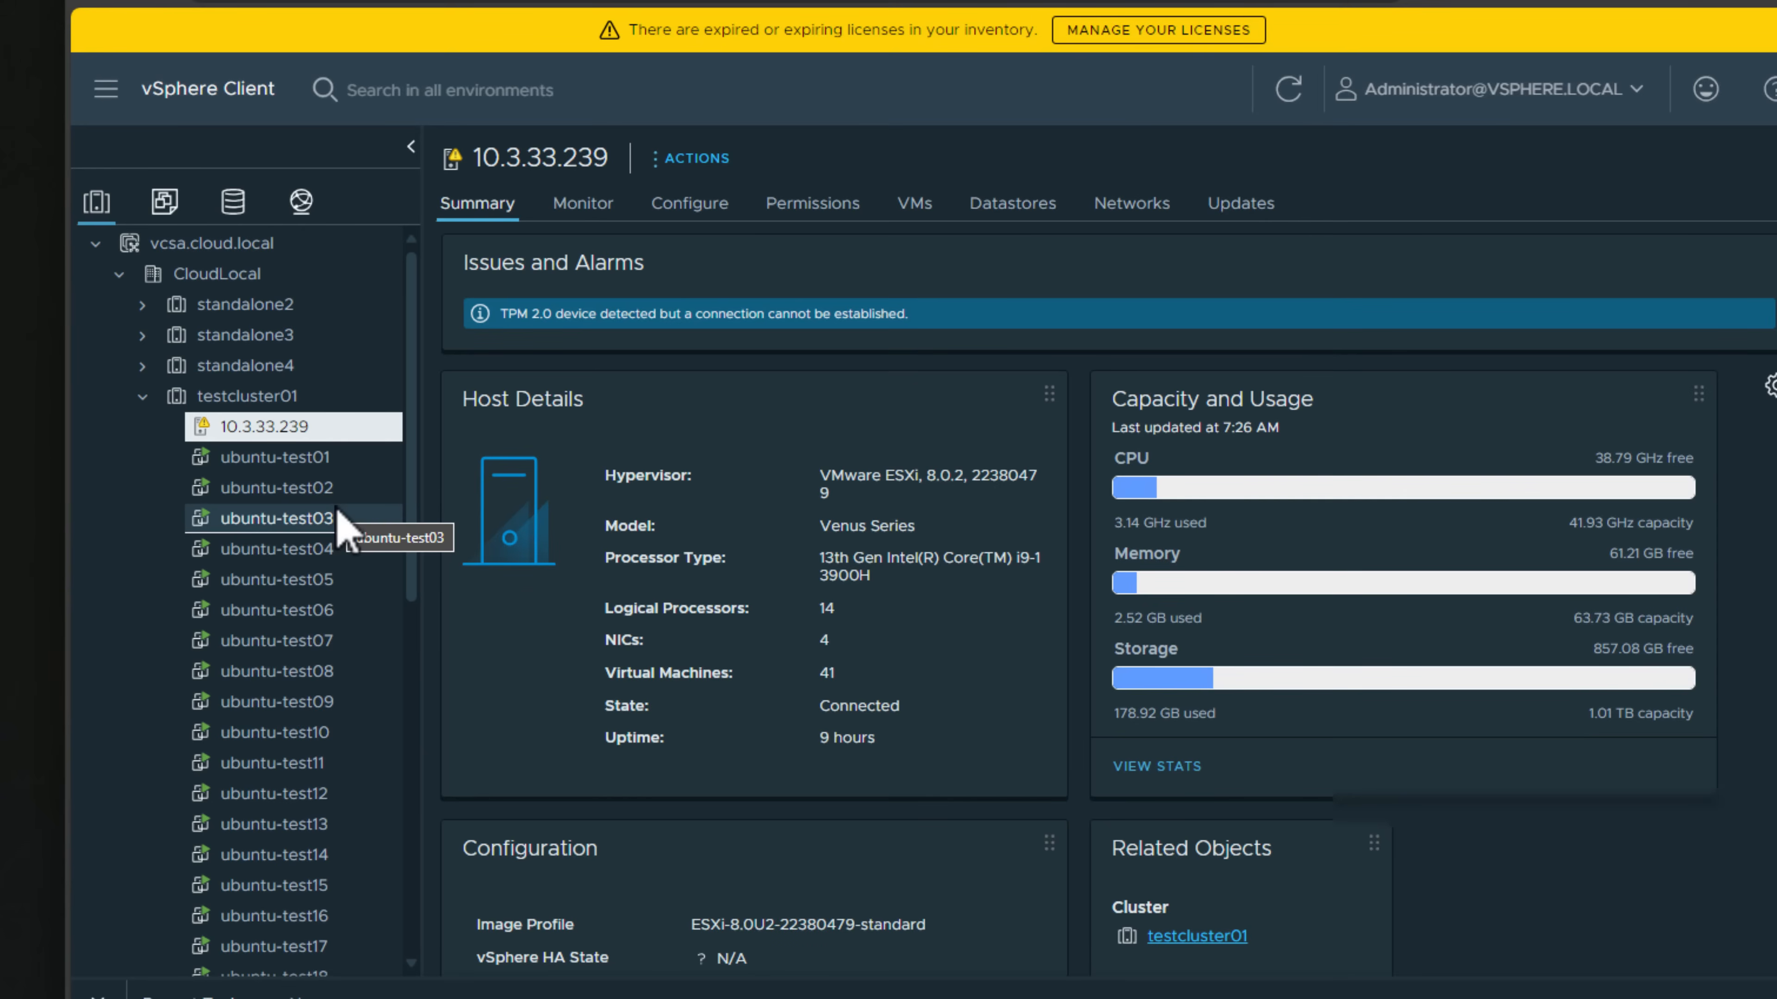
pyautogui.moveTo(617, 596)
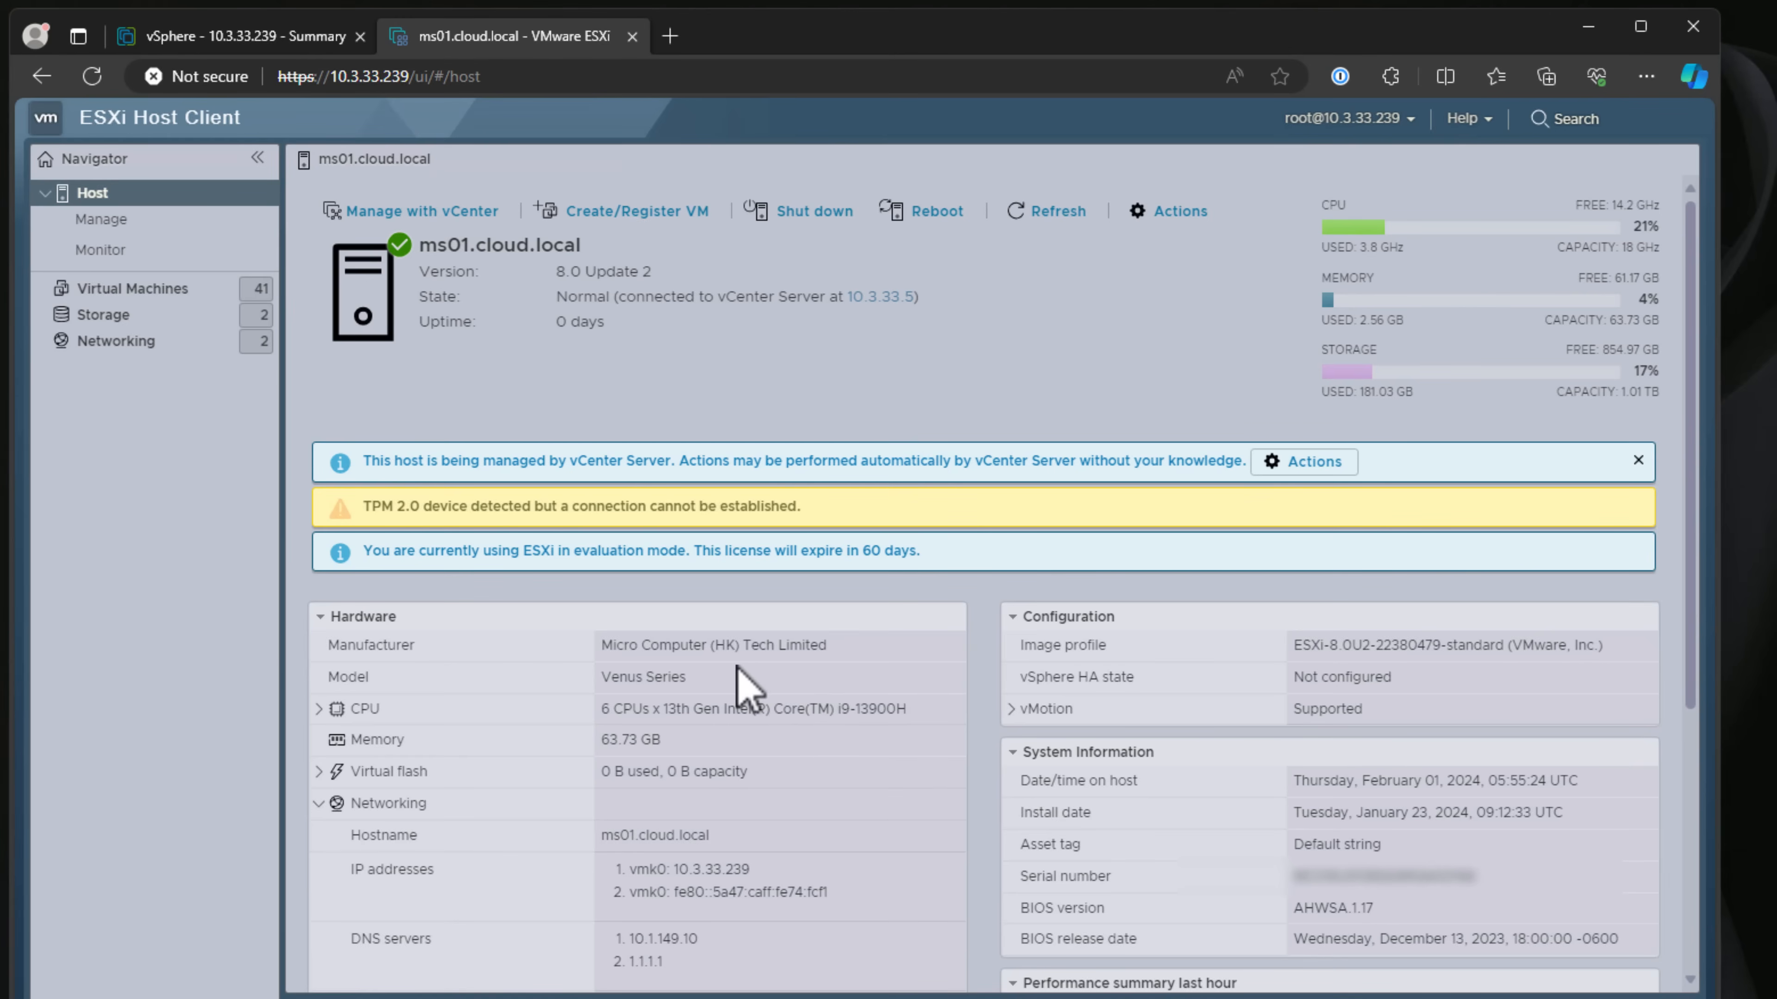
pyautogui.moveTo(734, 696)
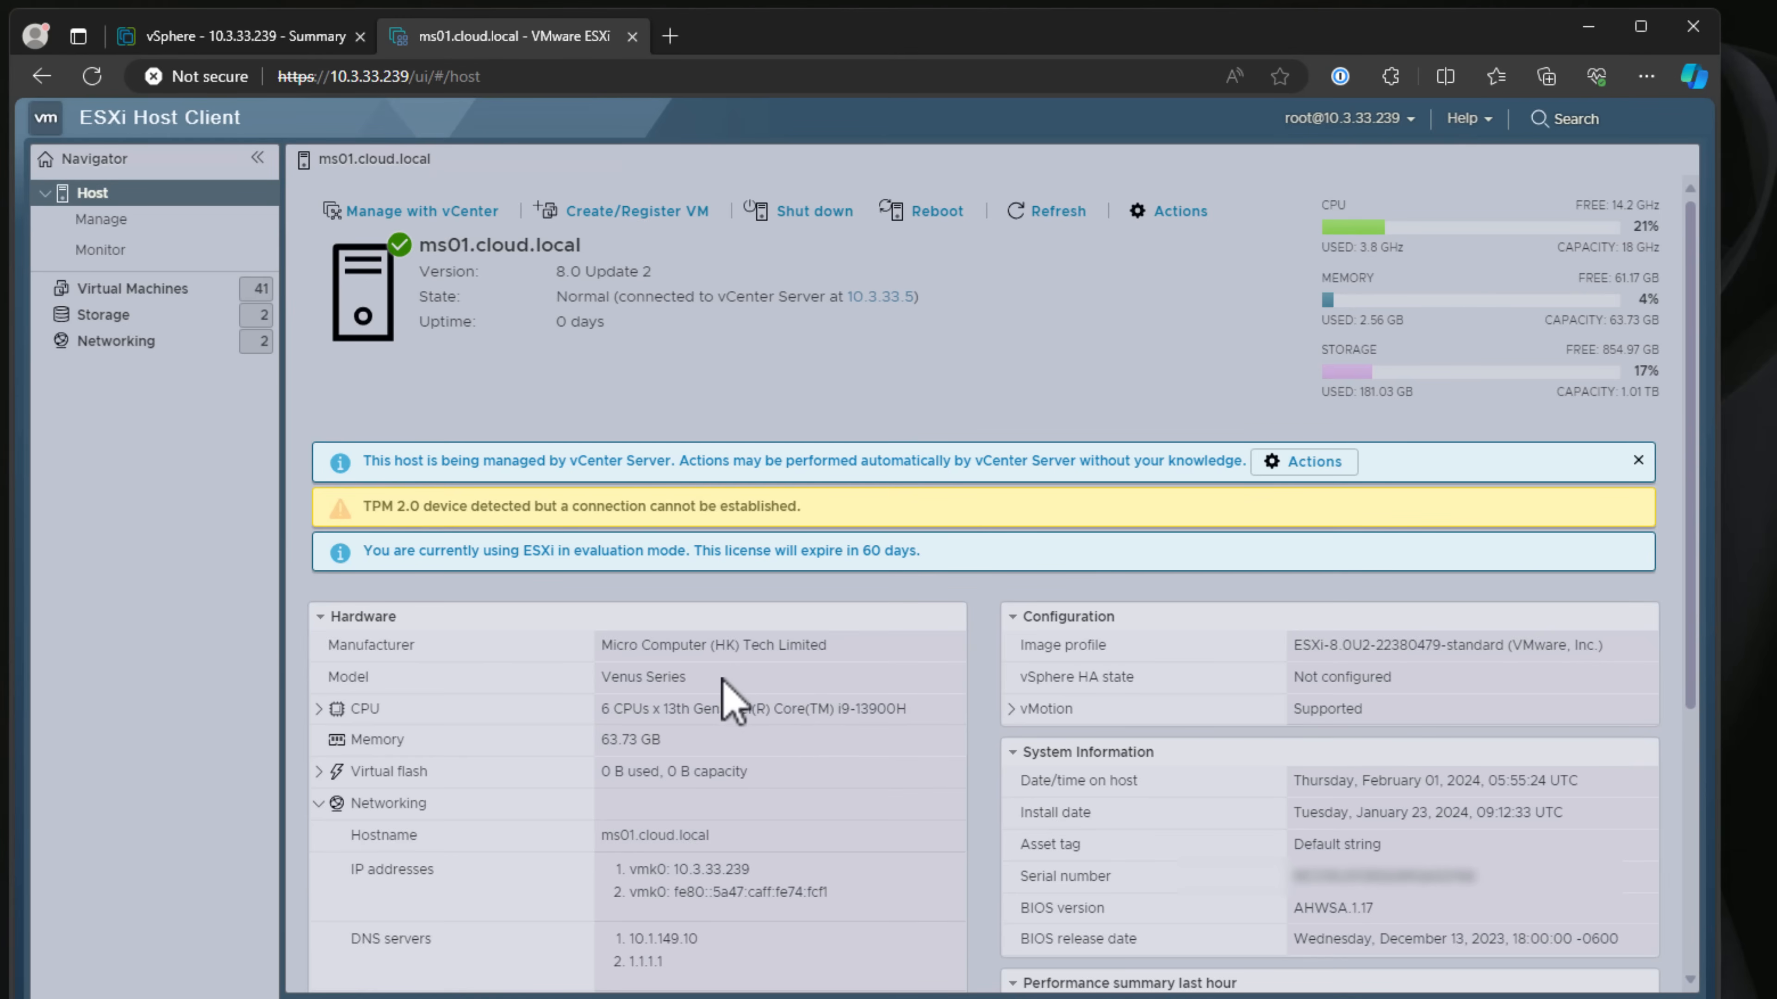
pyautogui.moveTo(646, 700)
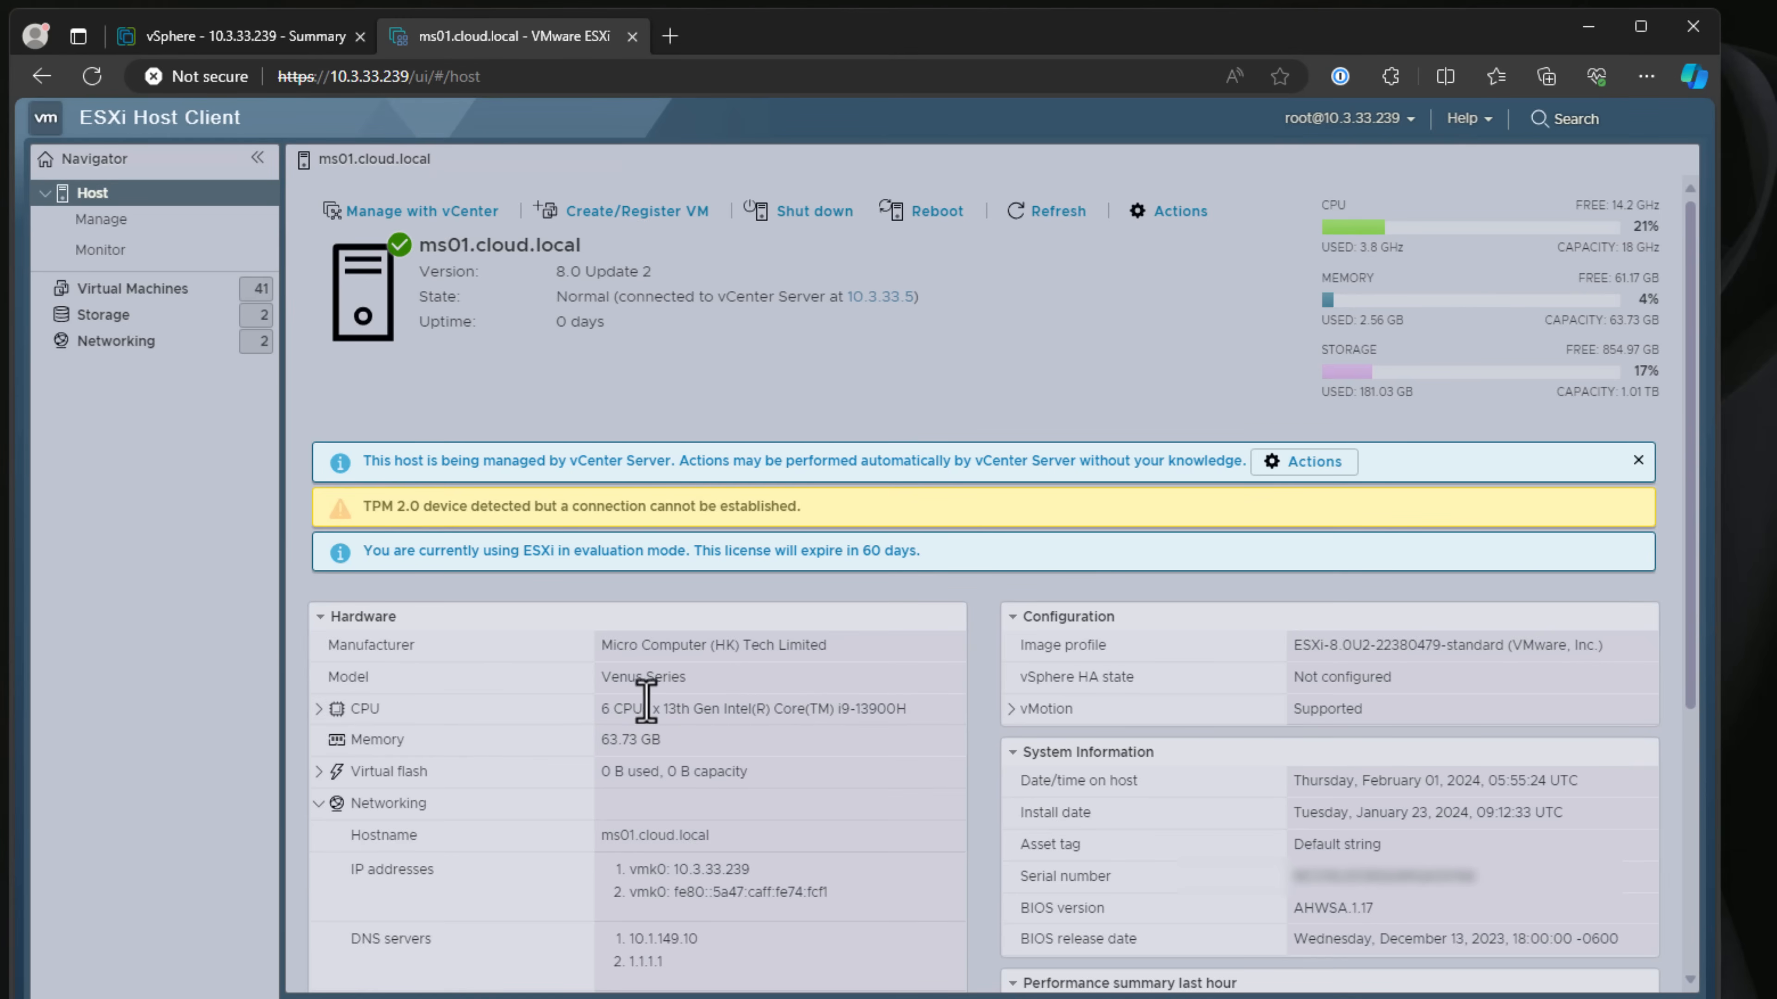
pyautogui.moveTo(695, 756)
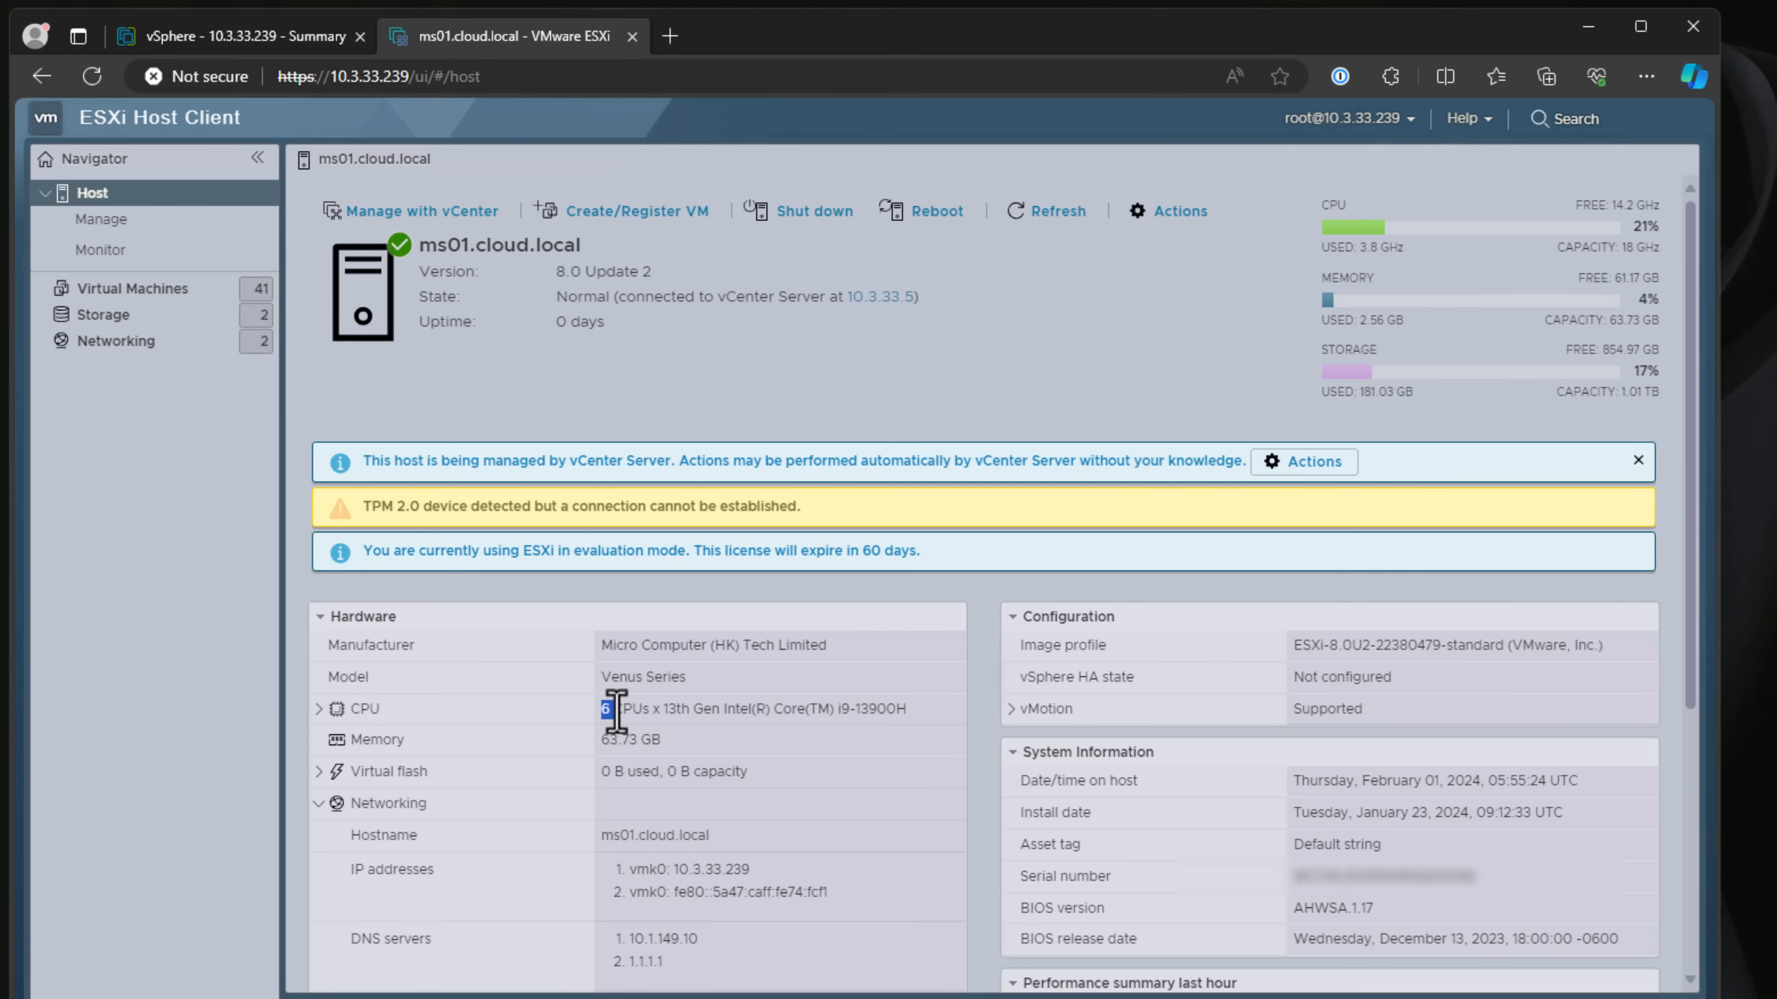
# Expand the host CPU row and highlight 12 logical processors, 6 cores per socket, hyperthreading enabled.
pyautogui.click(319, 708)
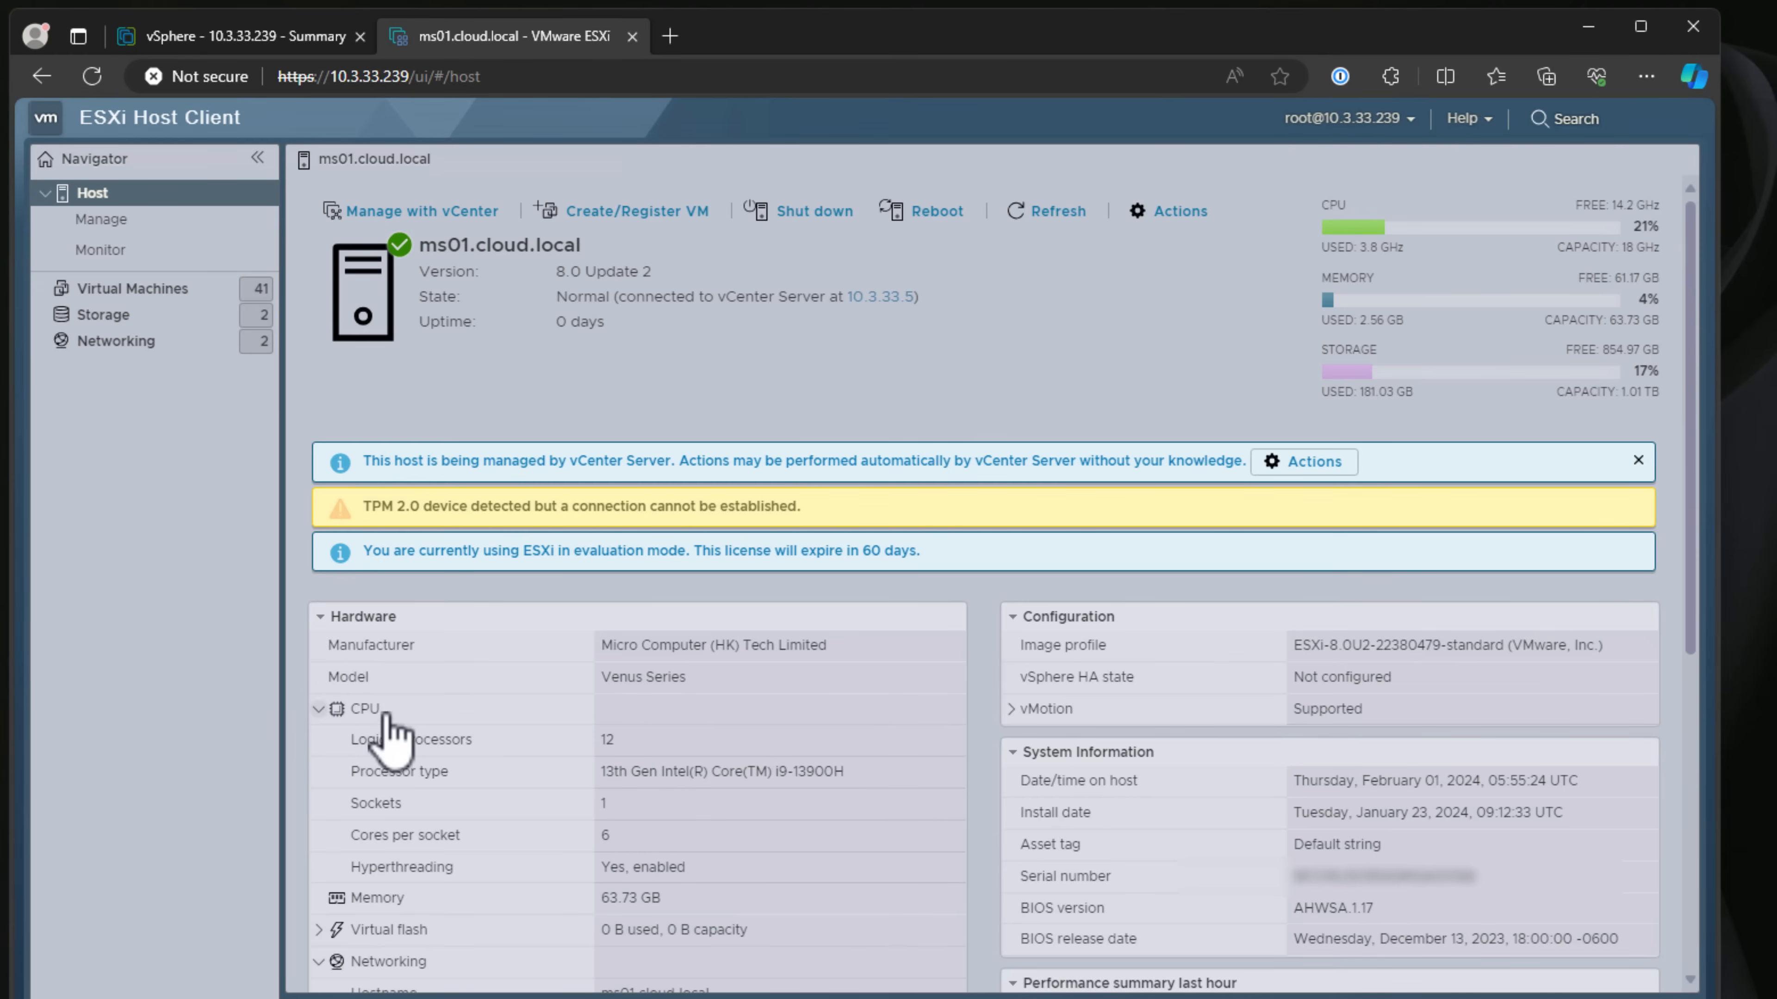
pyautogui.moveTo(385, 747)
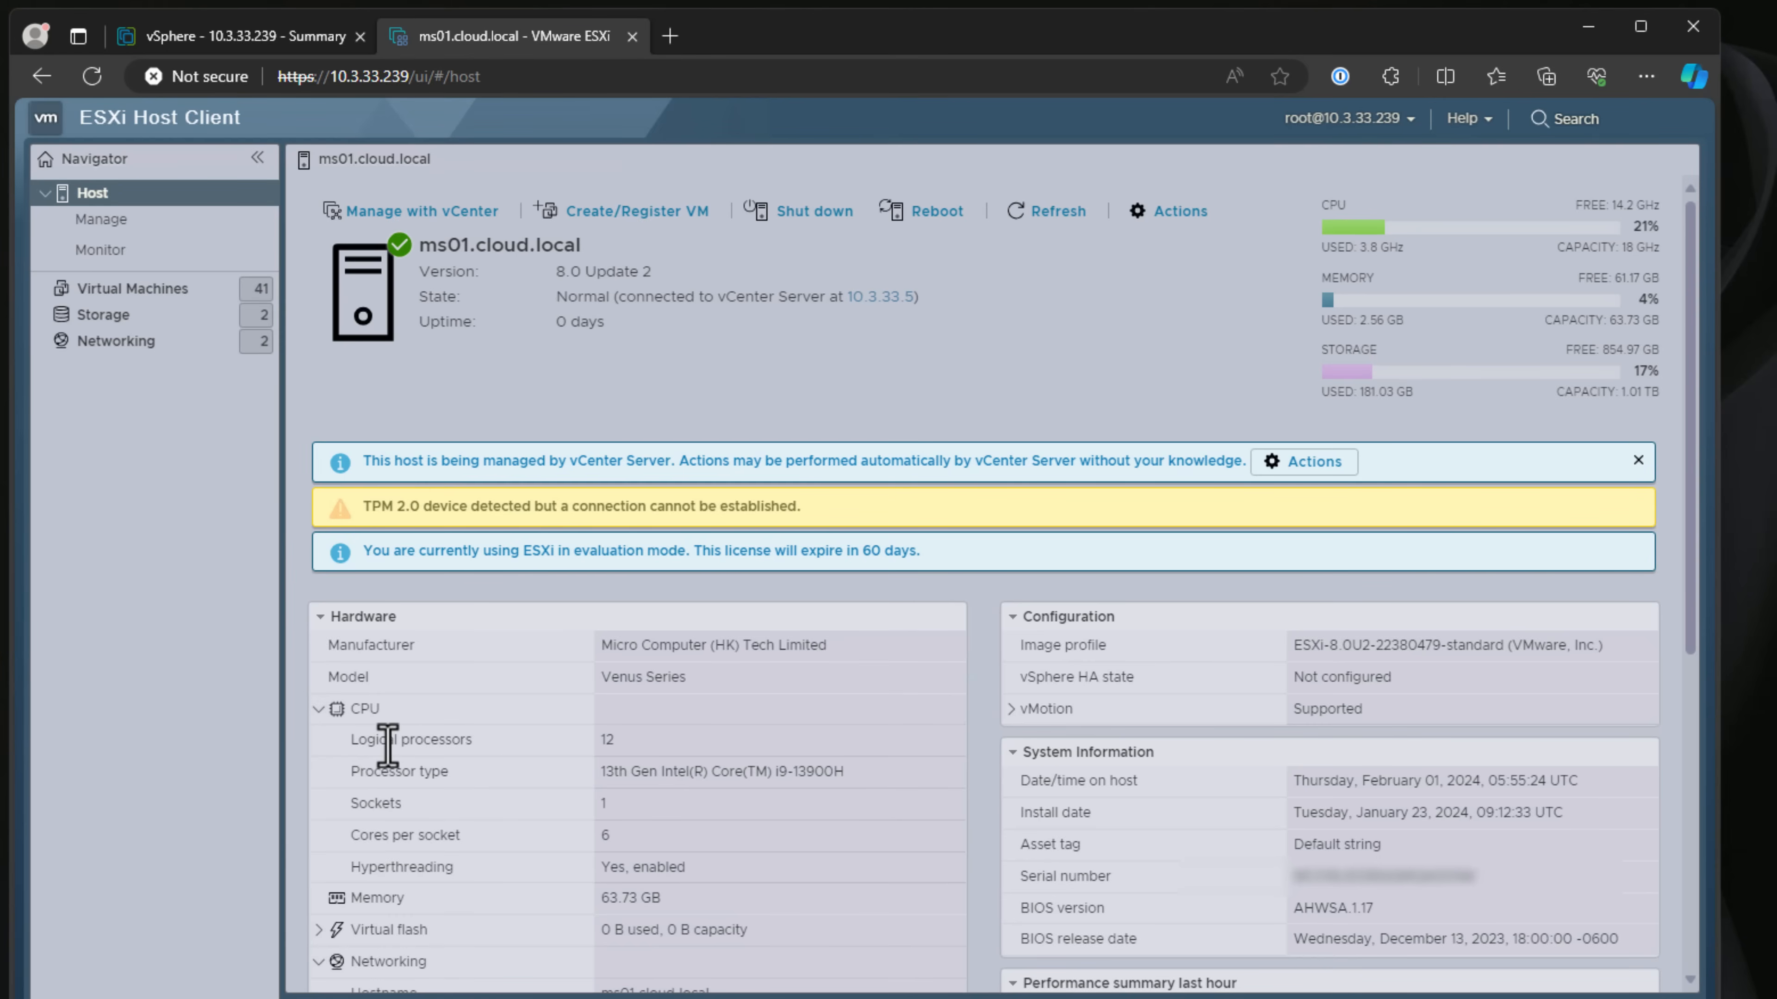
pyautogui.doubleClick(410, 738)
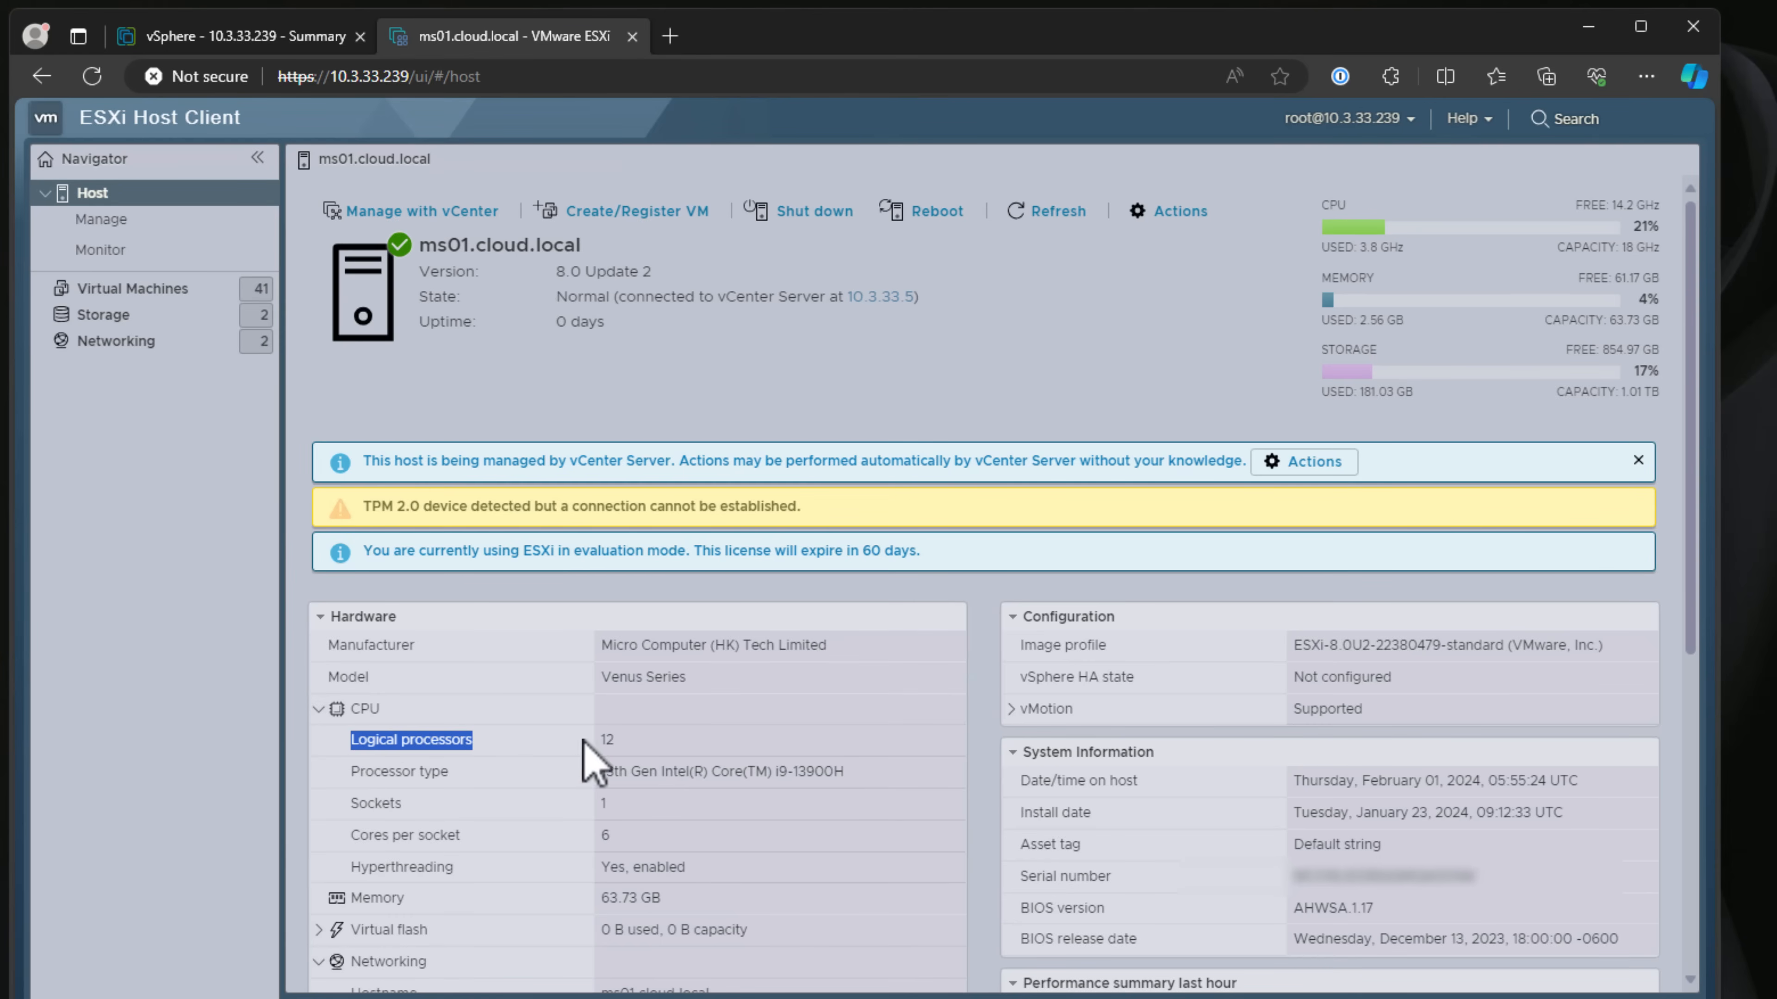
pyautogui.moveTo(716, 751)
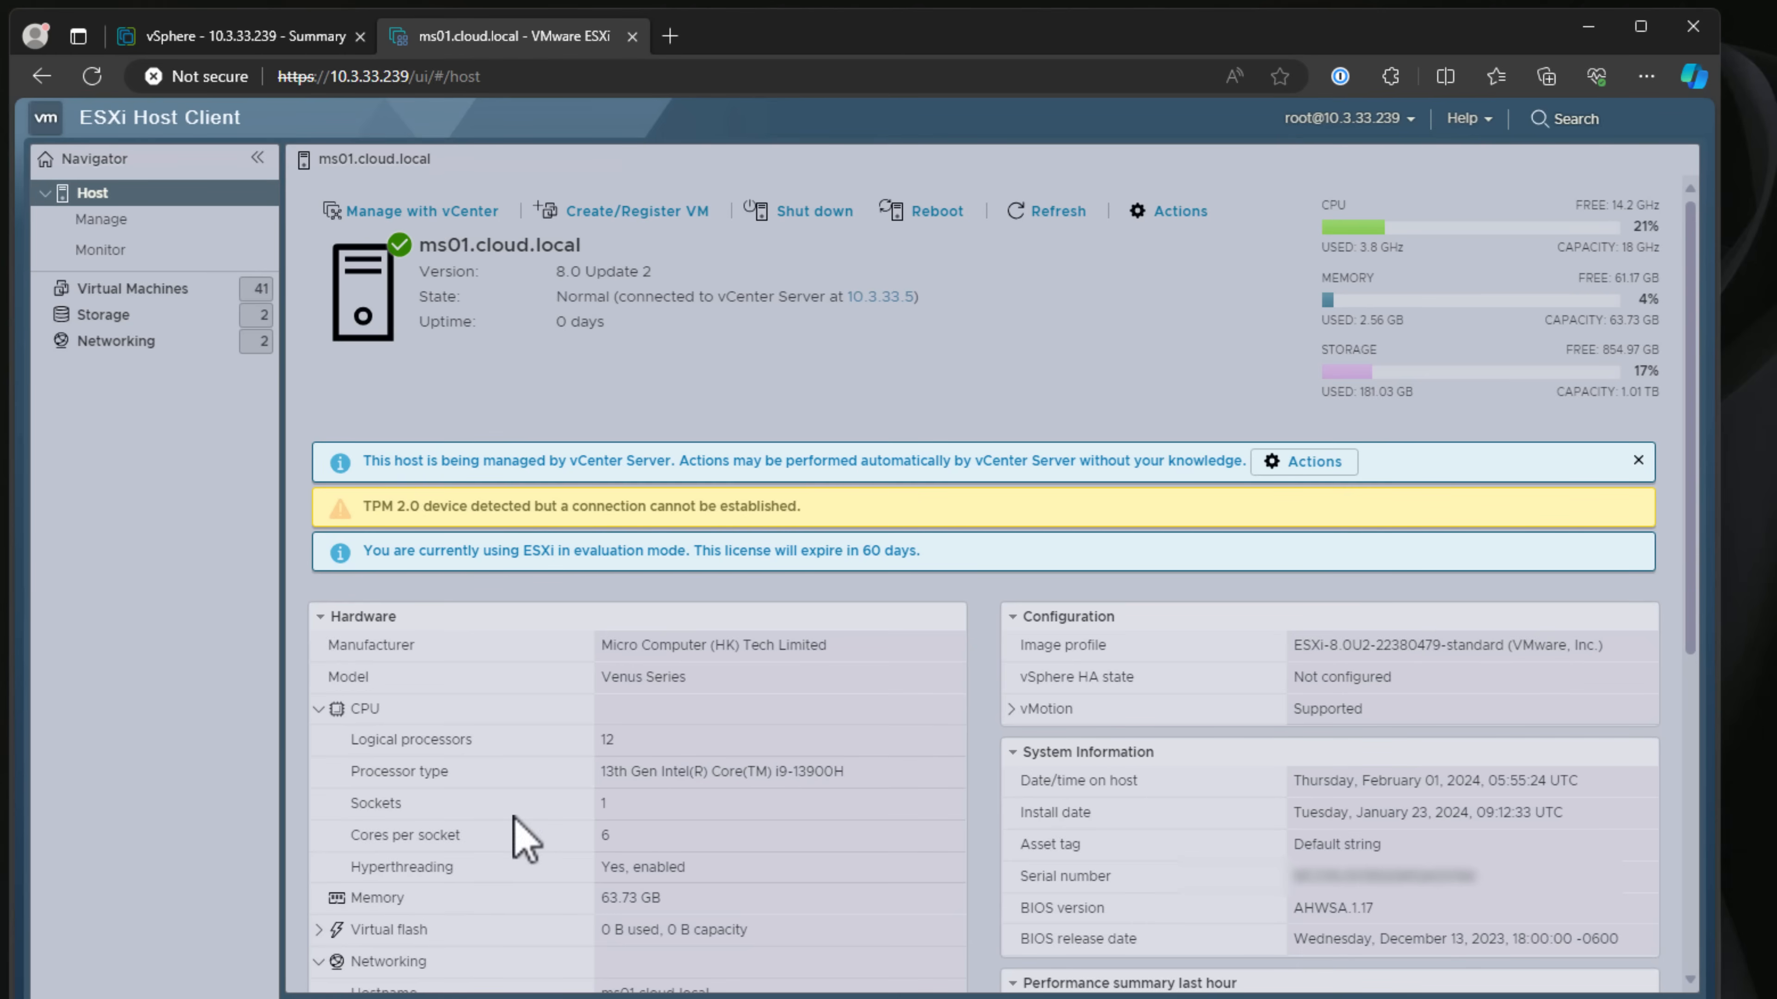
pyautogui.moveTo(349, 875)
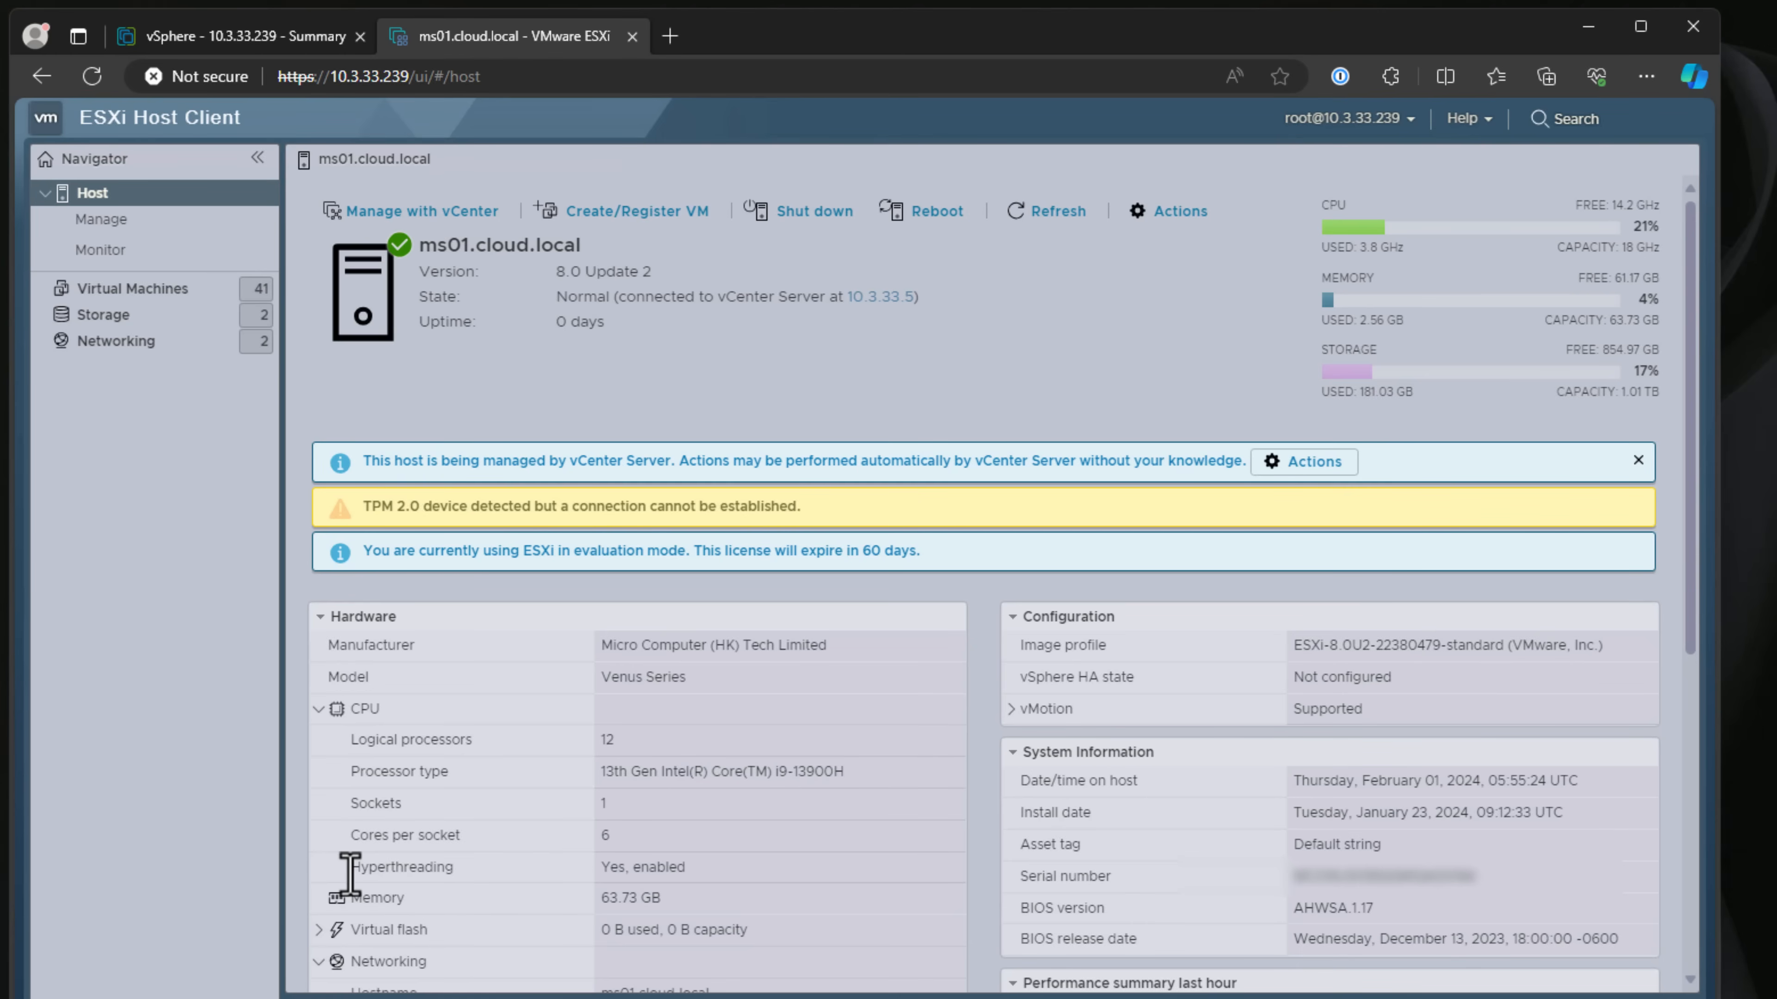
pyautogui.doubleClick(403, 867)
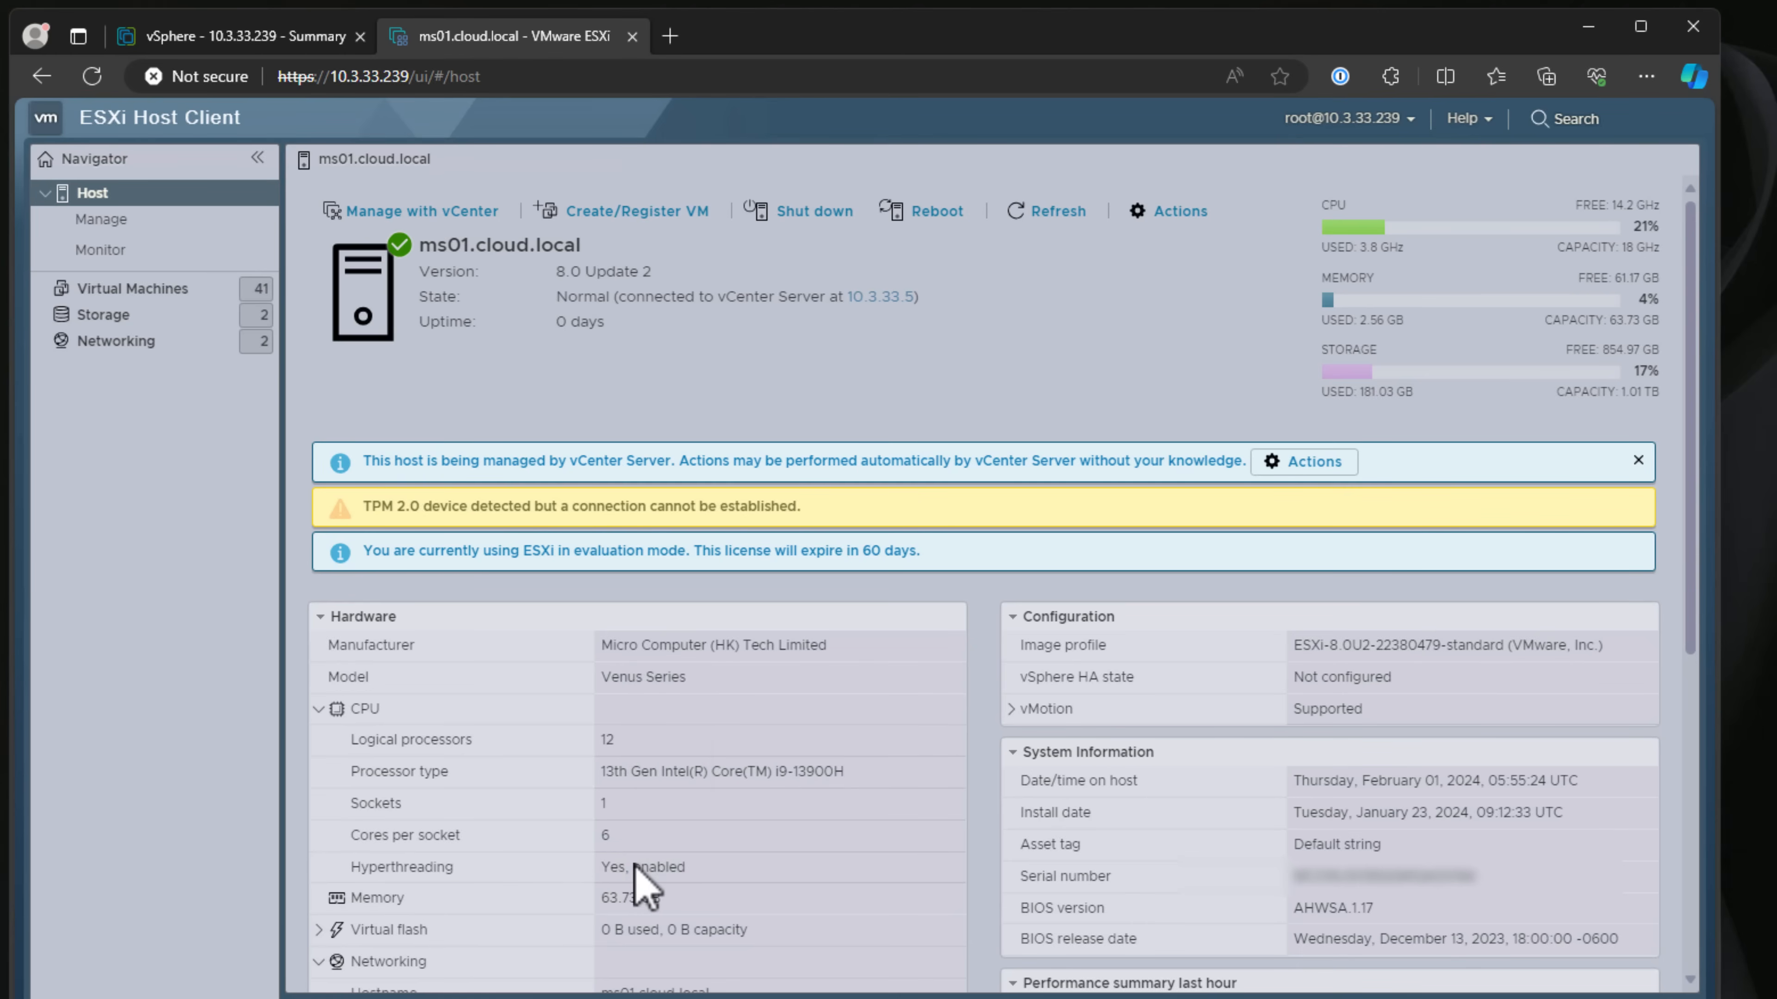
pyautogui.doubleClick(657, 867)
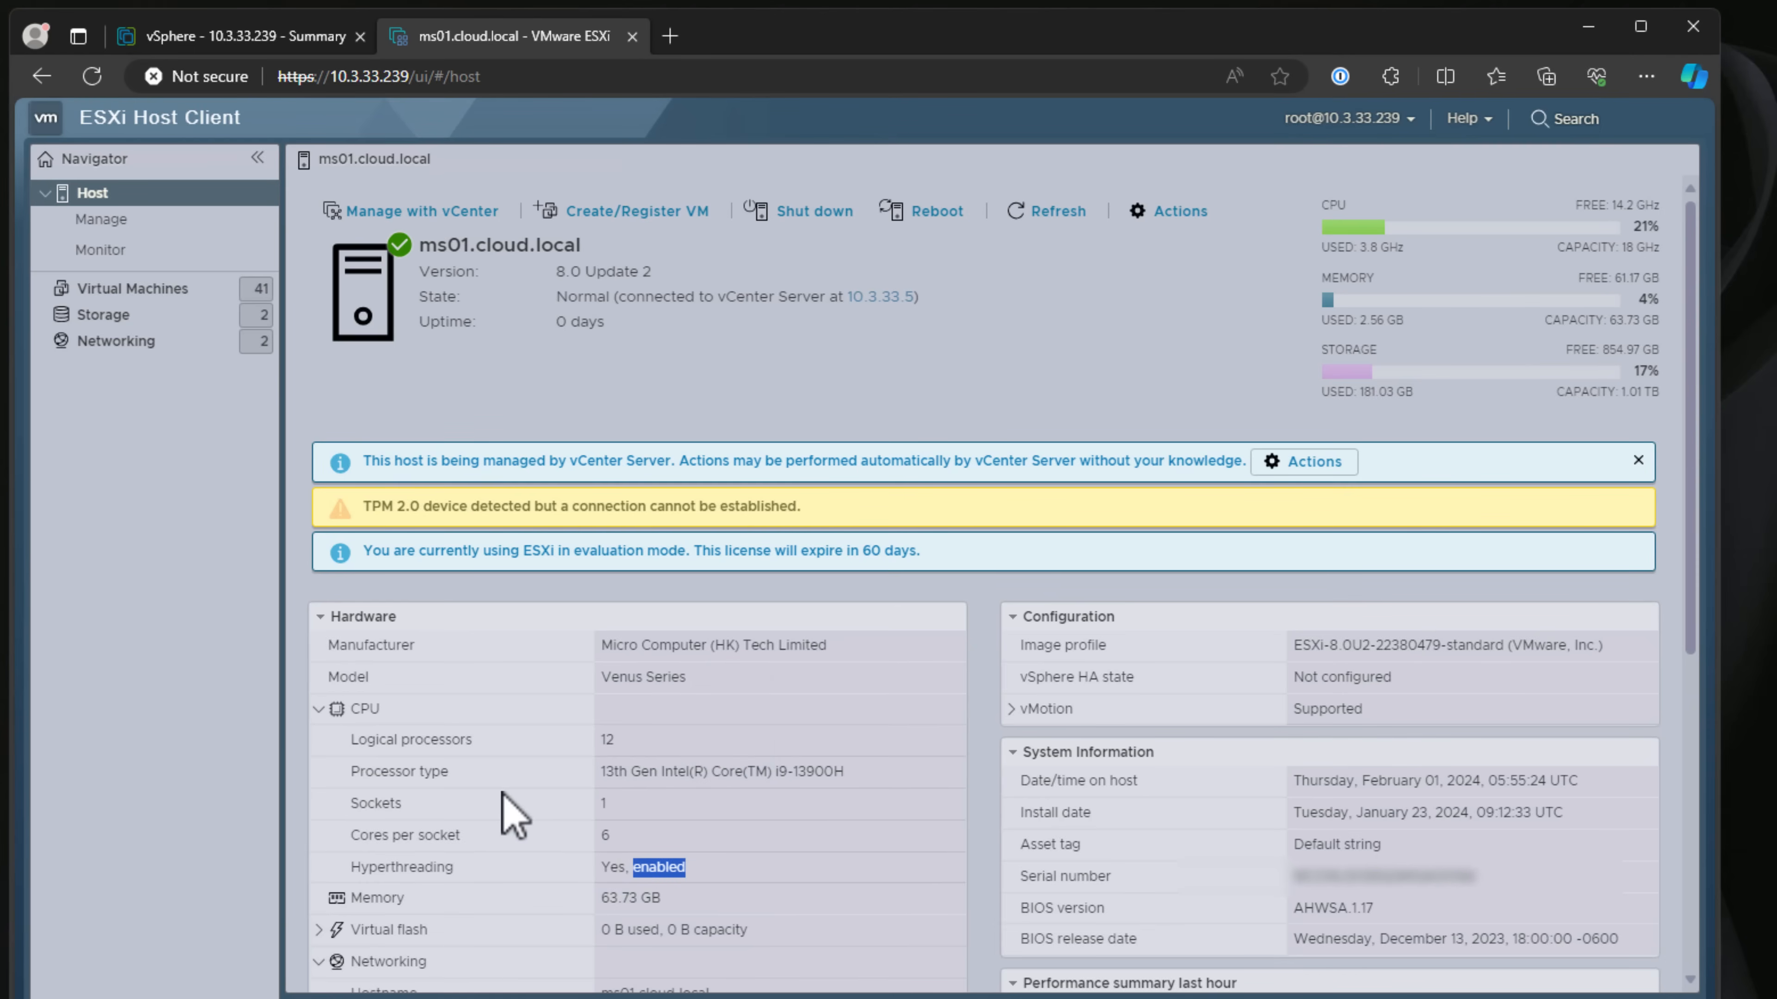
pyautogui.moveTo(493, 804)
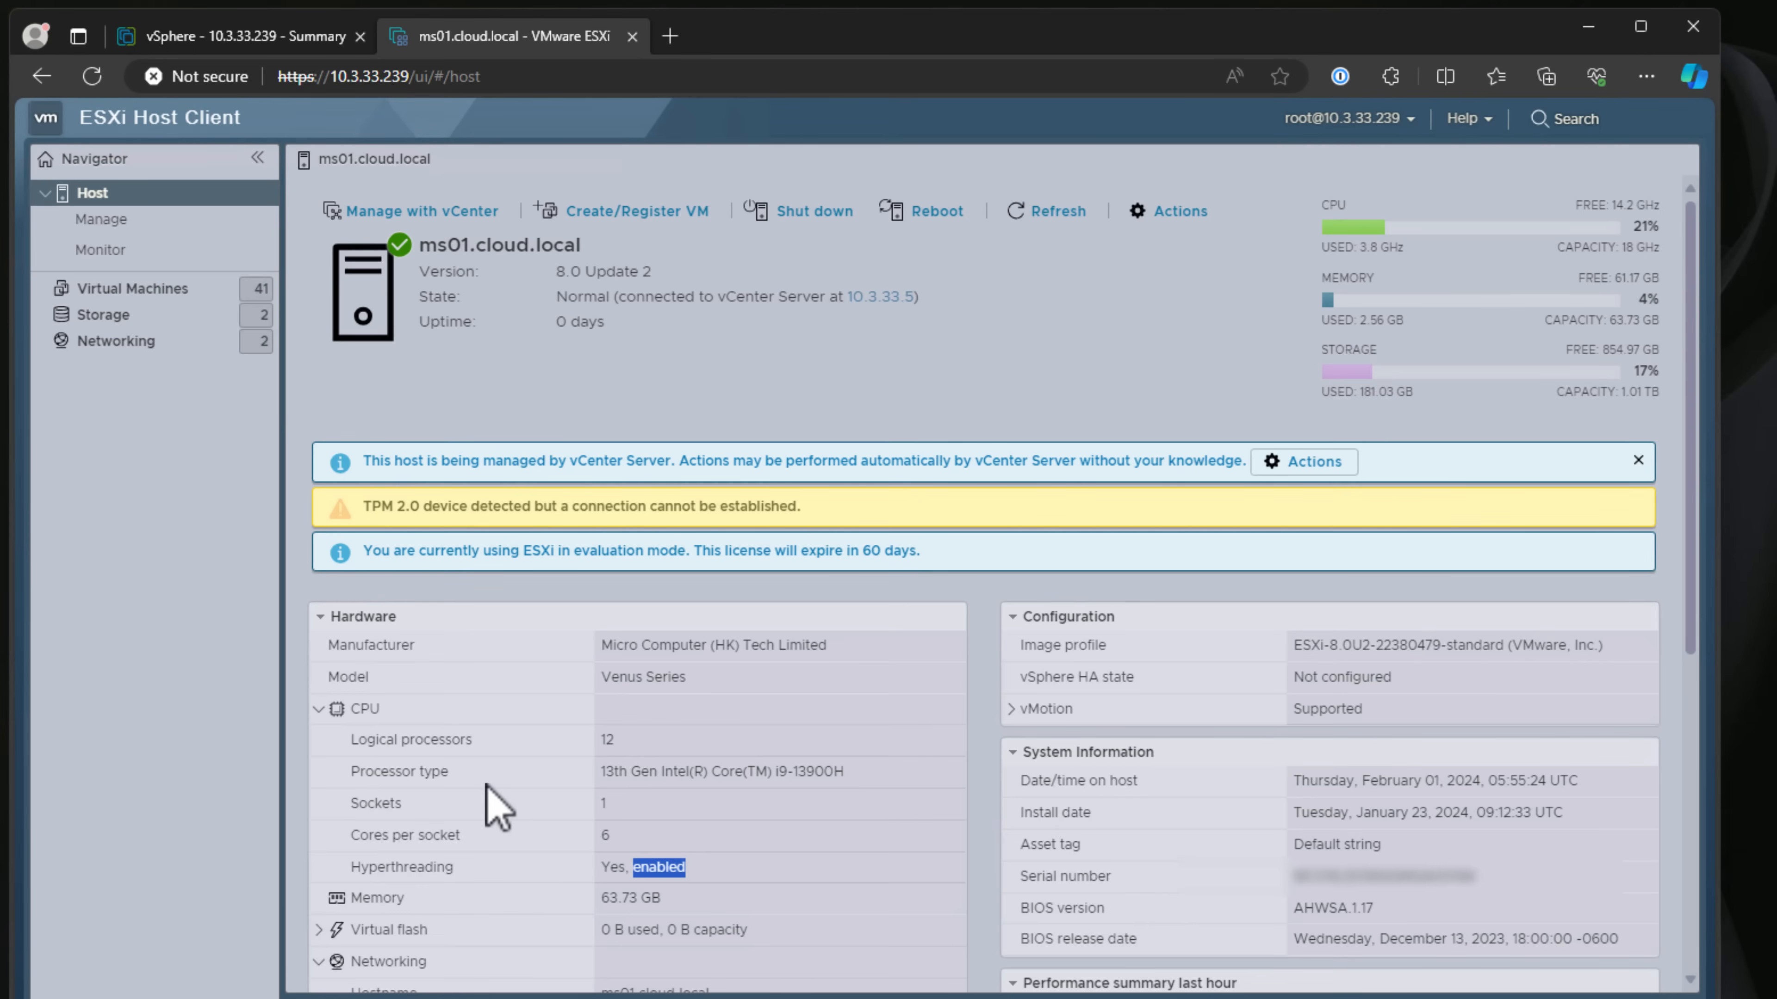
pyautogui.moveTo(1372, 483)
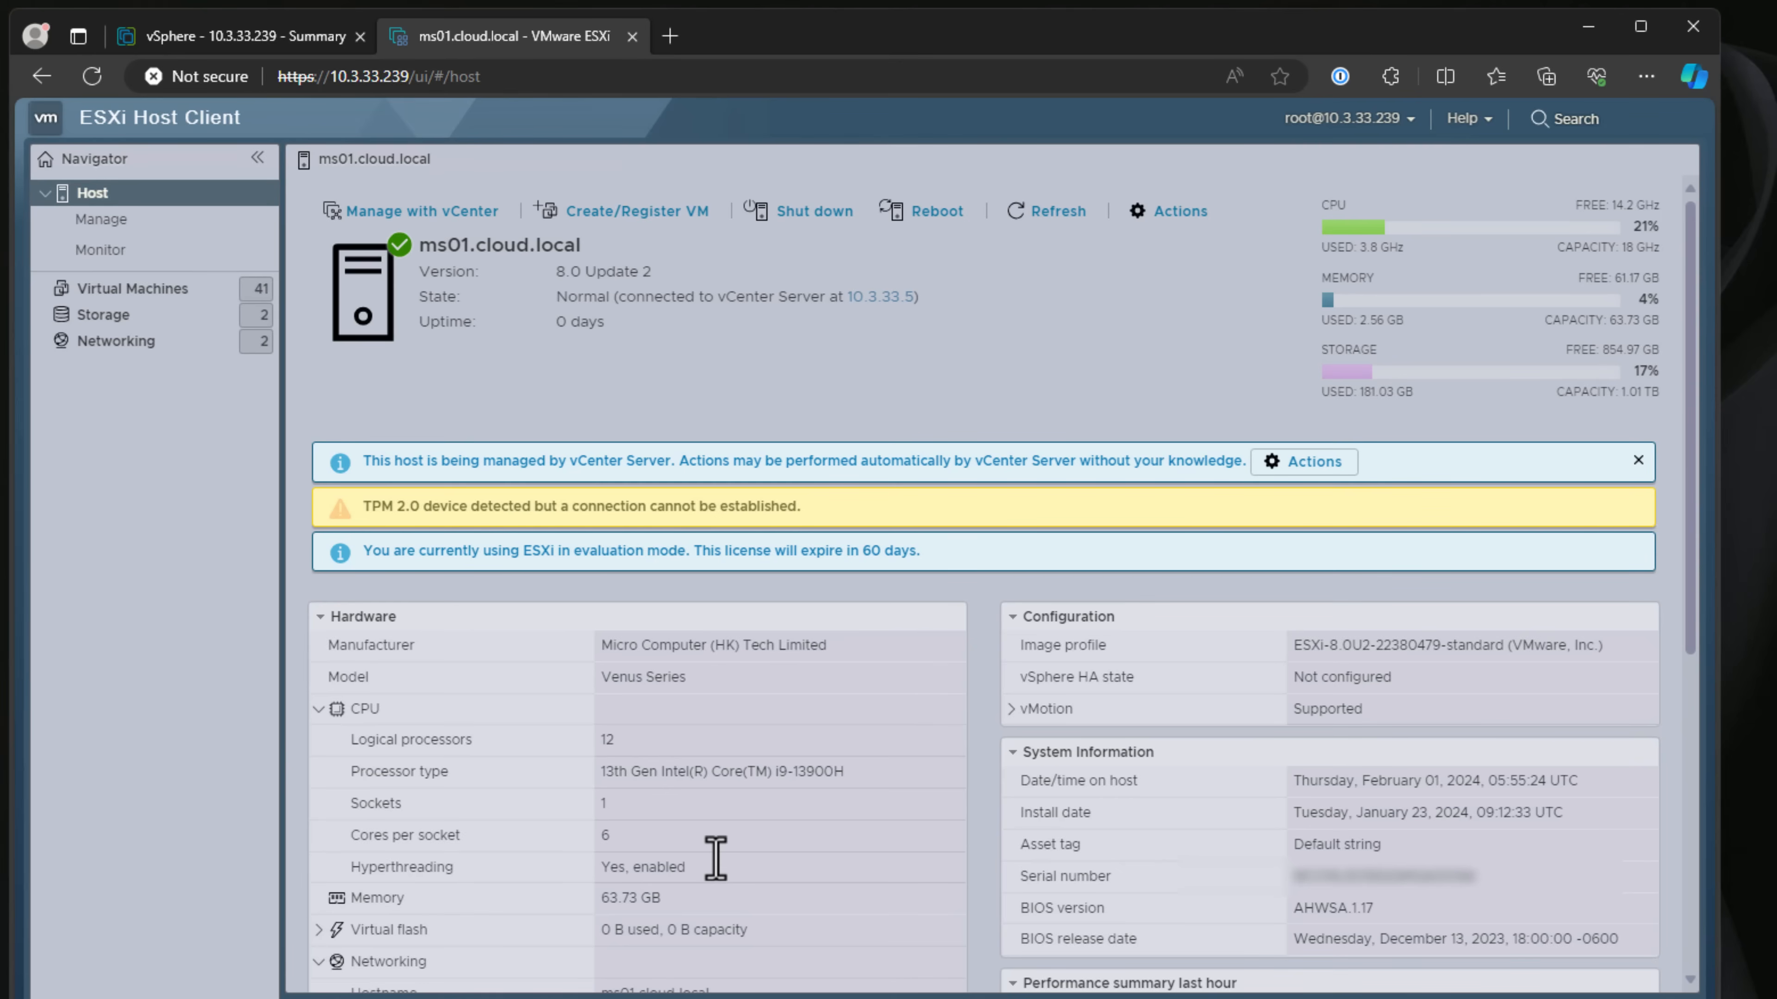
pyautogui.moveTo(1203, 298)
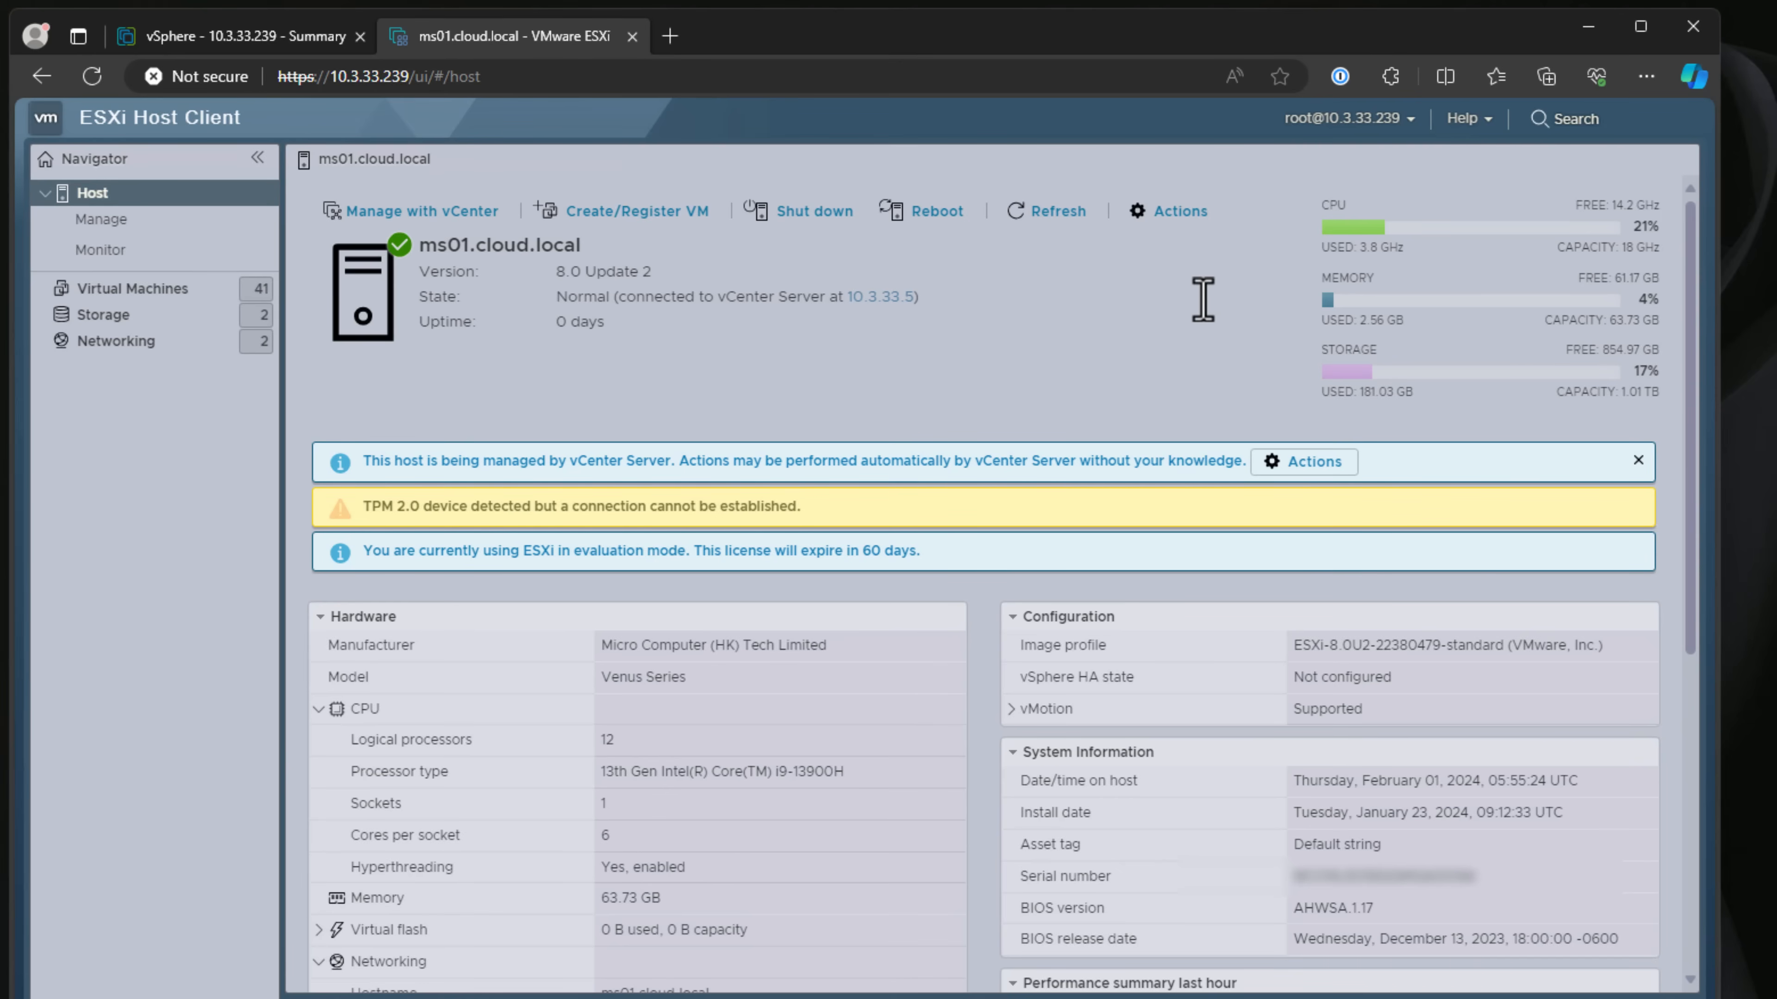
pyautogui.moveTo(1196, 301)
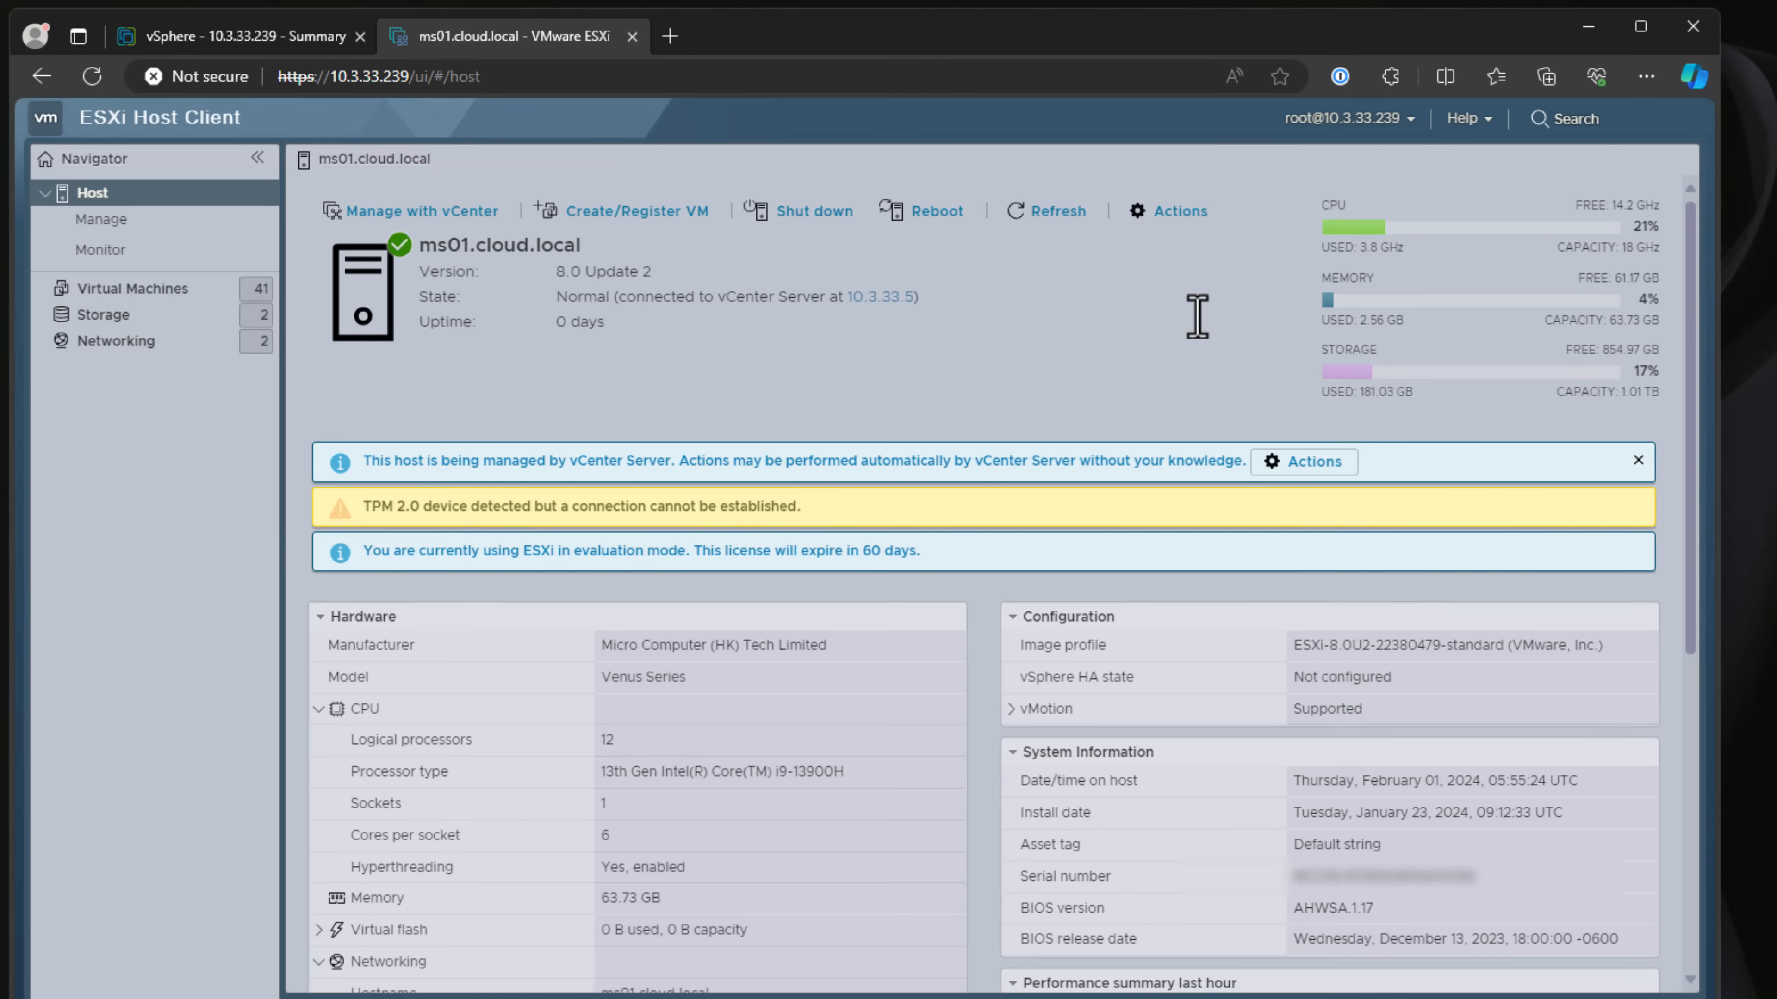
pyautogui.moveTo(894, 644)
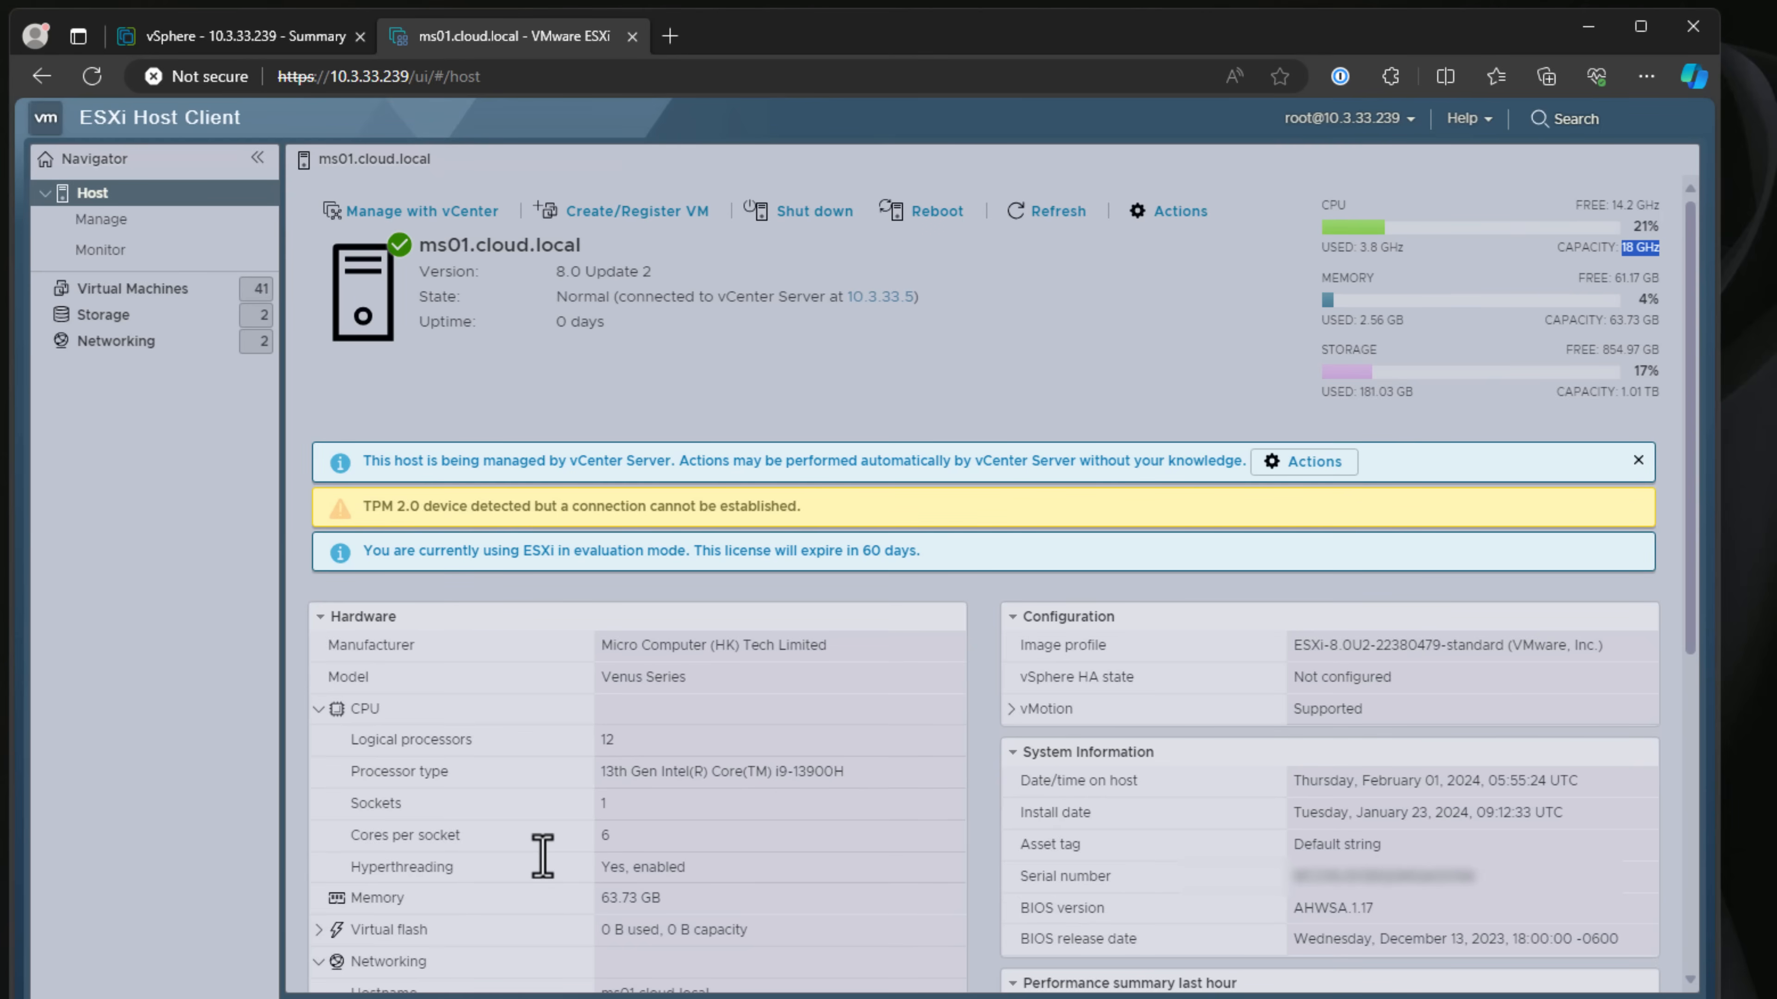
pyautogui.moveTo(748, 731)
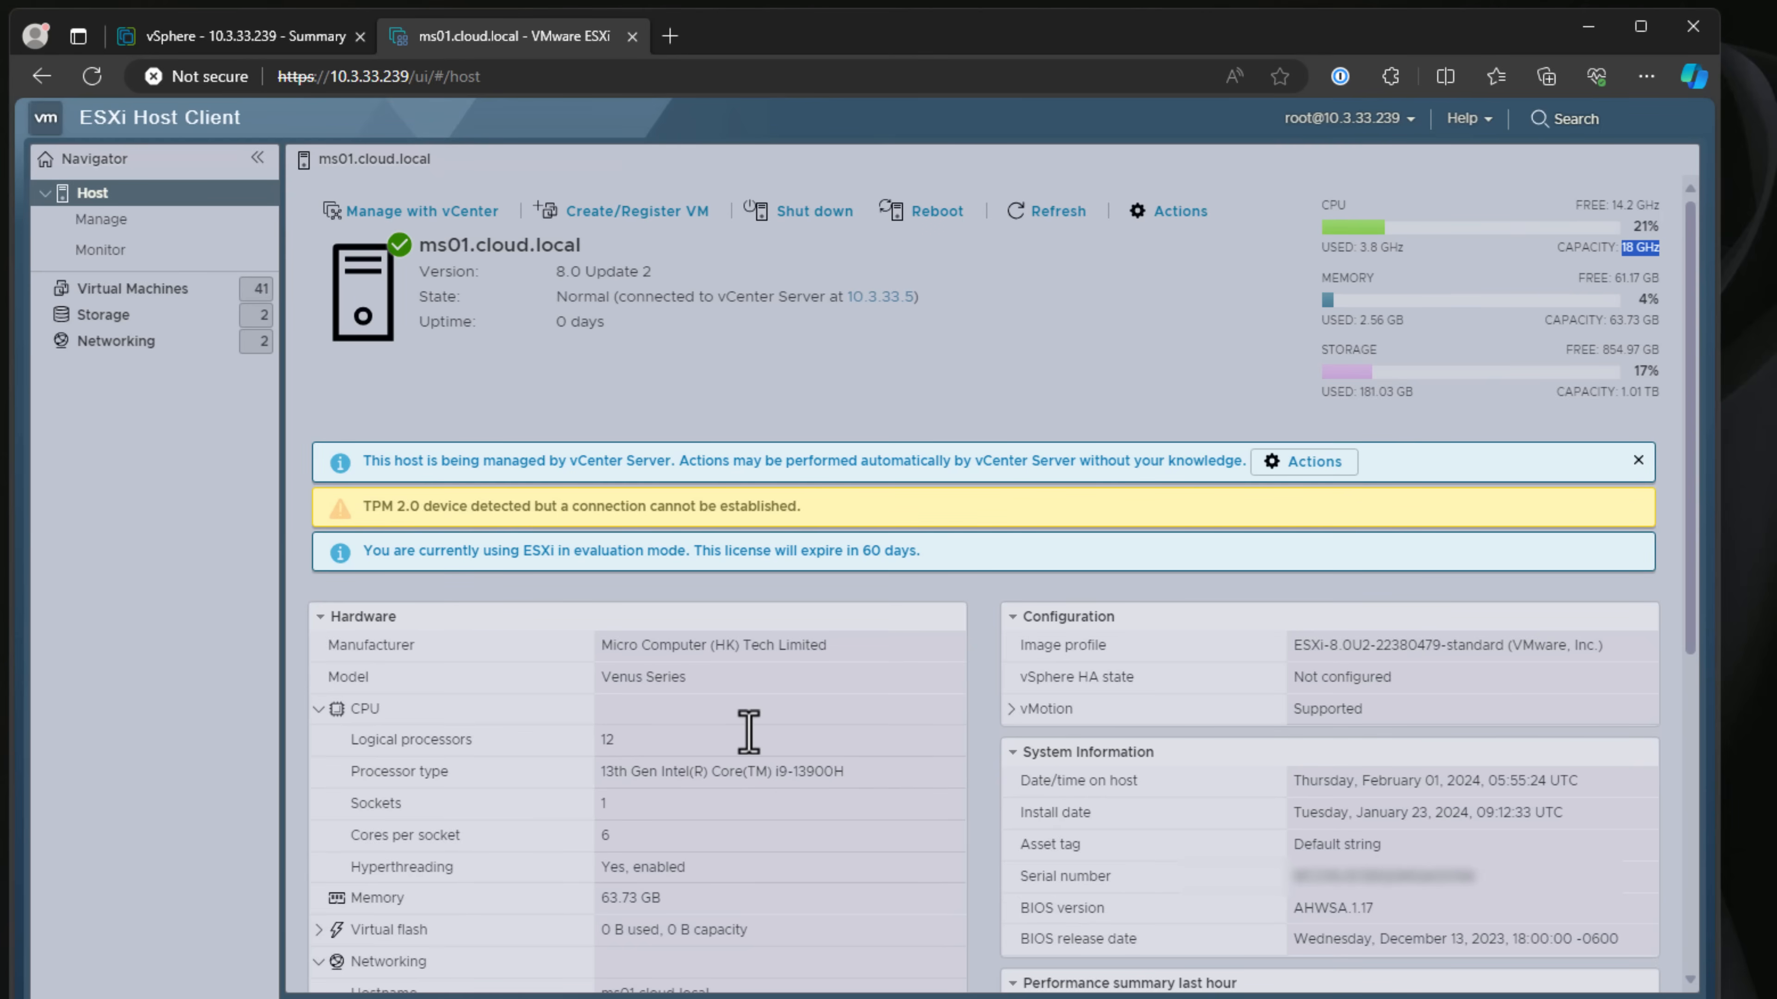